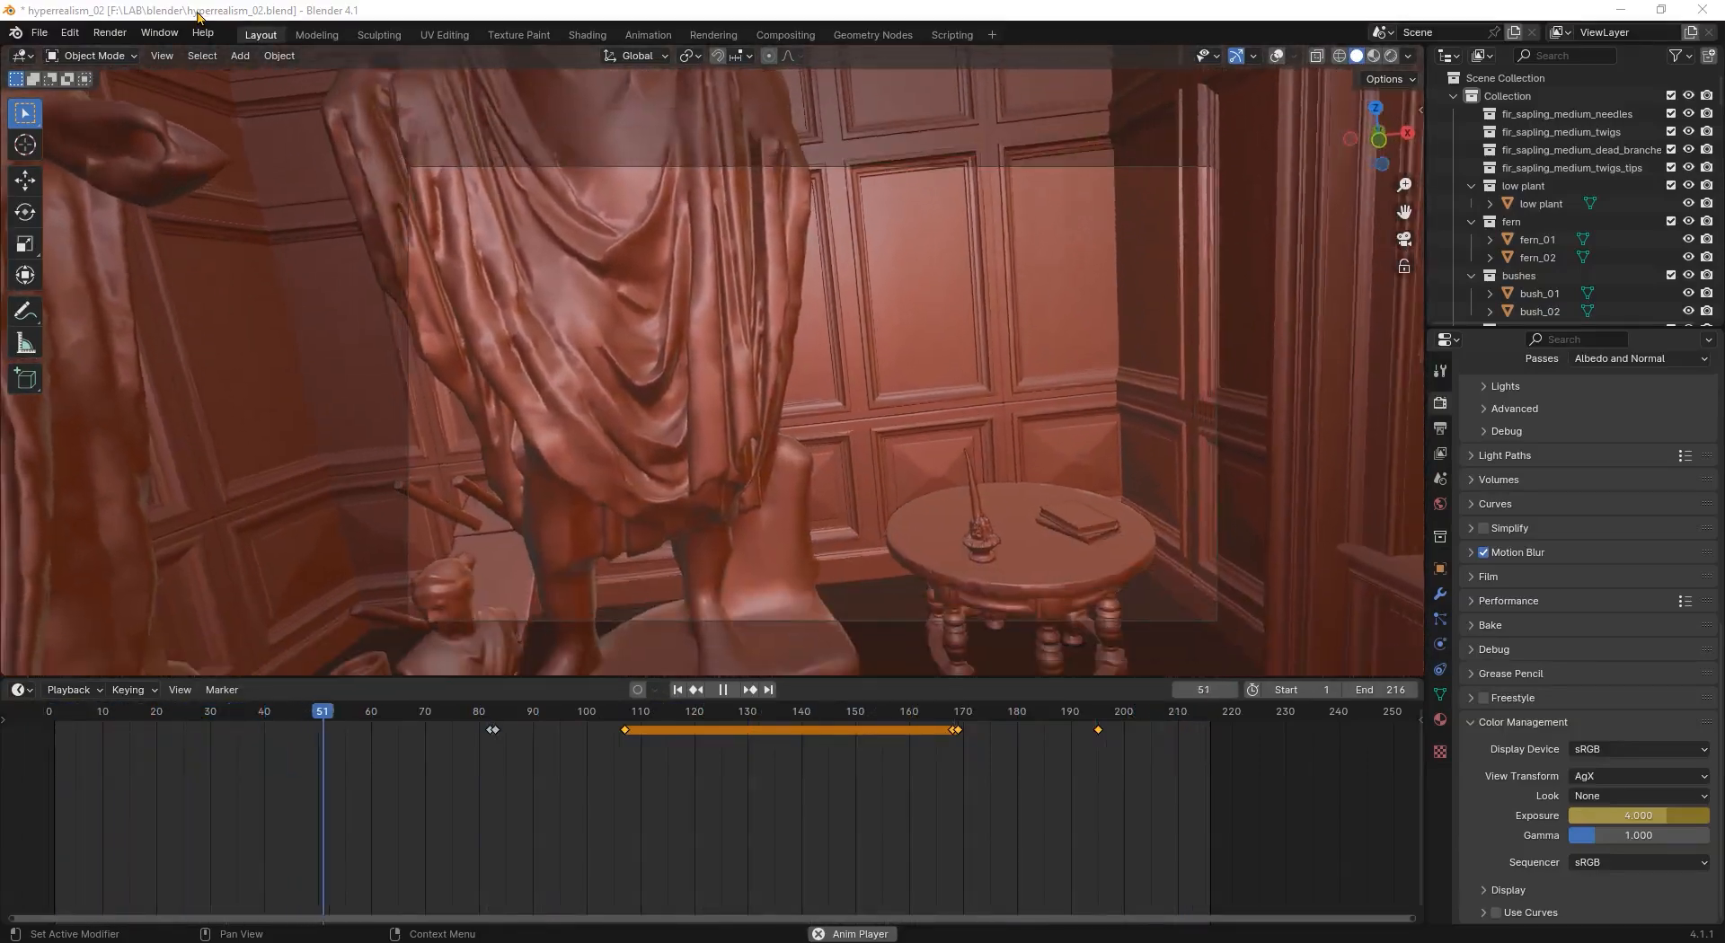
Step: Browse through the saved Megascans asset previews starting from the Wooden Table
click(679, 712)
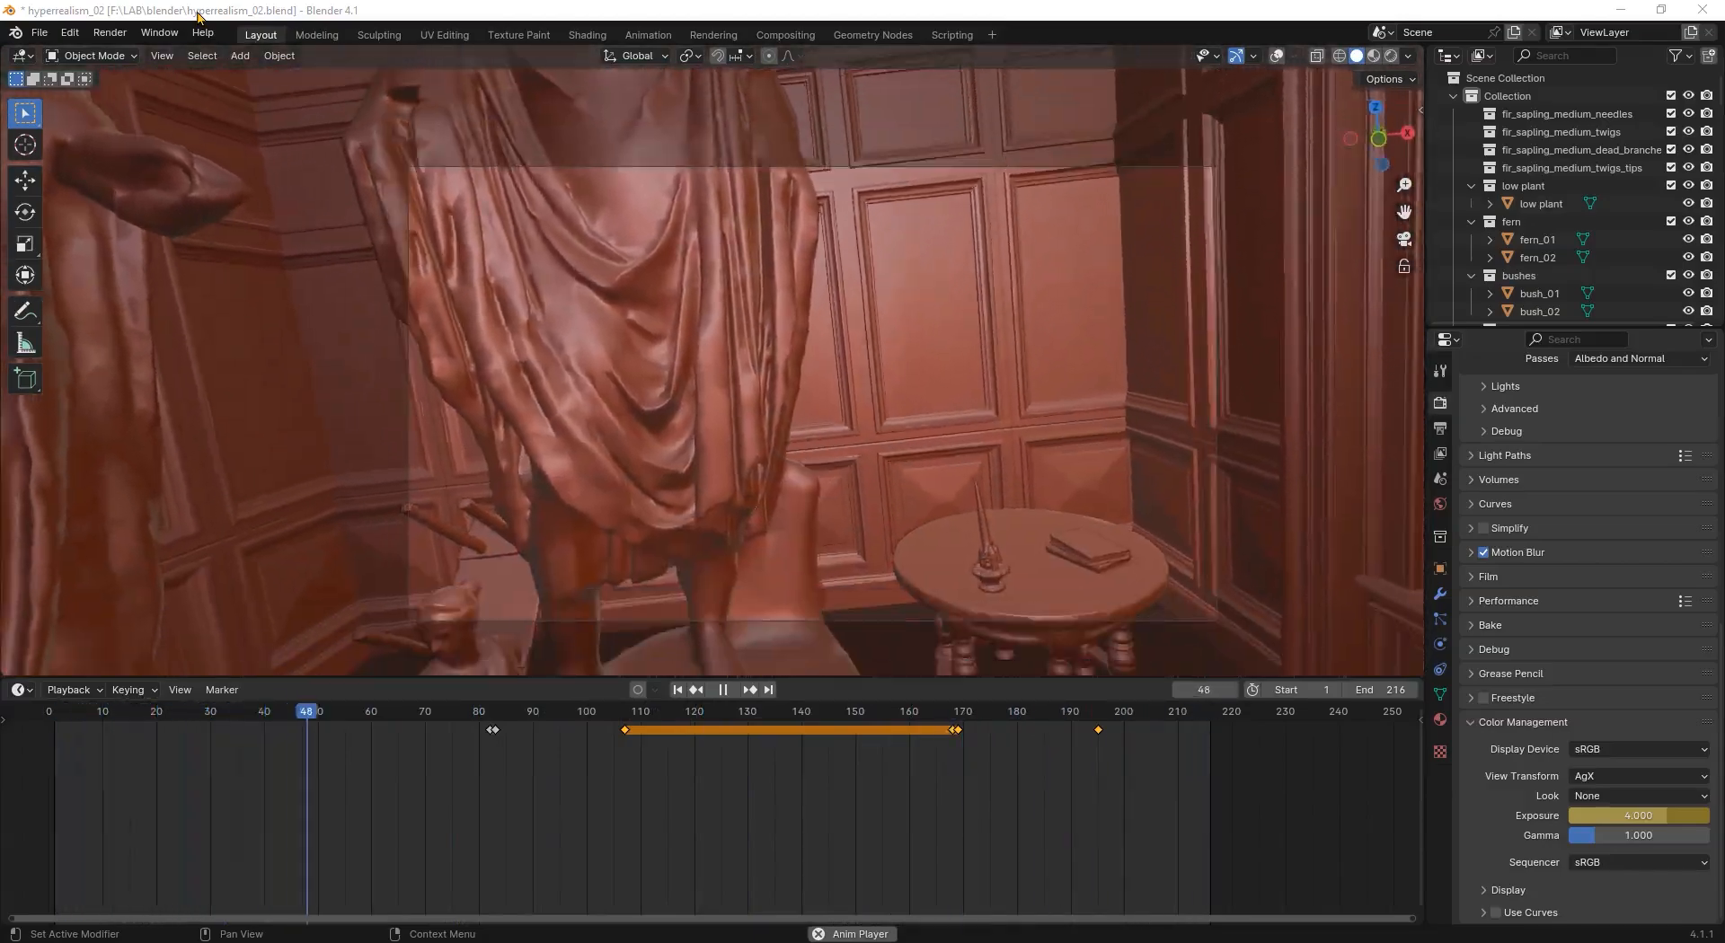
click(732, 711)
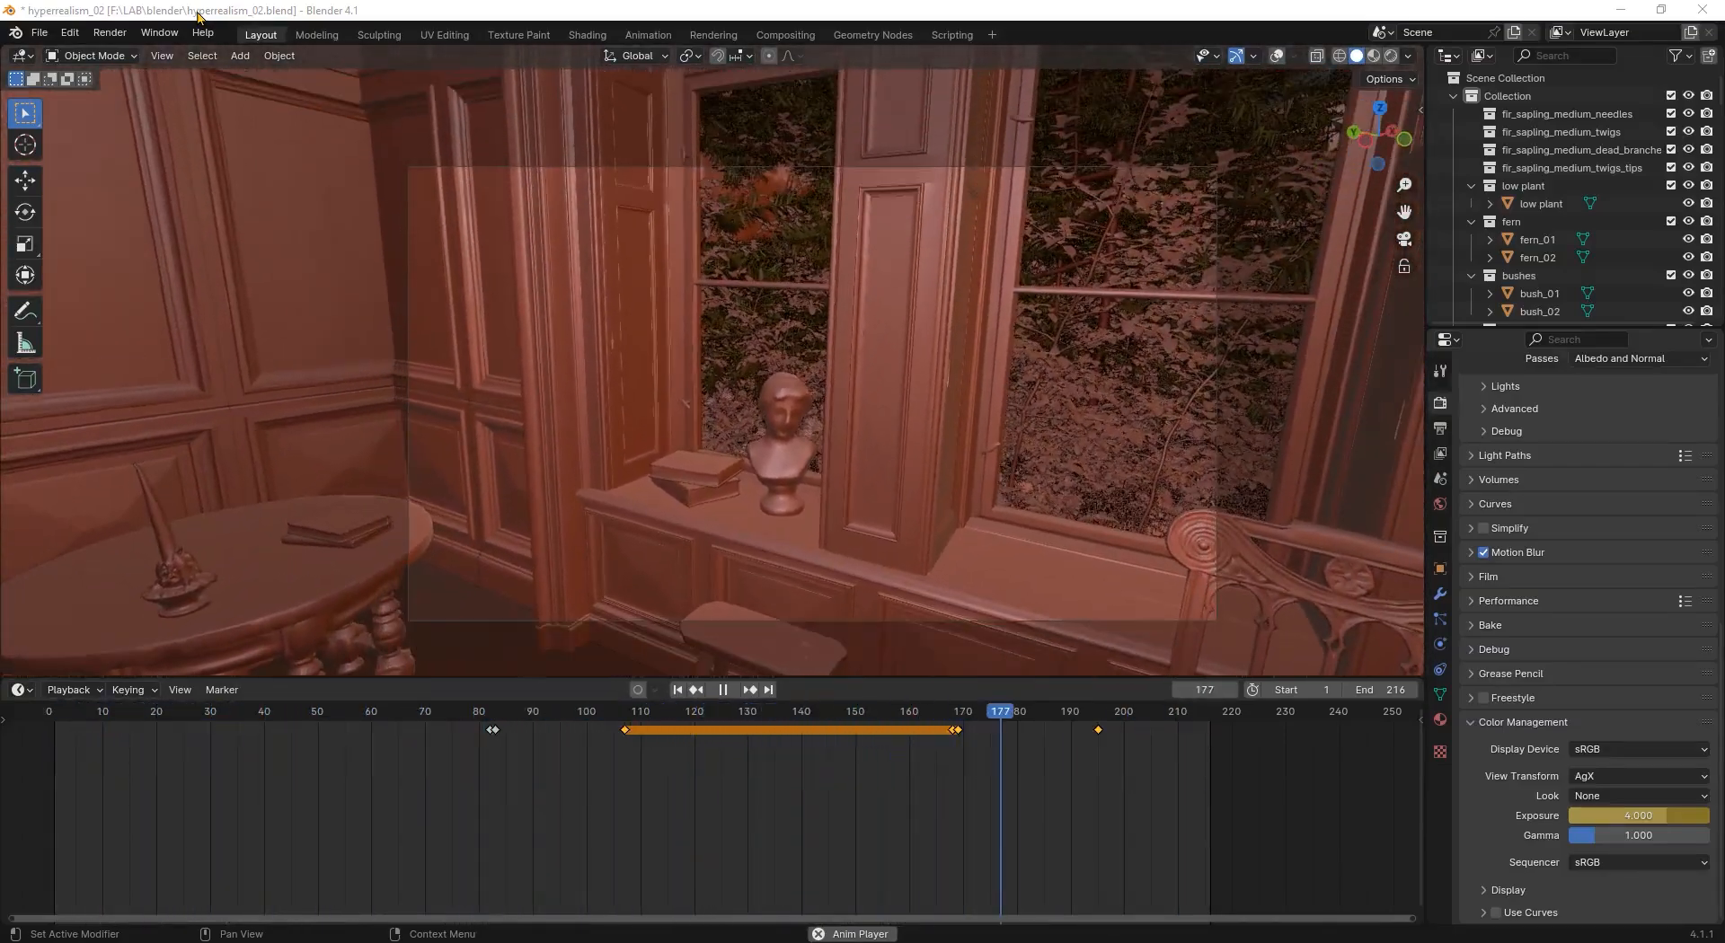
click(370, 712)
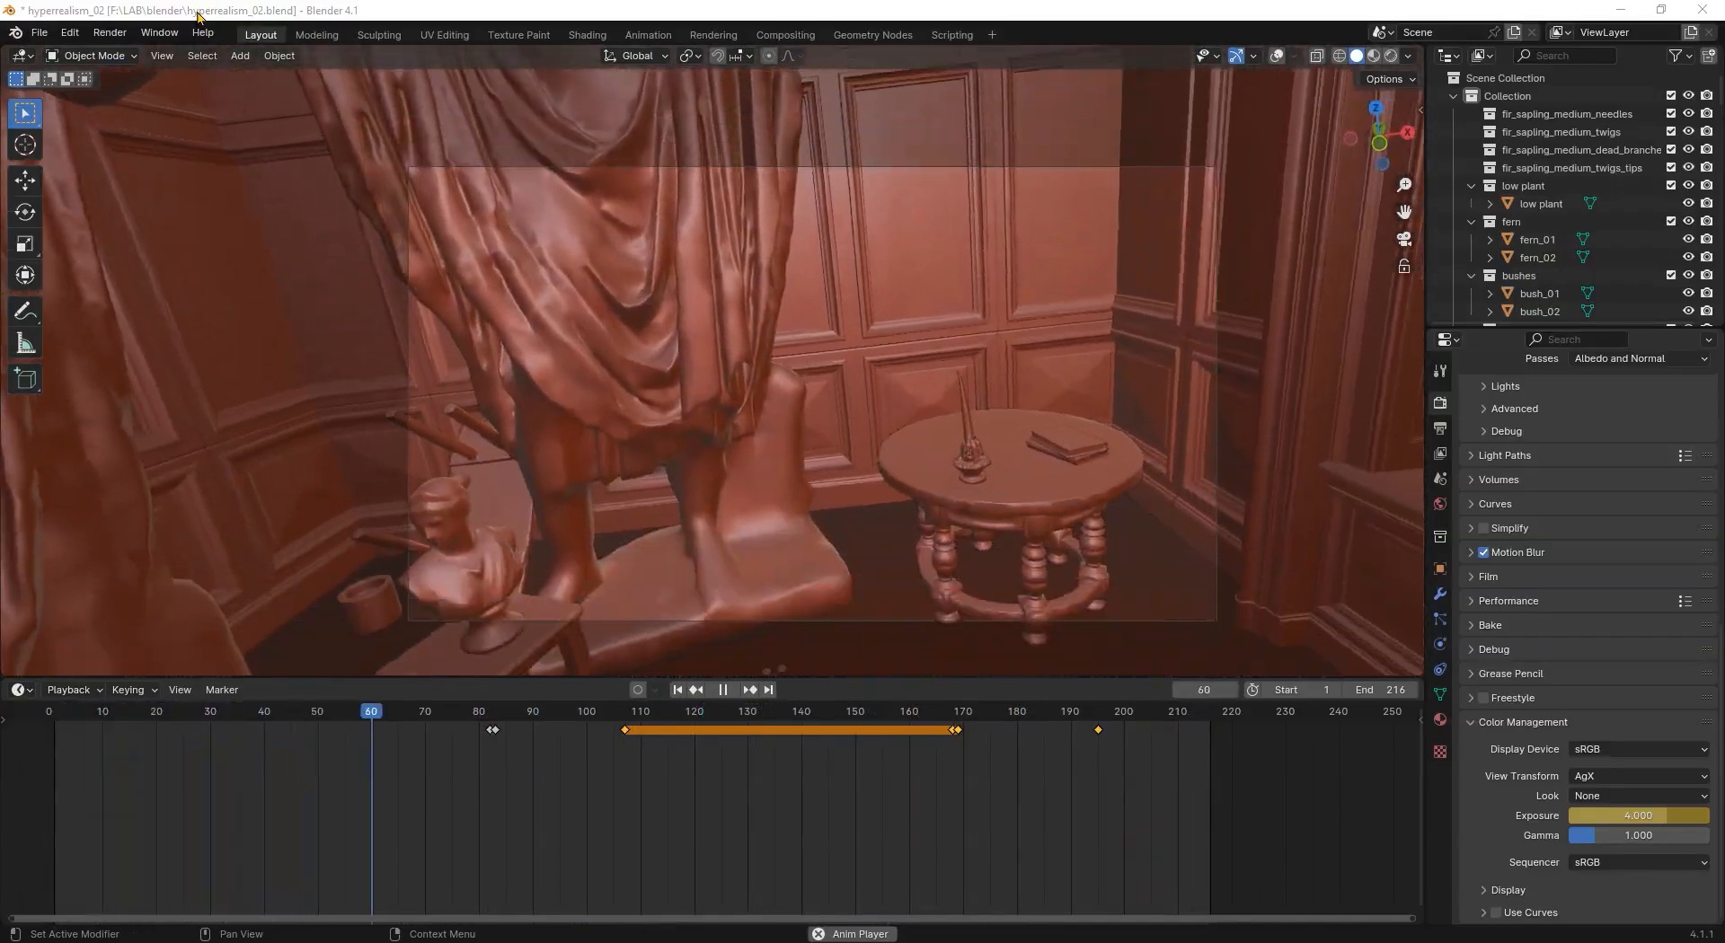
click(914, 712)
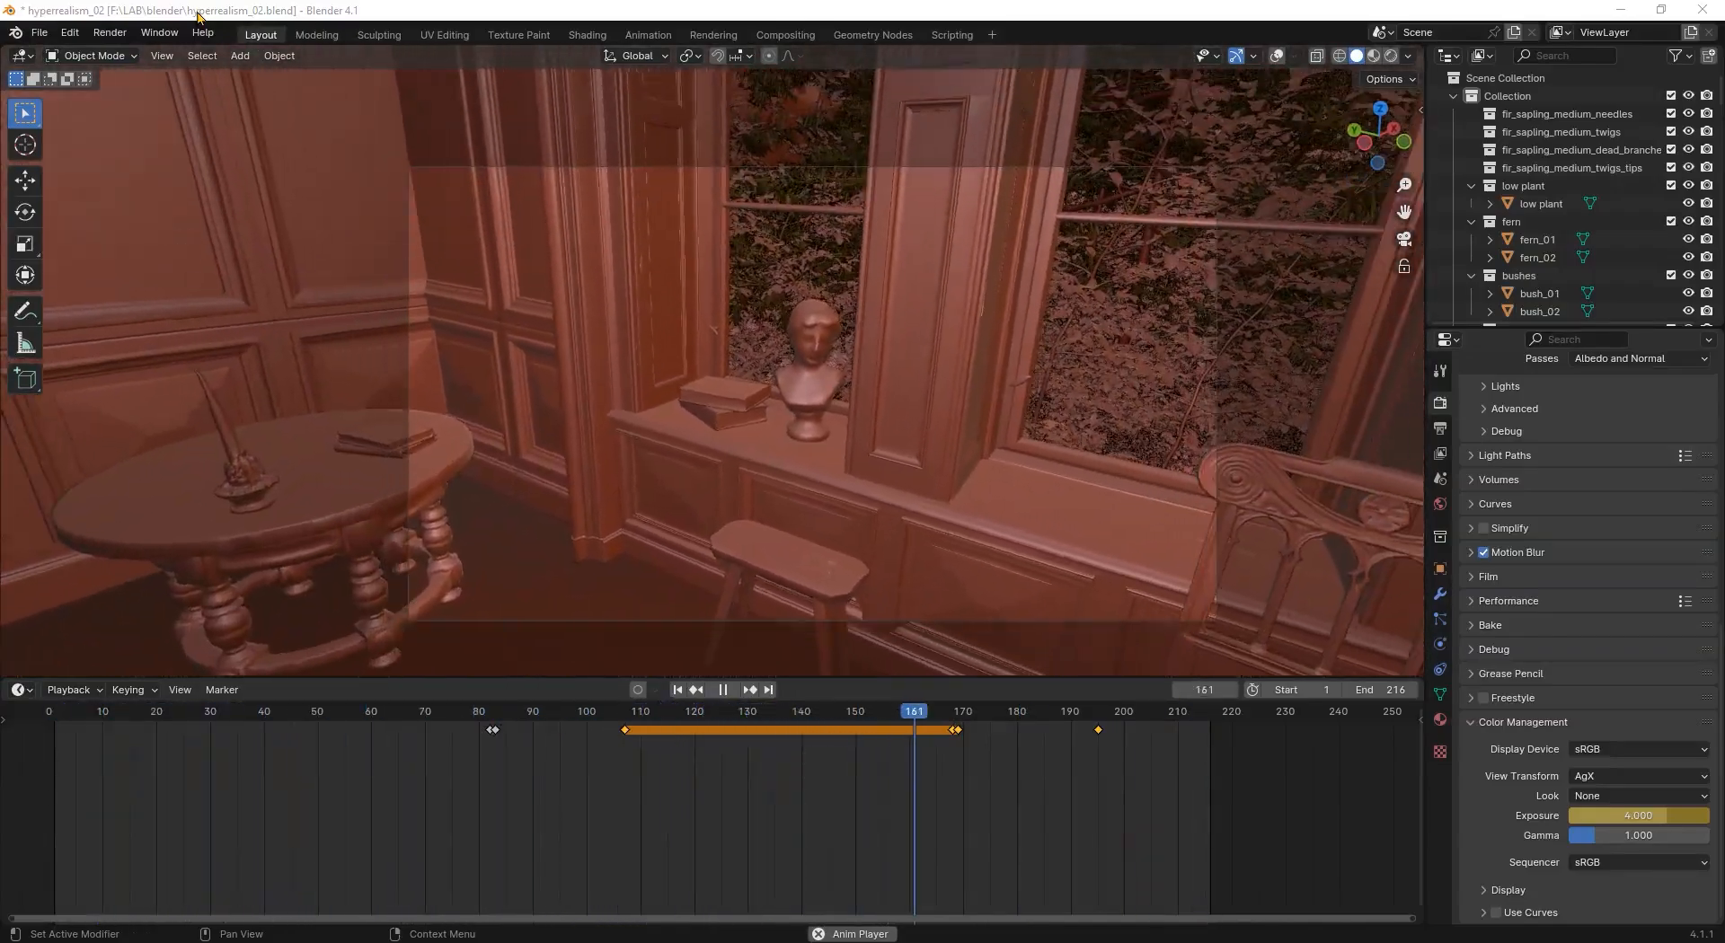
click(327, 711)
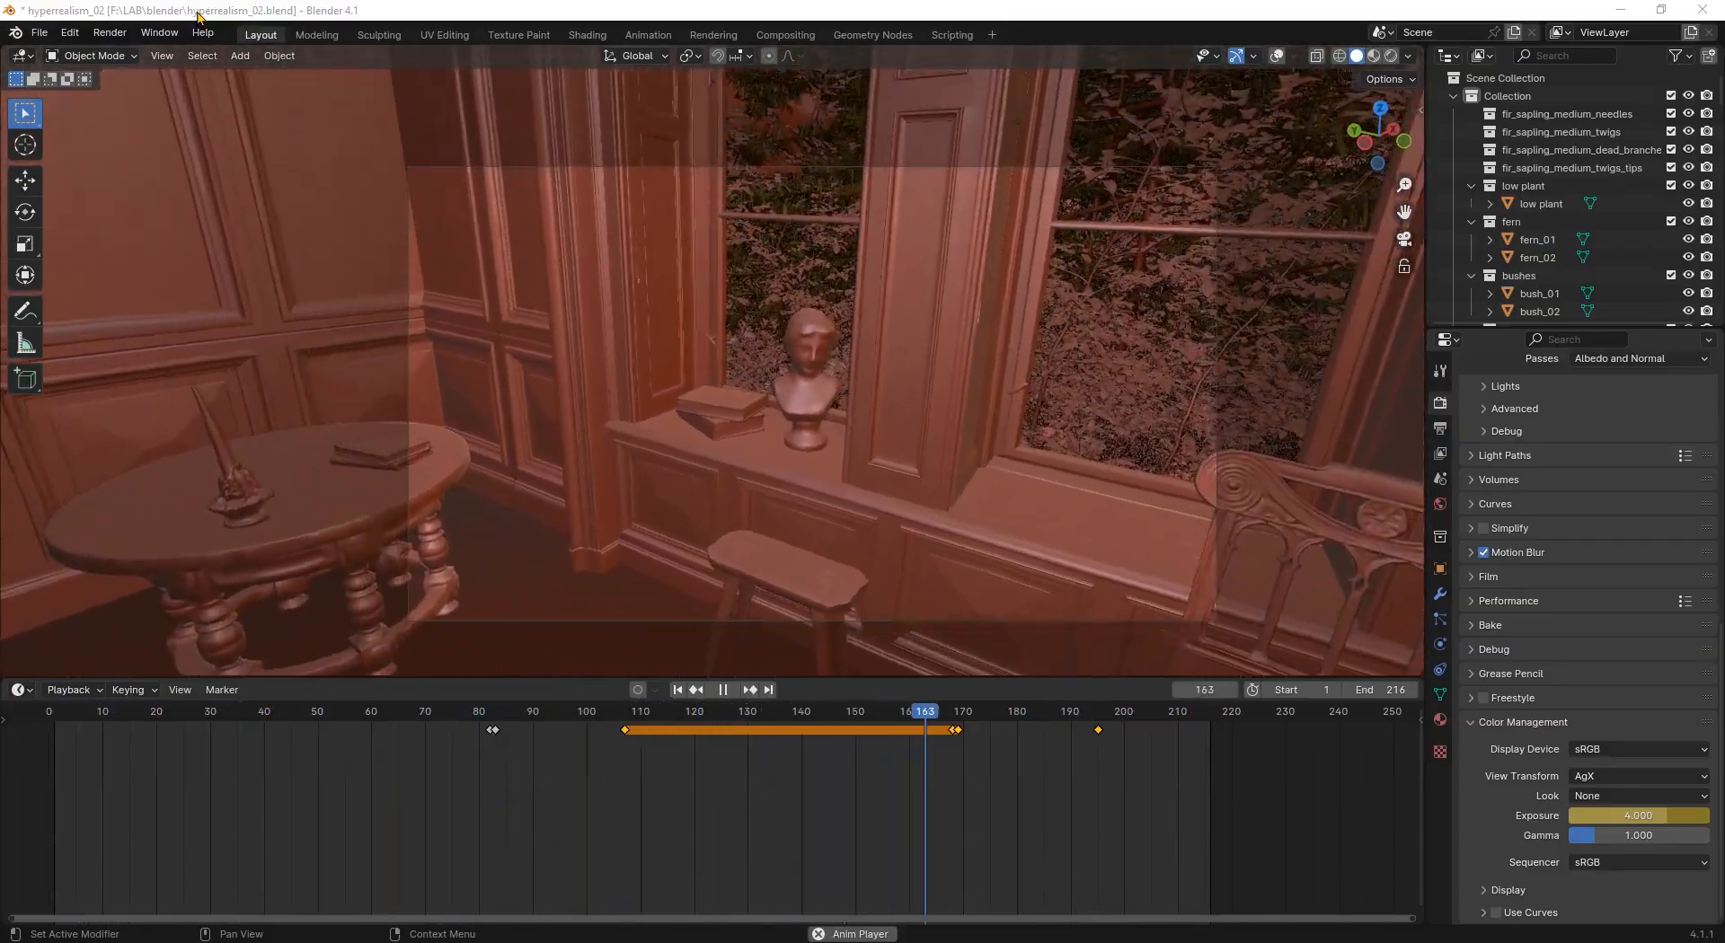
click(389, 712)
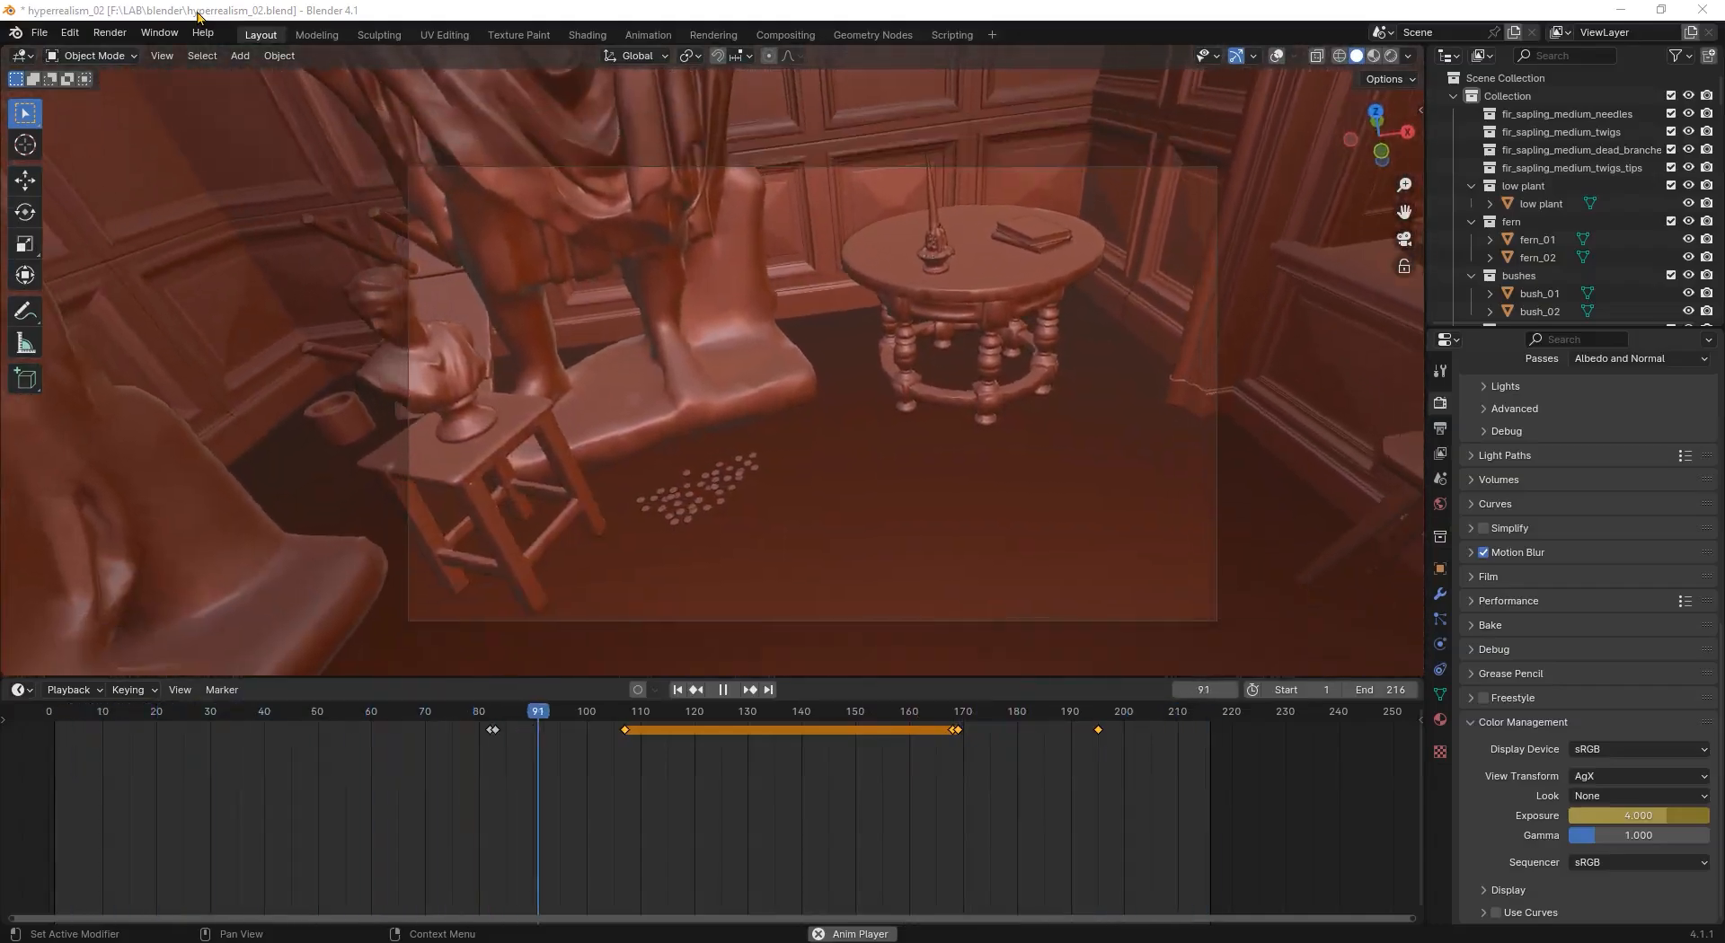
click(678, 690)
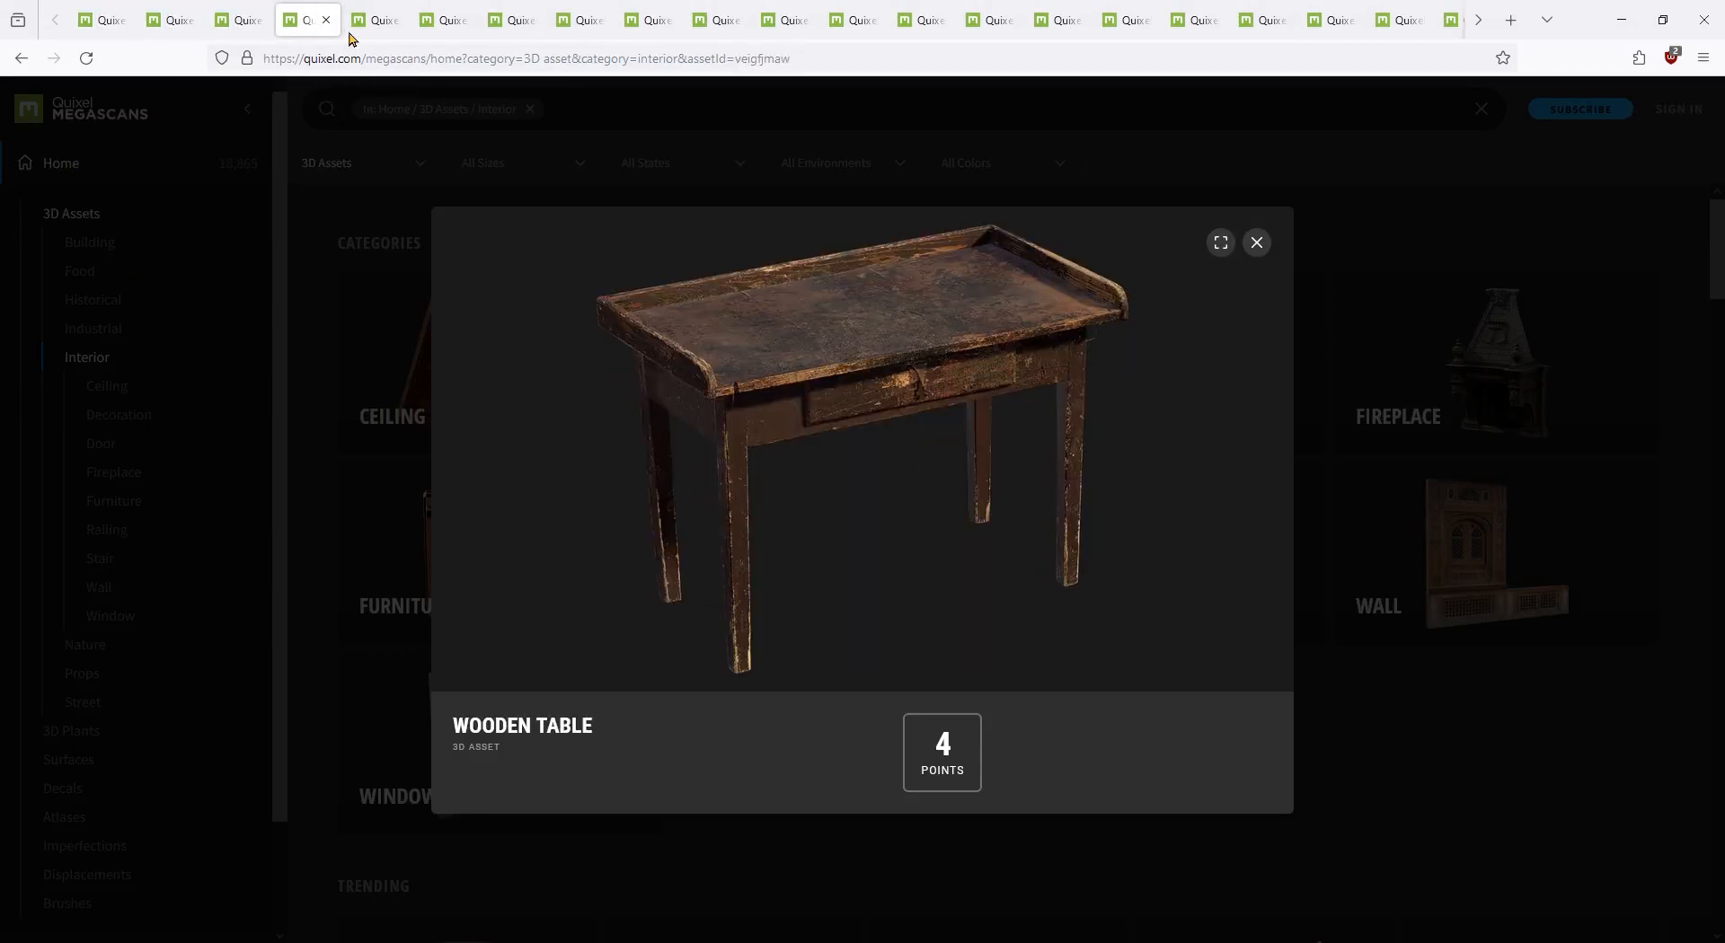
Step: Switch to the remaining asset tabs, ending on the Old Book 3D asset
click(647, 20)
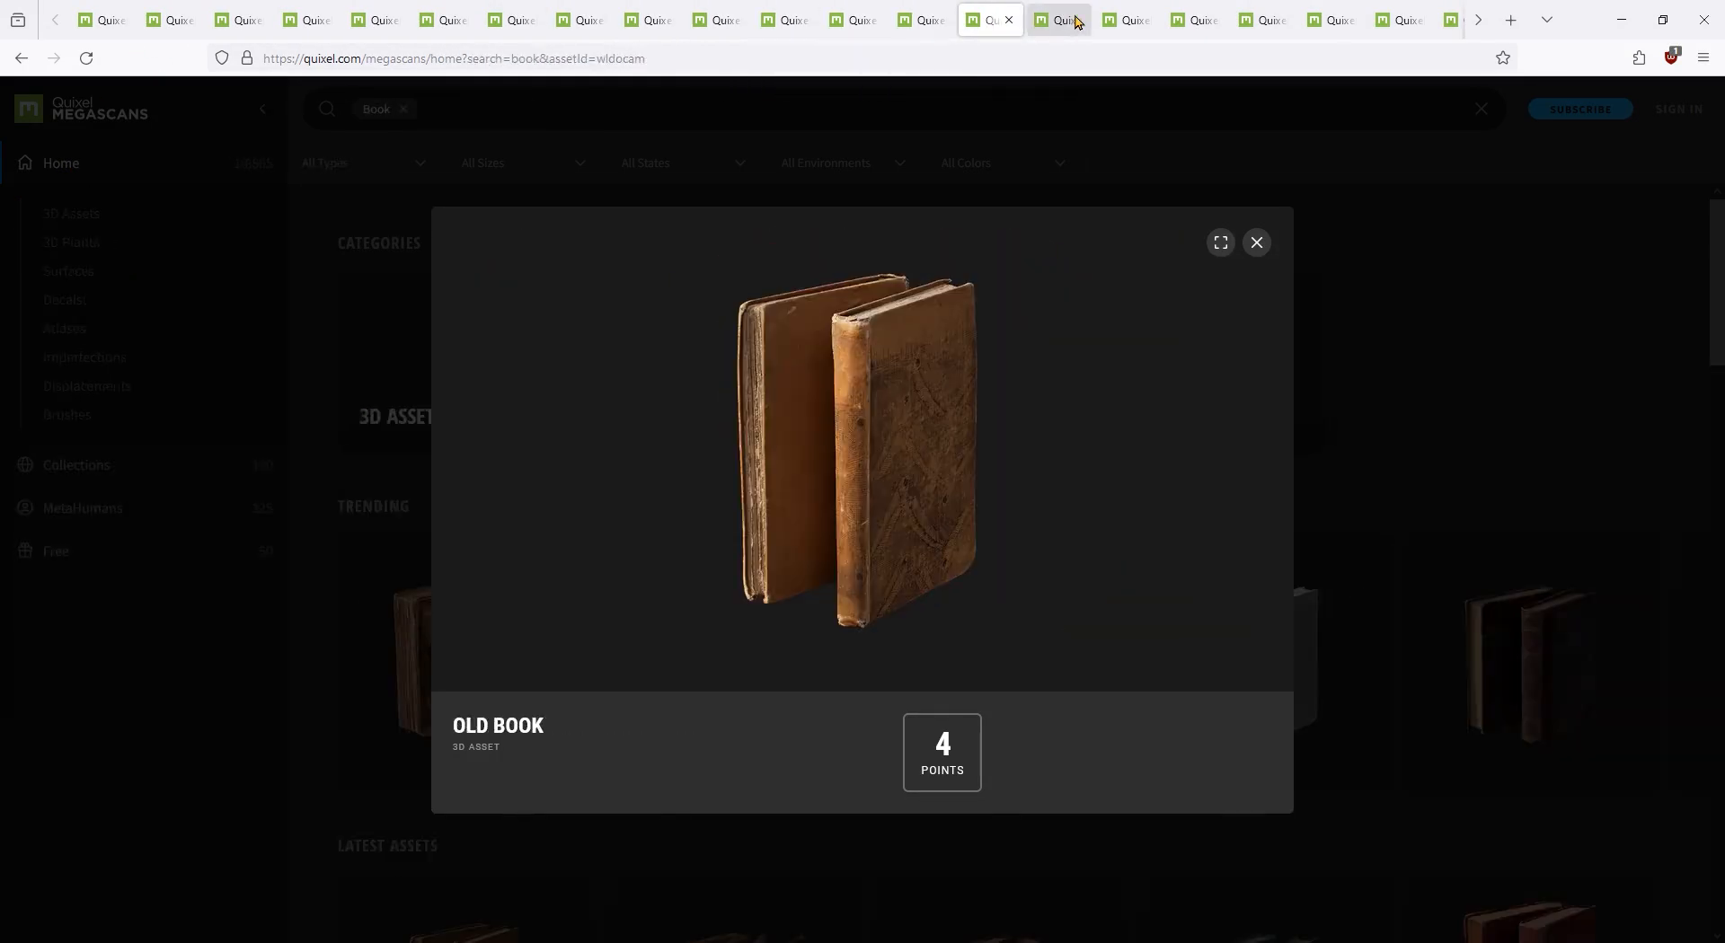
click(1398, 20)
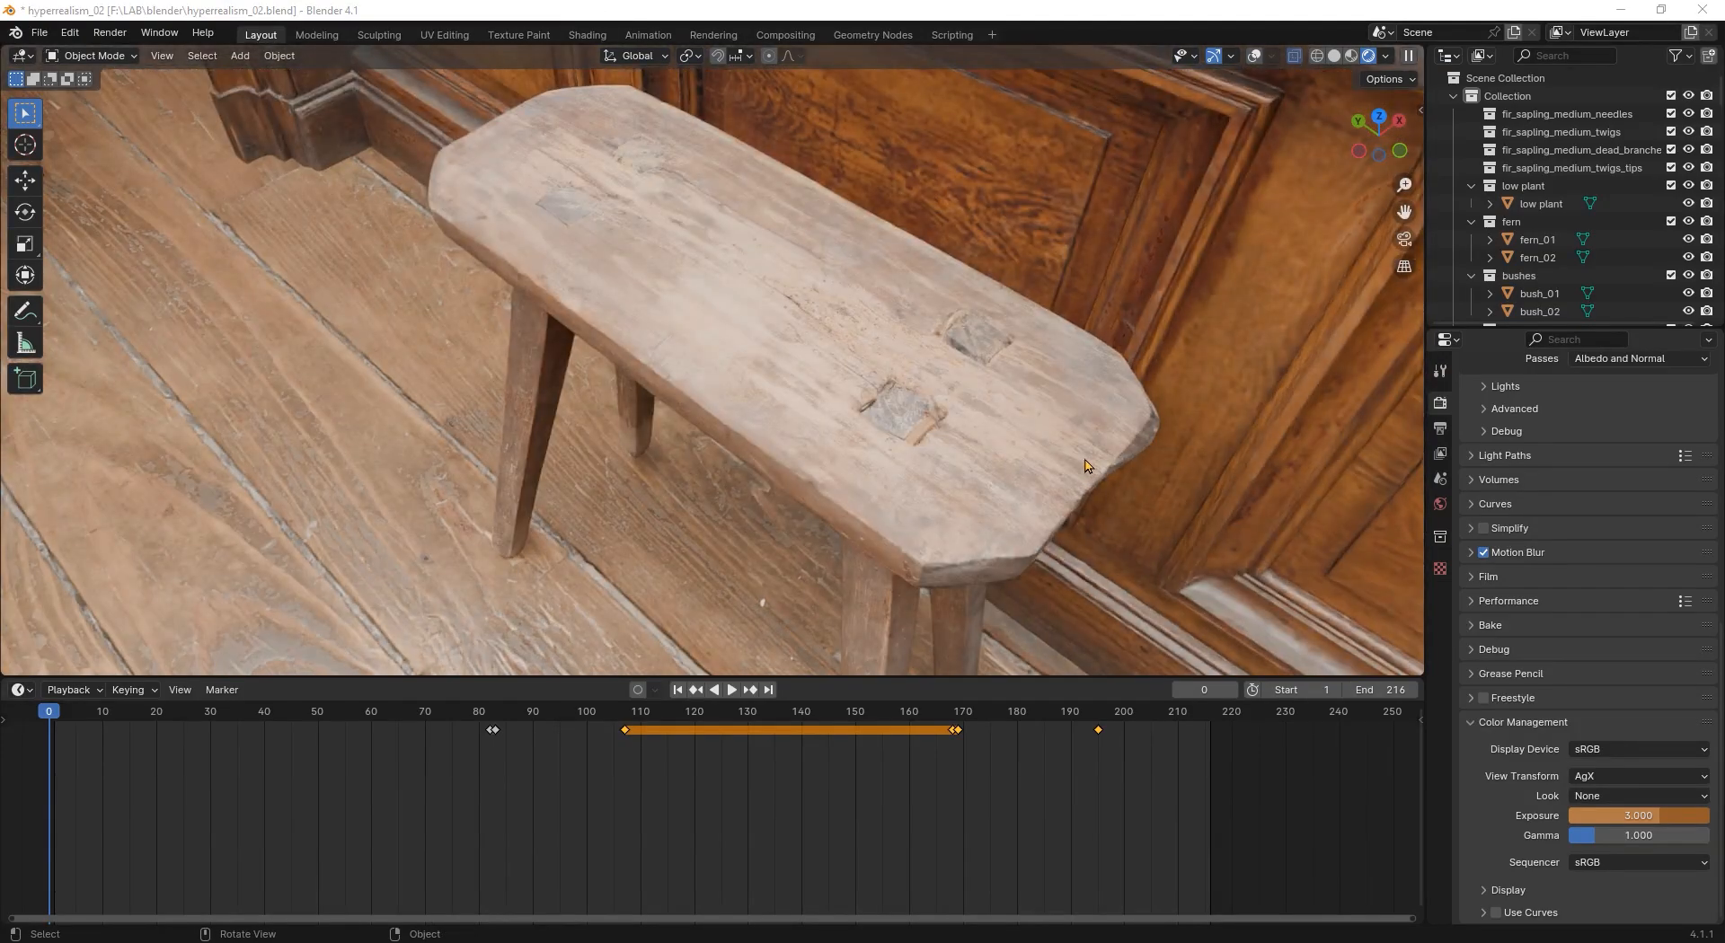
mouse_move(766, 349)
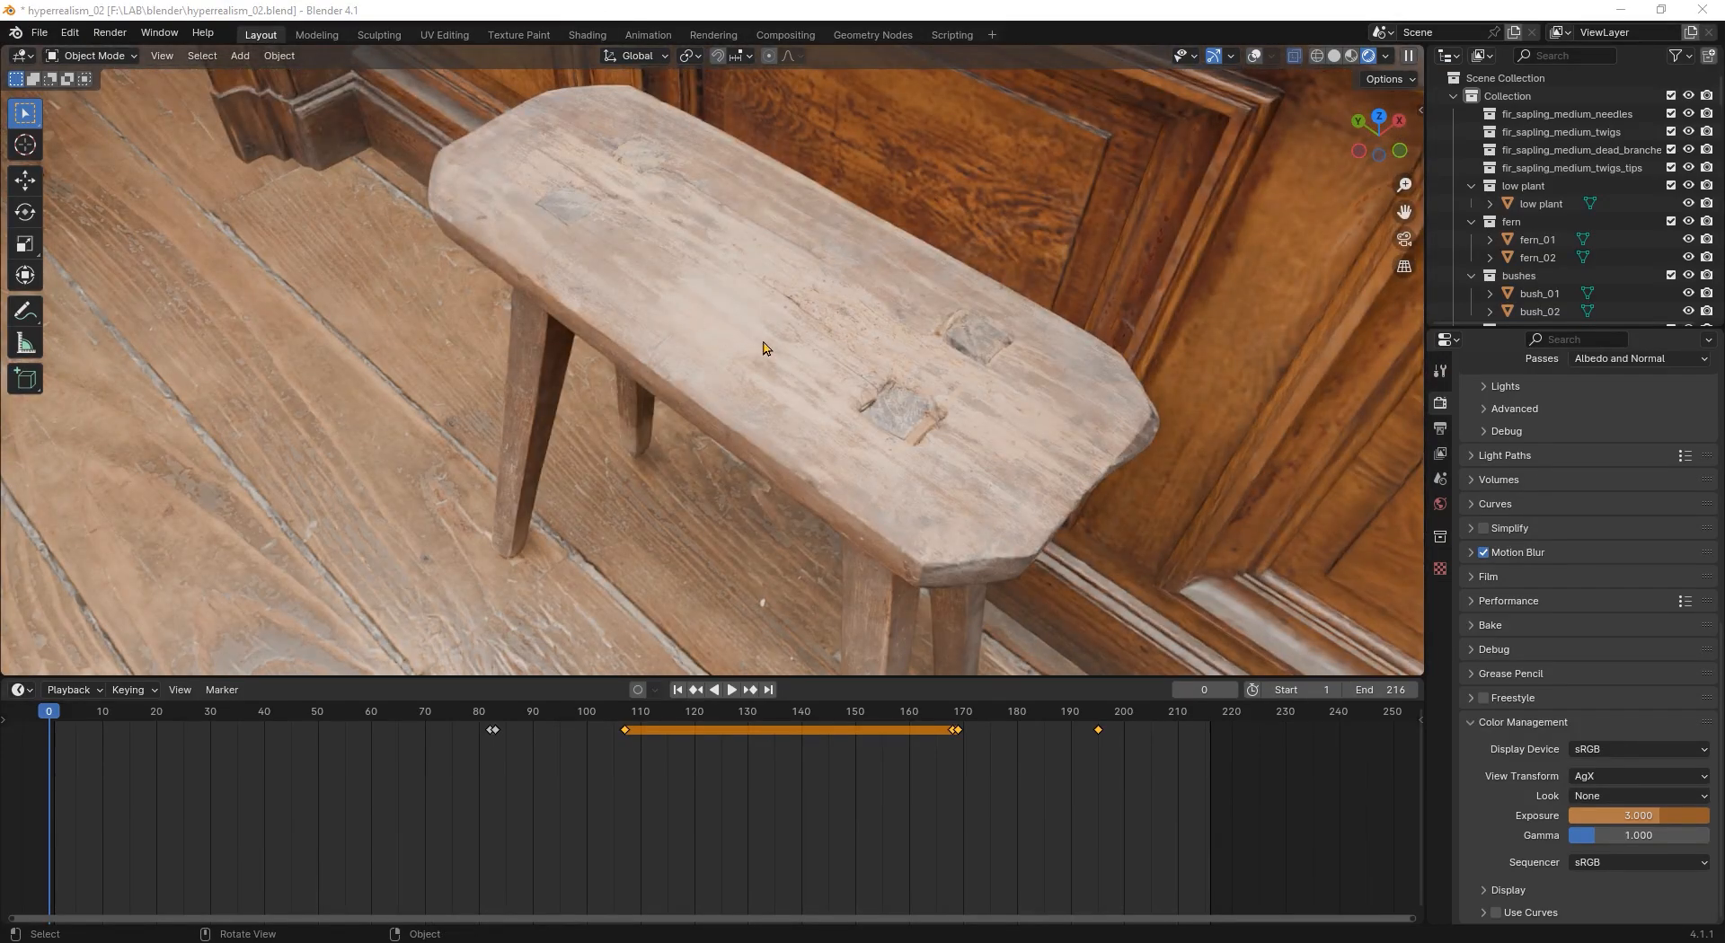
Step: Zoom out from the rendered stool to an overhead view of the whole furnished room
click(1255, 56)
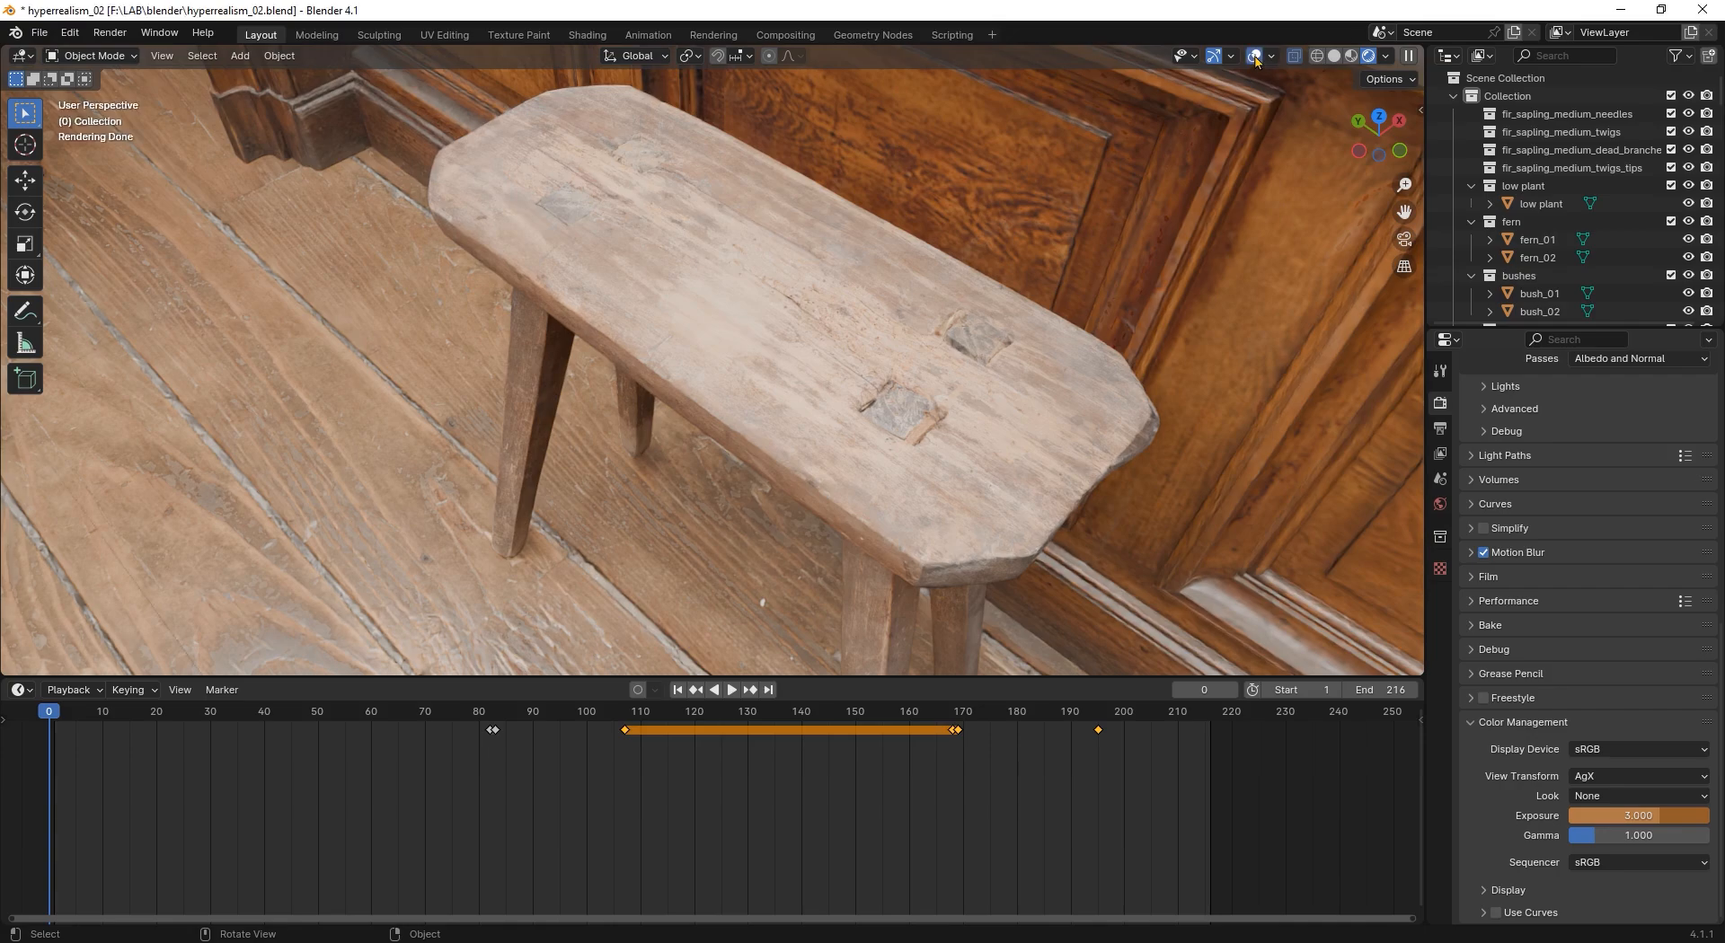
click(1269, 56)
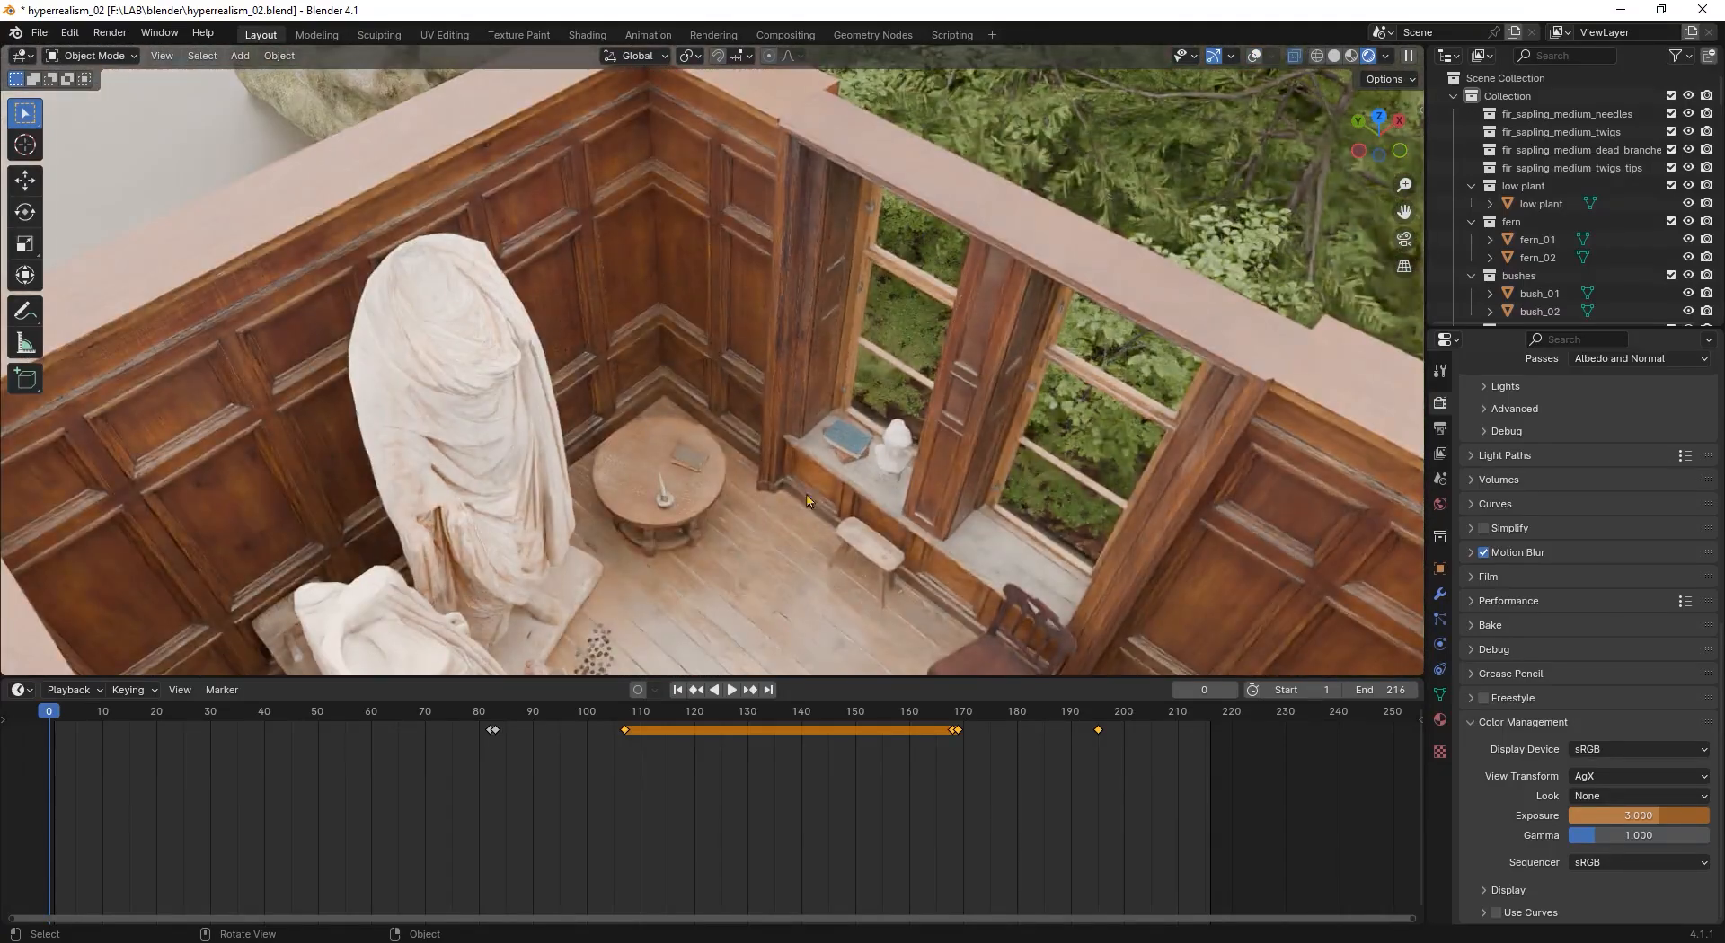
scroll(down, 3)
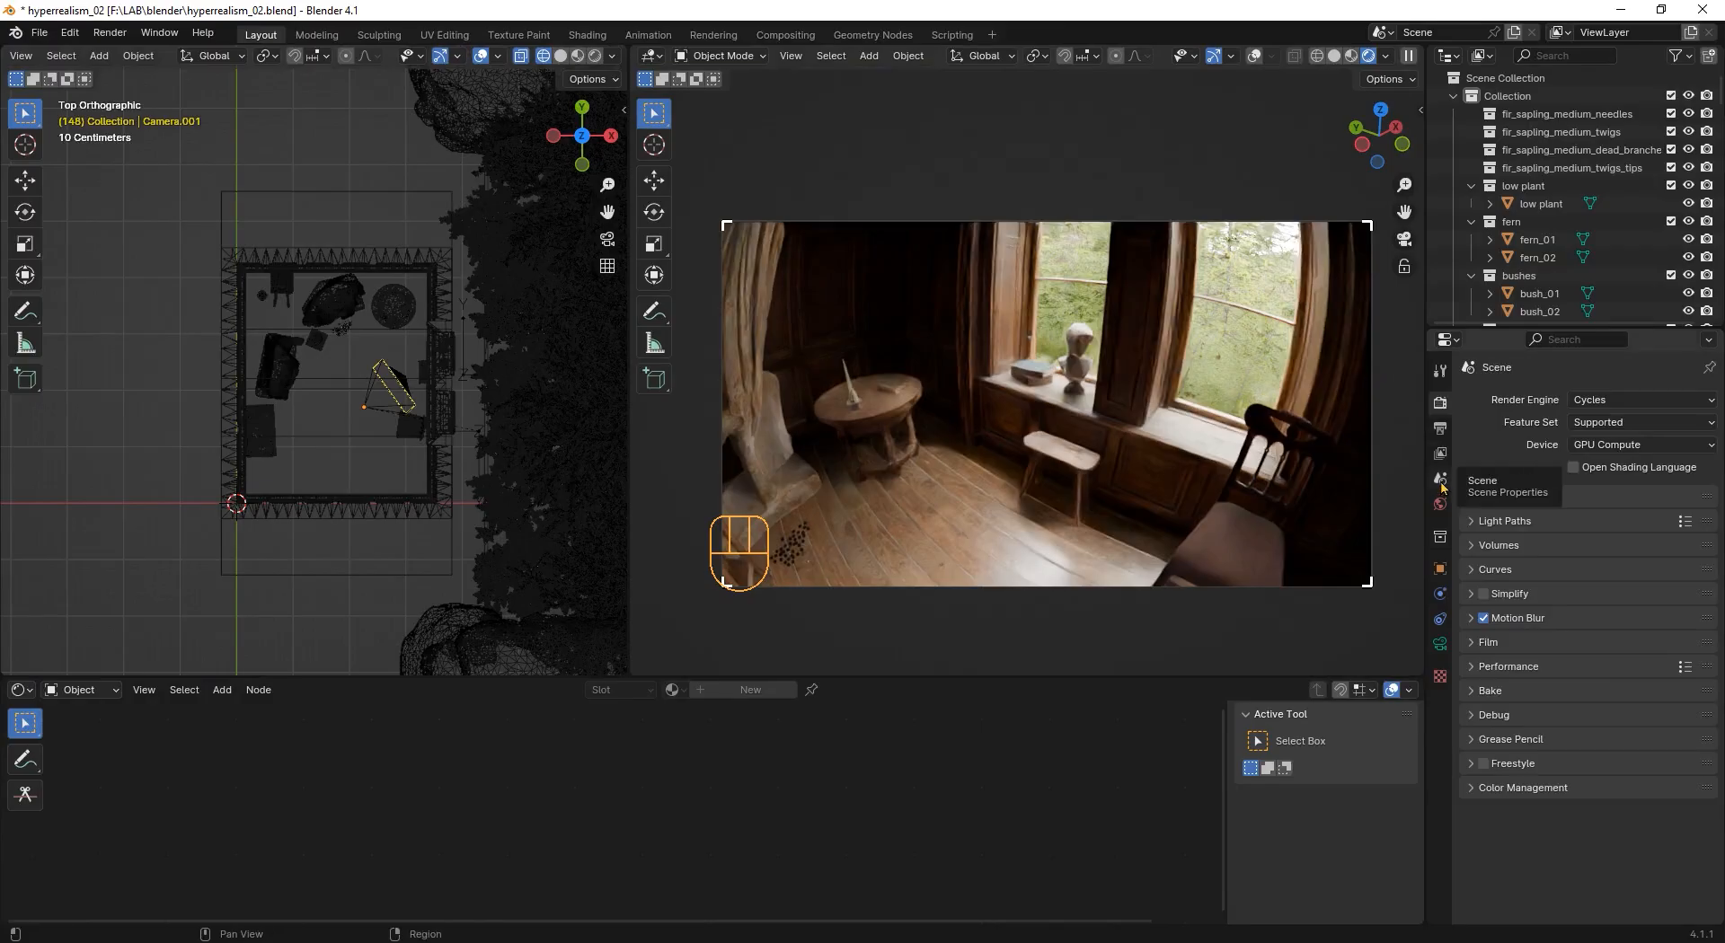
Step: Show the world's HDRI background nodes in the Shader Editor and check Background Strength
click(1440, 478)
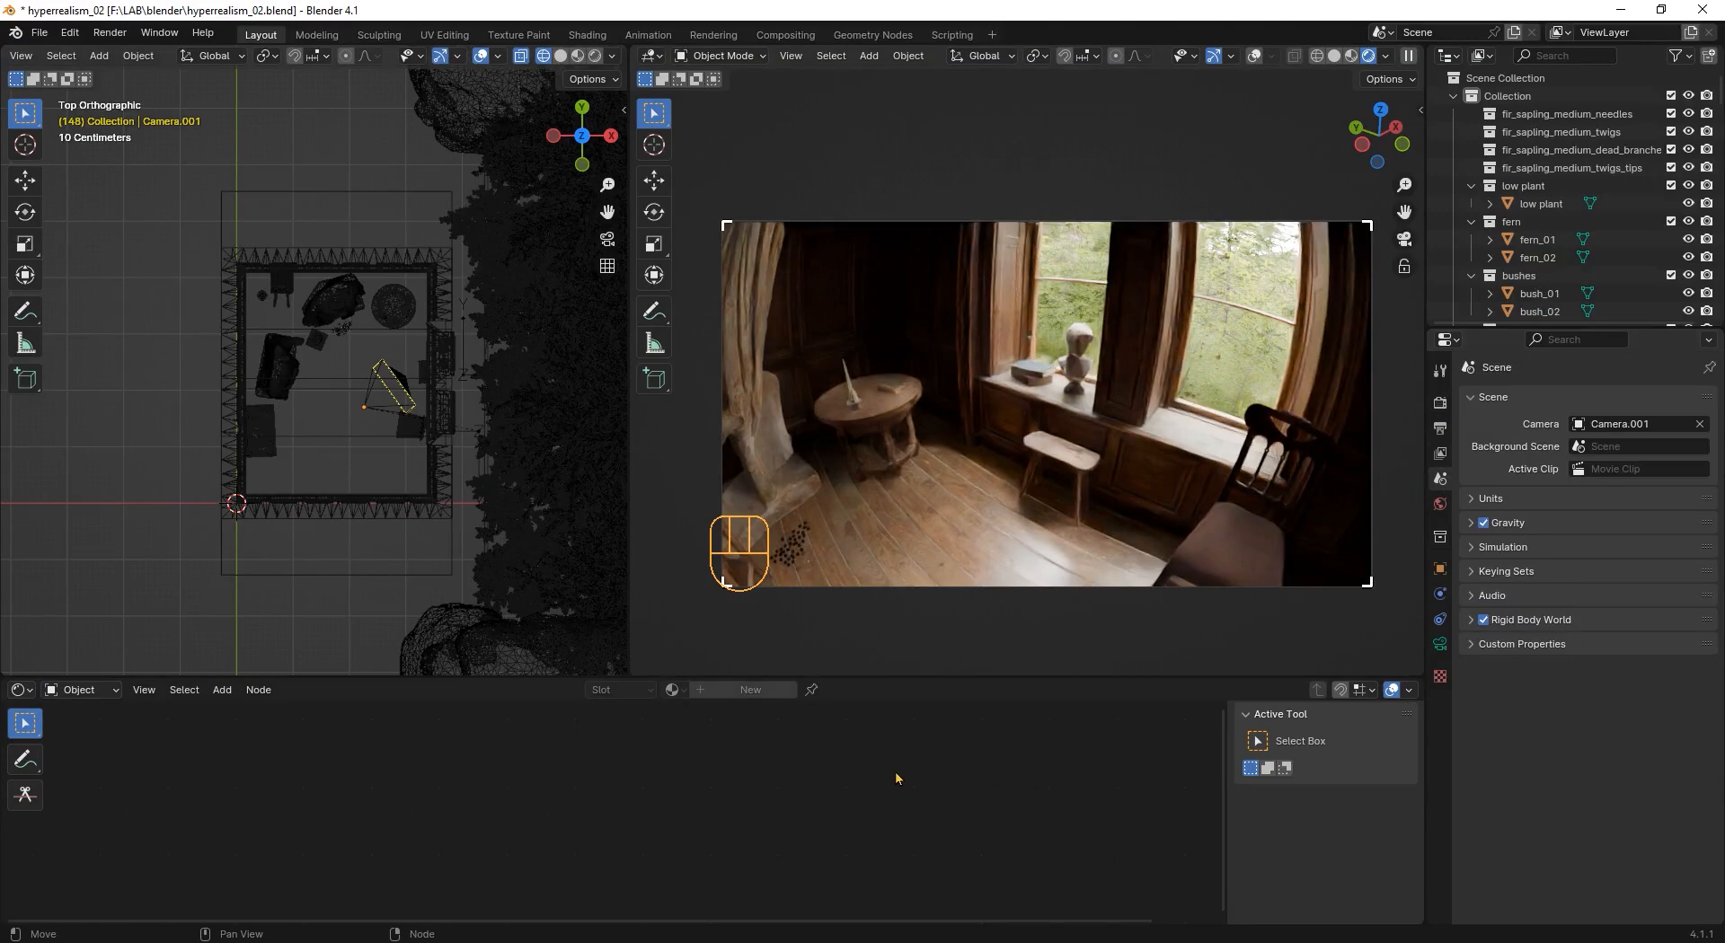
click(80, 690)
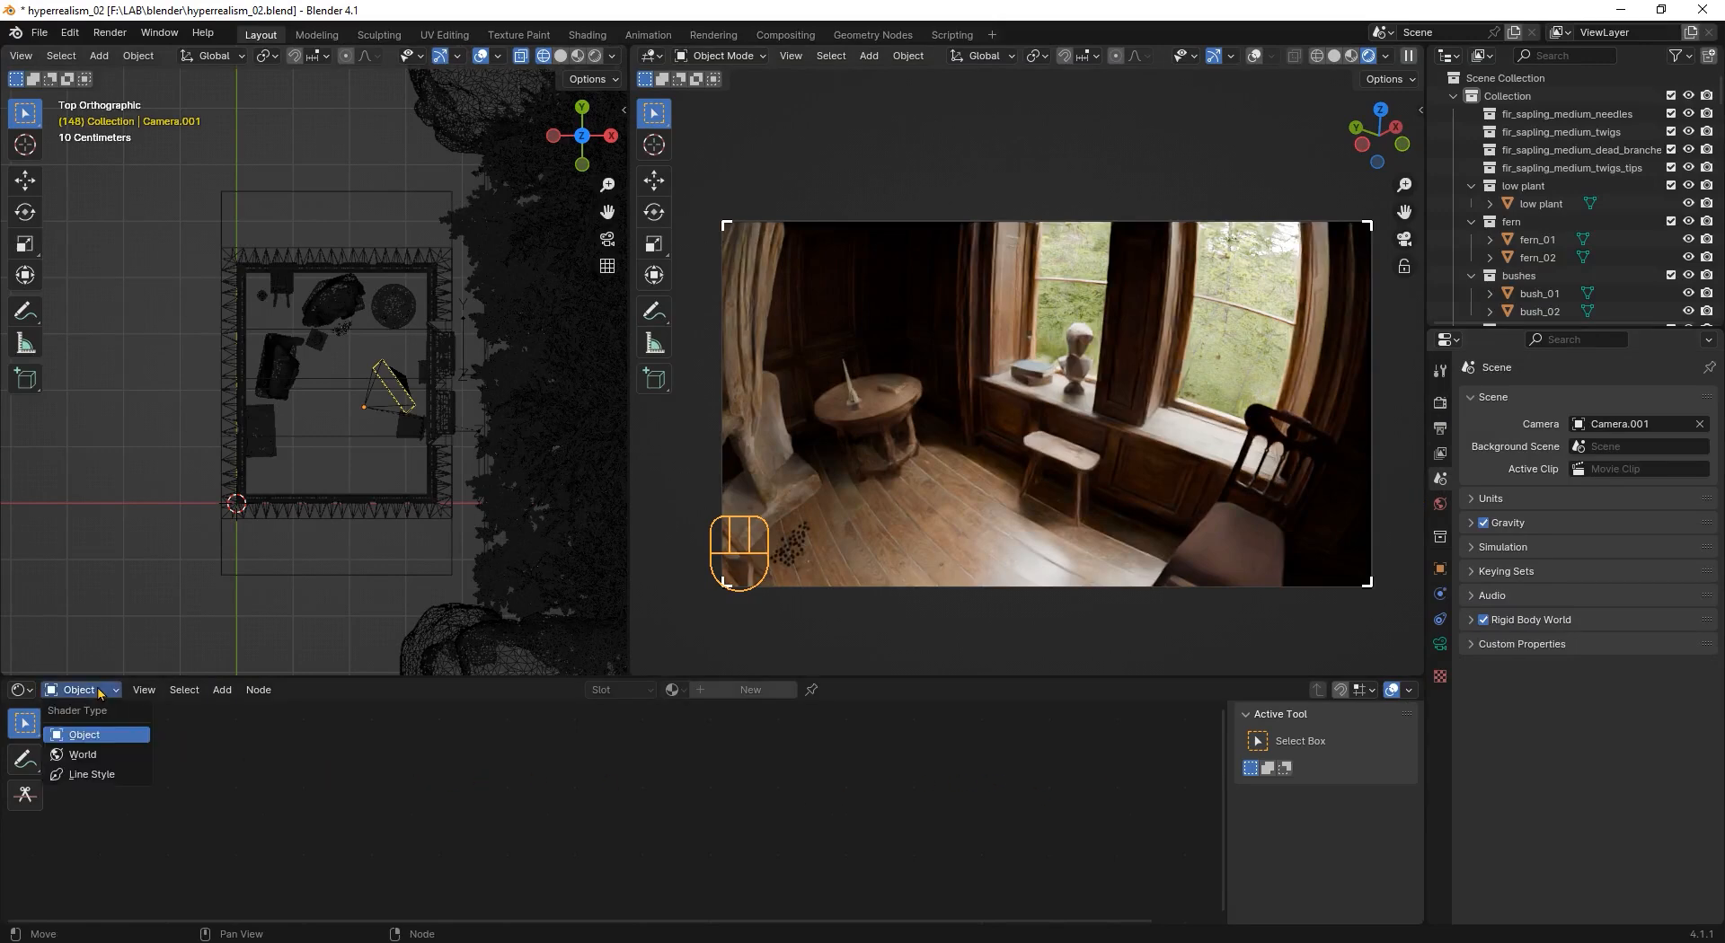
click(81, 755)
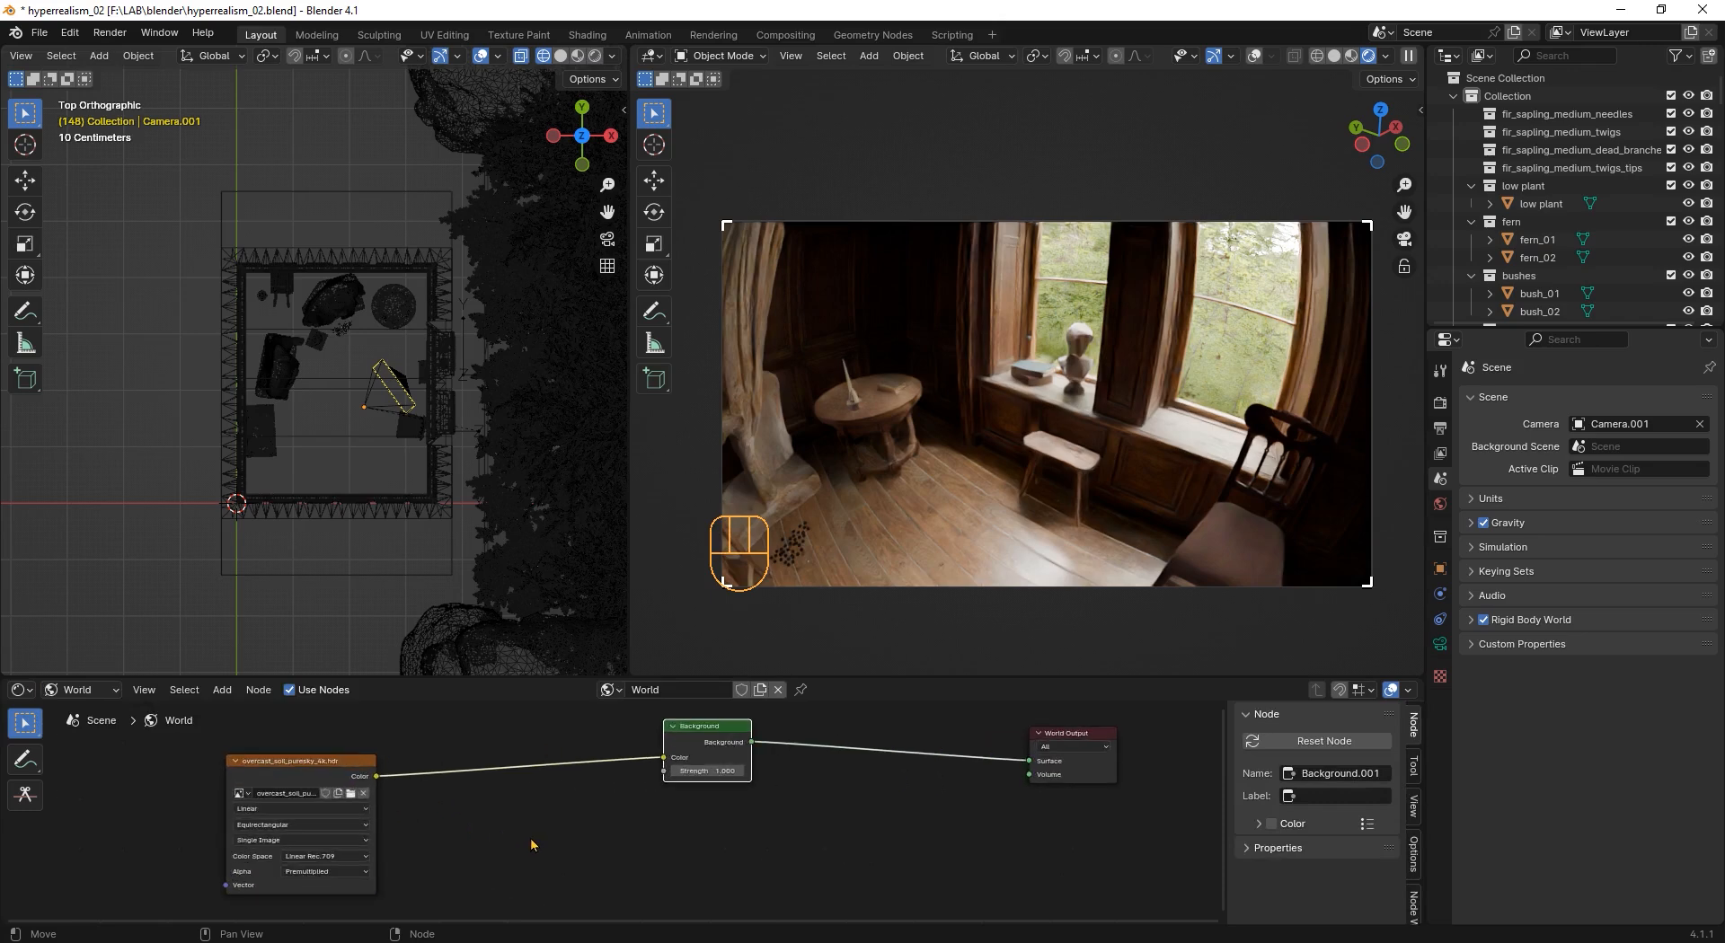
mouse_move(532, 839)
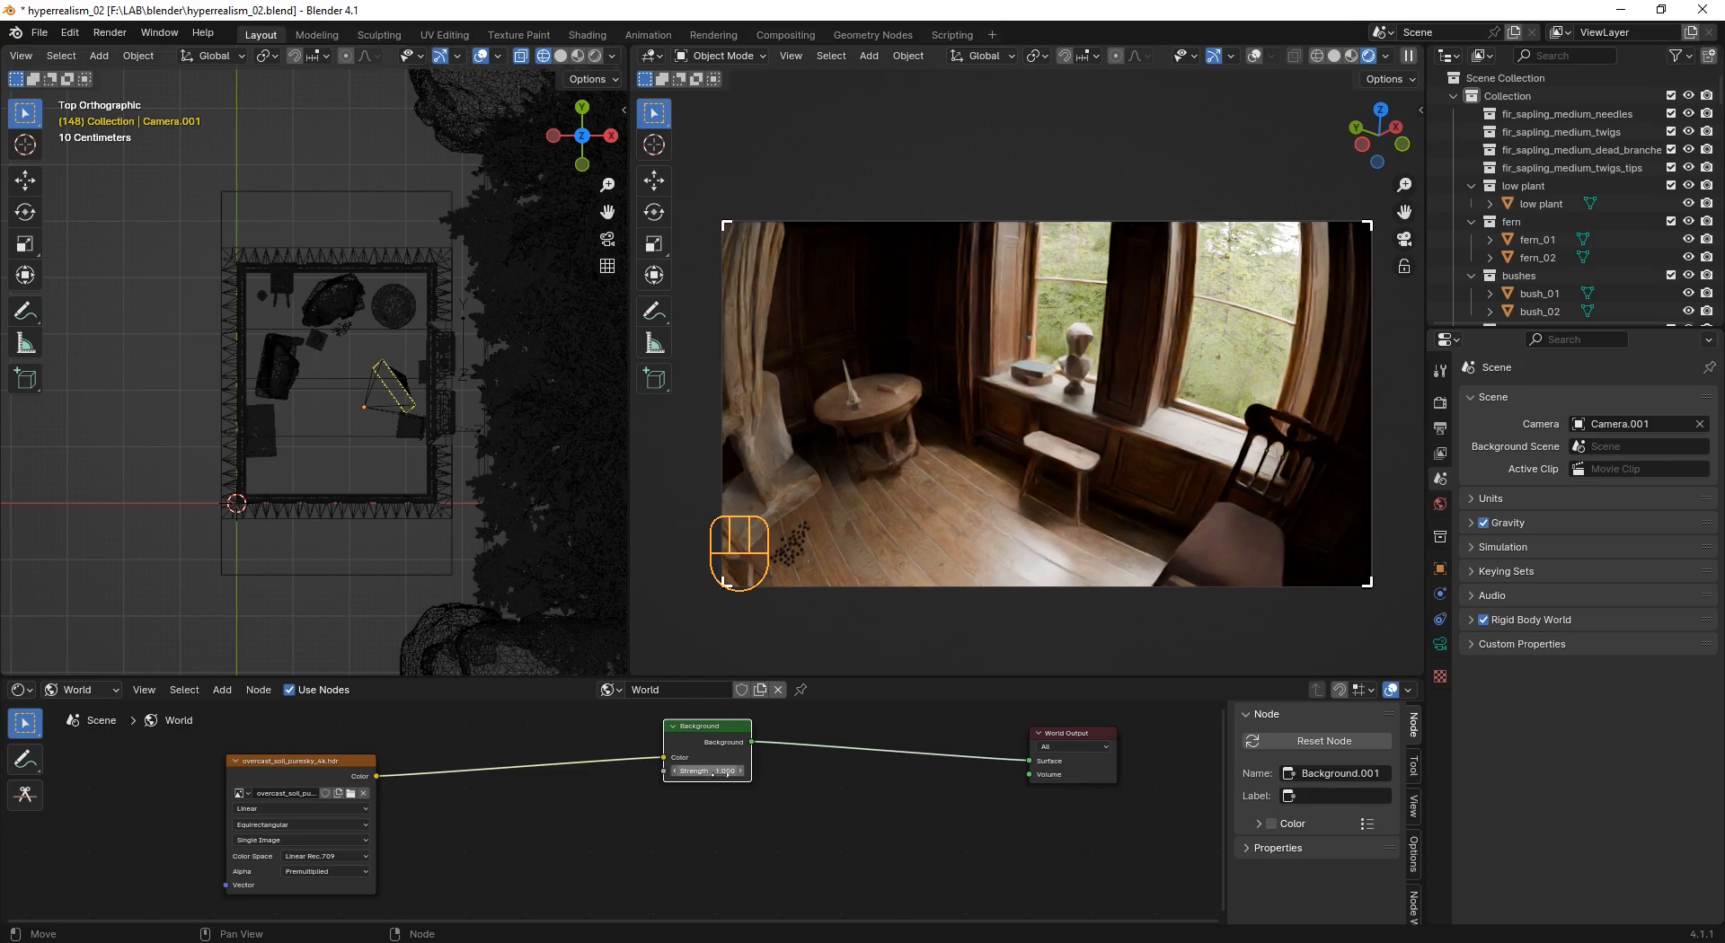
click(706, 771)
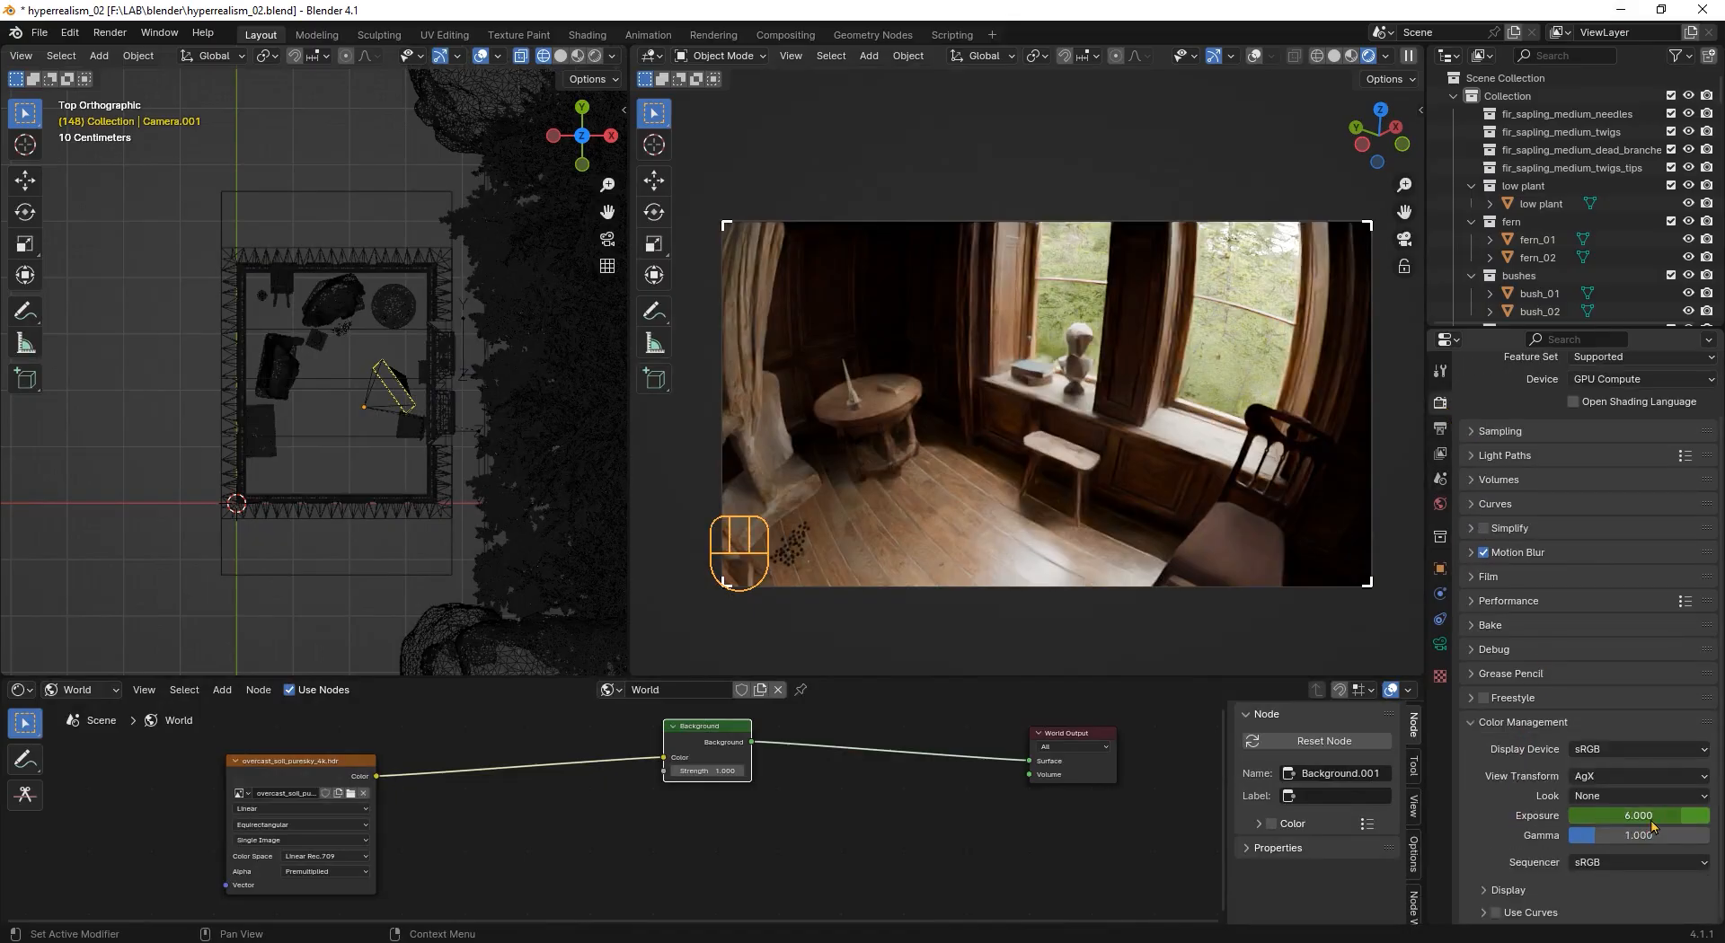
Step: Drag Color Management Exposure down to zero so the camera render goes dark
drag(1650, 814, 1579, 814)
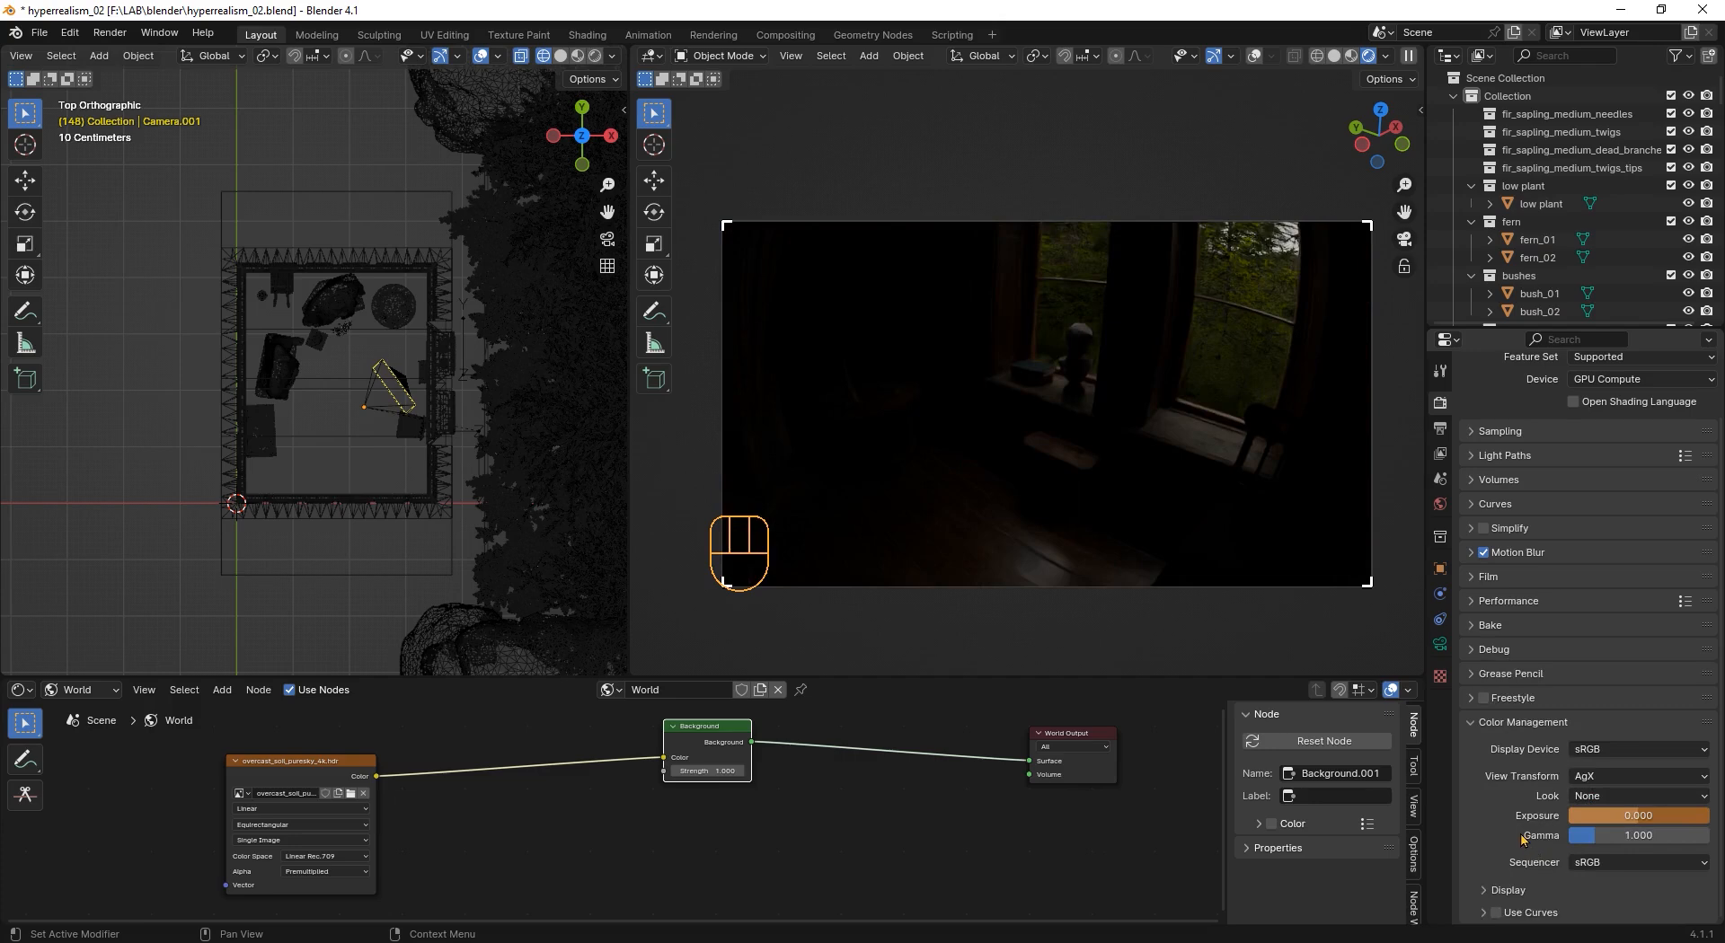
mouse_move(1636, 814)
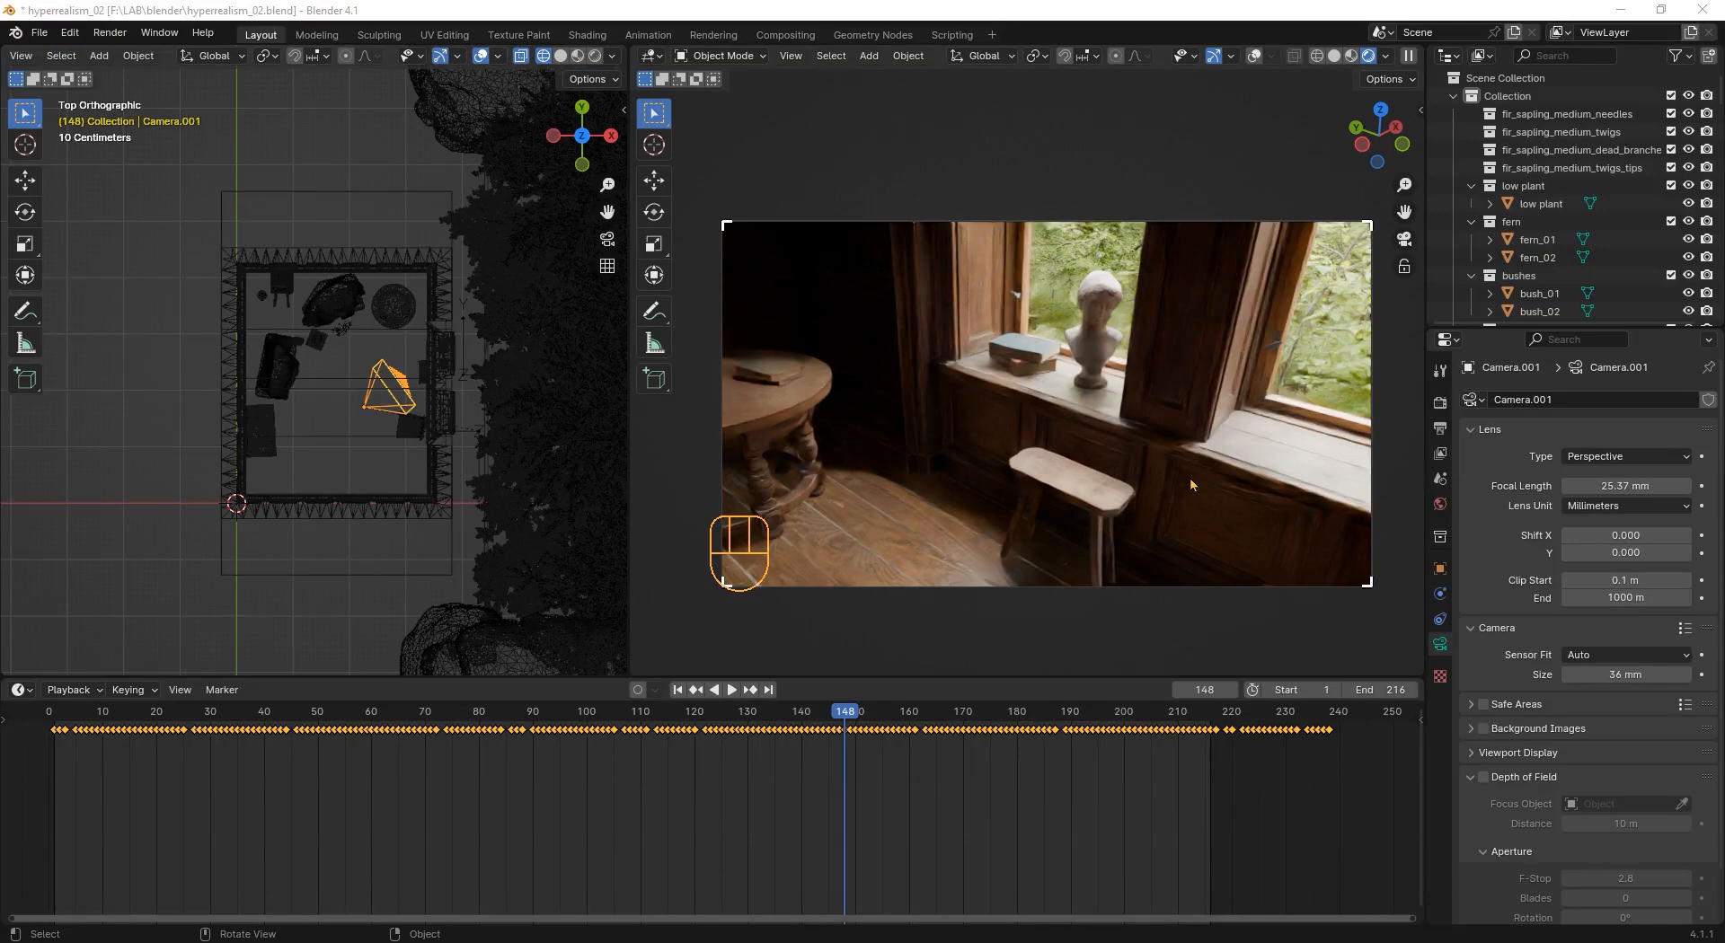
mouse_move(1175, 419)
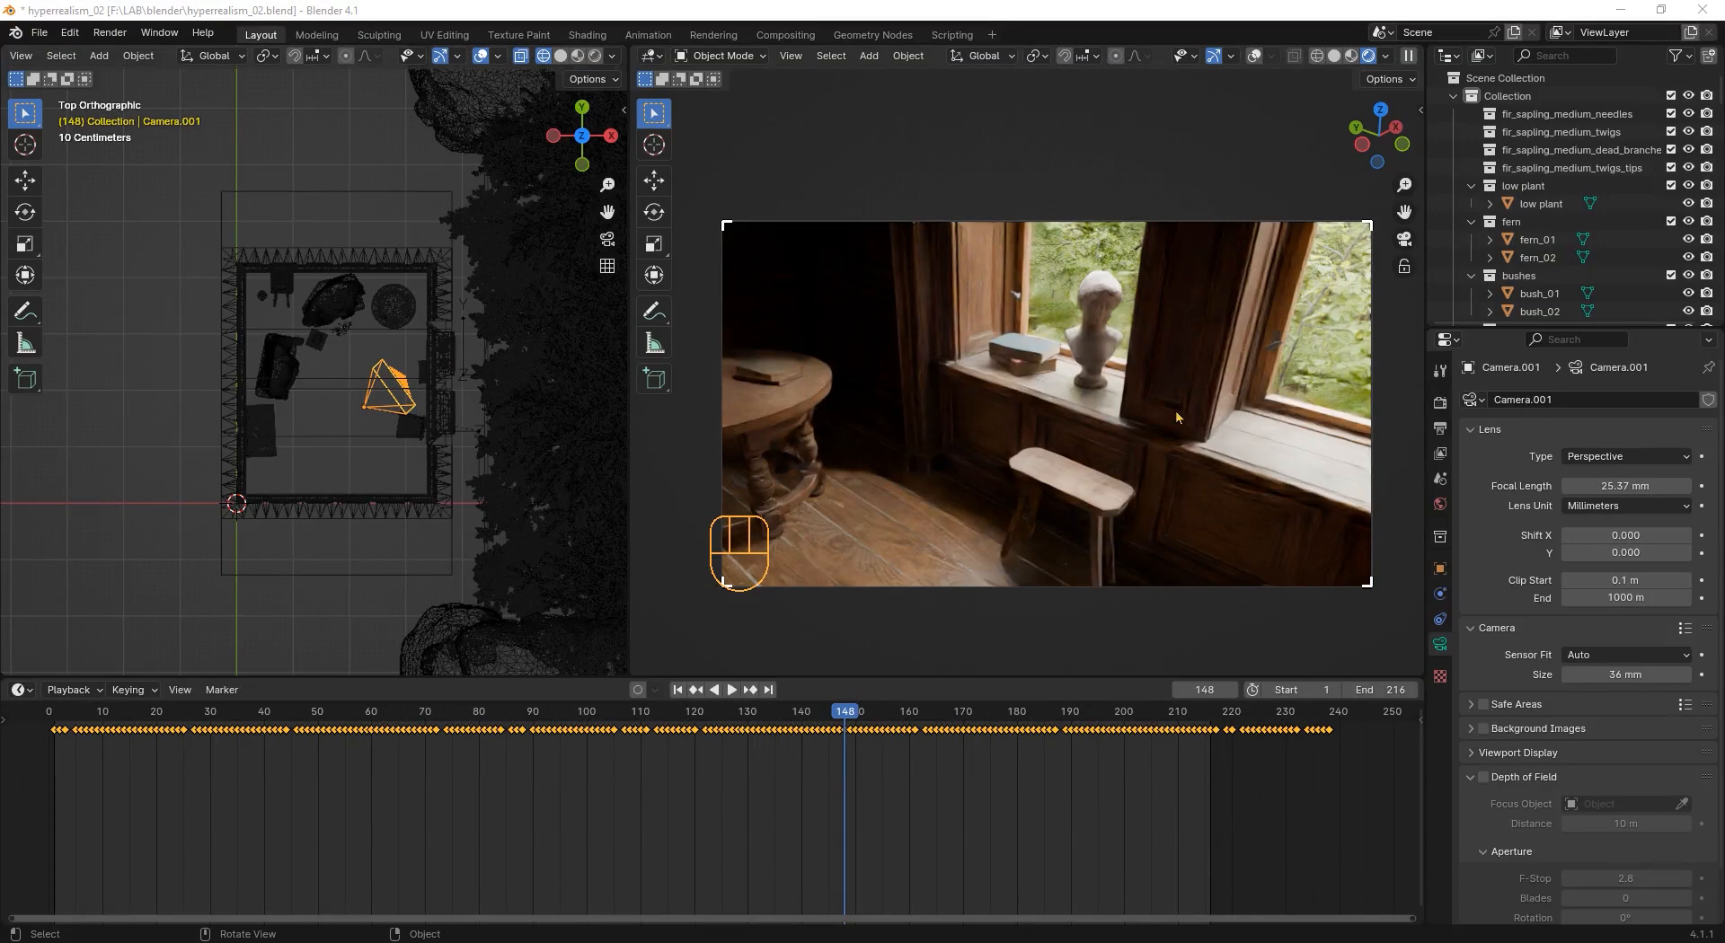
mouse_move(1240, 460)
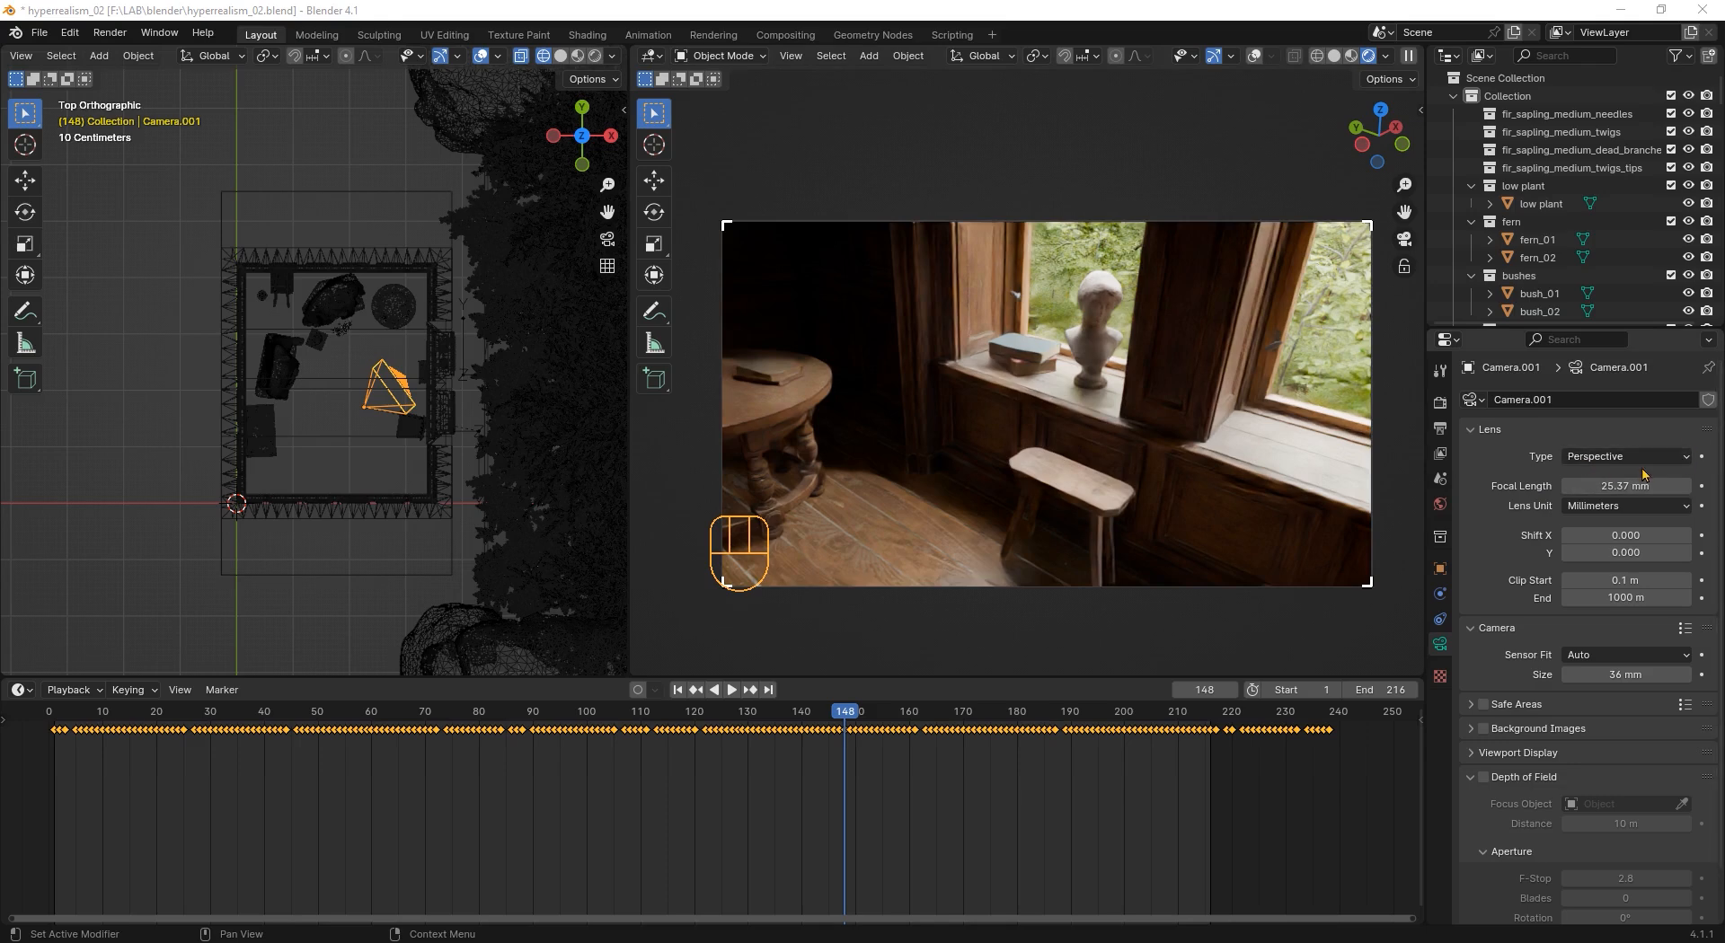
mouse_move(1628, 455)
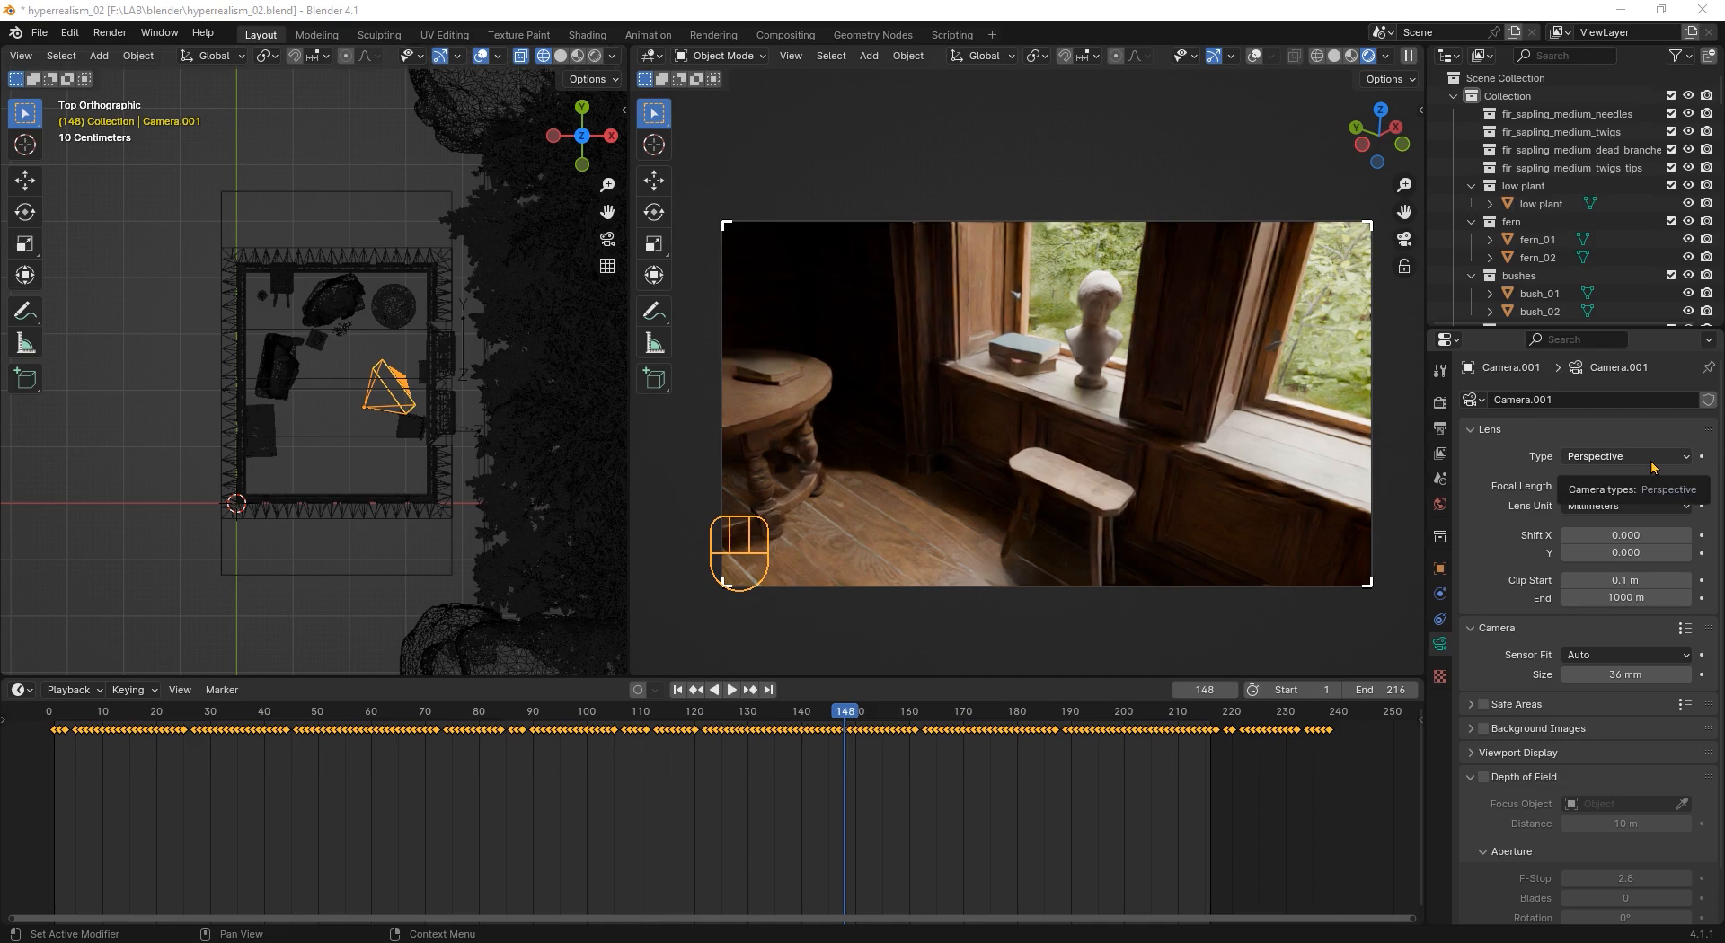
Step: Set the camera lens Type to Panoramic fisheye and play back the room animation
click(1626, 457)
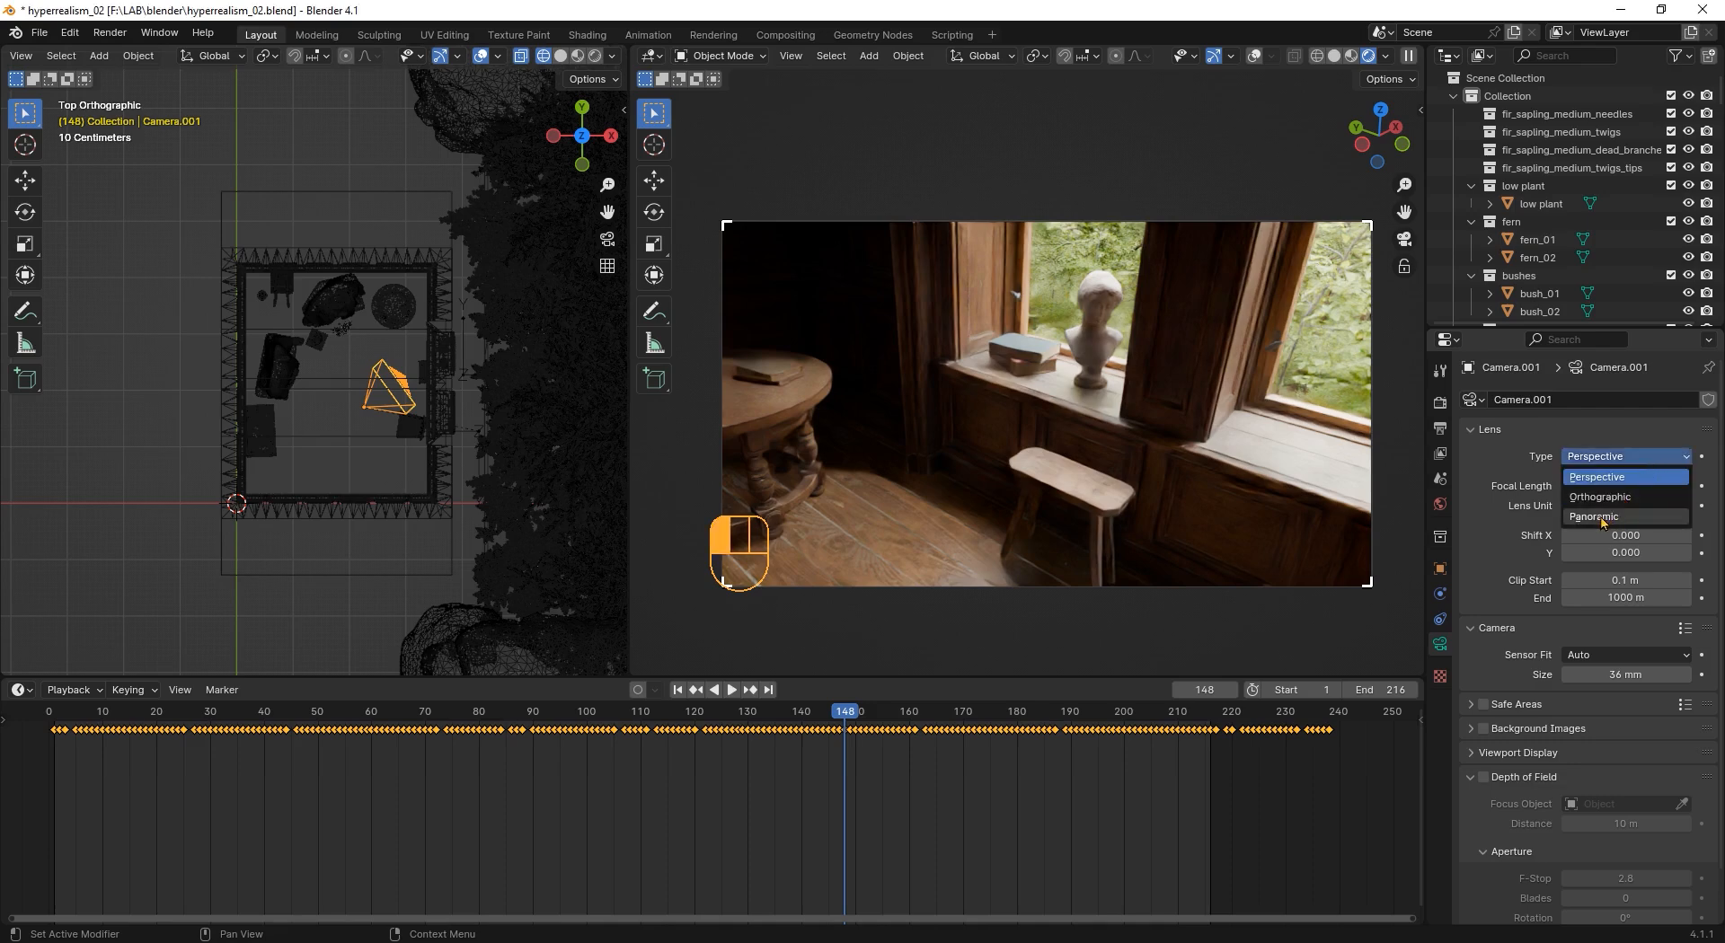
click(1594, 518)
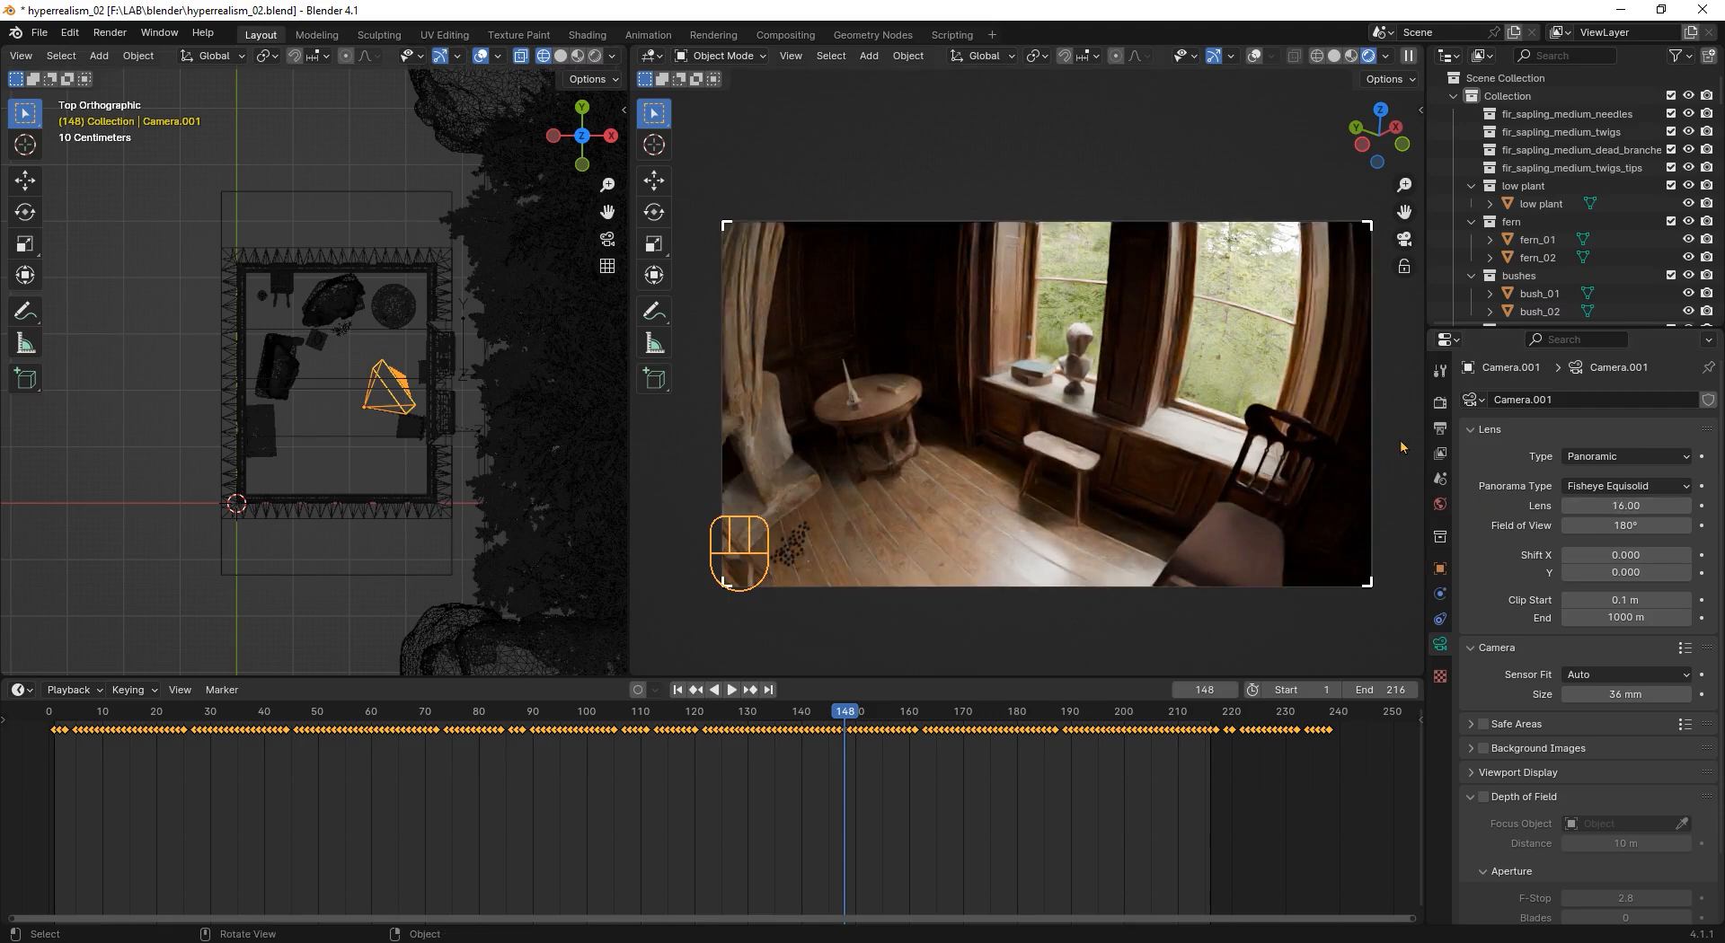
click(731, 690)
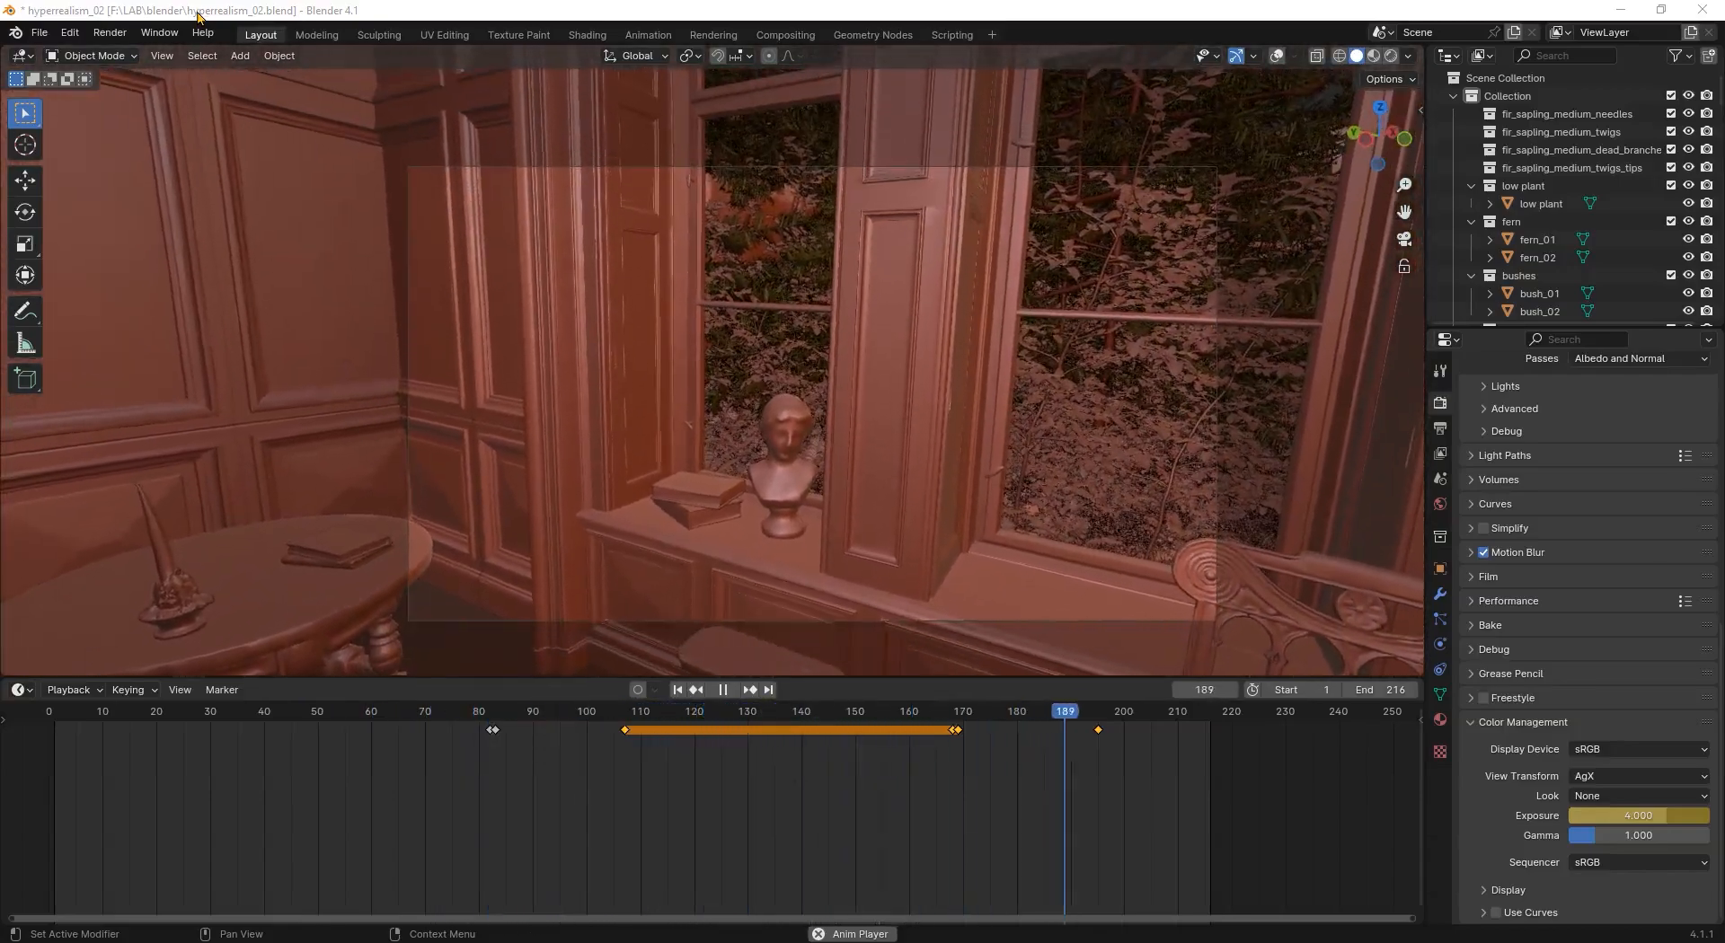
click(166, 712)
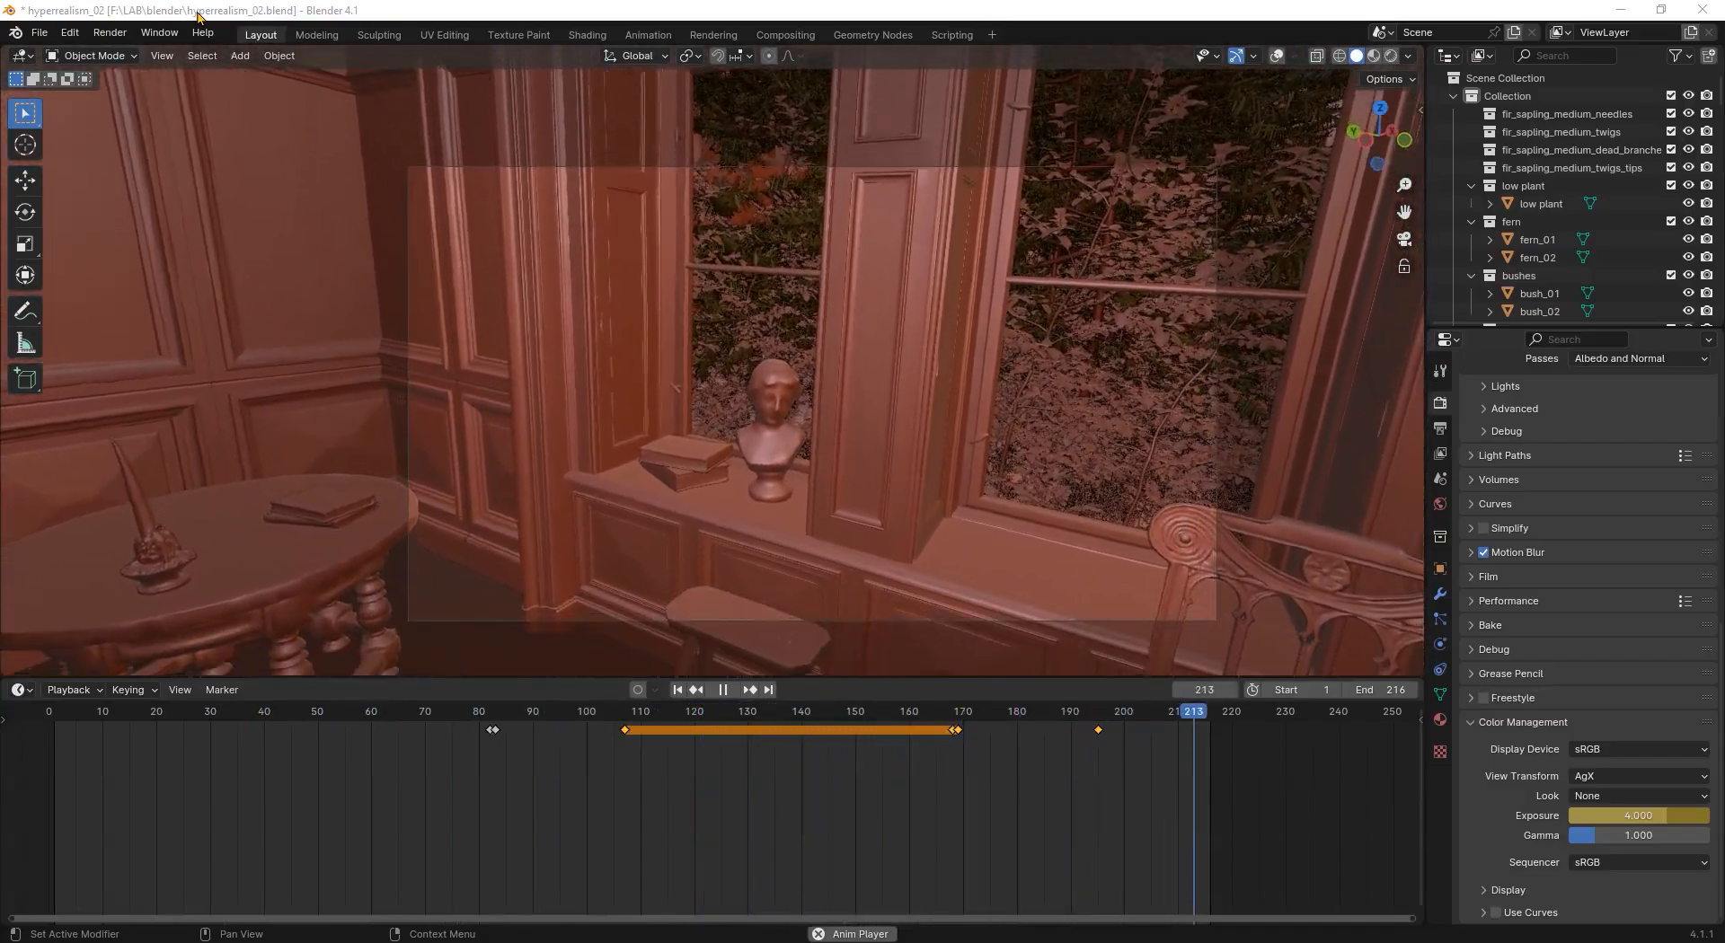
click(295, 711)
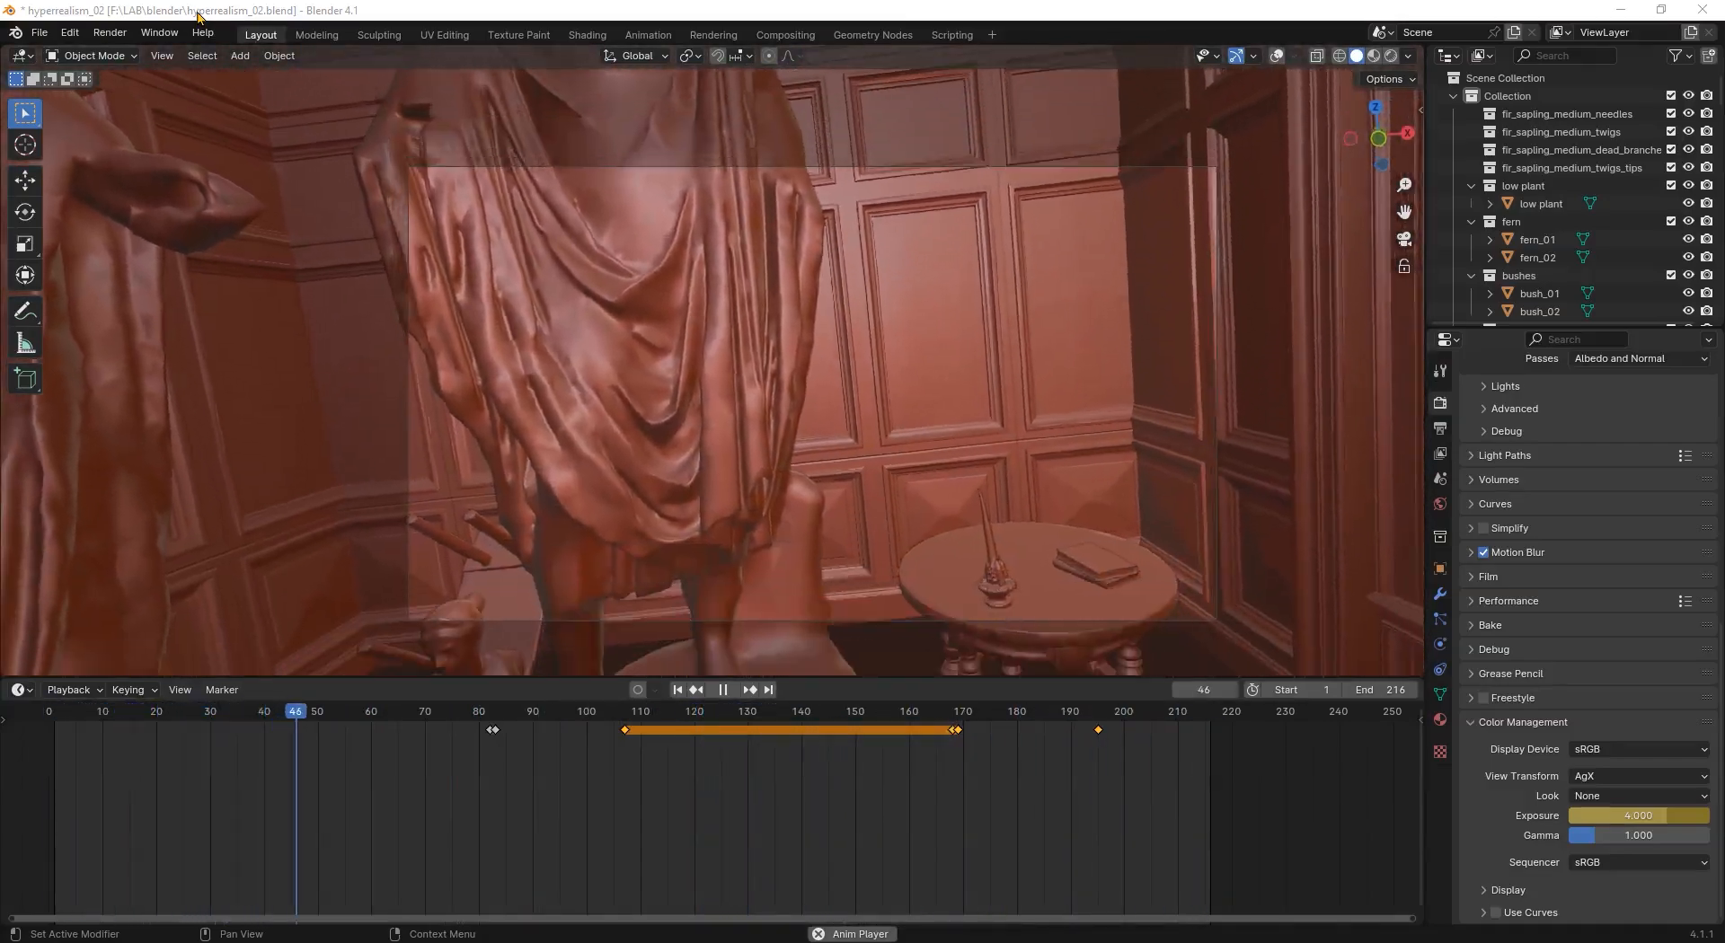
click(722, 690)
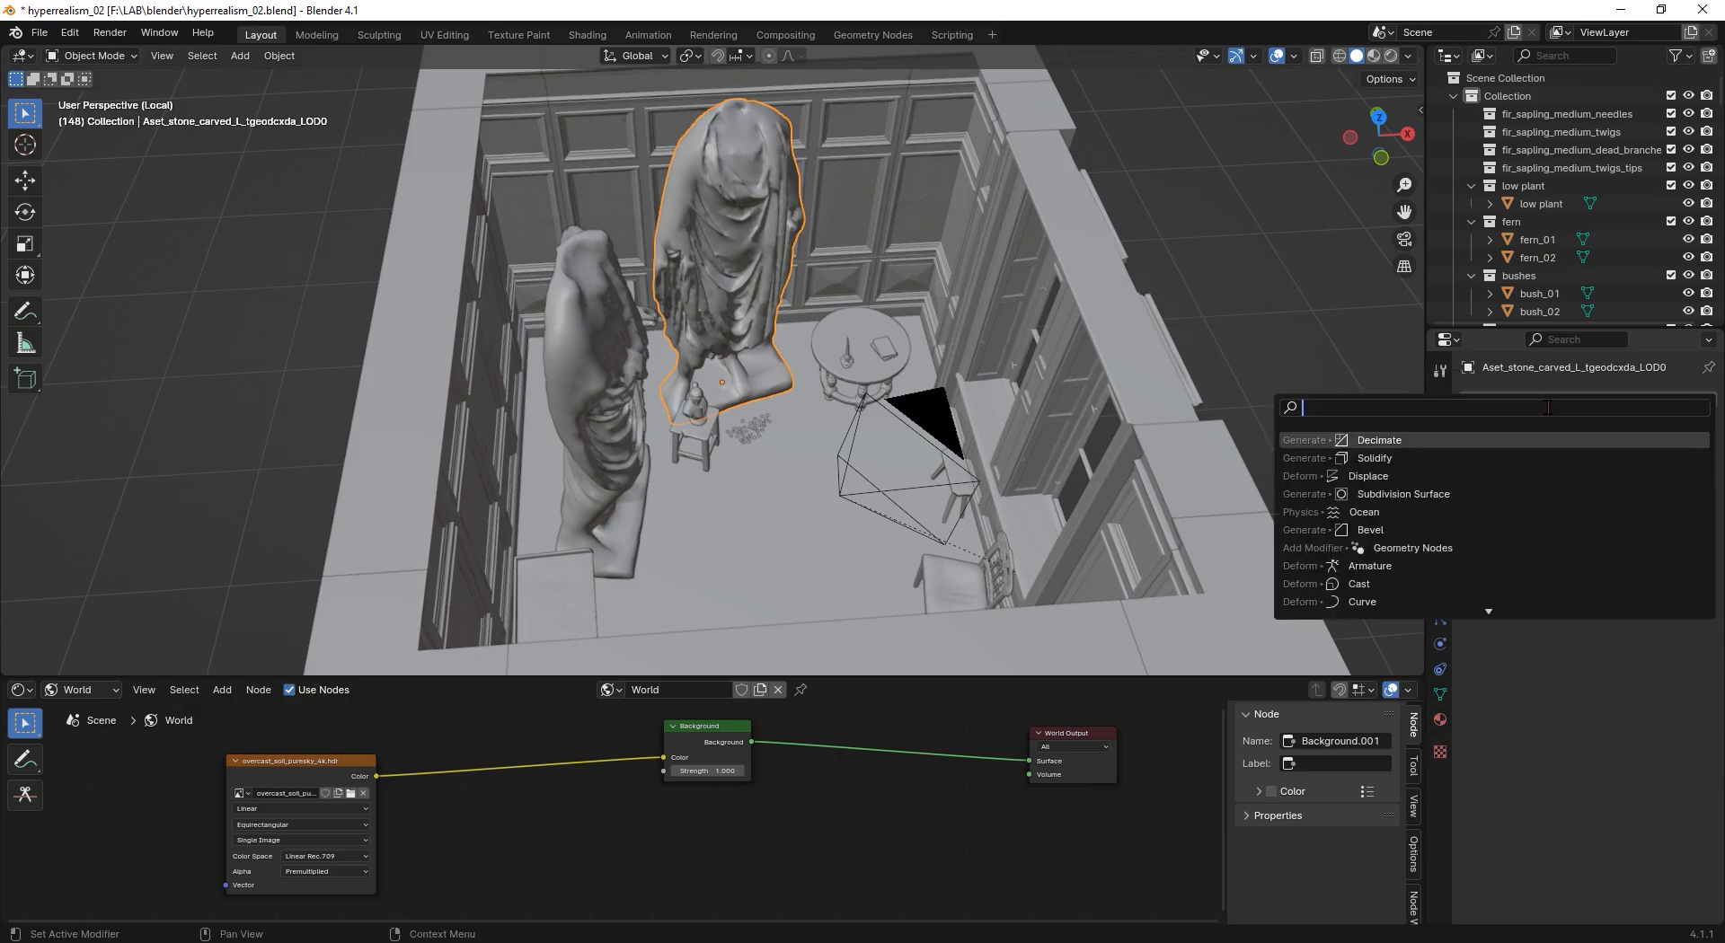
Step: Add Decimate modifiers to the statue and interior model (281 faces), then bring up export formats
click(1378, 441)
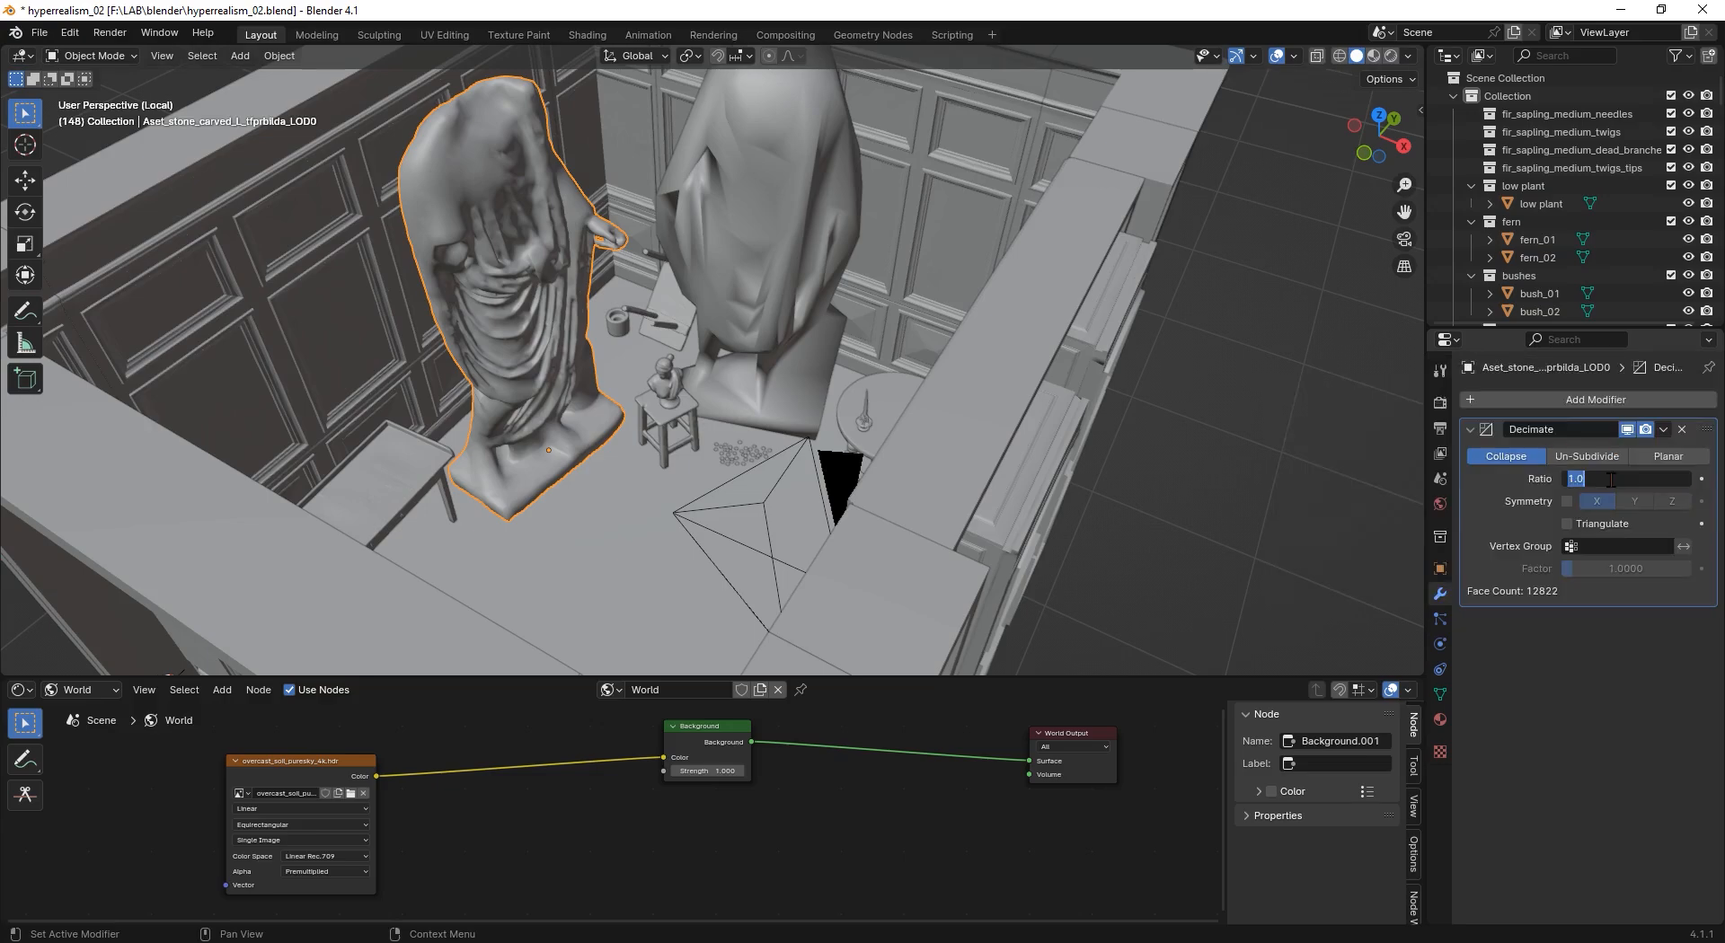
click(1594, 399)
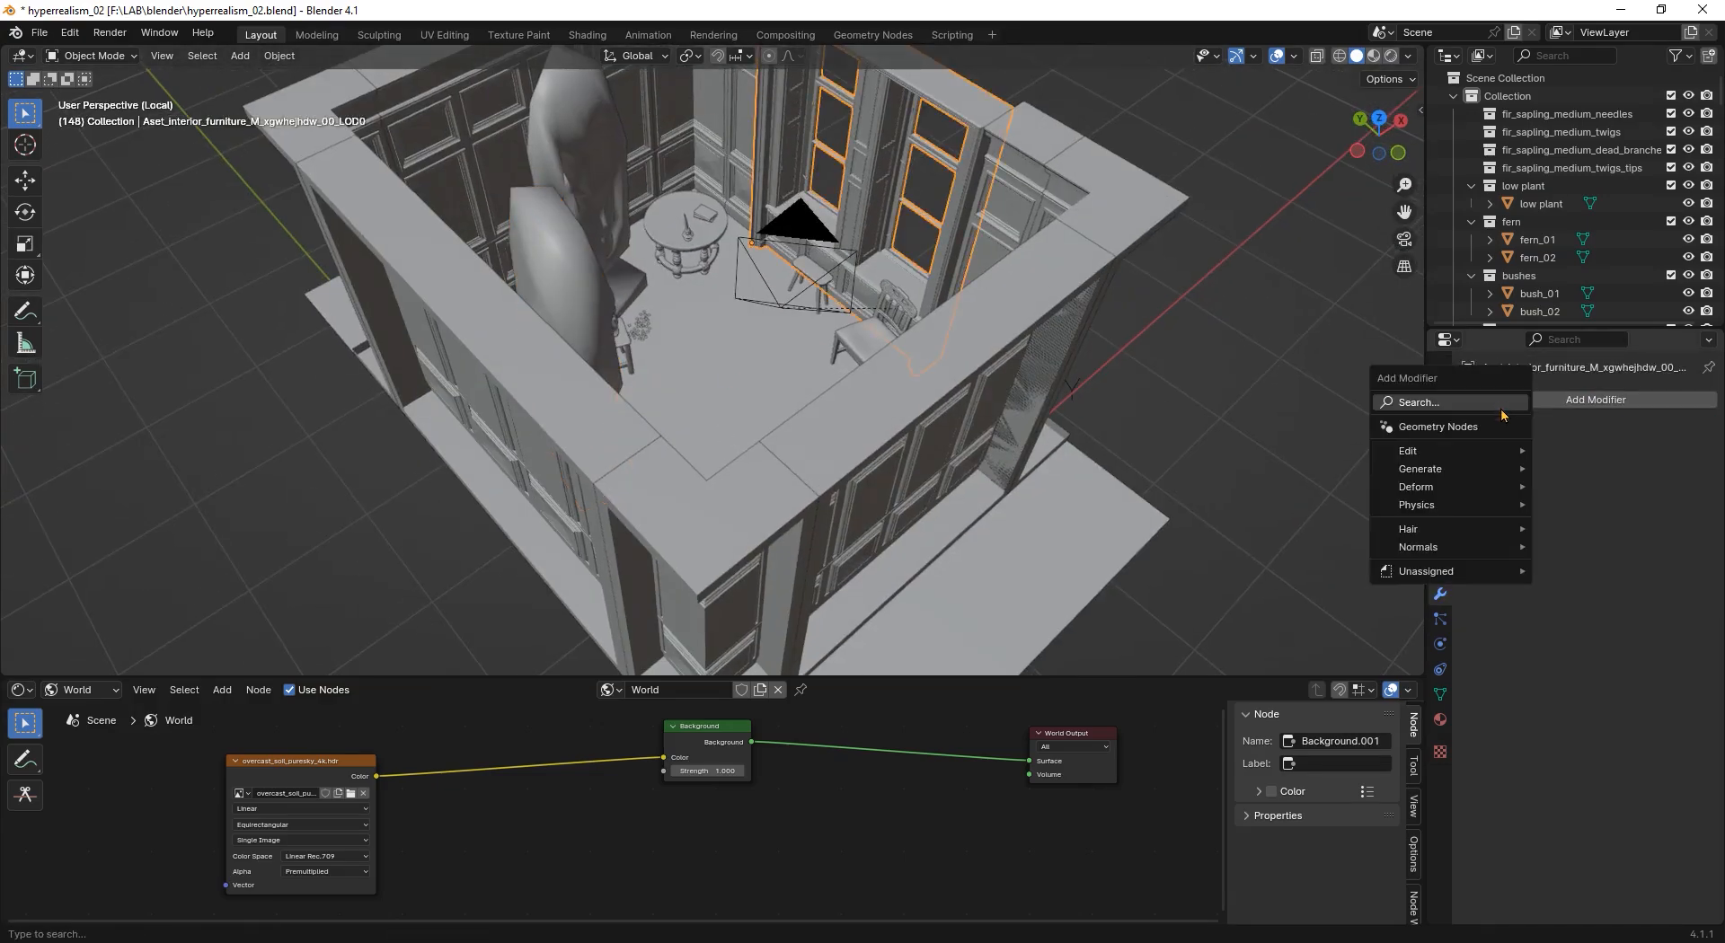
click(1416, 469)
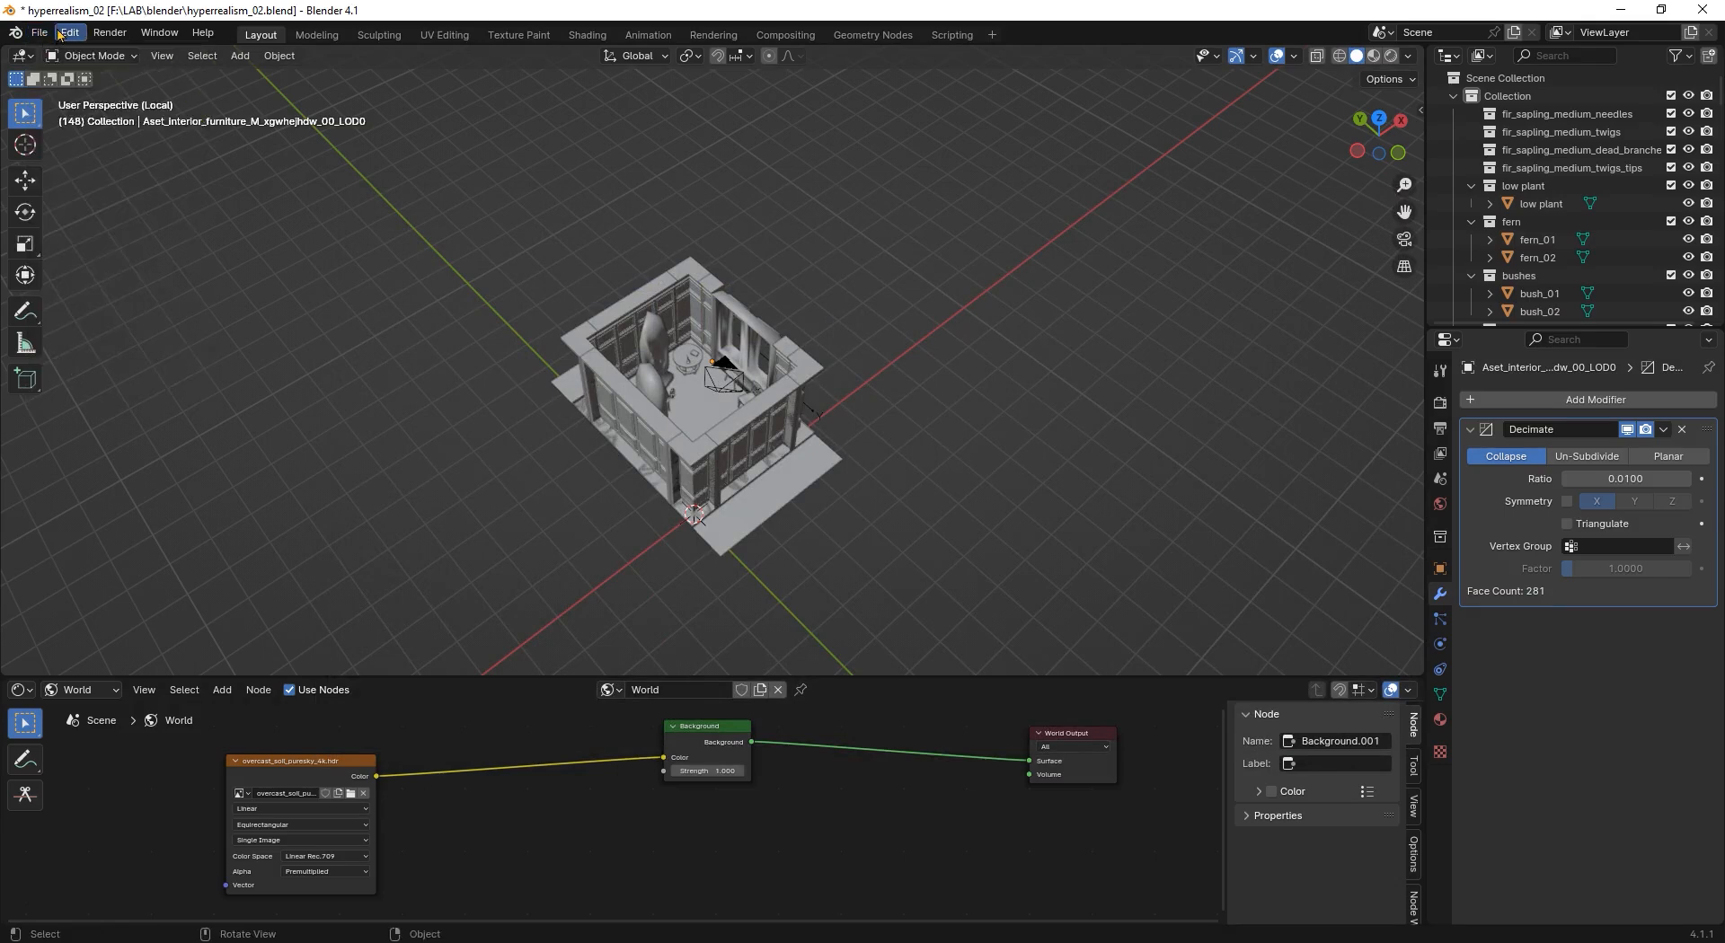
click(37, 33)
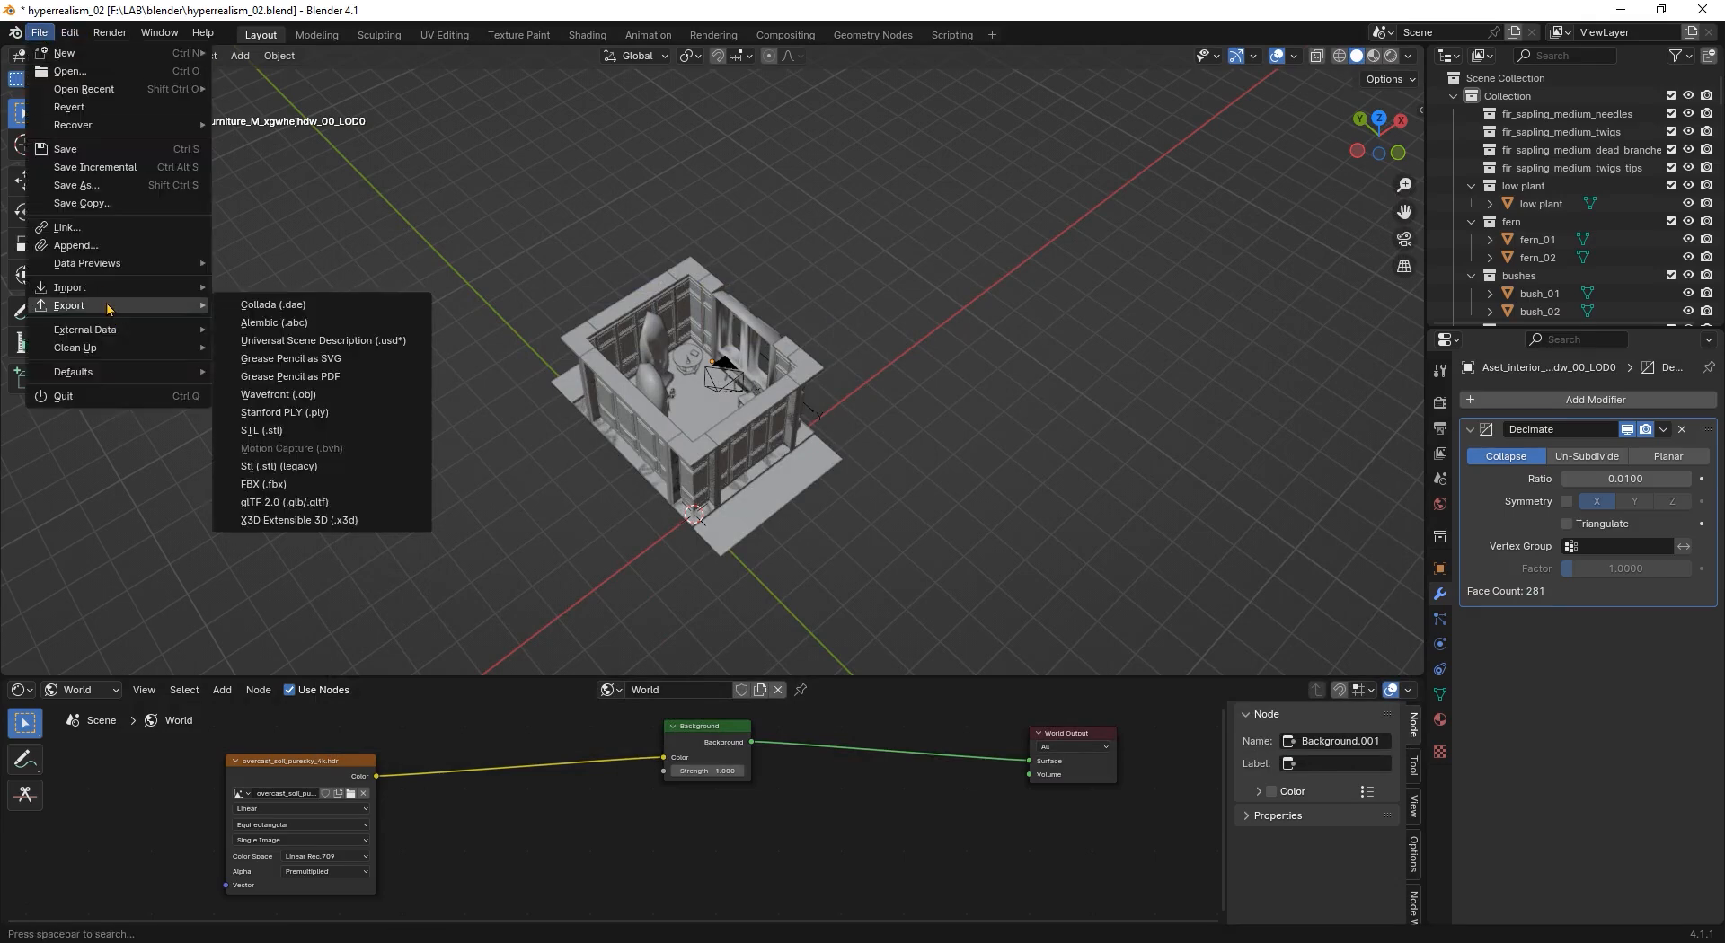
mouse_move(265, 483)
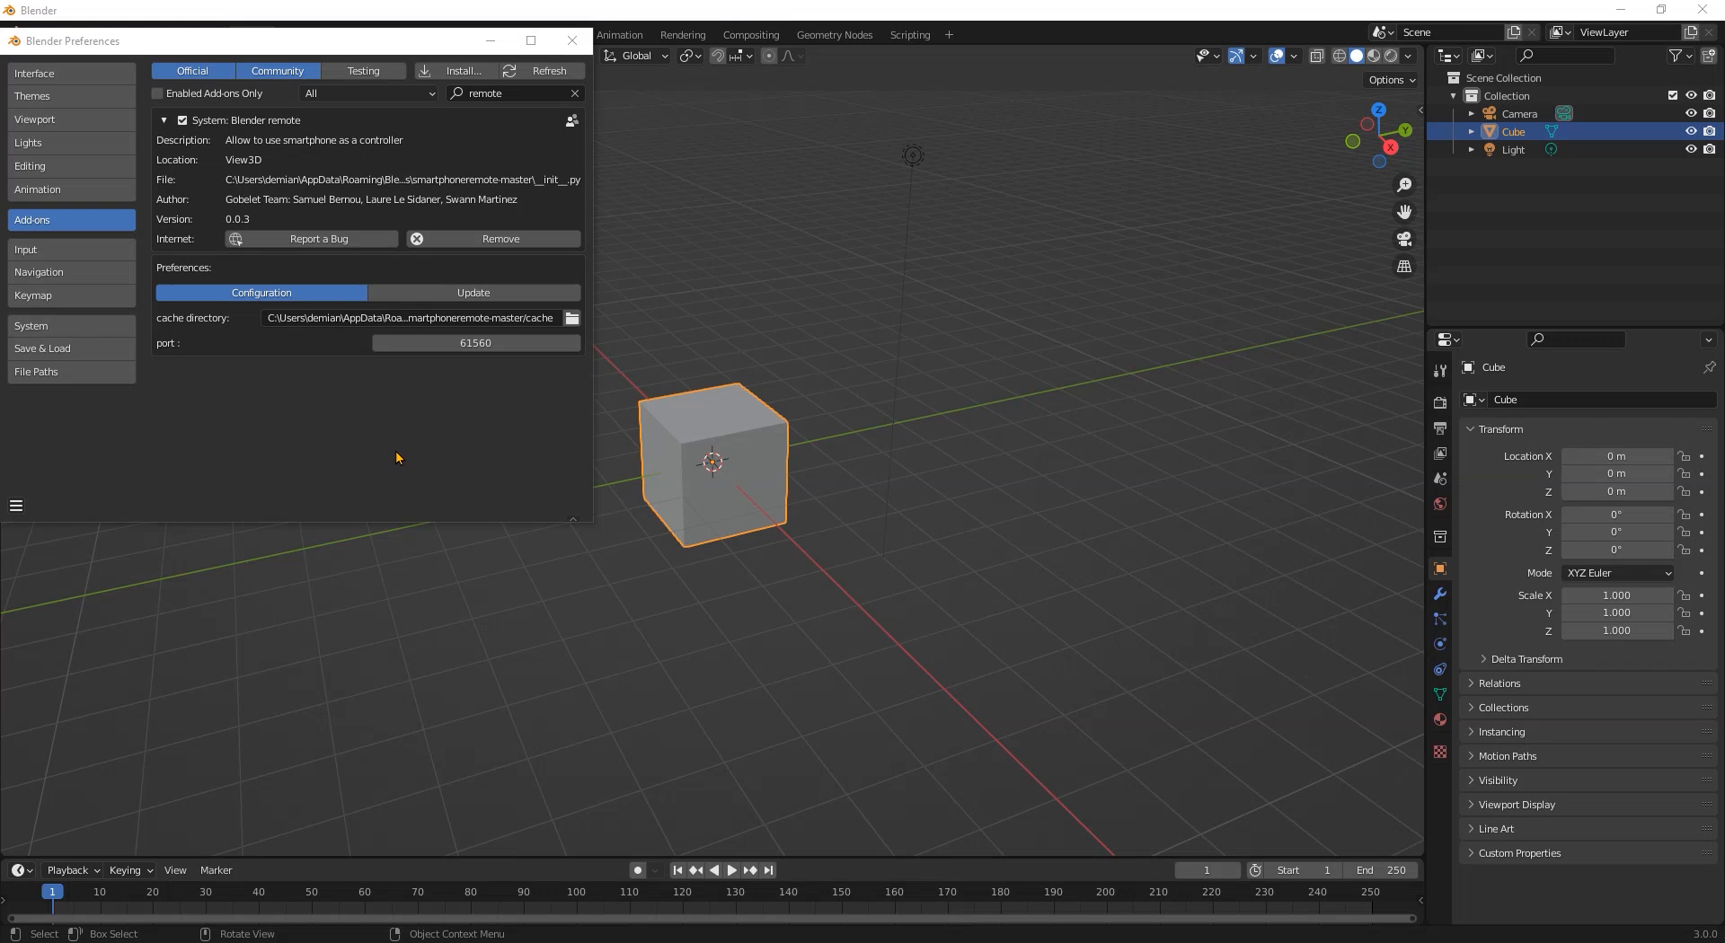
Step: Close Preferences and start the Blender Remote service to show the QR code and address
click(572, 42)
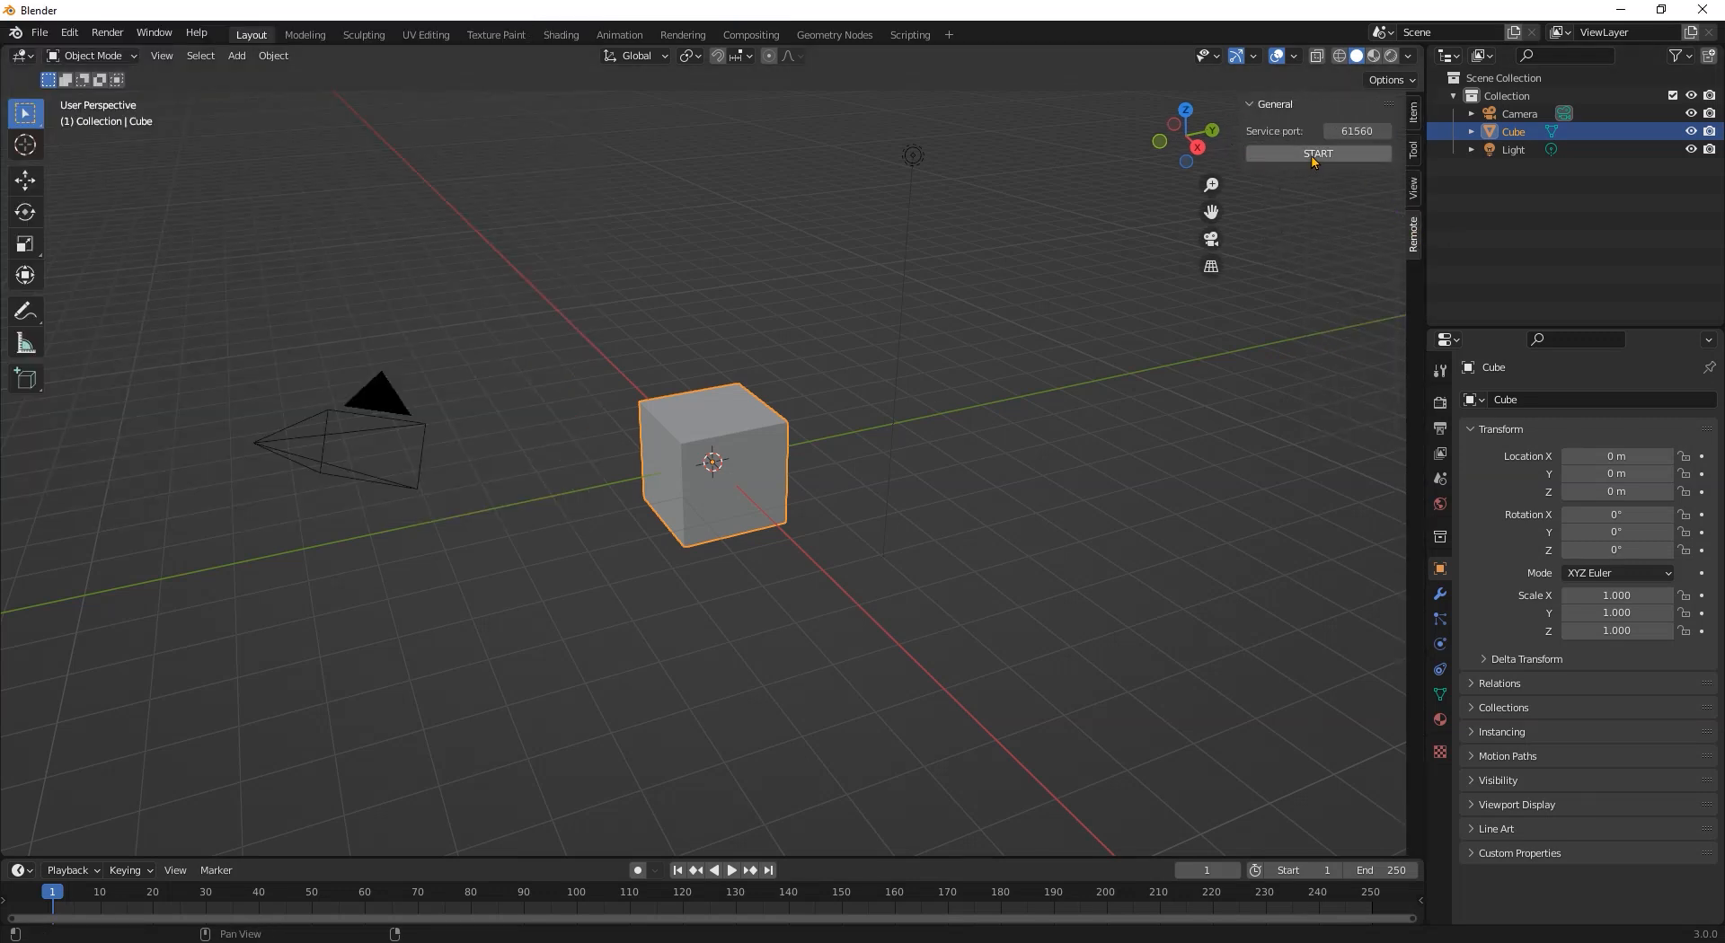
click(1316, 153)
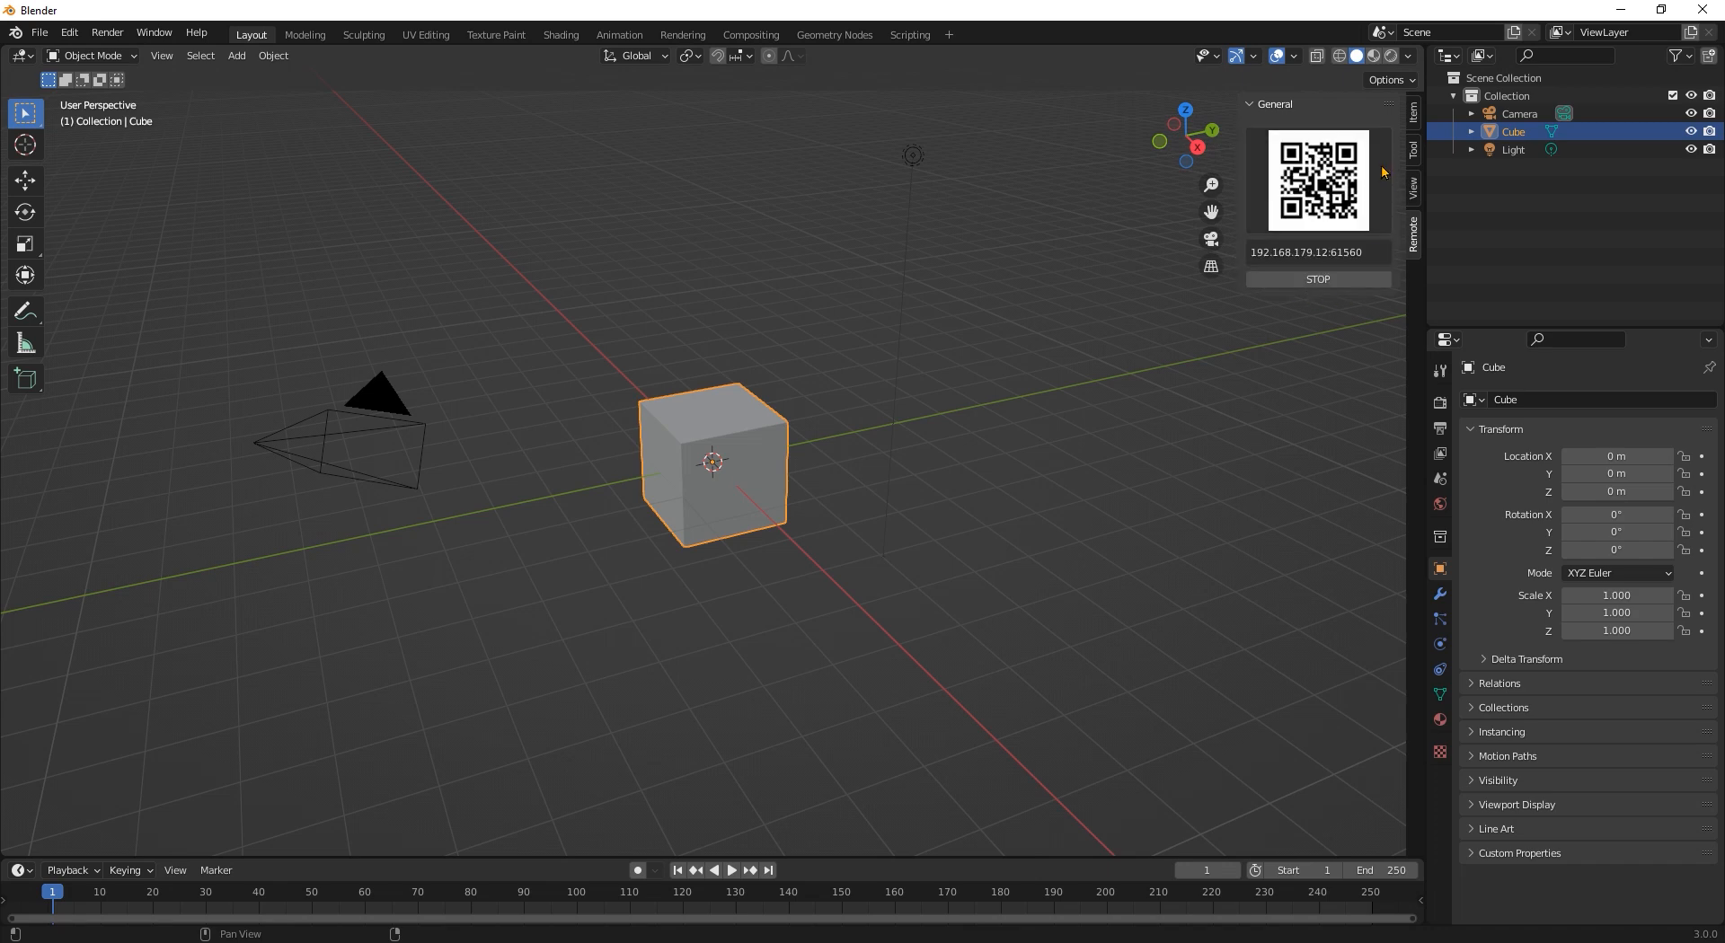
click(1317, 278)
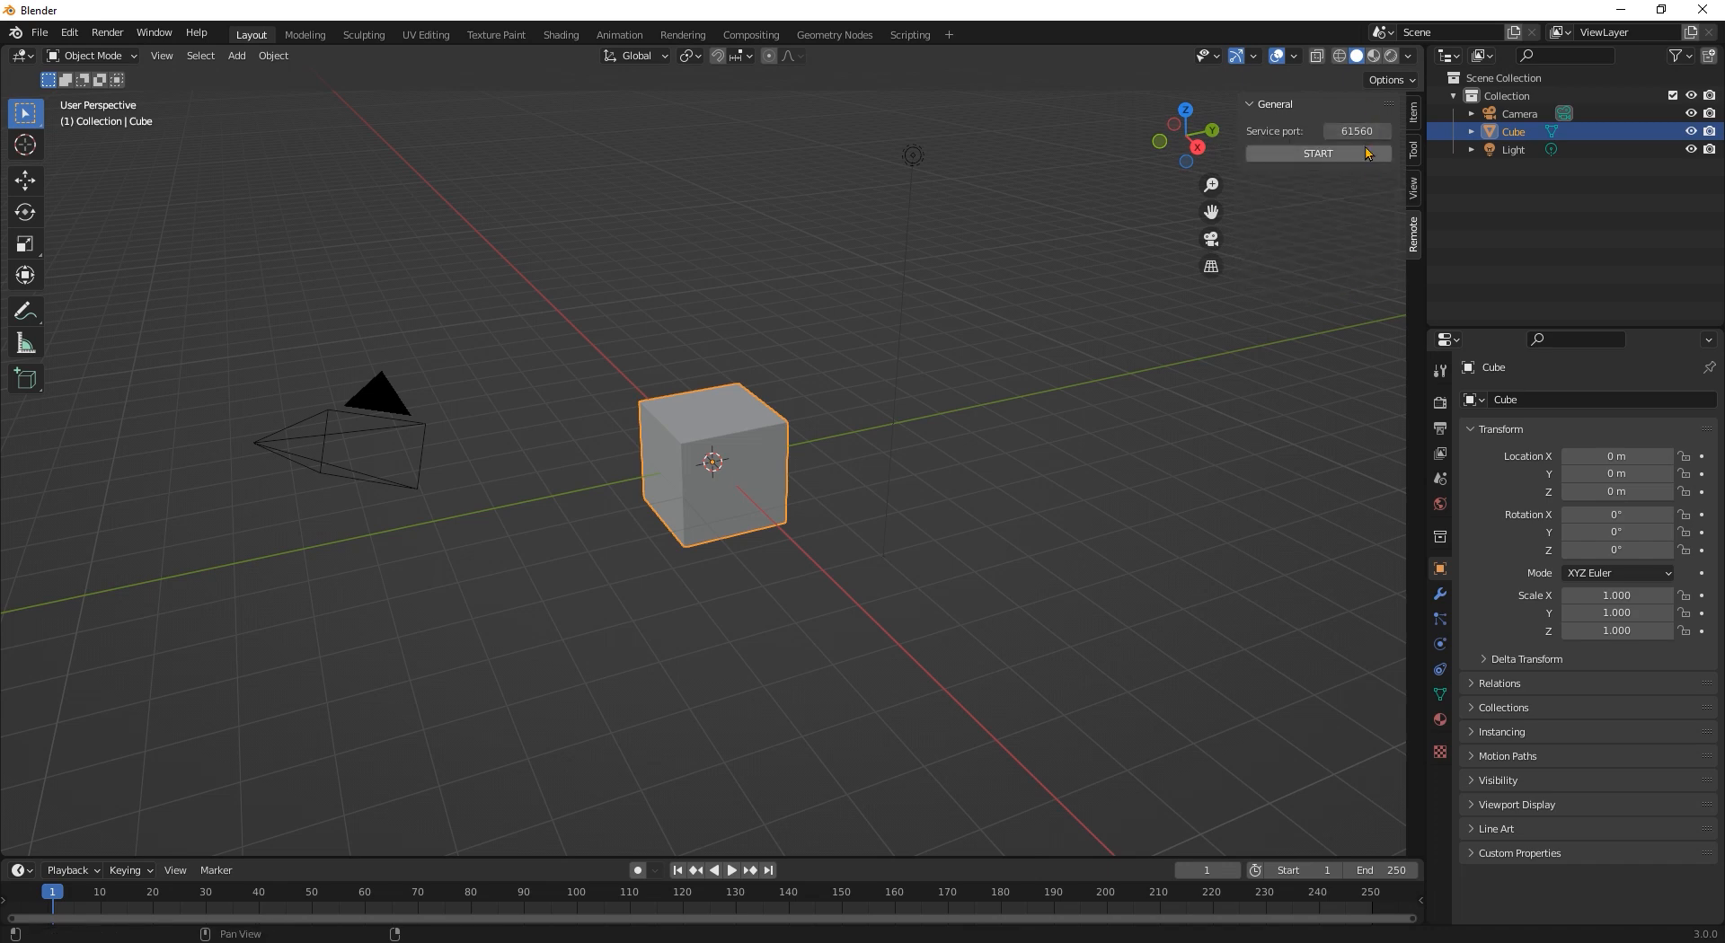
mouse_move(1318, 153)
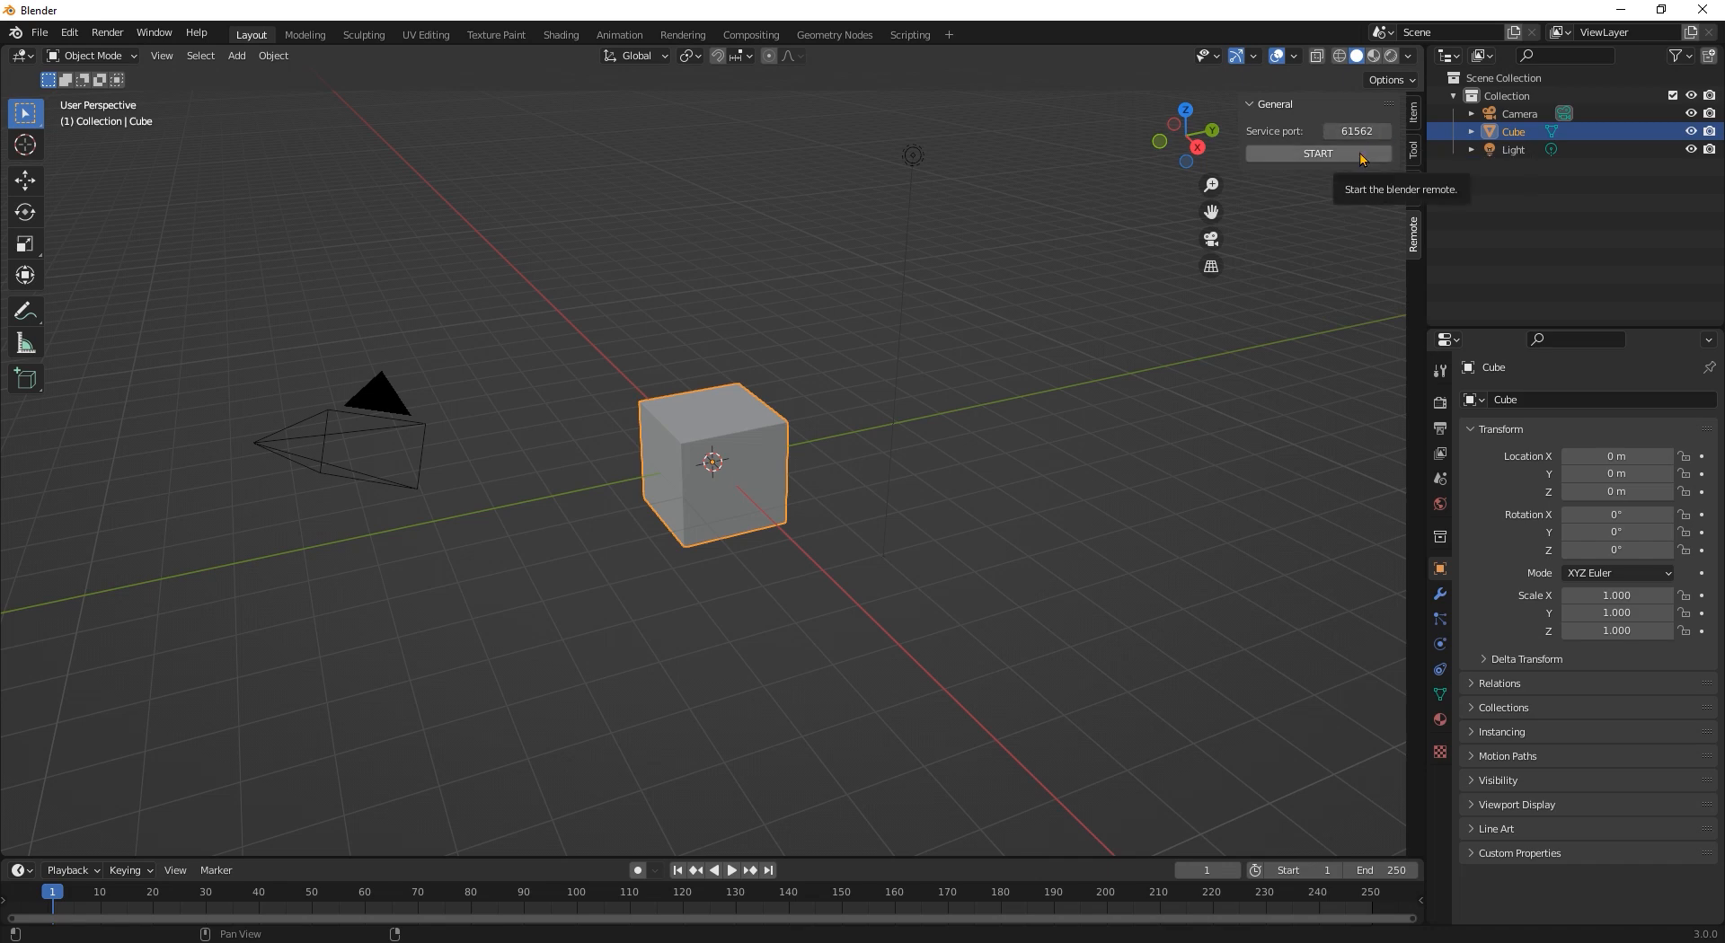
click(1317, 153)
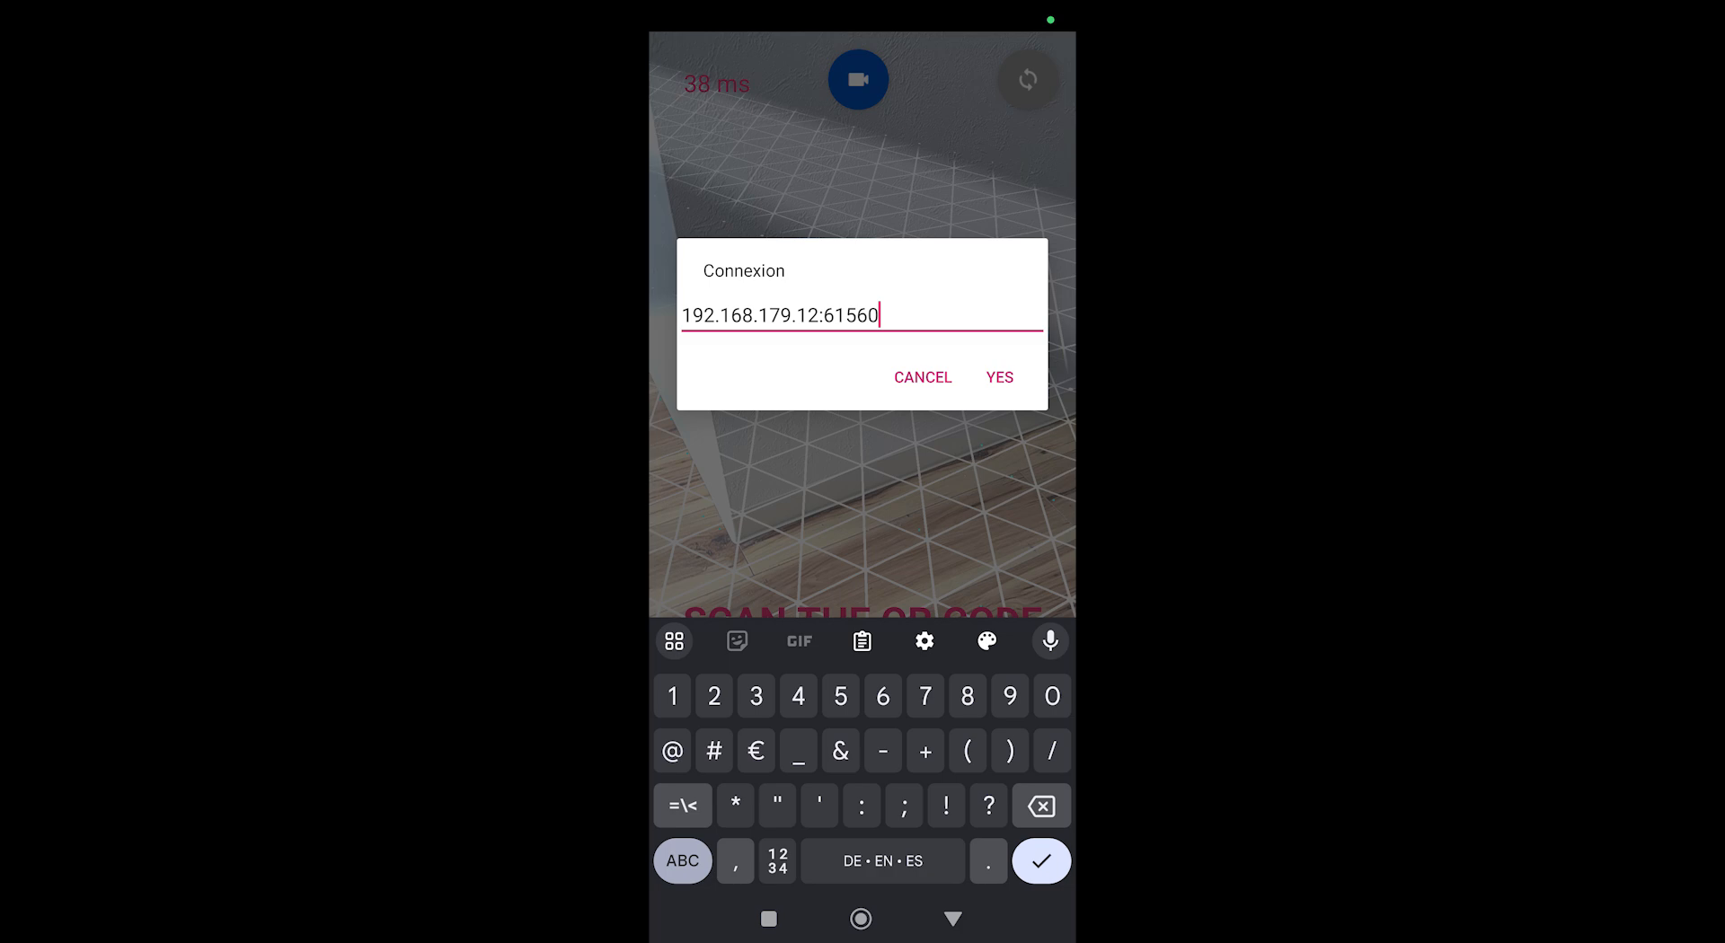
Step: Confirm the Connexion dialog so the phone connects and shows the cube in AR
click(997, 378)
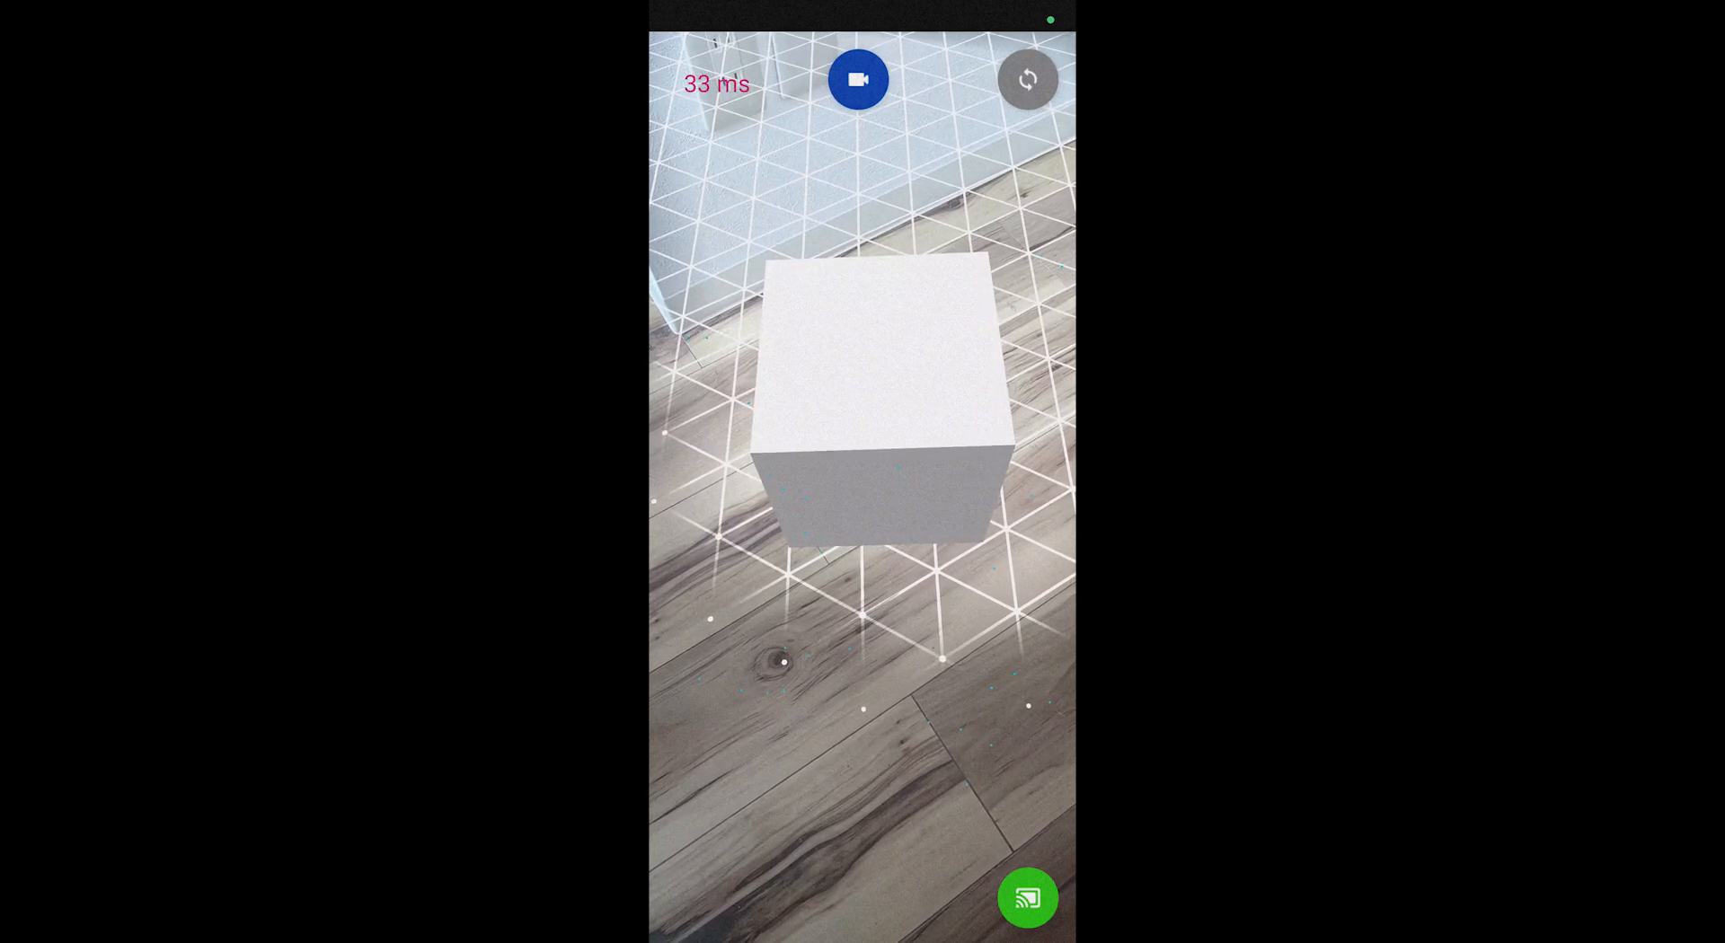
Step: Record handheld phone camera movement around the cube as keyframes and sync to Blender
click(859, 79)
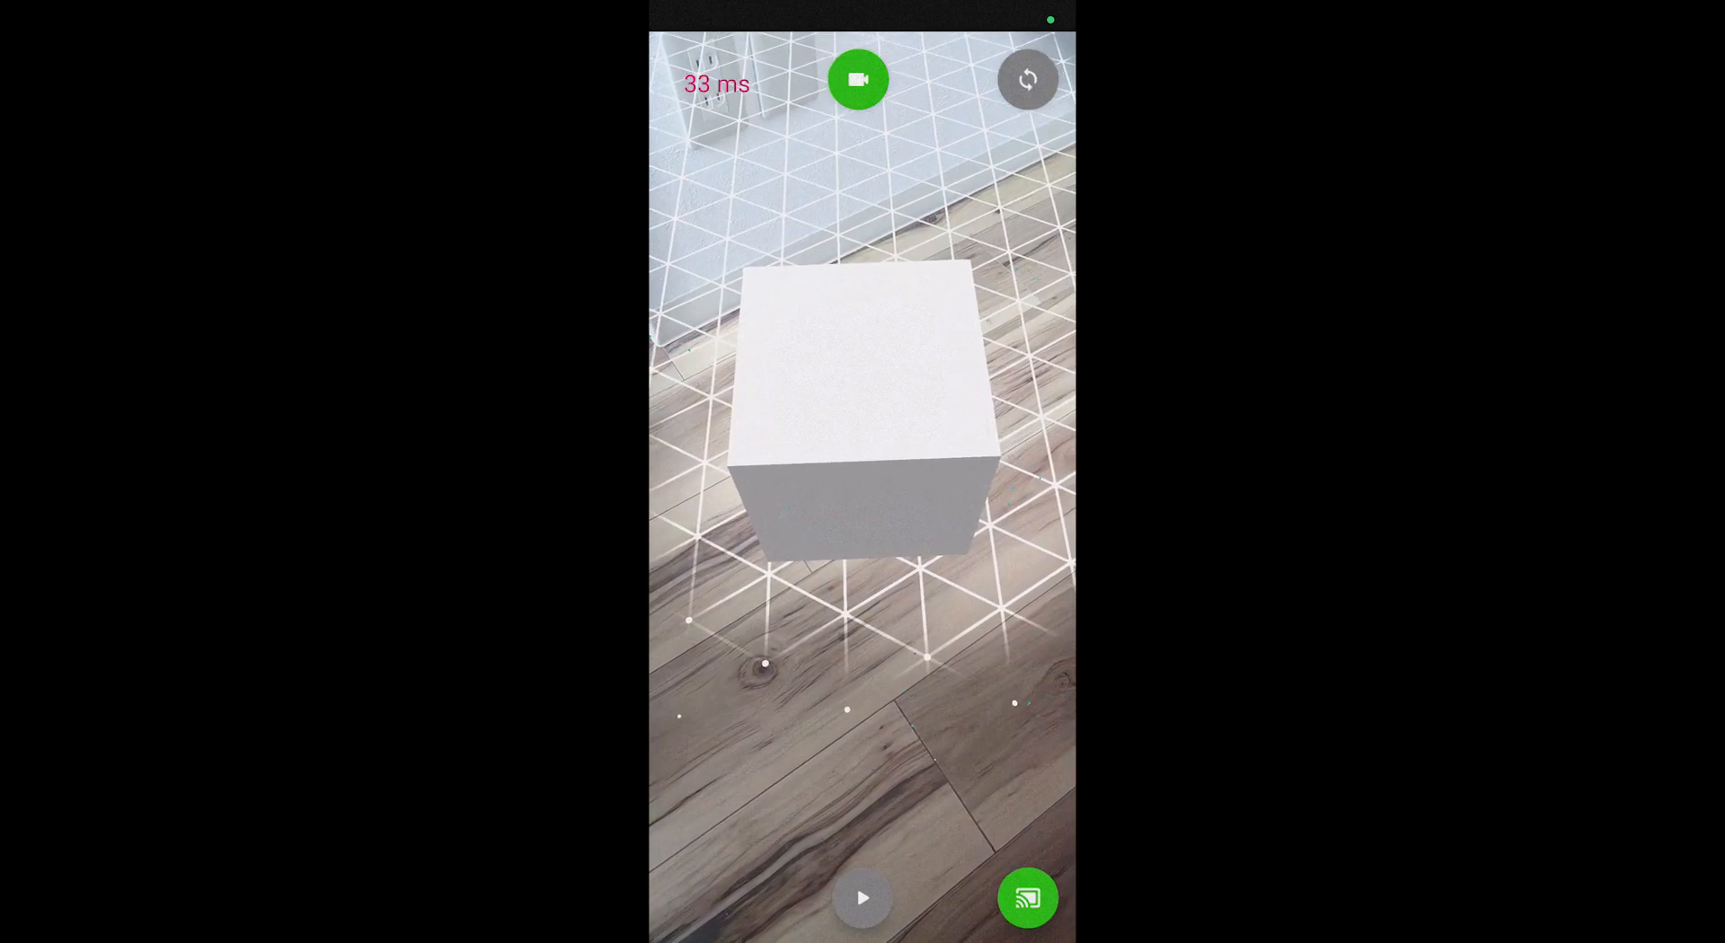
click(861, 898)
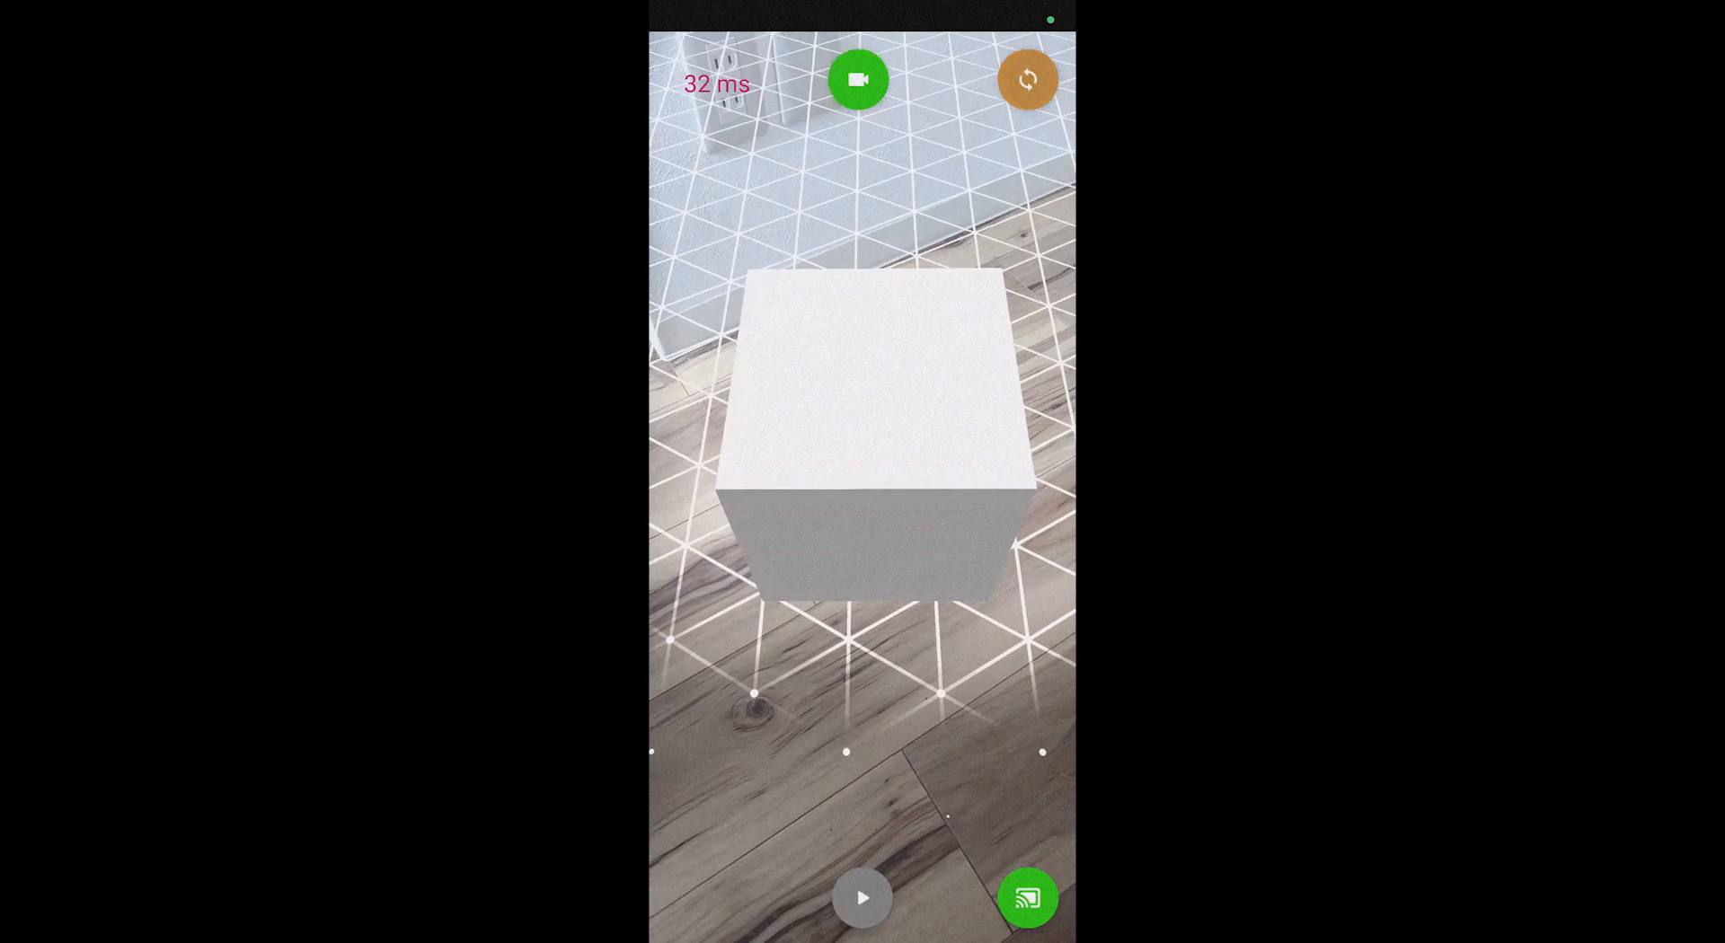
click(1026, 79)
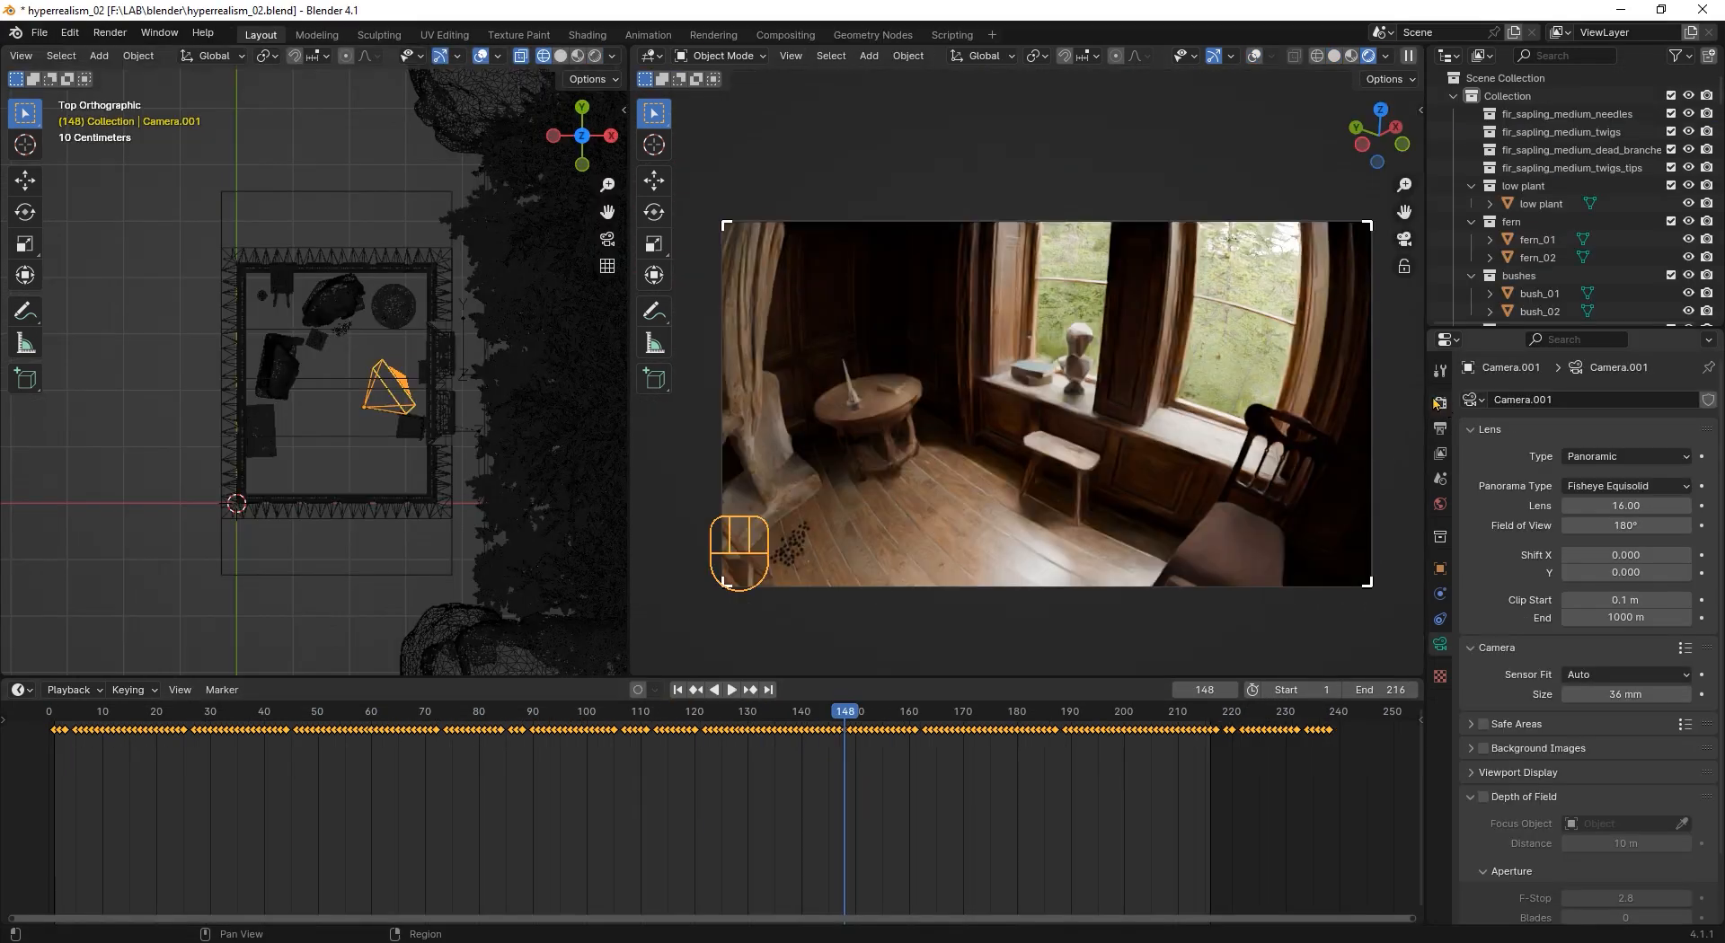
Step: Enable Motion Blur in the scene's Render properties
click(1438, 401)
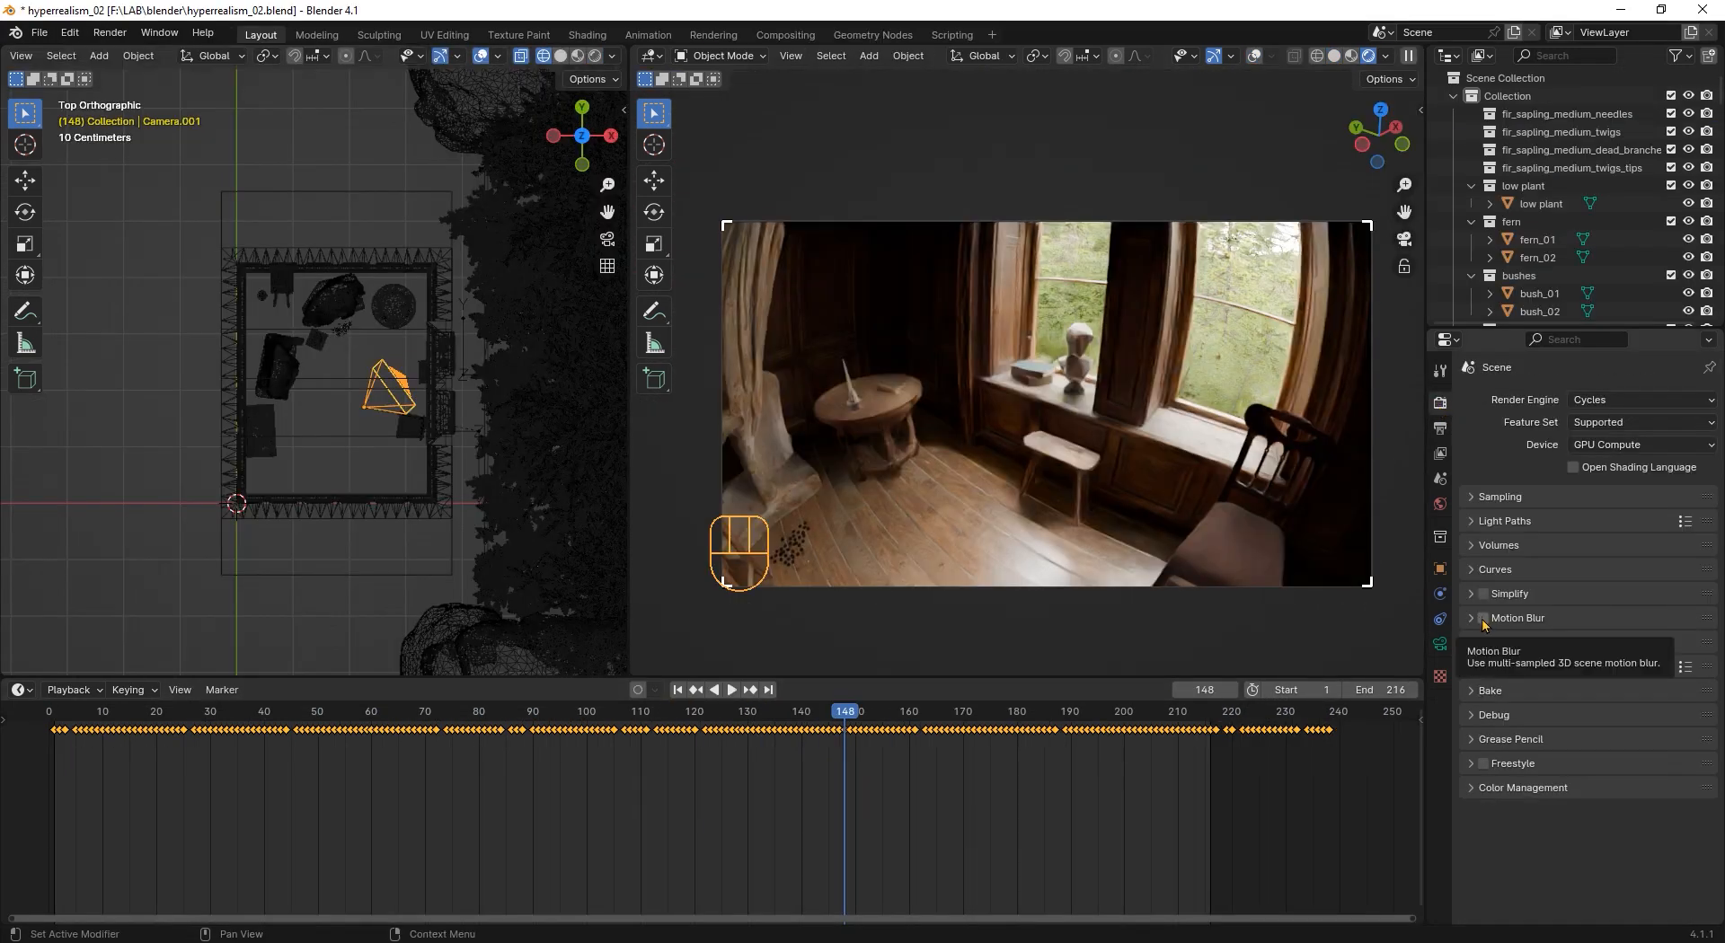
click(1482, 618)
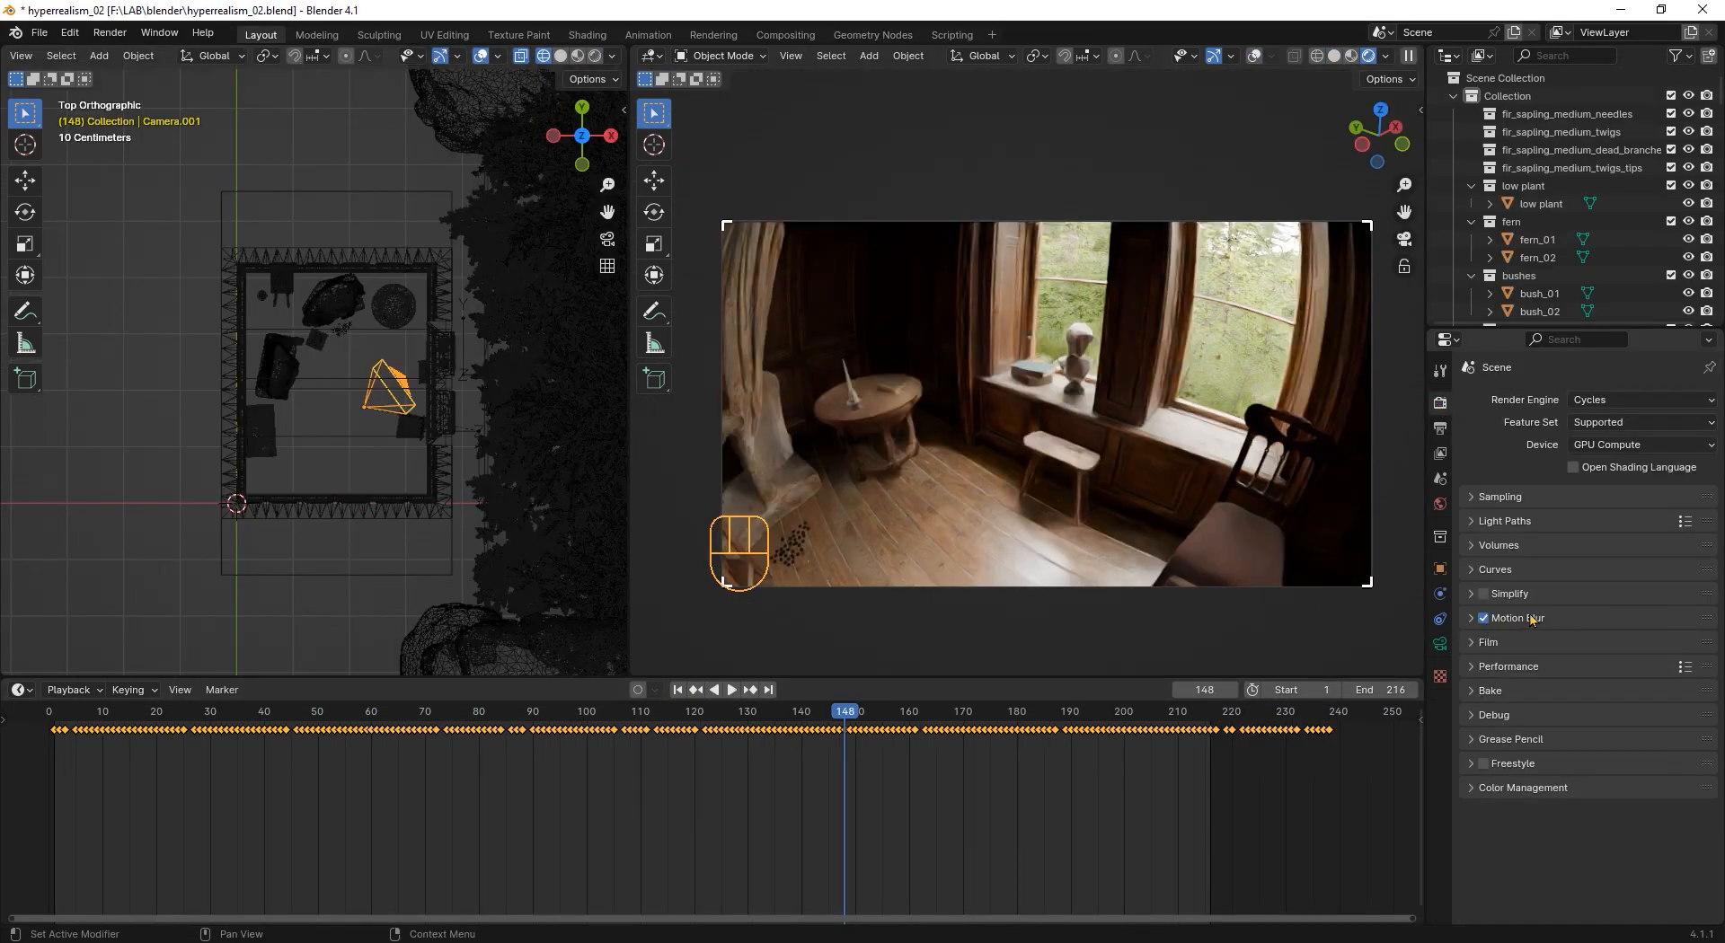
click(1517, 619)
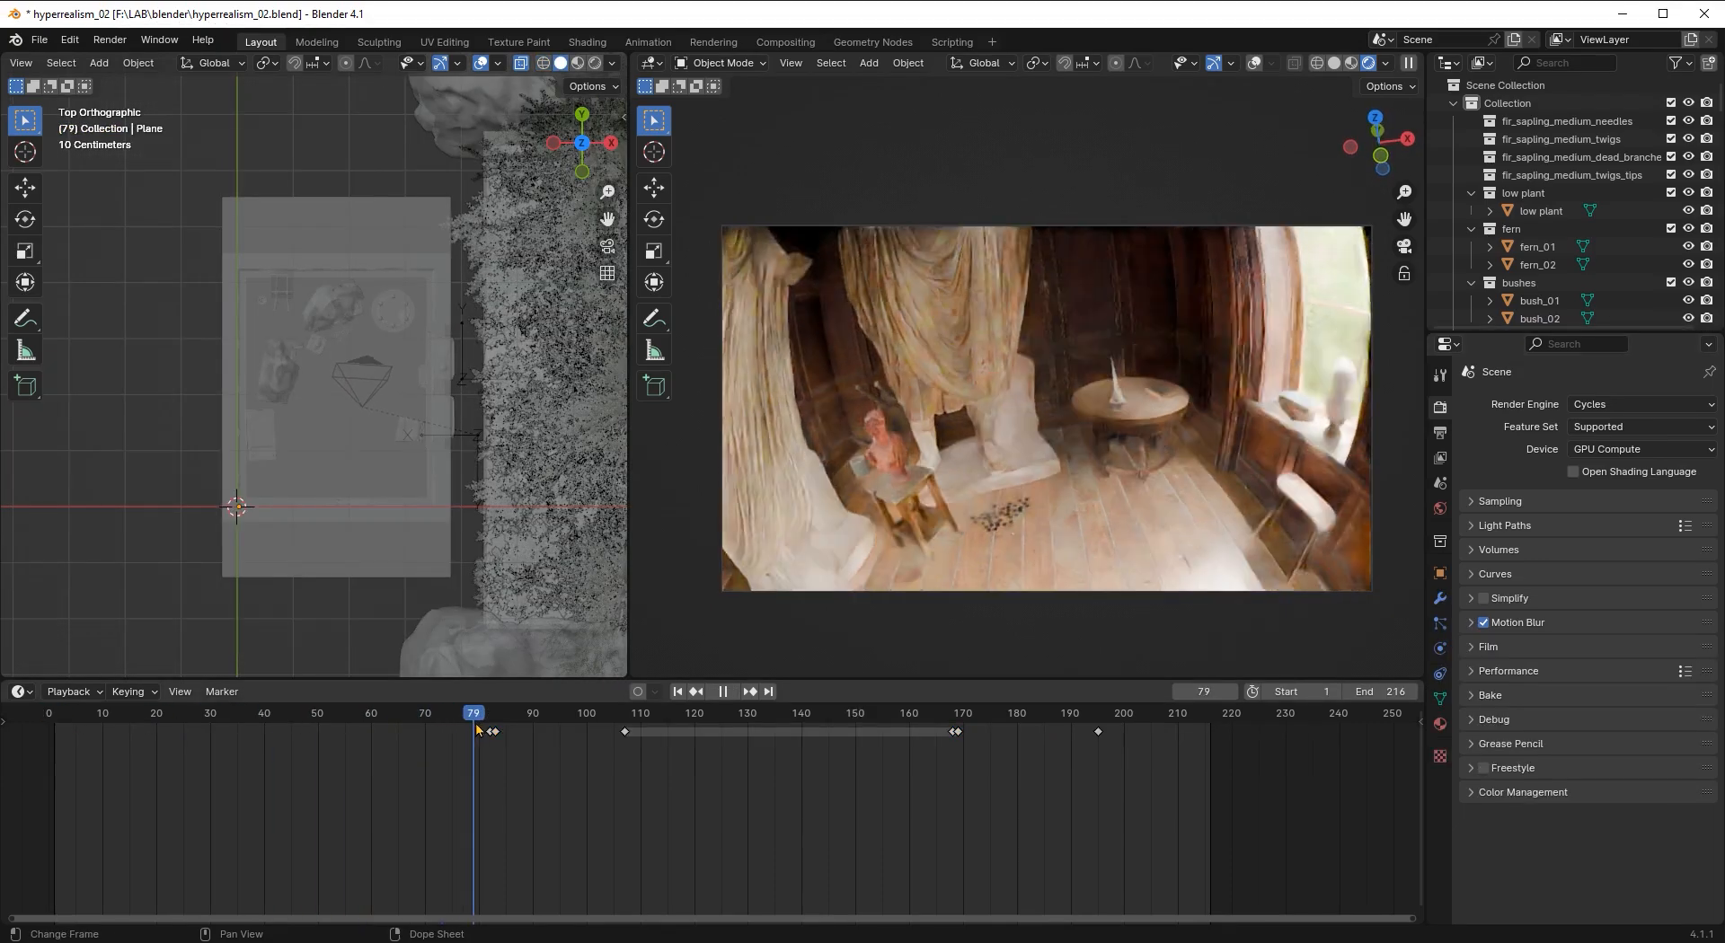
Step: Keyframe Exposure at several frames, ending at six, and replay the blurred fisheye animation
click(913, 714)
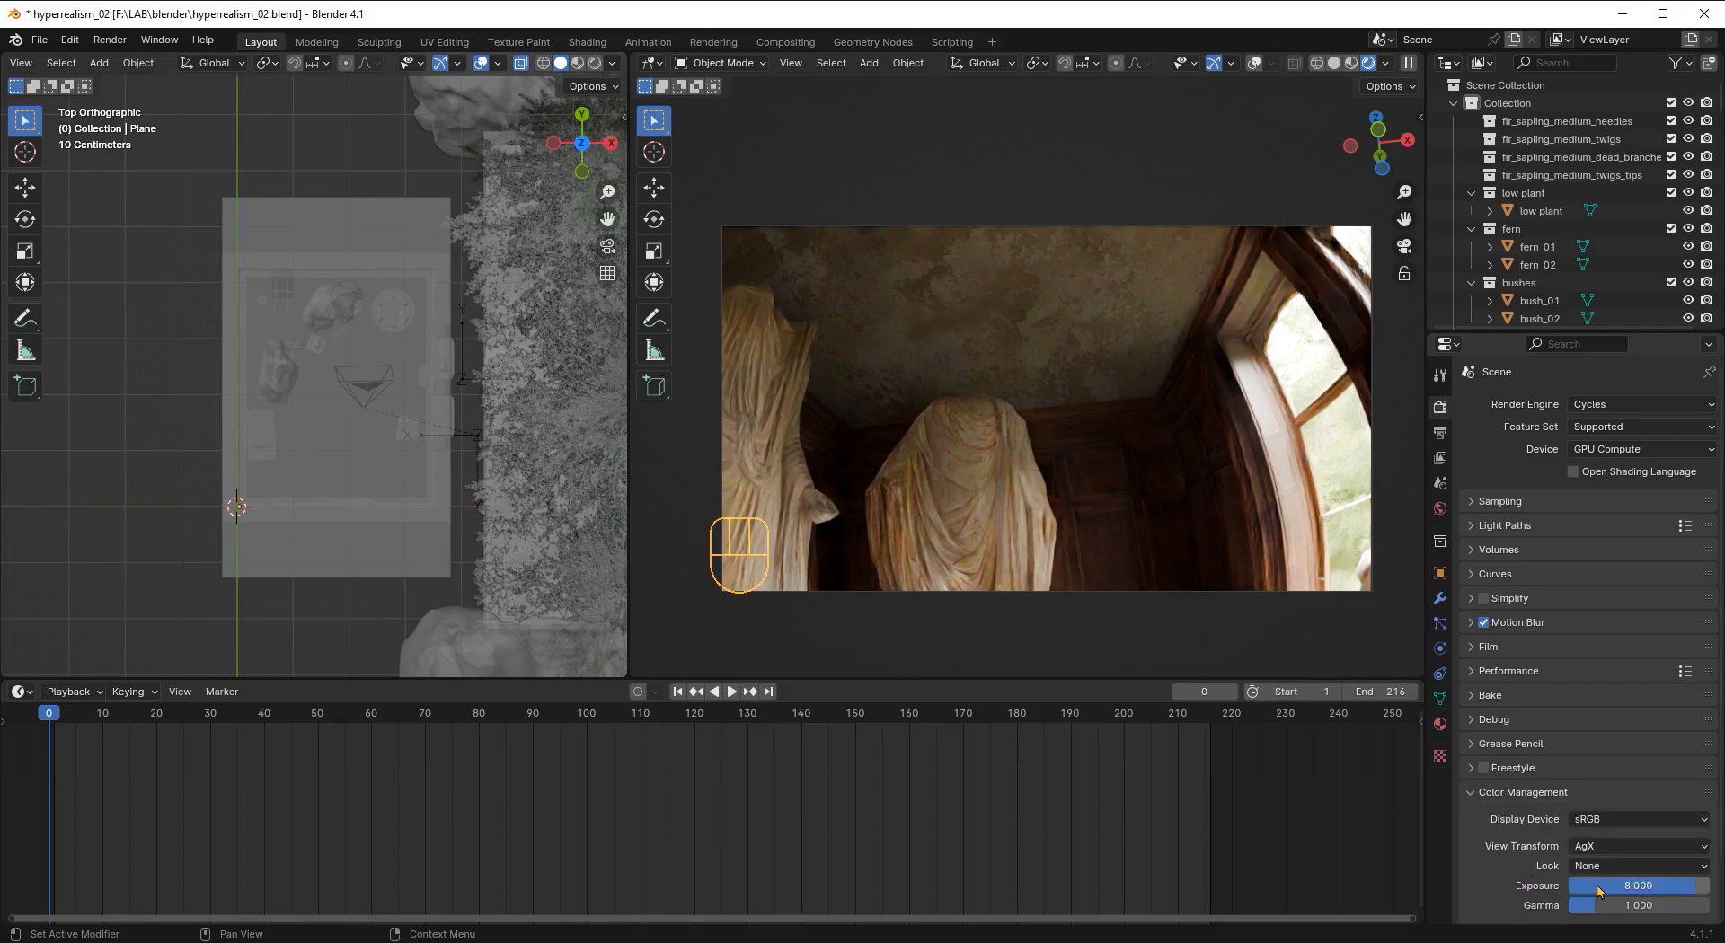
click(731, 690)
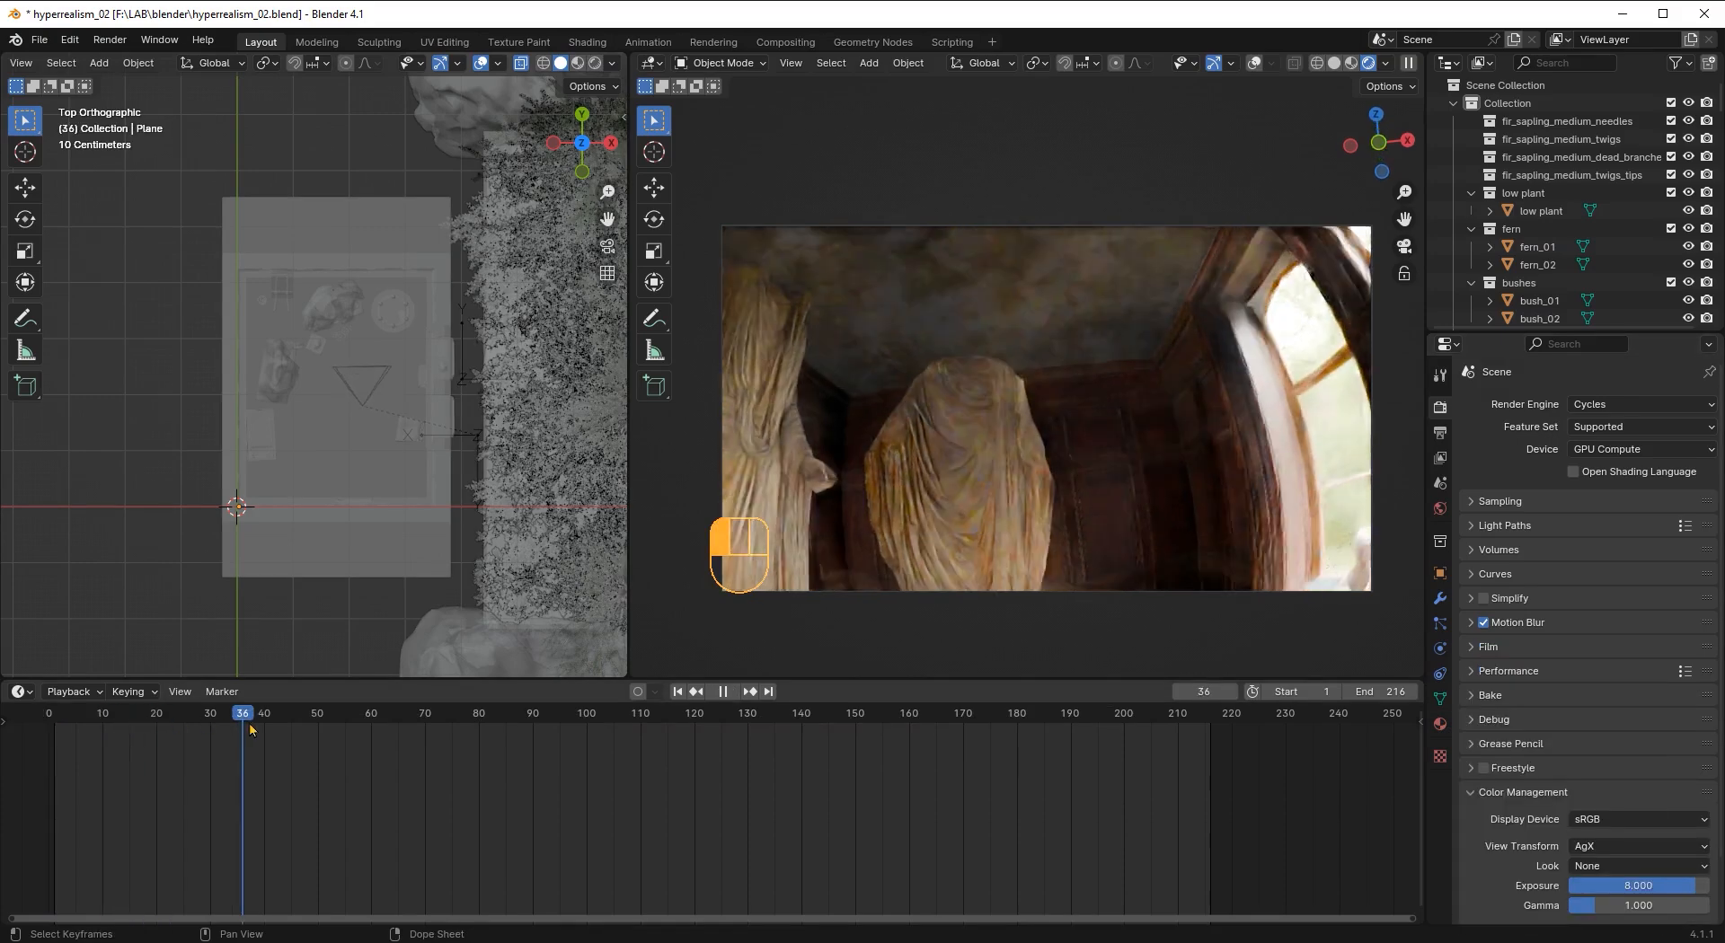
click(429, 714)
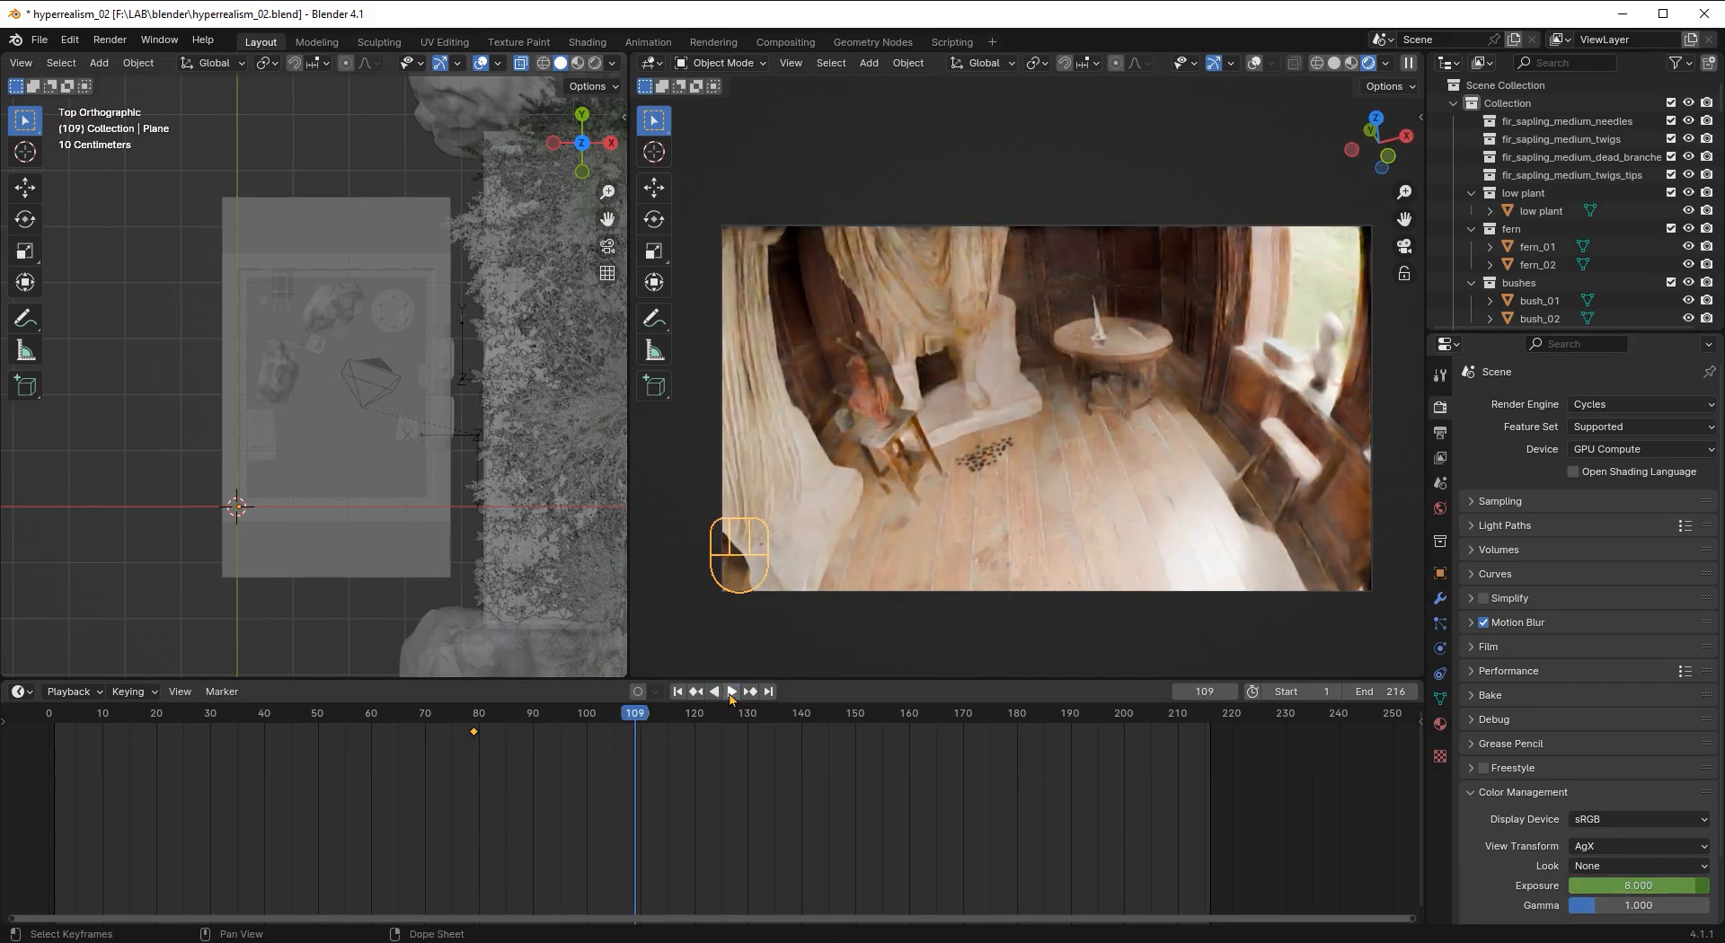
click(472, 713)
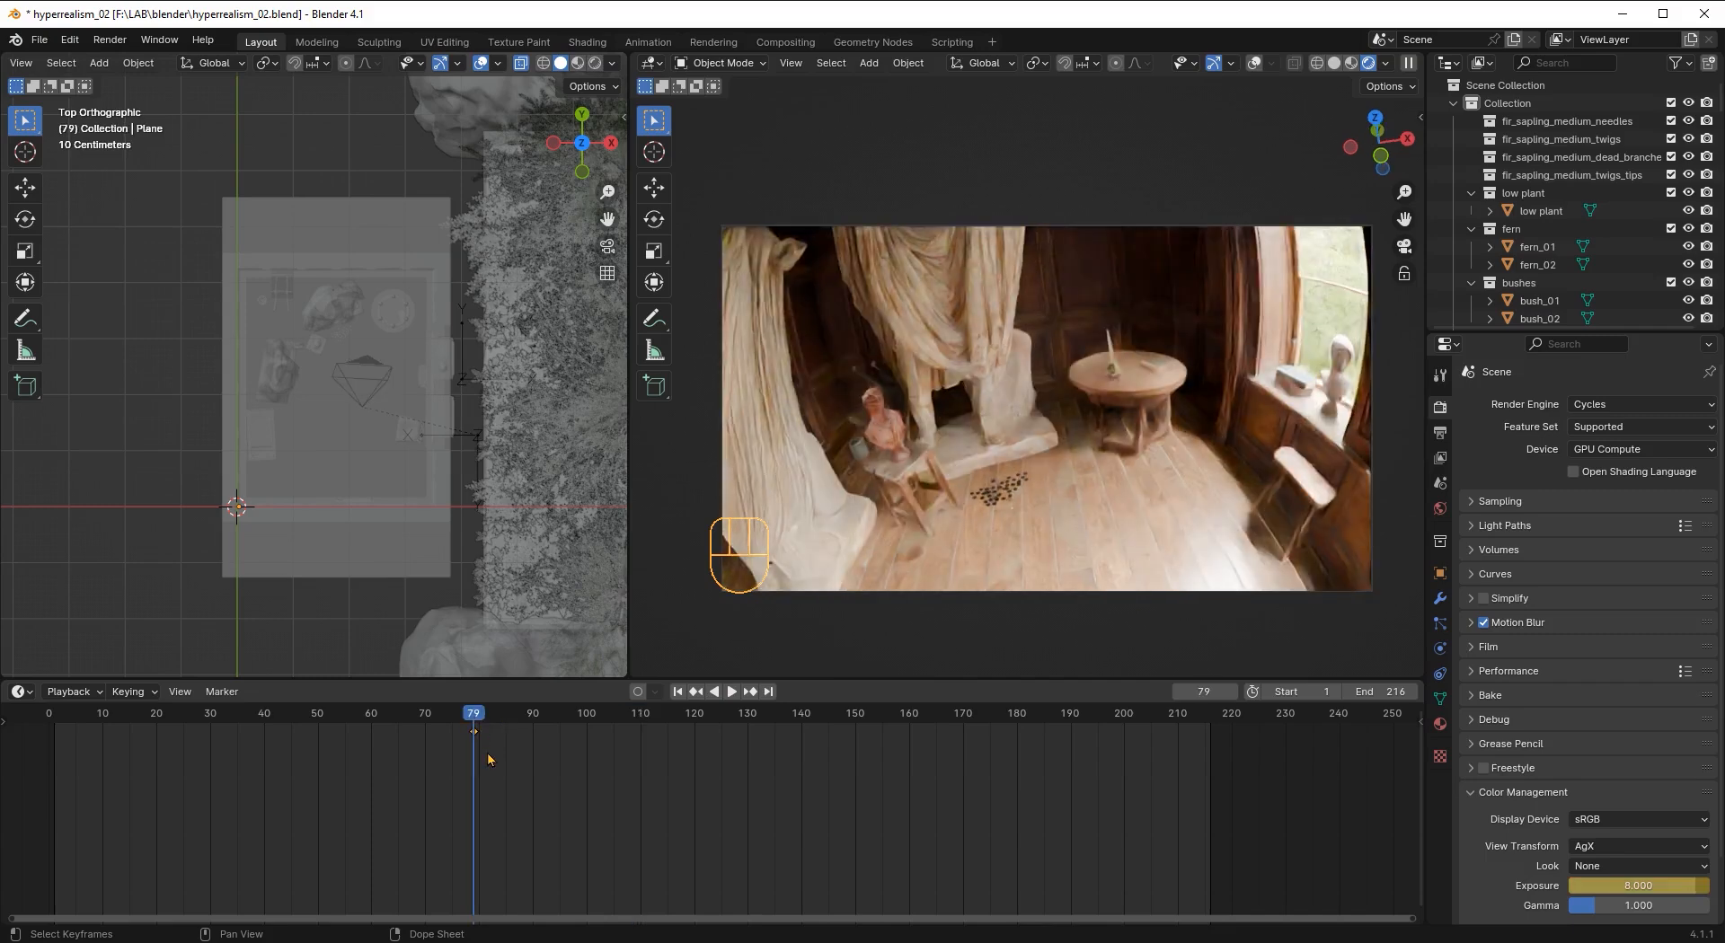
mouse_move(489, 749)
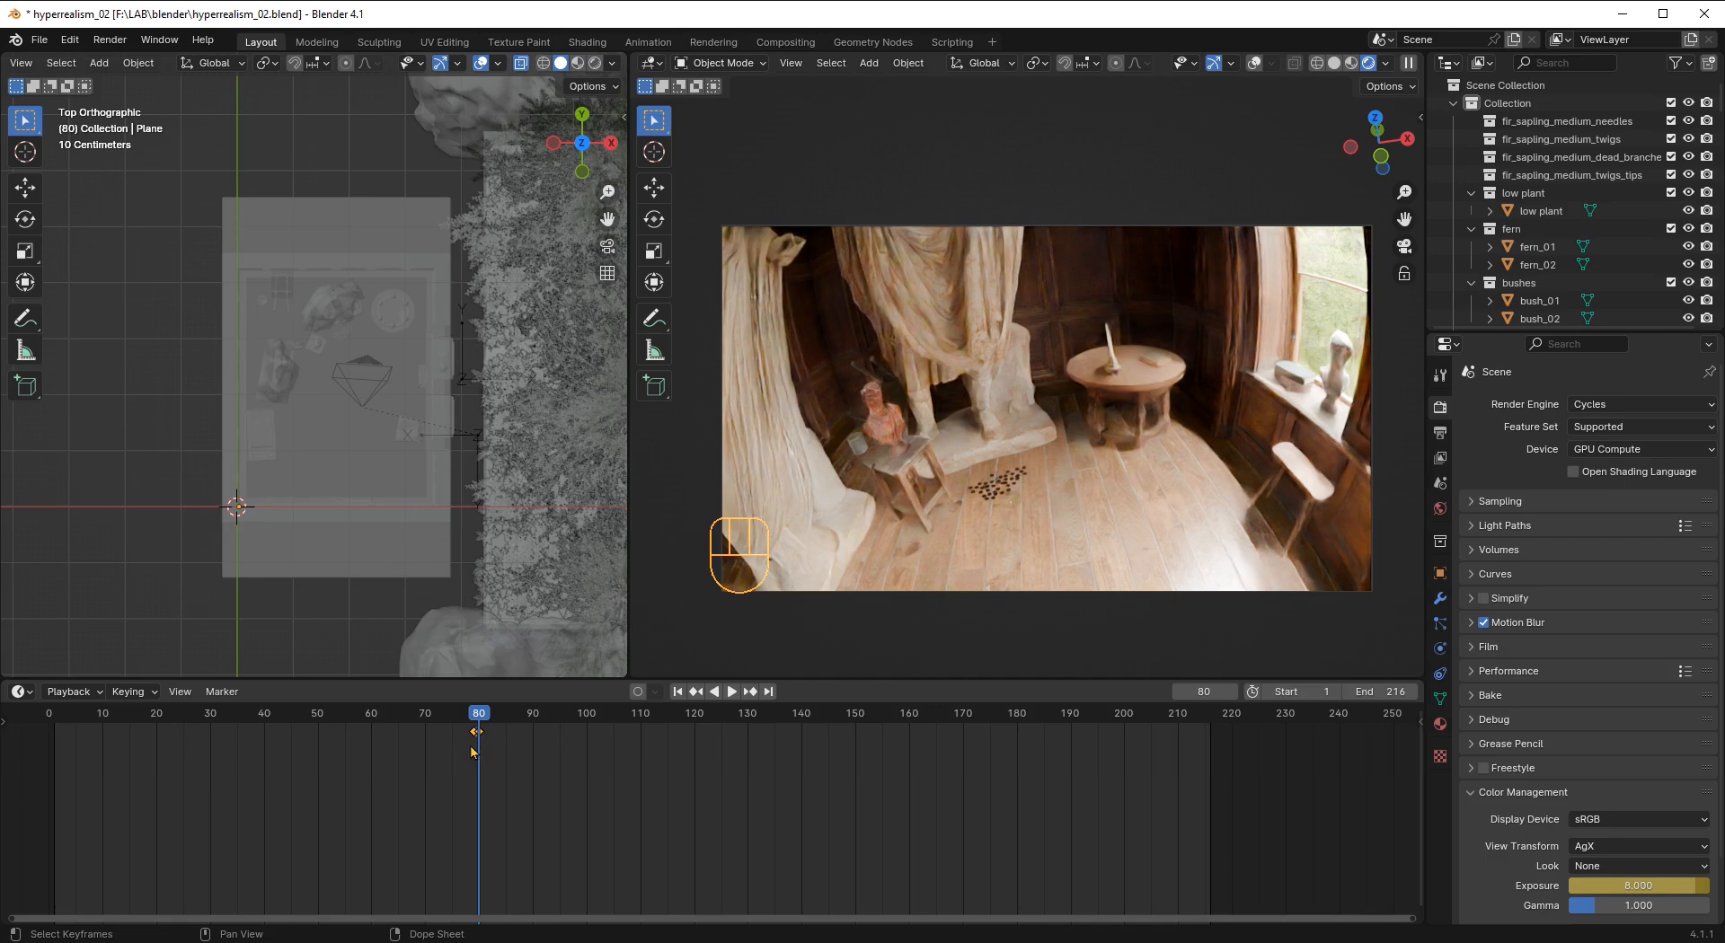
mouse_move(482, 726)
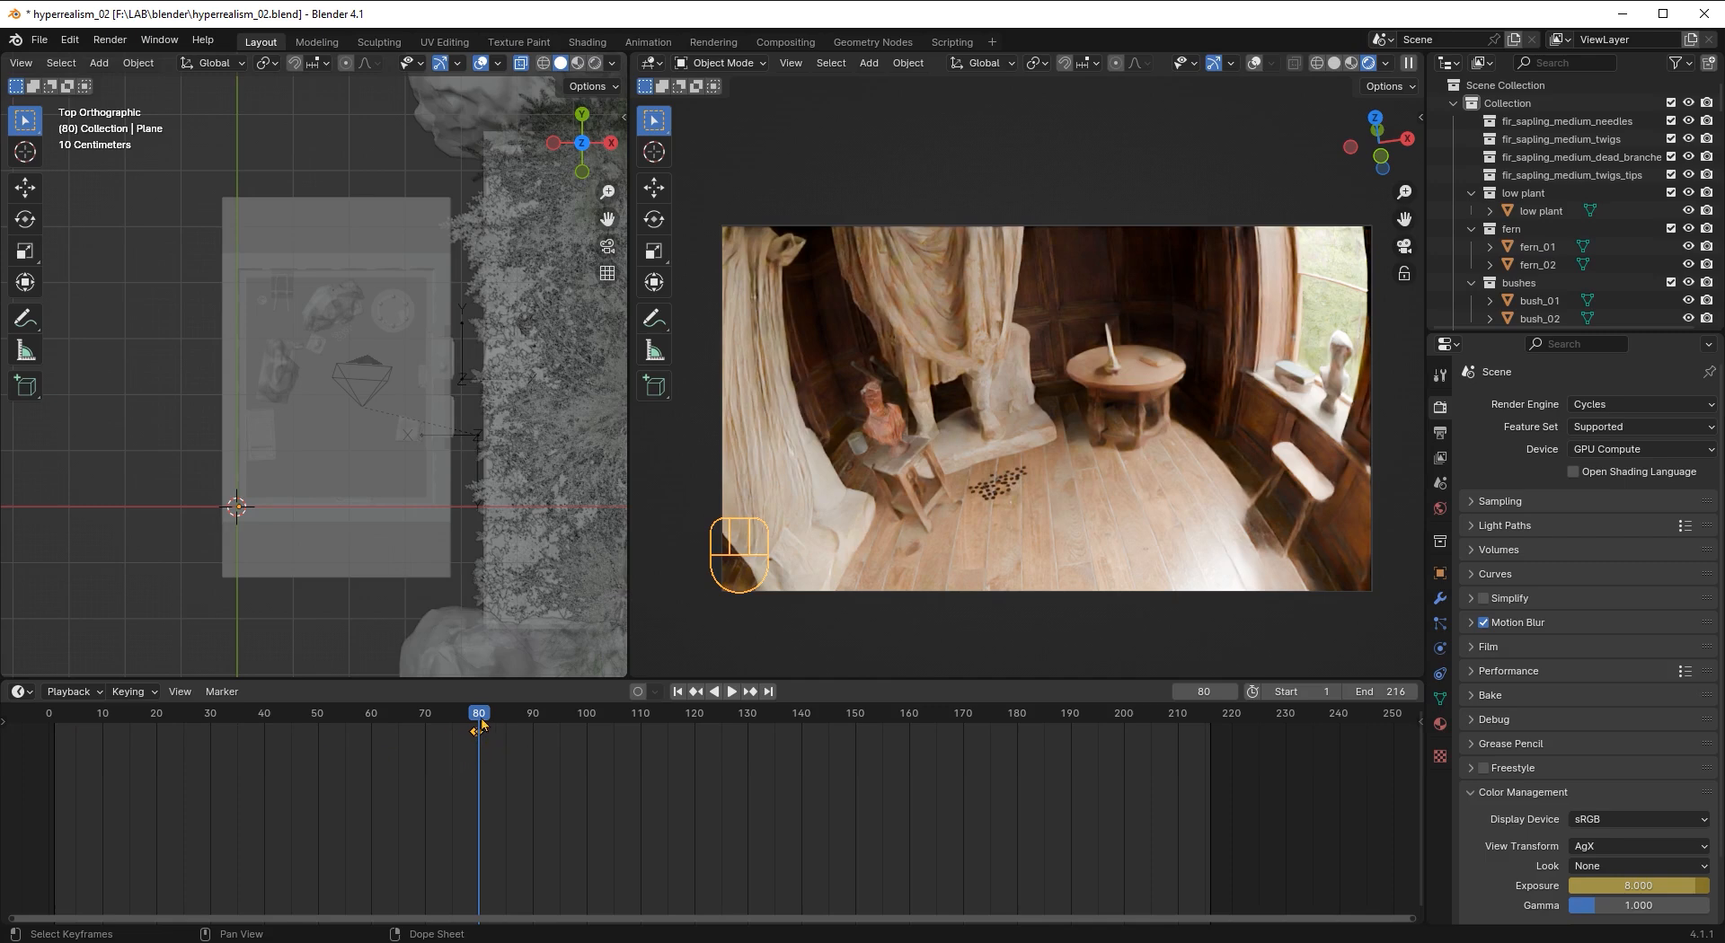
click(731, 690)
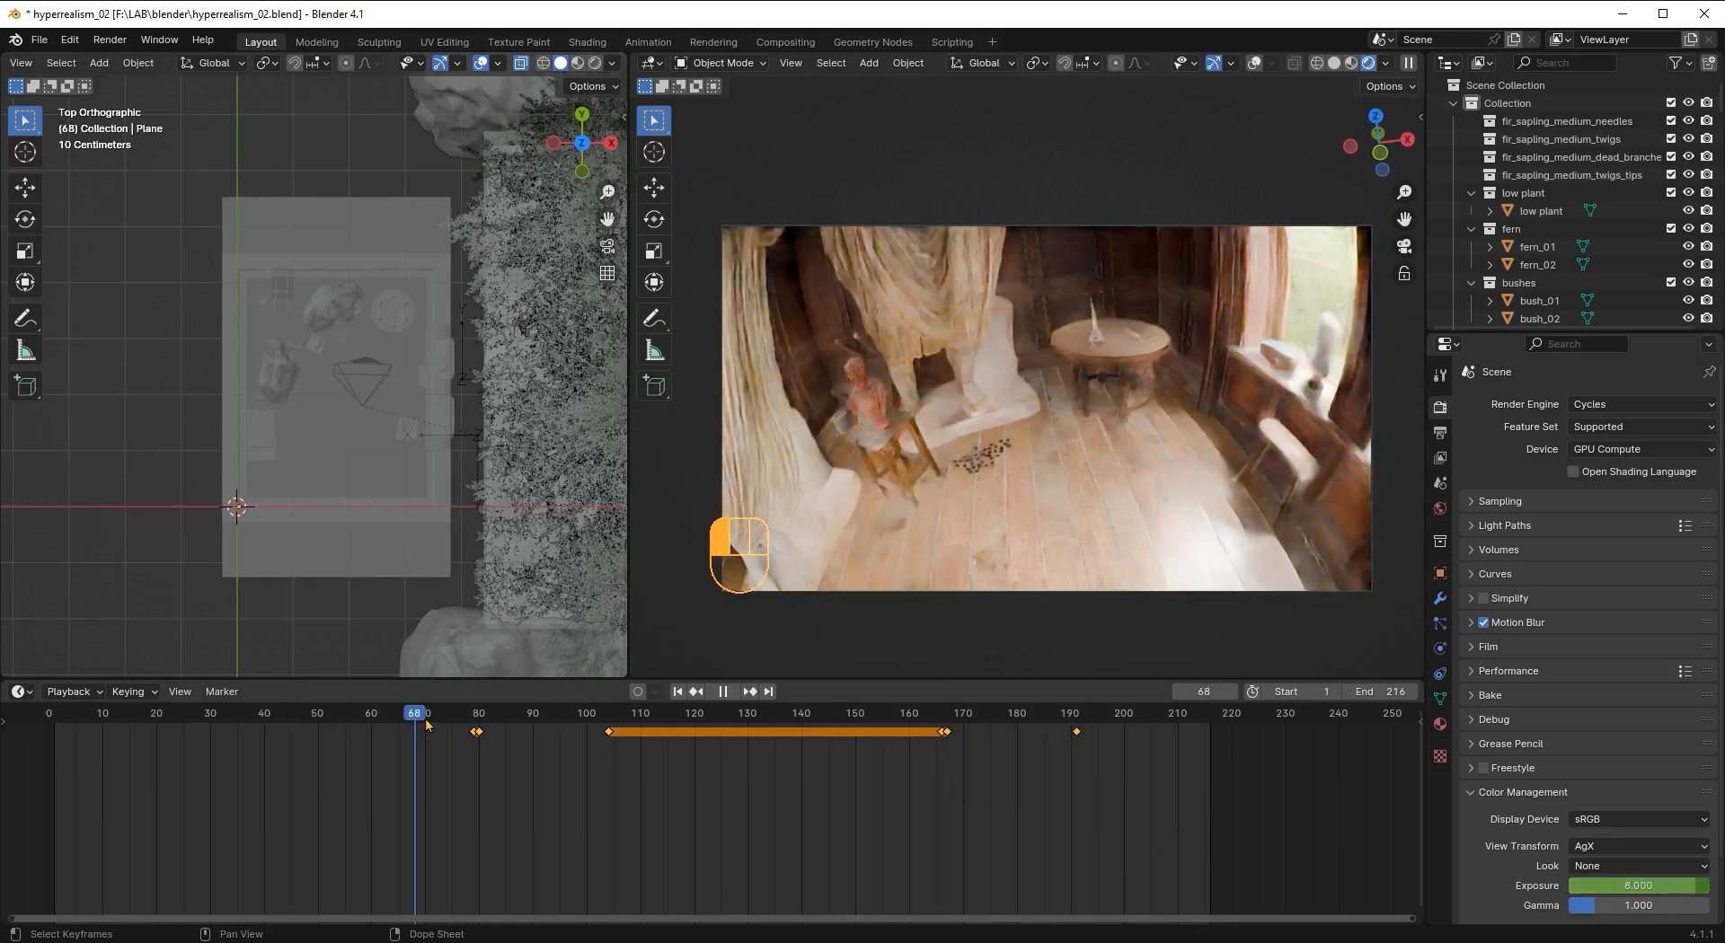
Step: Show the exposure curve in the Graph Editor and reshape it between frames 80 and 190
click(18, 692)
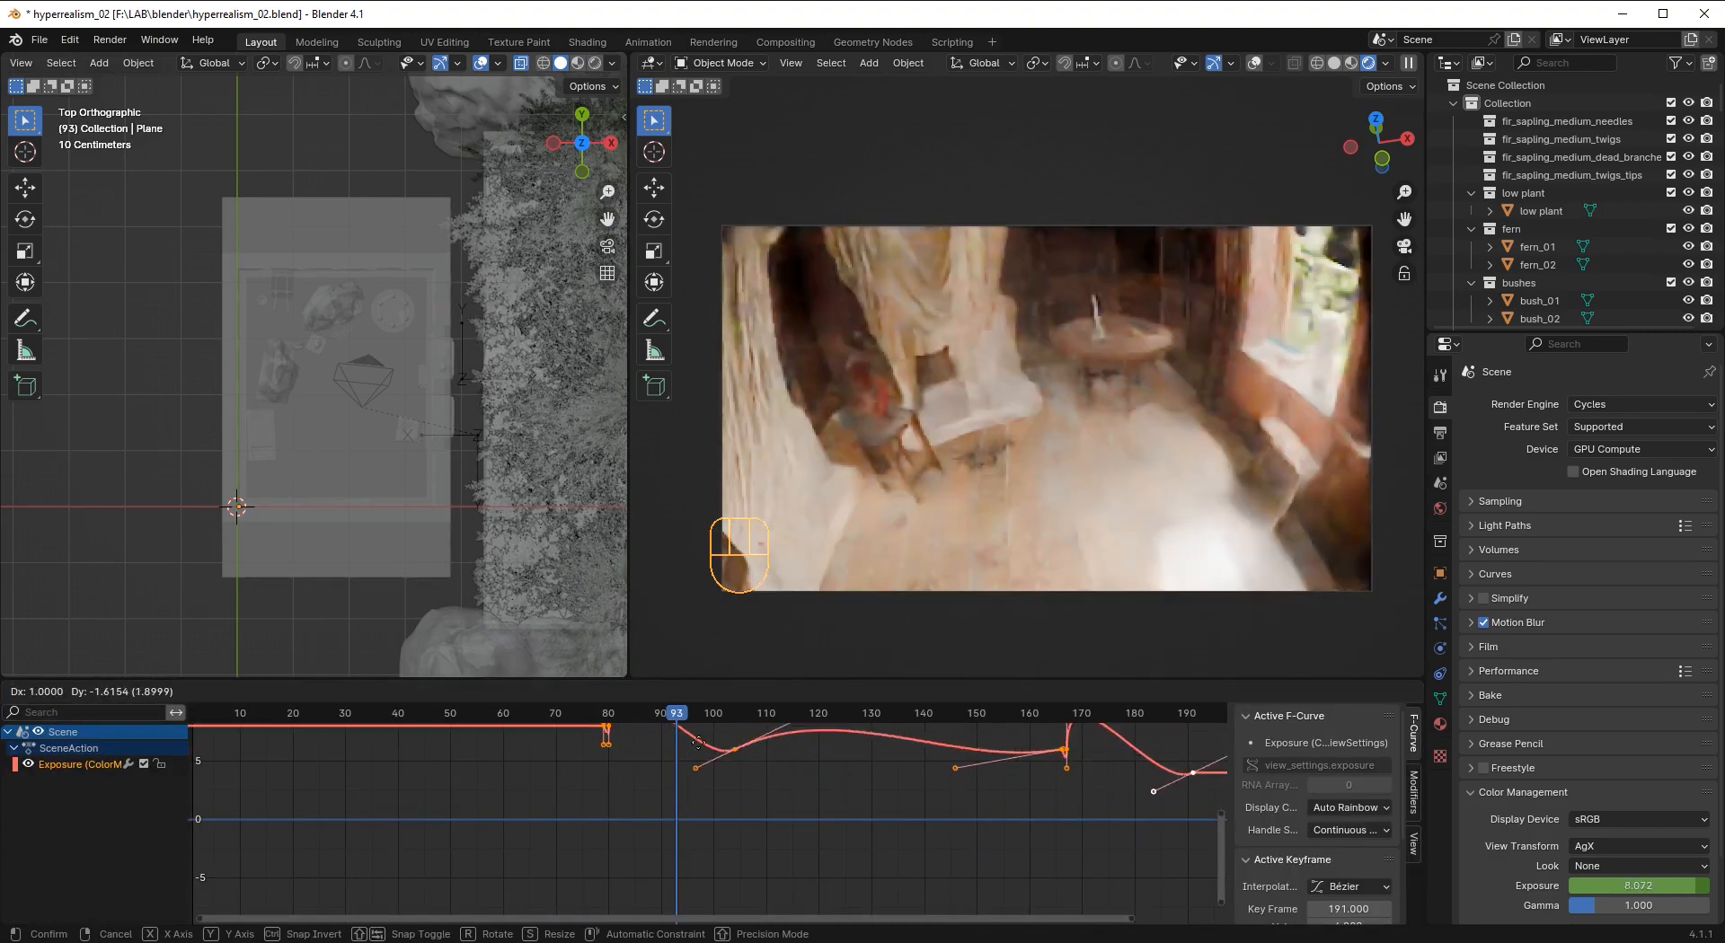
drag(699, 737, 678, 774)
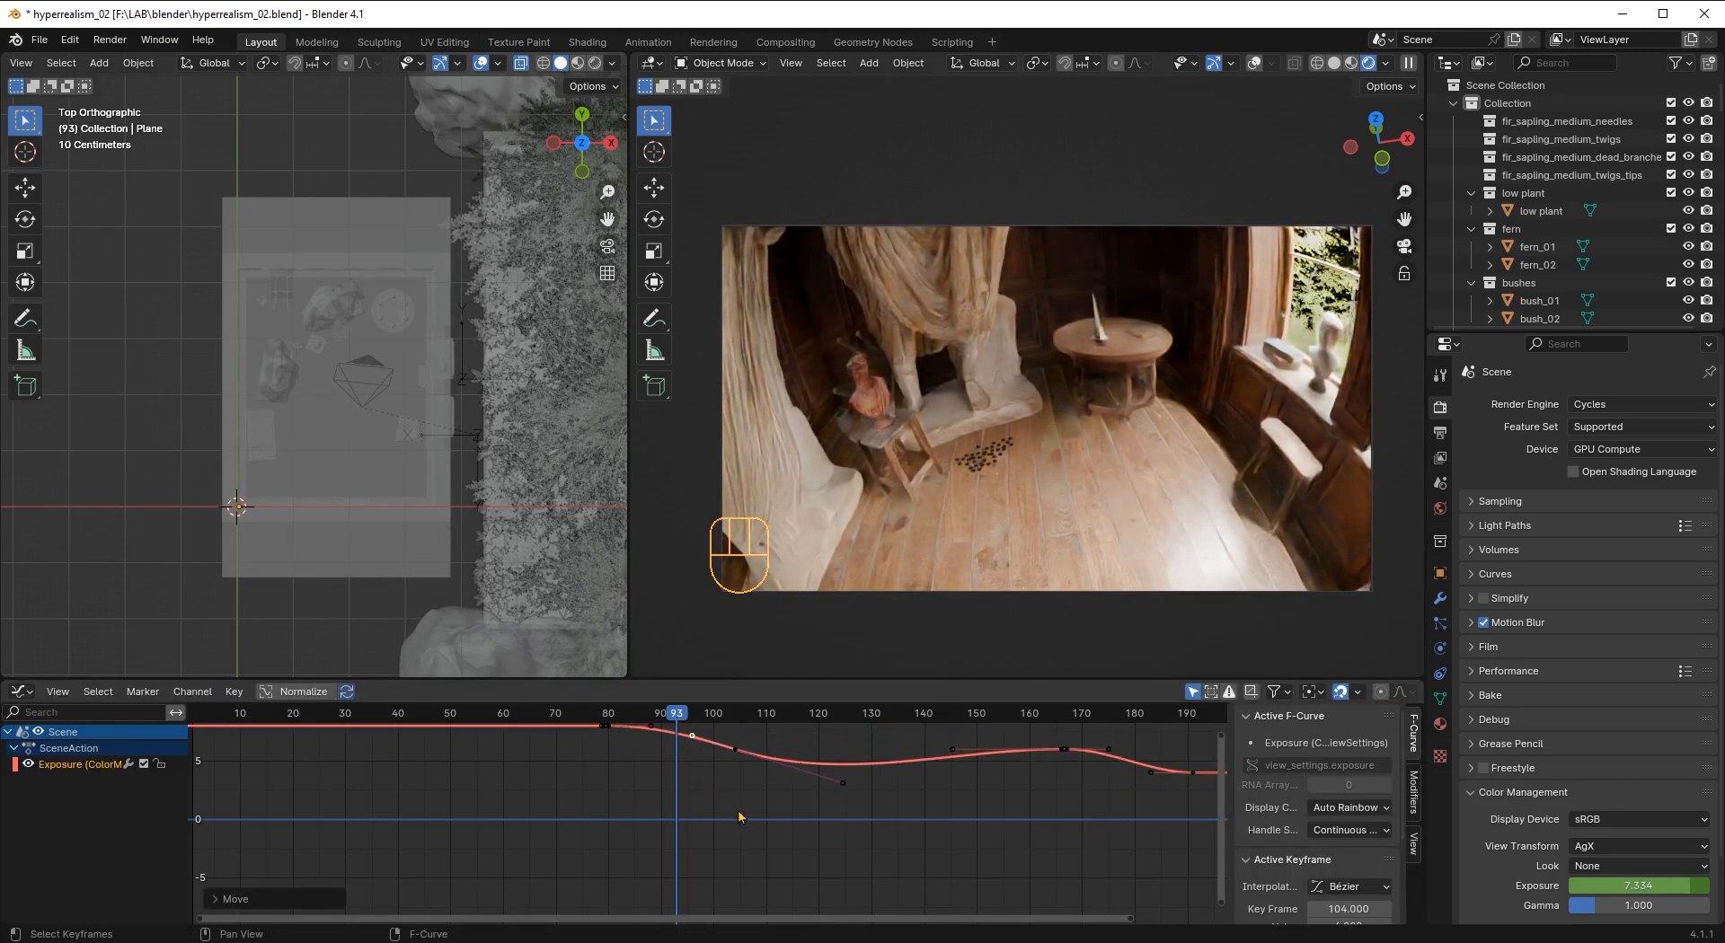
mouse_move(749, 760)
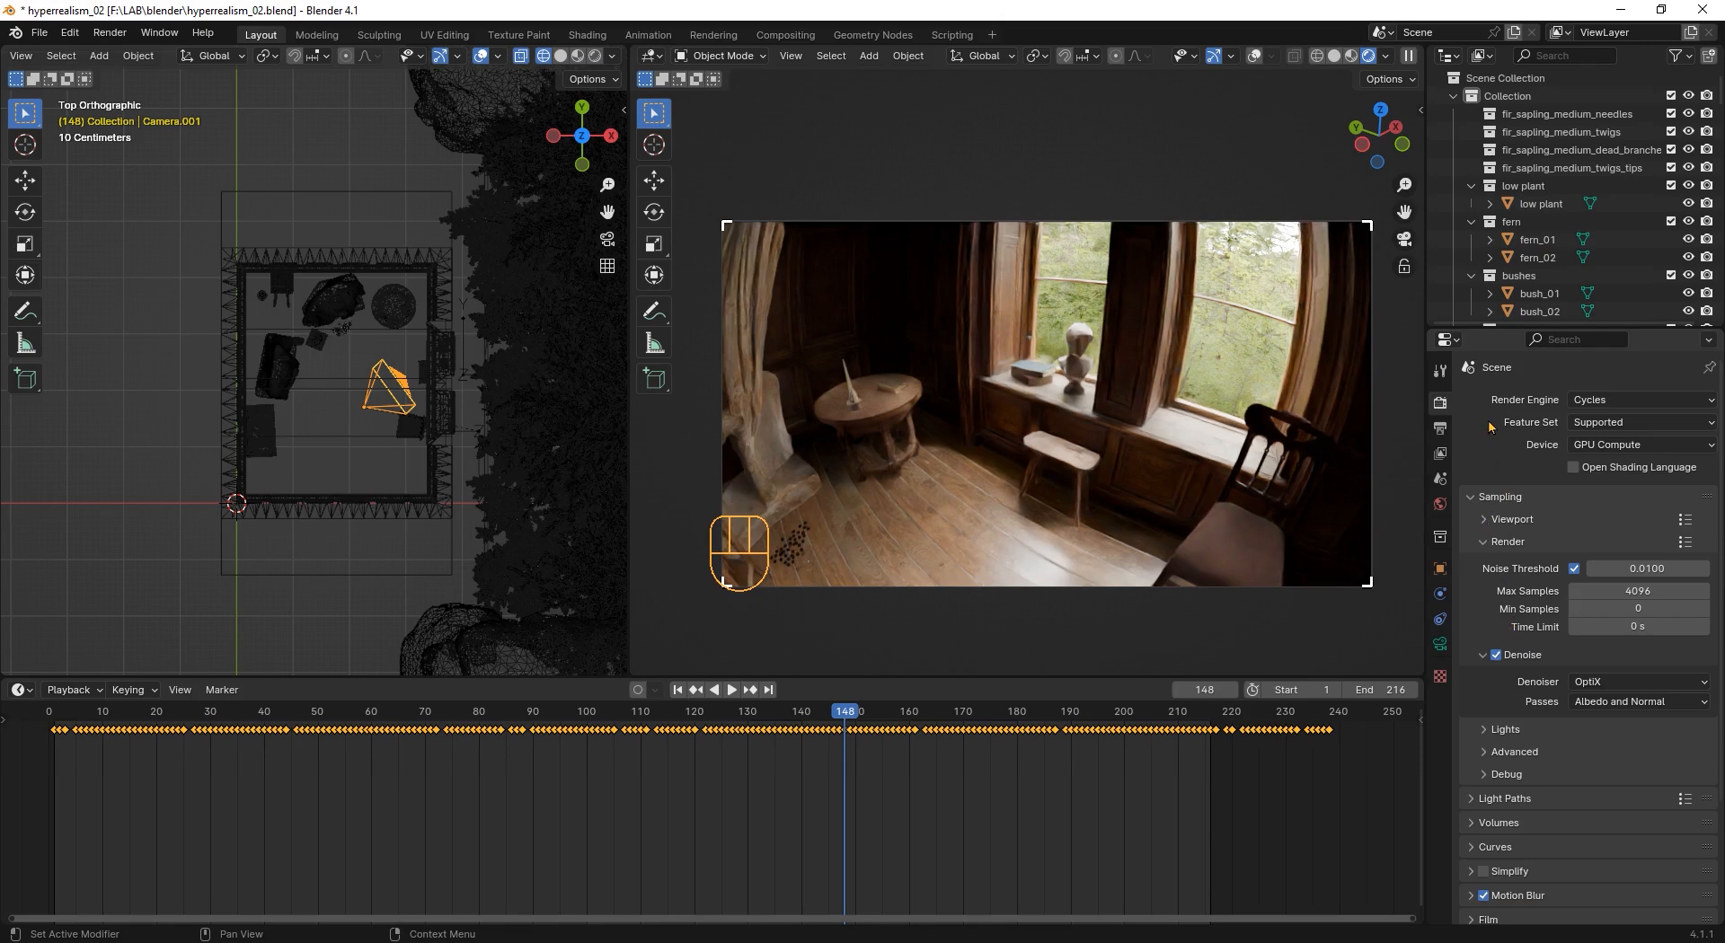
mouse_move(1639, 444)
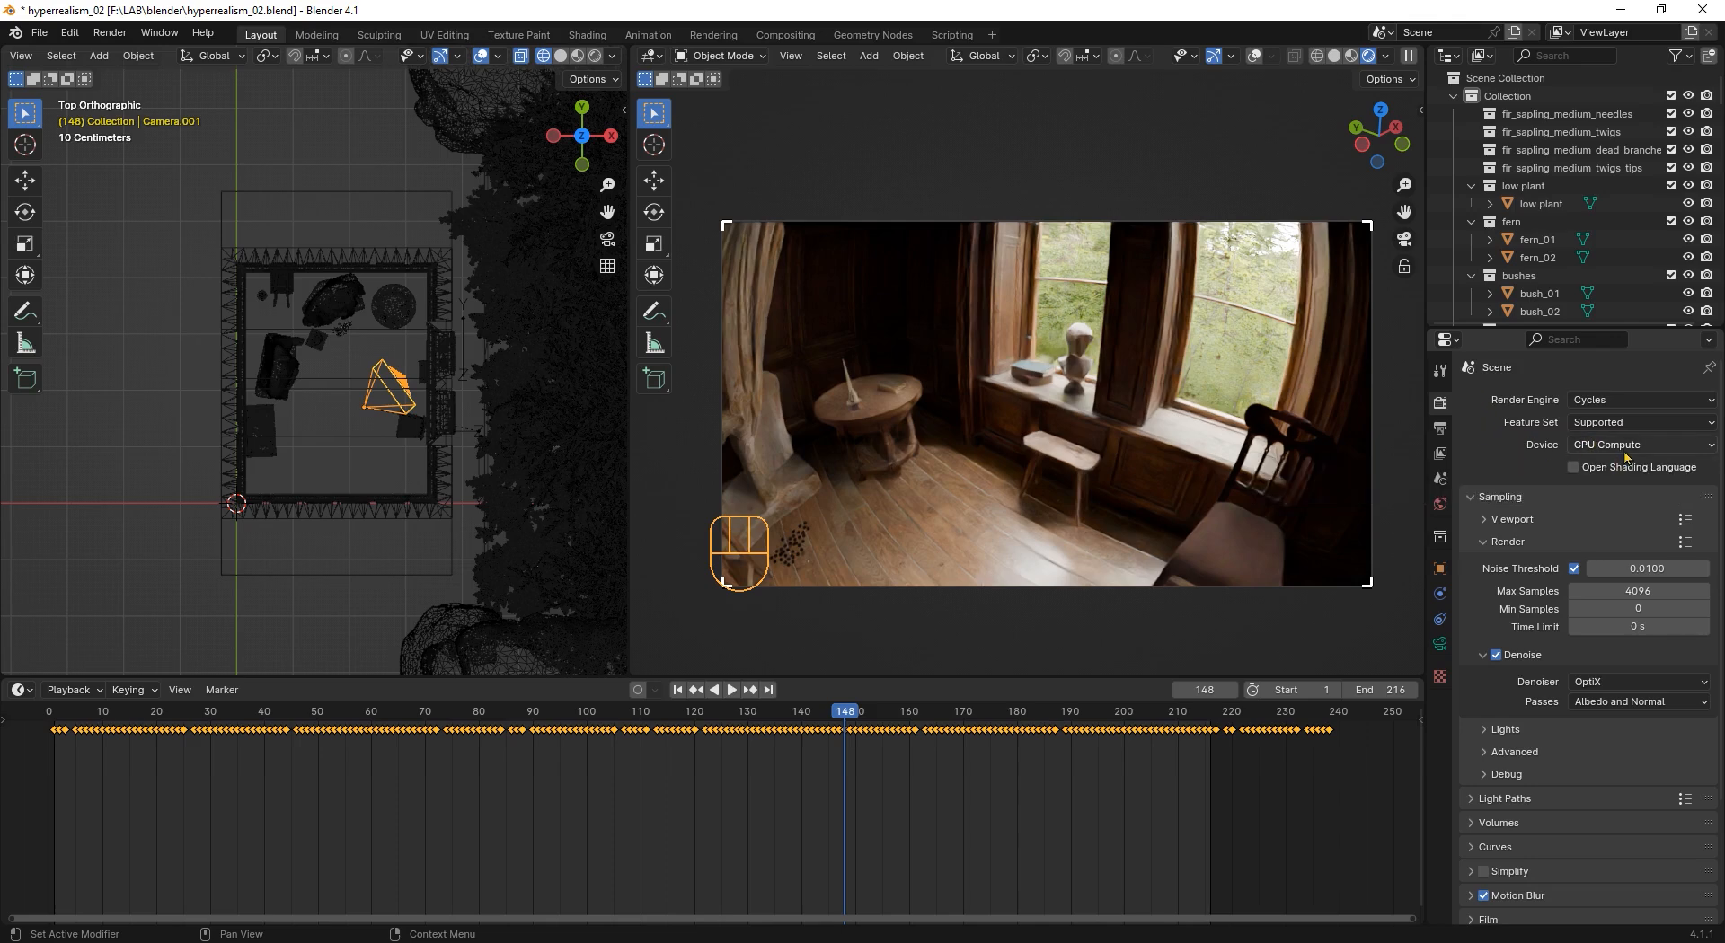
Step: Set the Cycles noise threshold to 0.005, keeping 256 max samples and OptiX denoising
text(.005)
text(256)
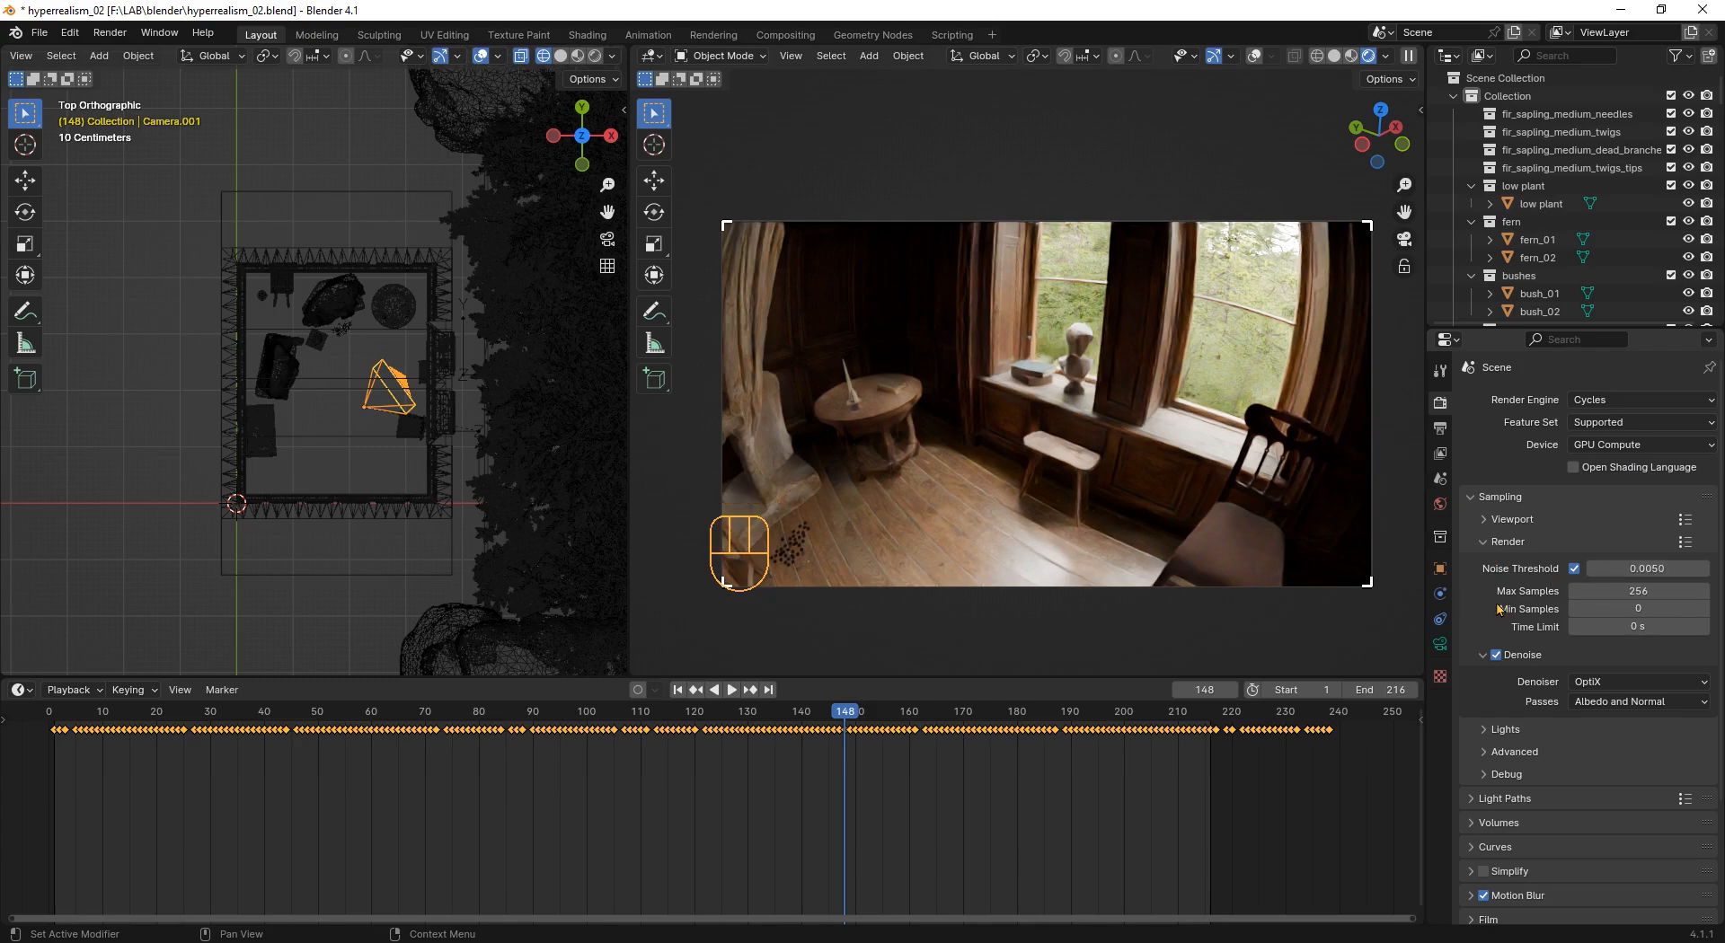
mouse_move(1504, 609)
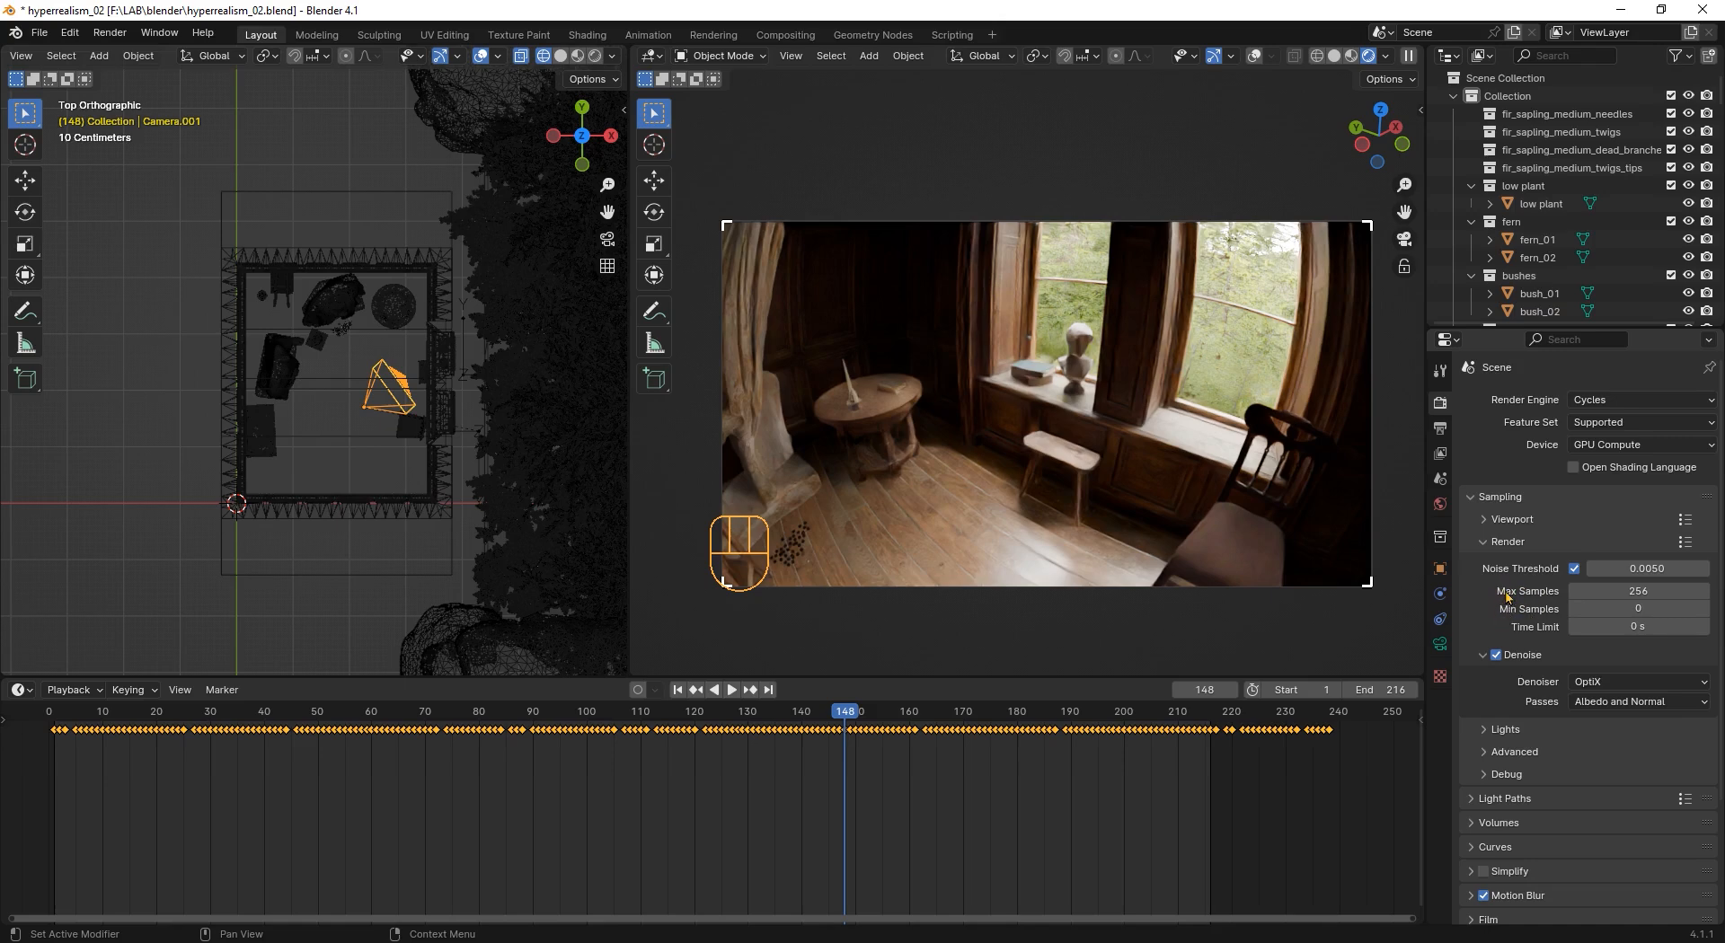
mouse_move(1533, 607)
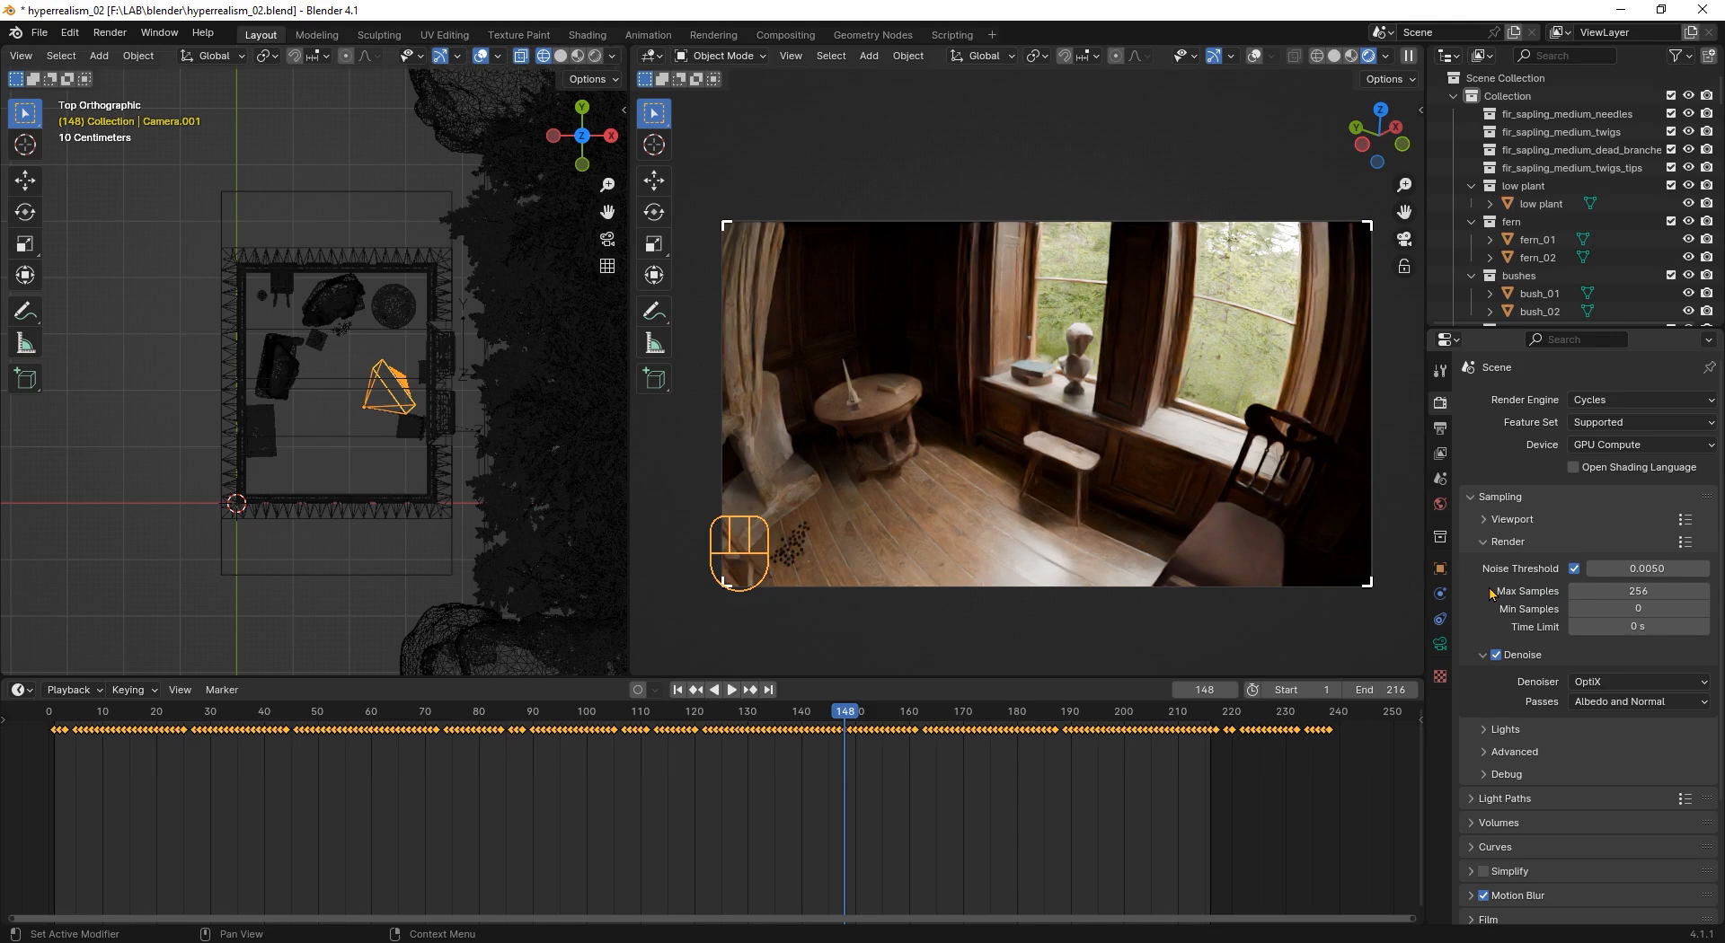
mouse_move(1484, 597)
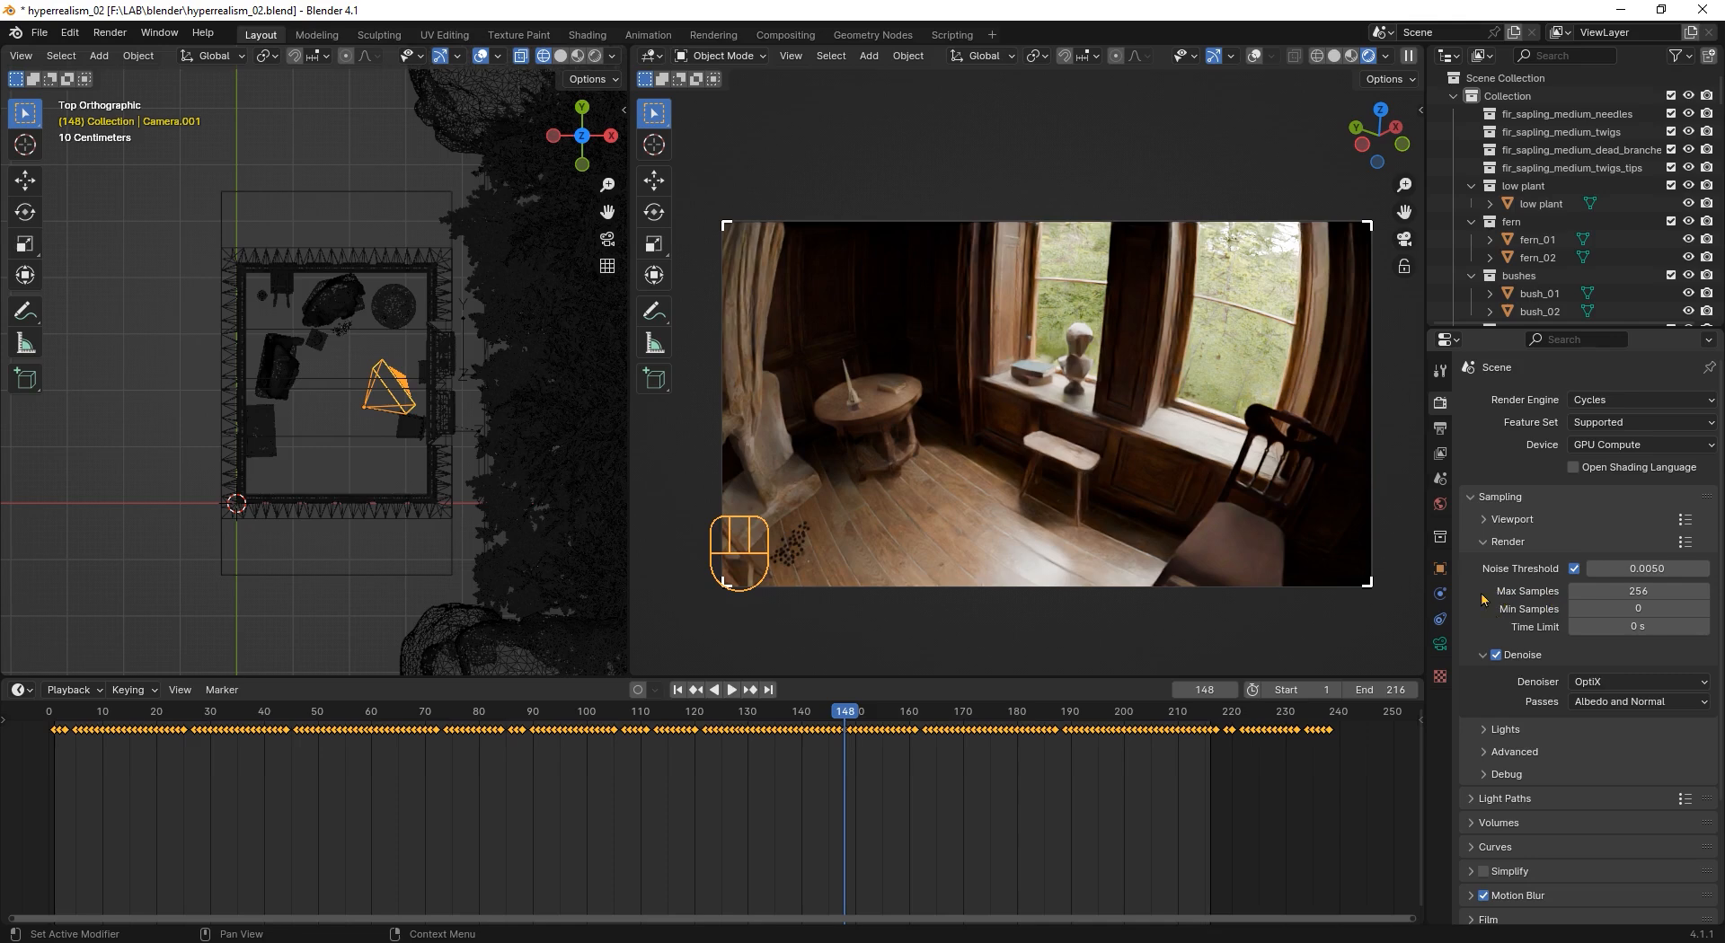
mouse_move(1639, 592)
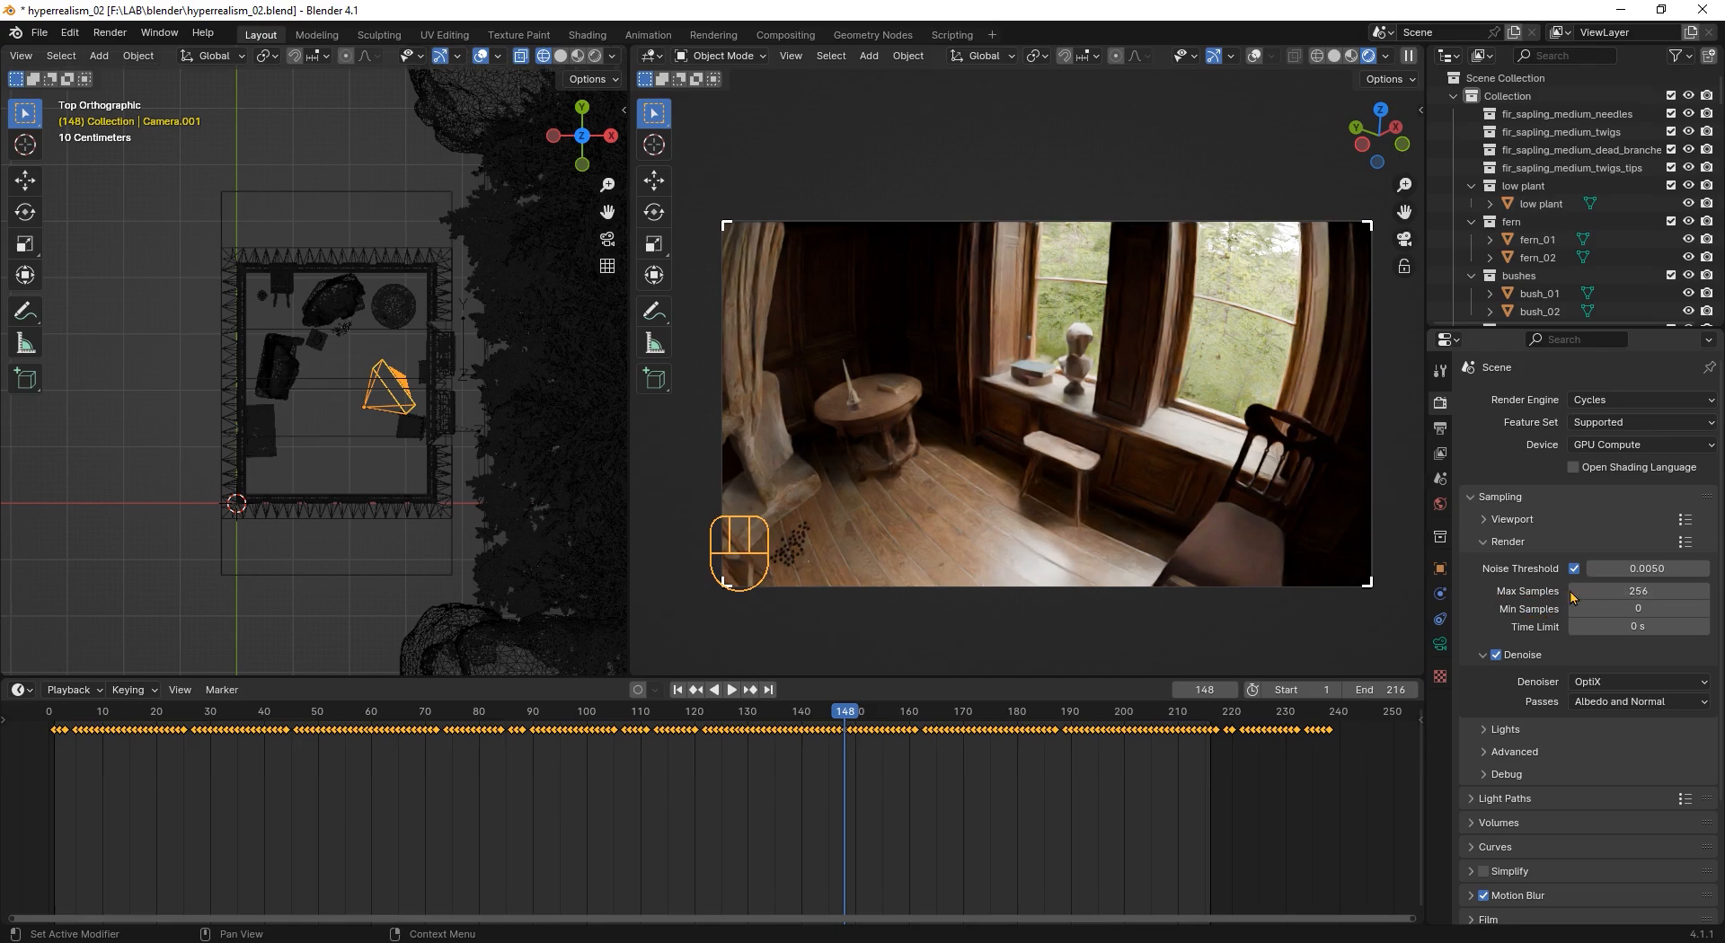
mouse_move(1530, 602)
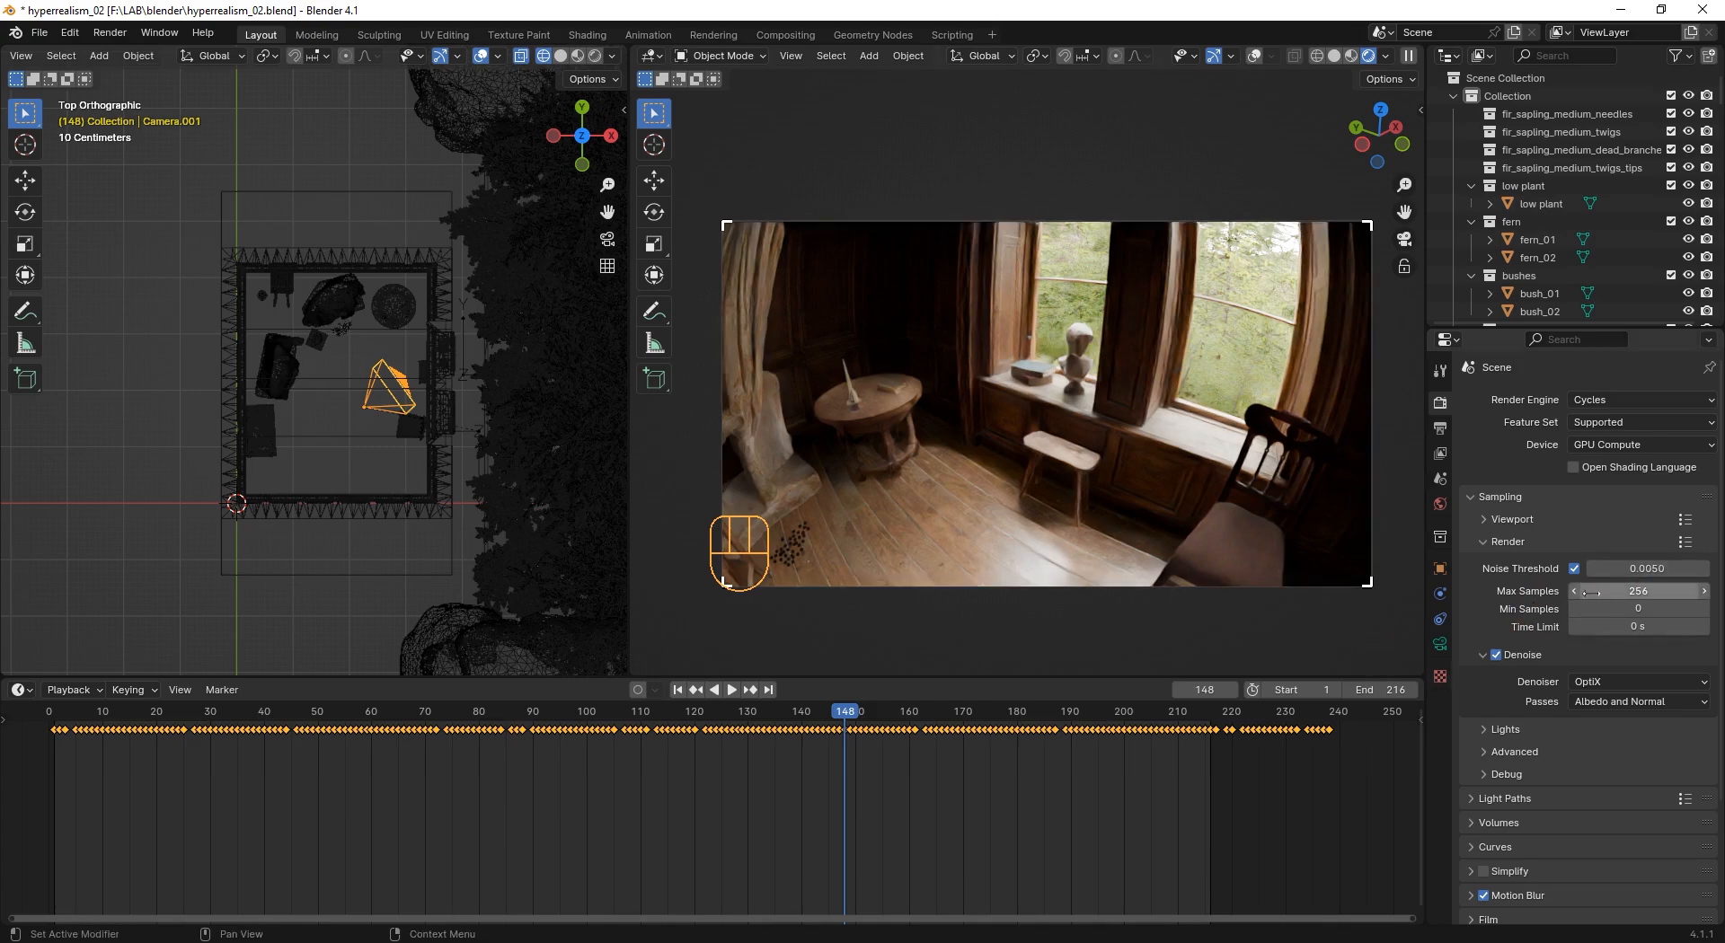
mouse_move(1505, 618)
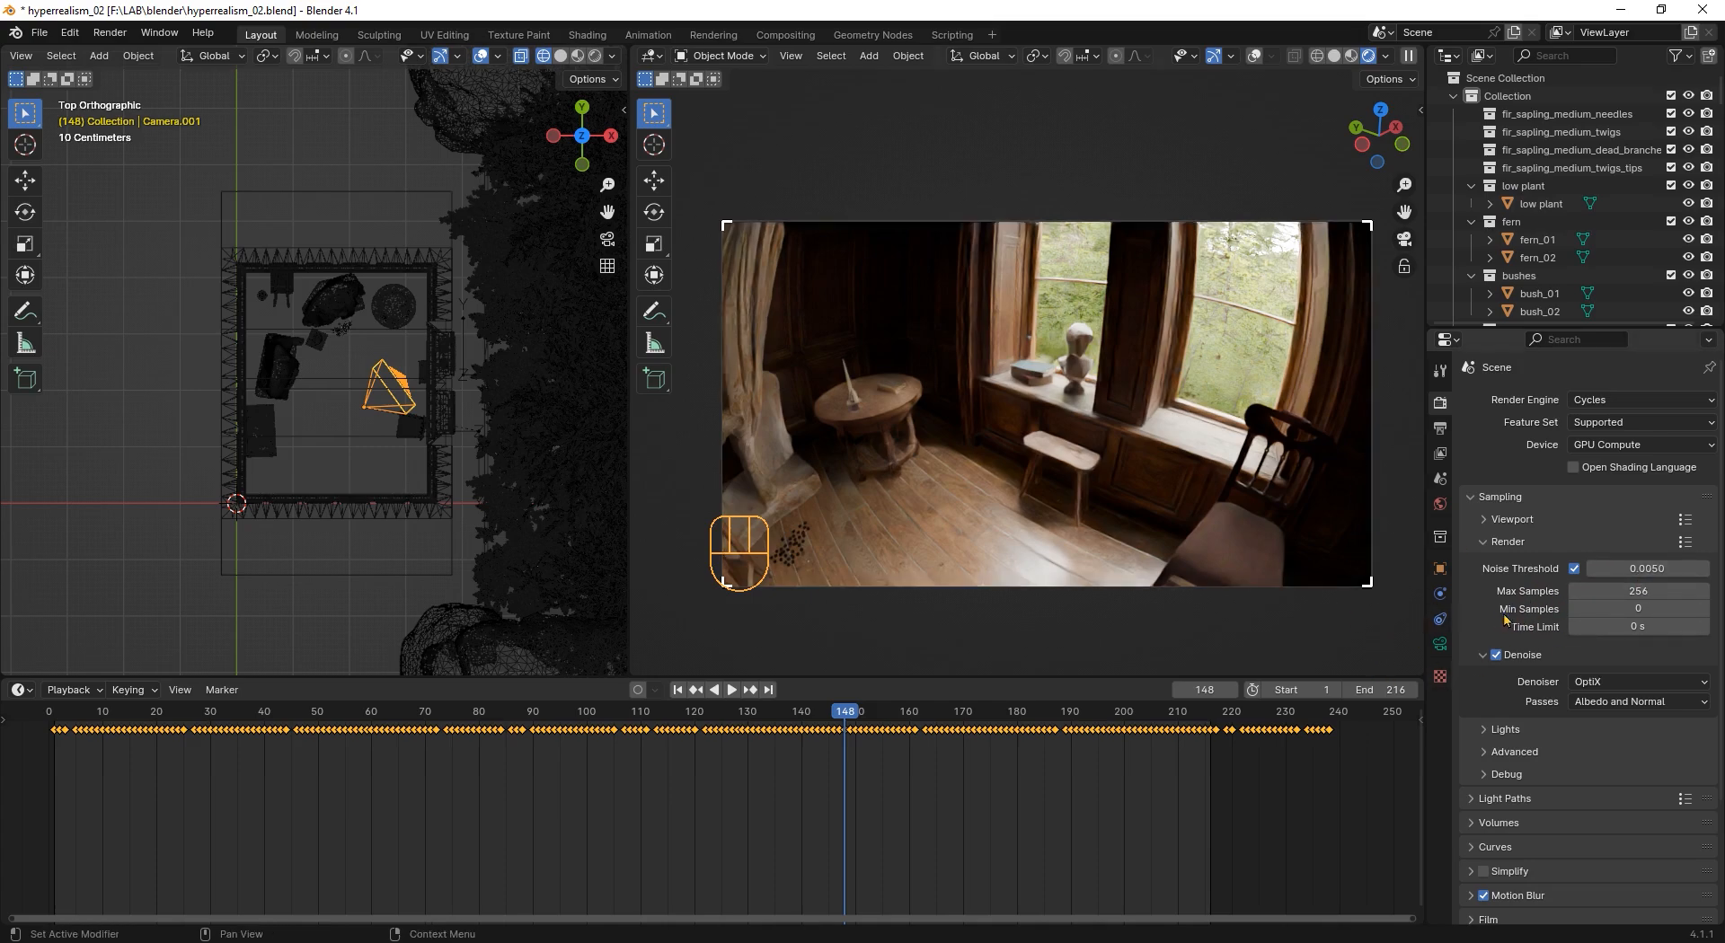
mouse_move(1524, 616)
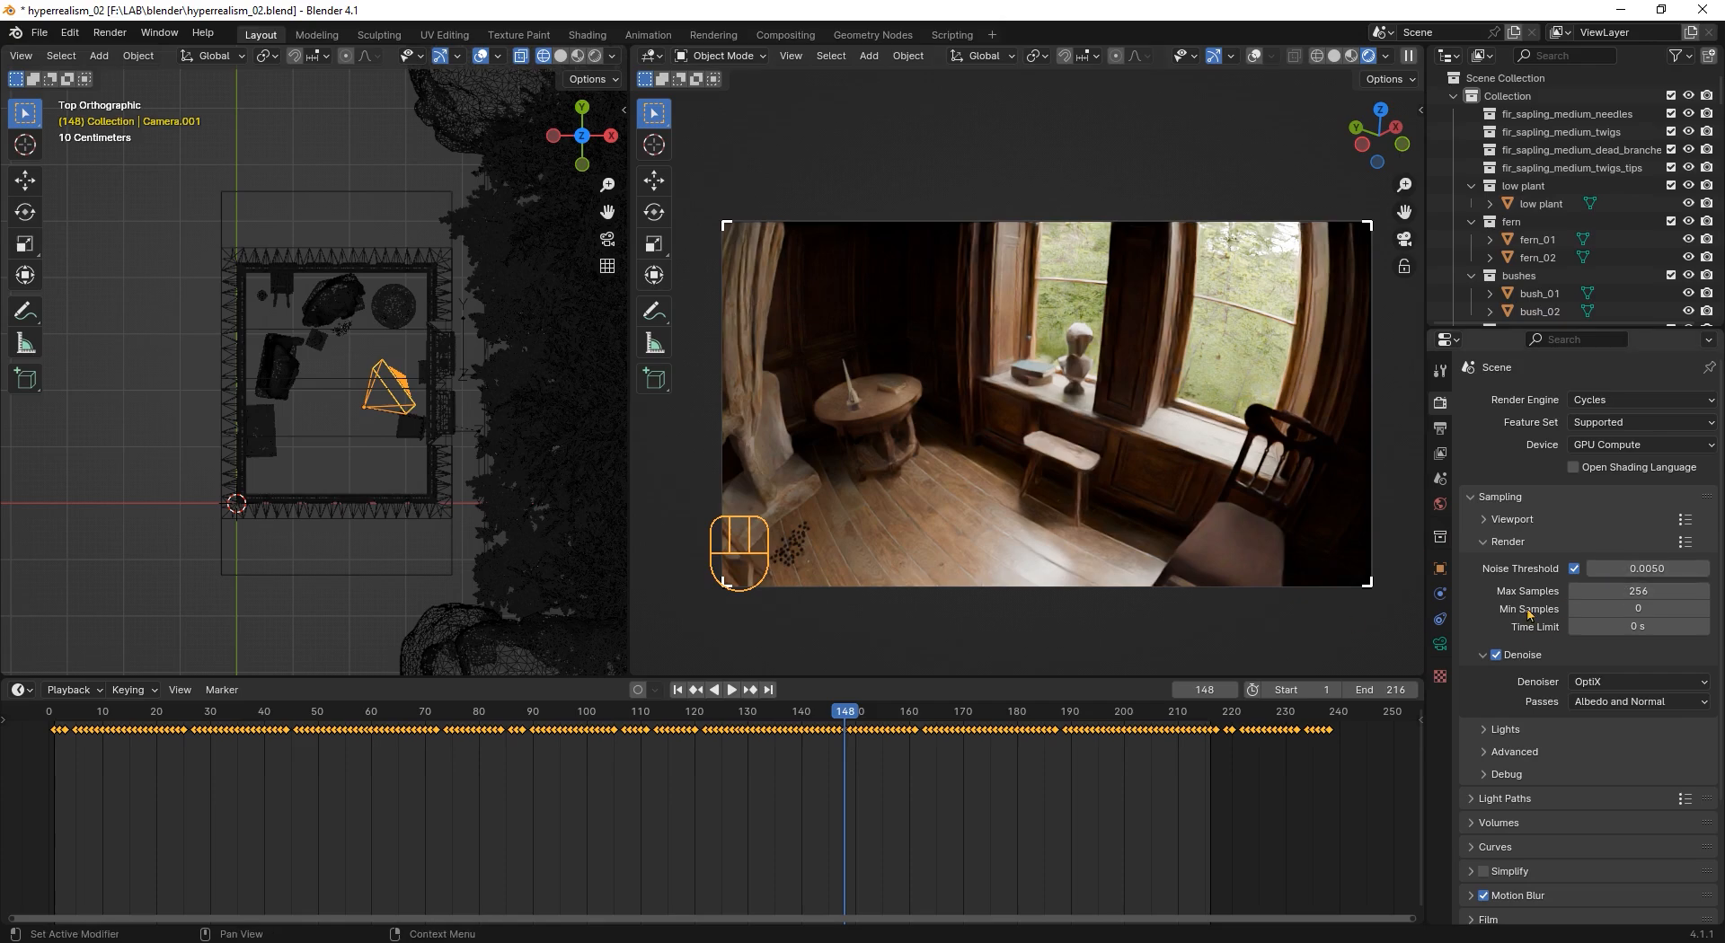
mouse_move(1522, 612)
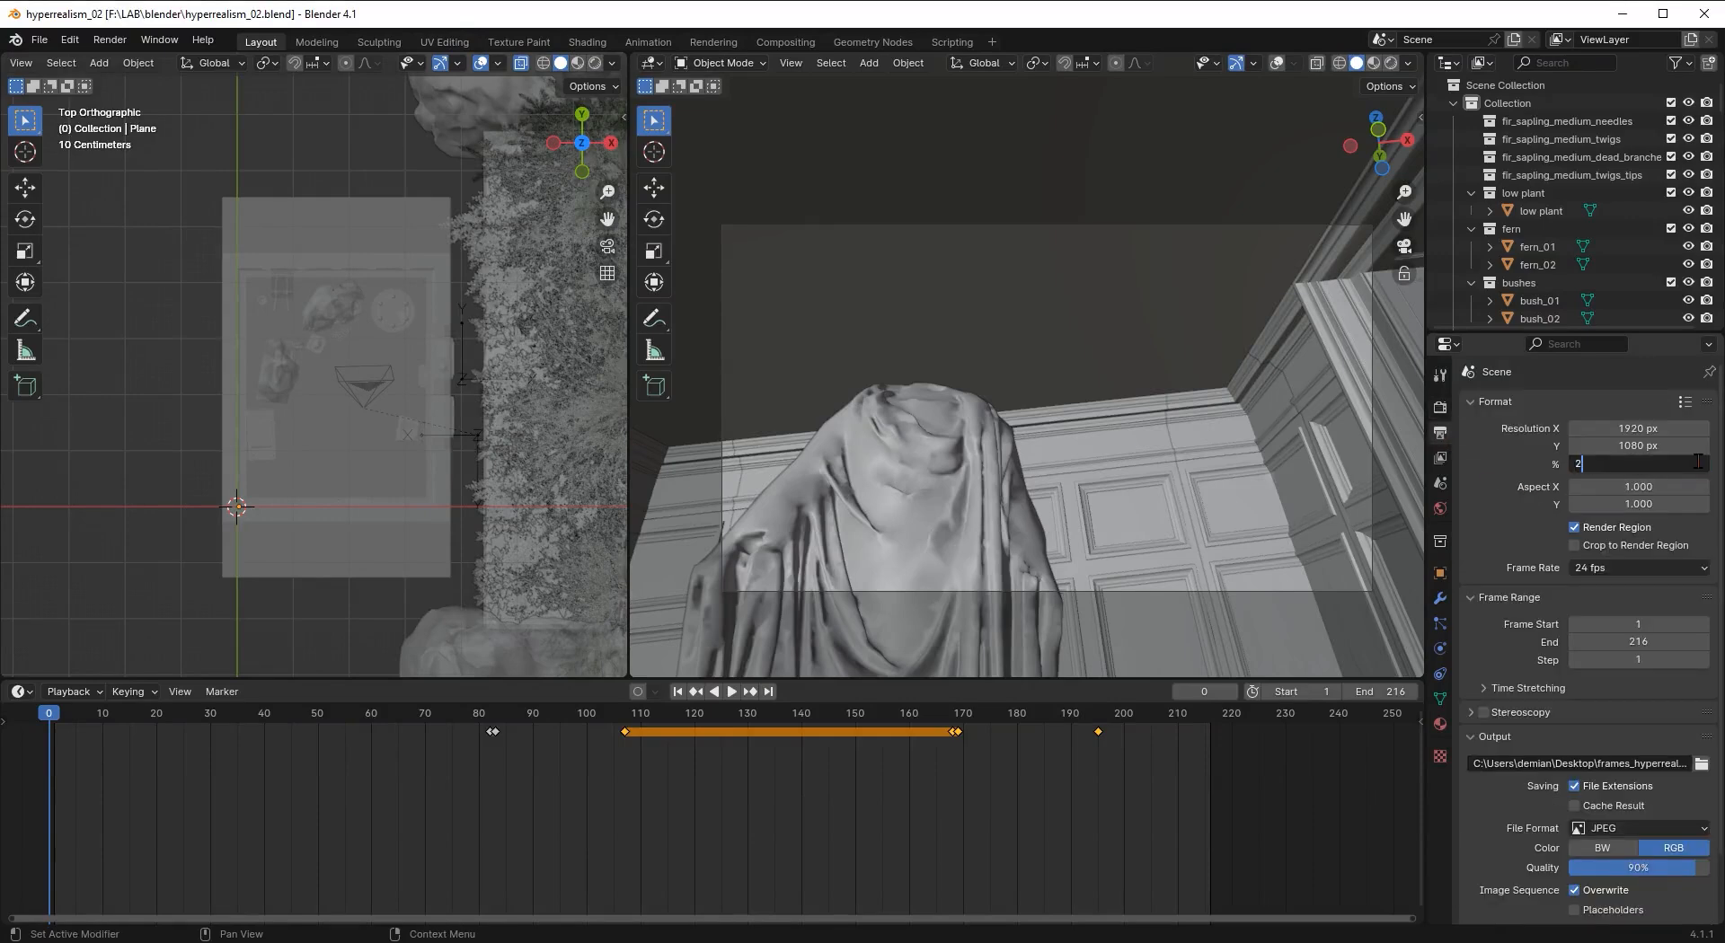
Step: Set the output resolution scale to 200% of 1920×1080 and confirm JPEG frame output
text(200%)
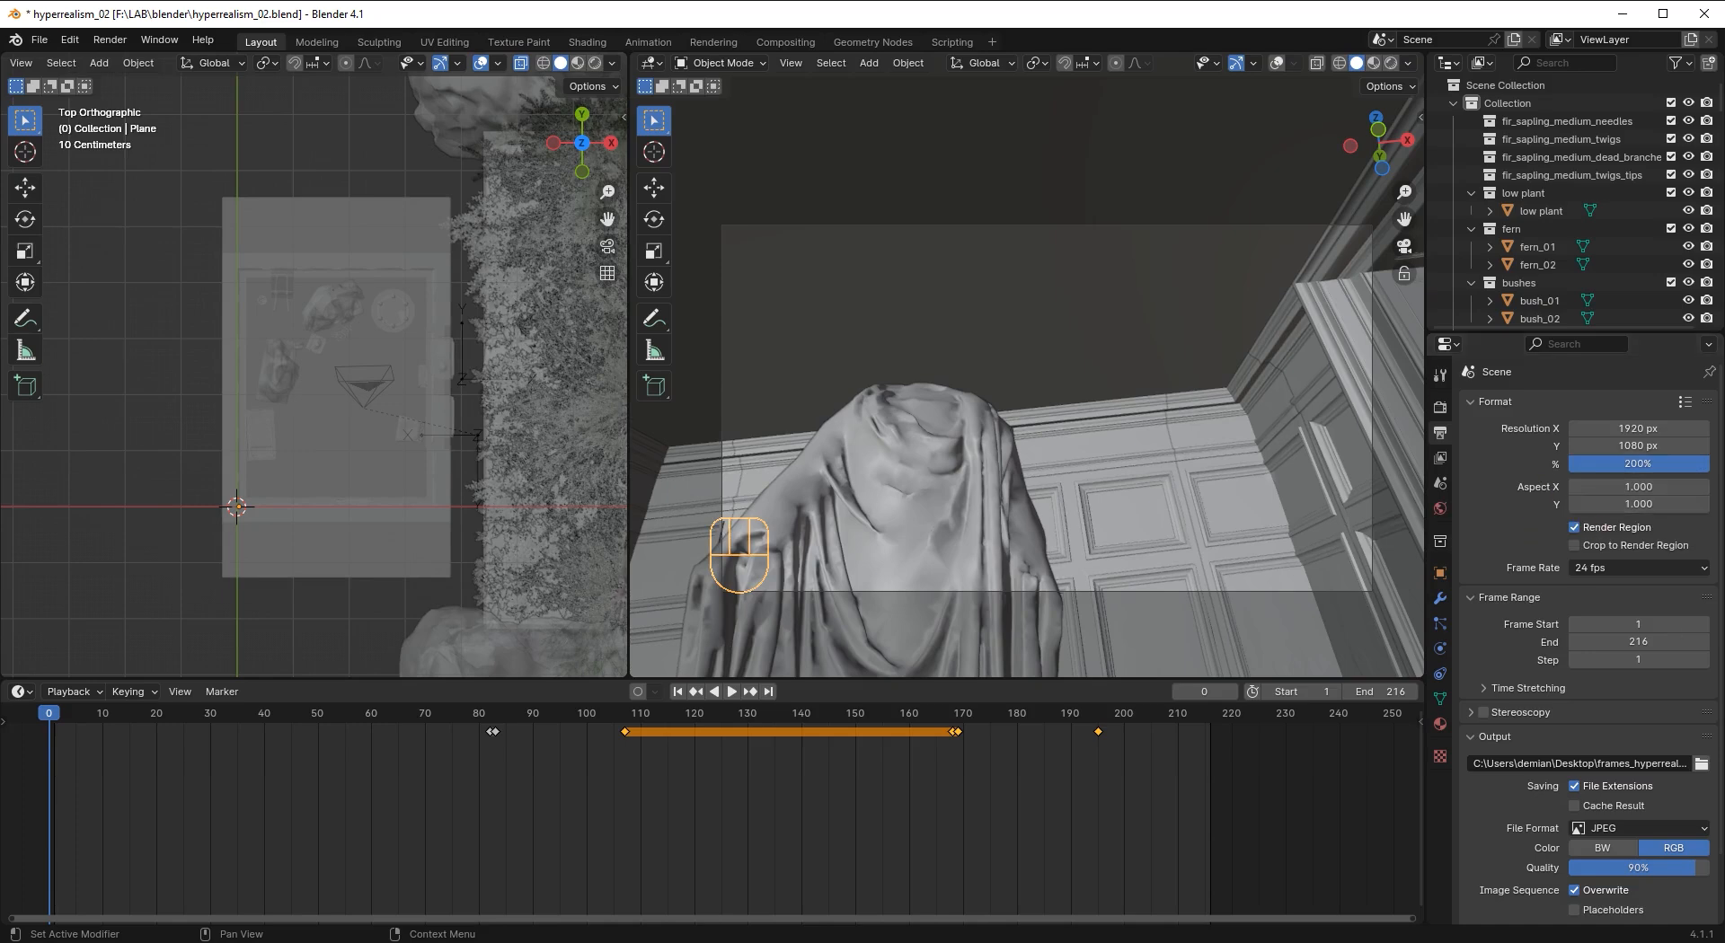
scroll(down, 3)
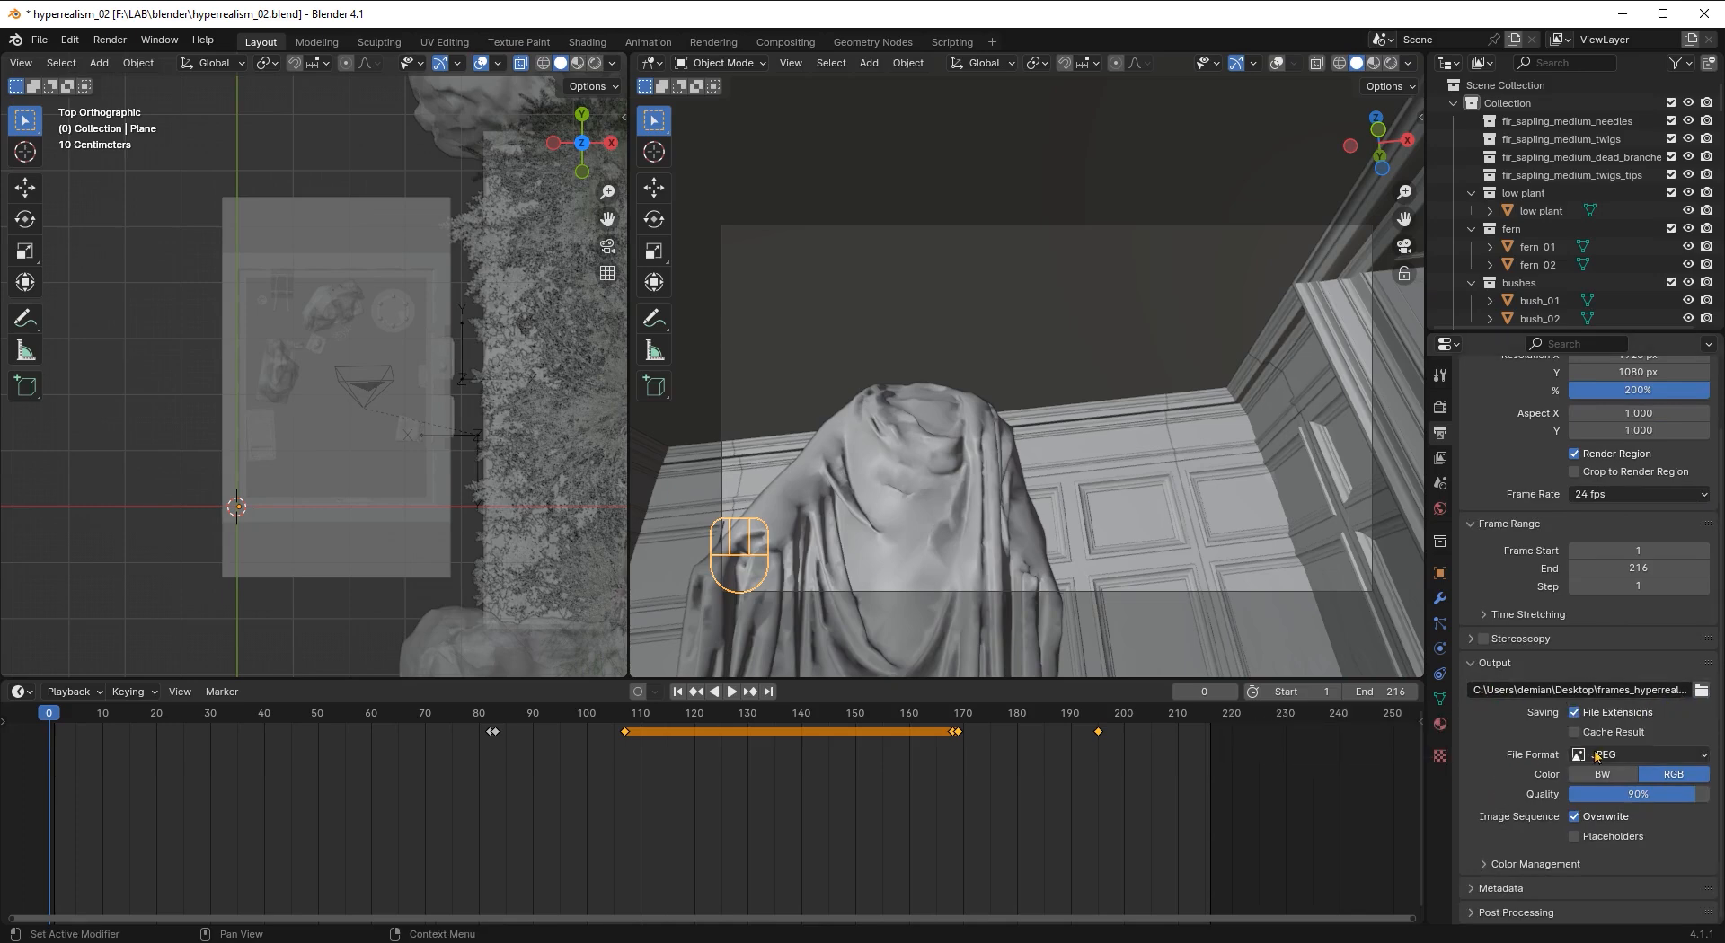
click(109, 42)
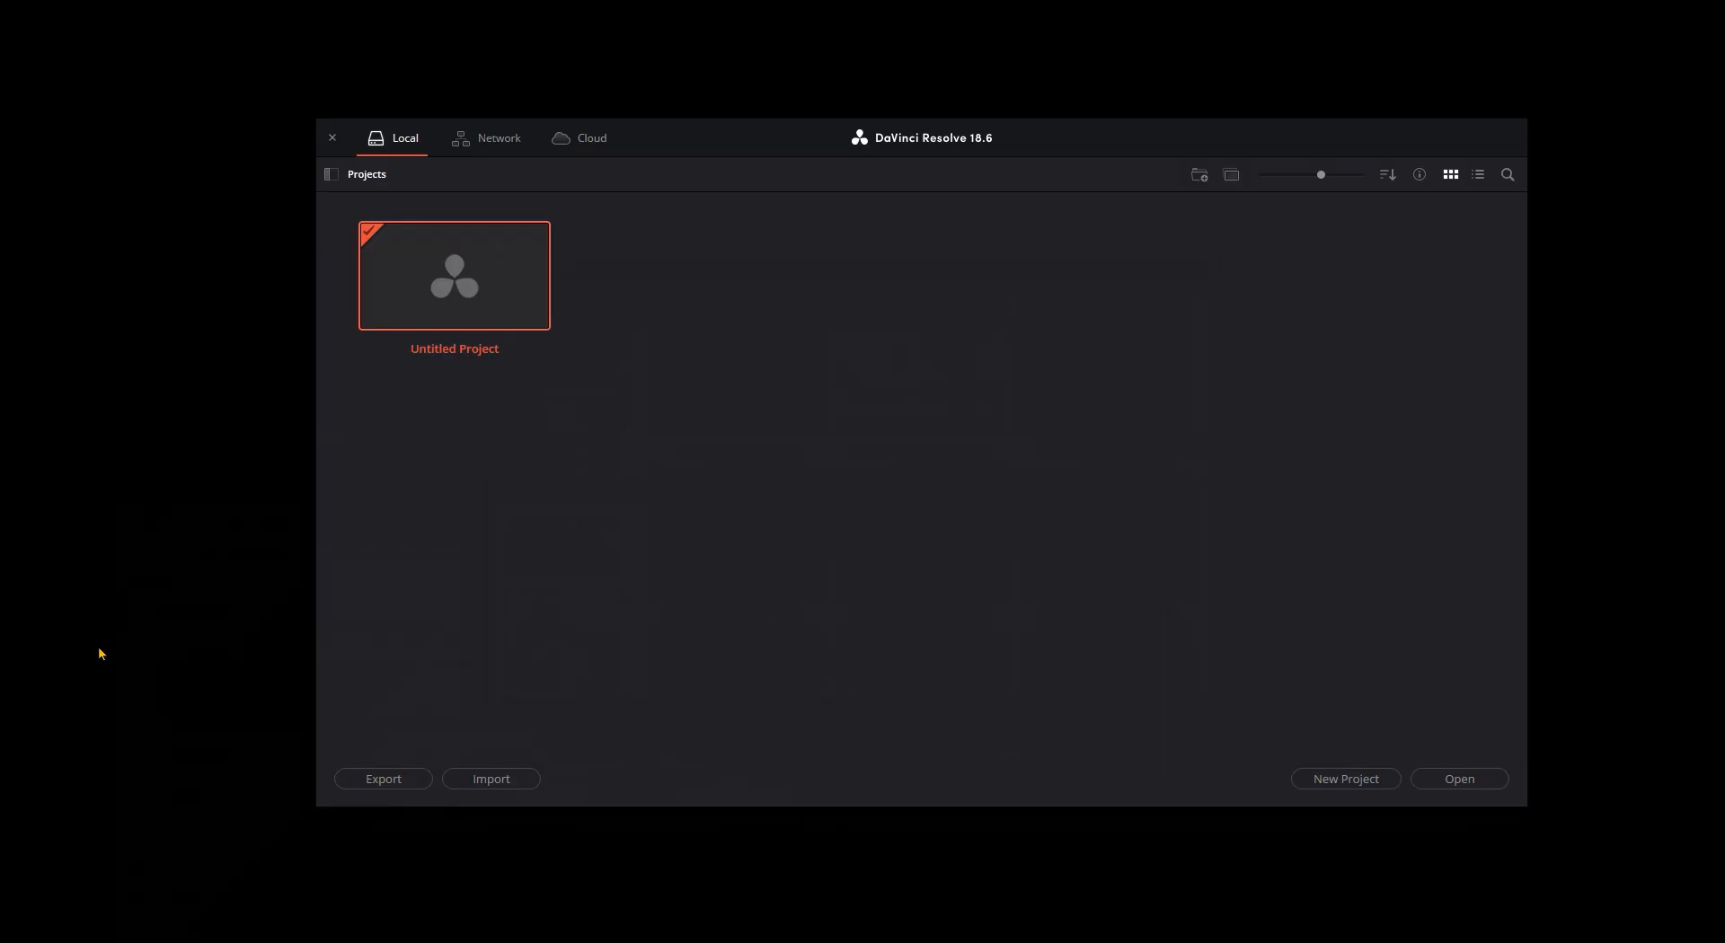
mouse_move(444, 320)
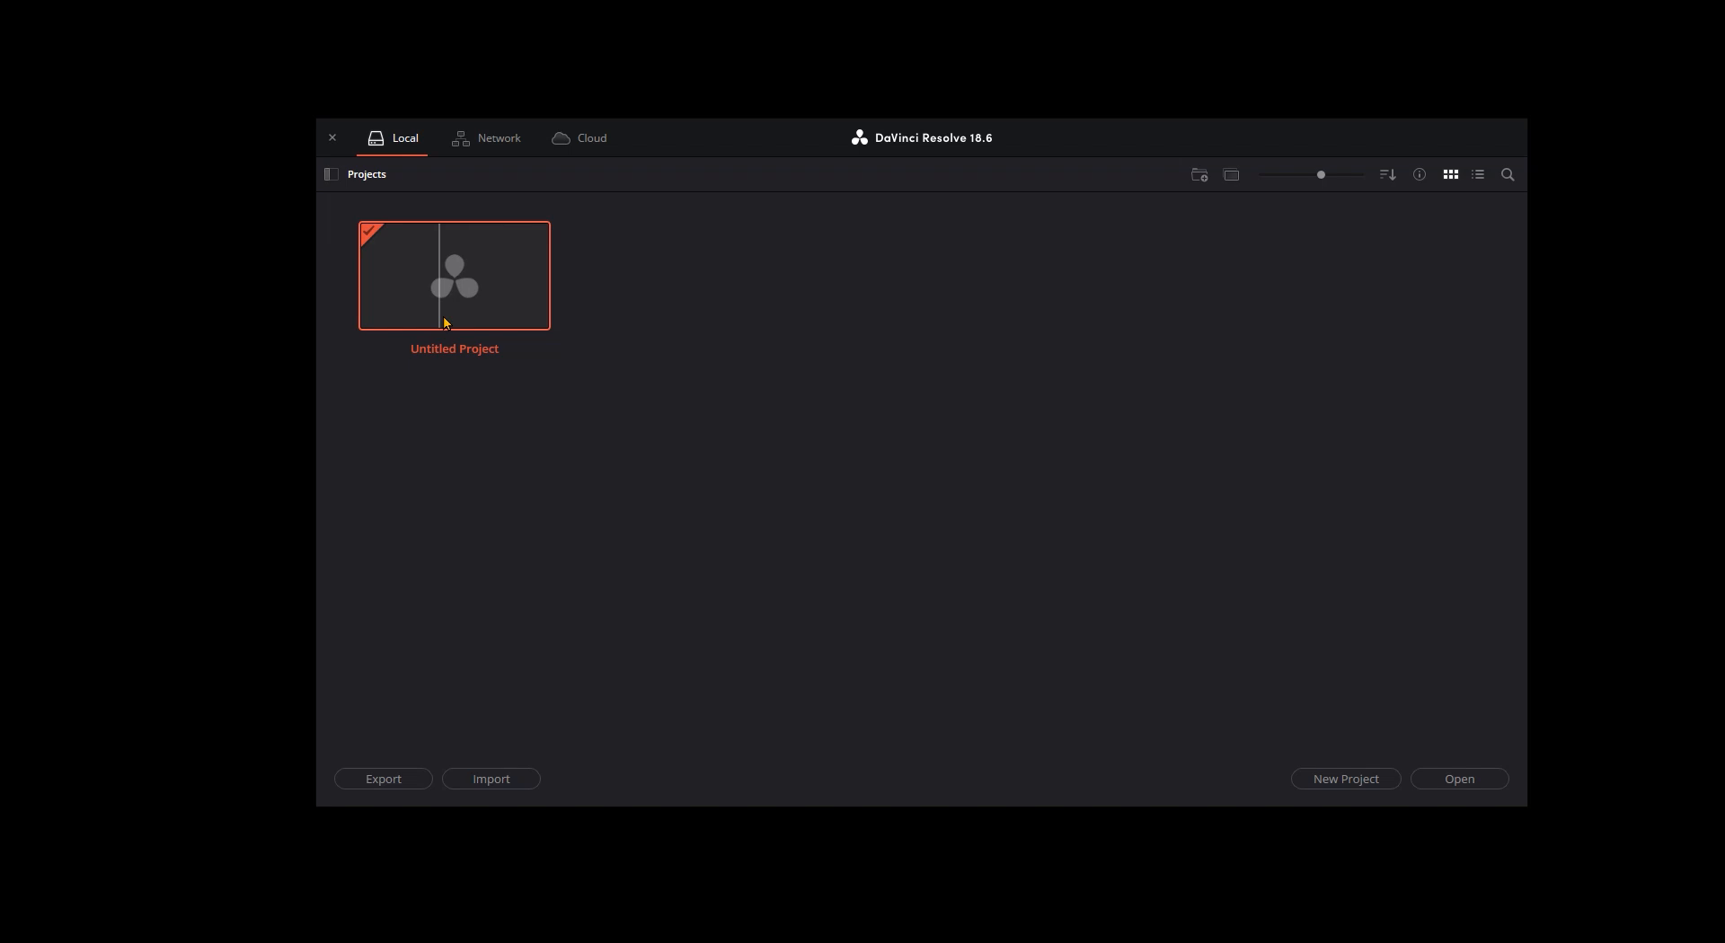
mouse_move(600, 372)
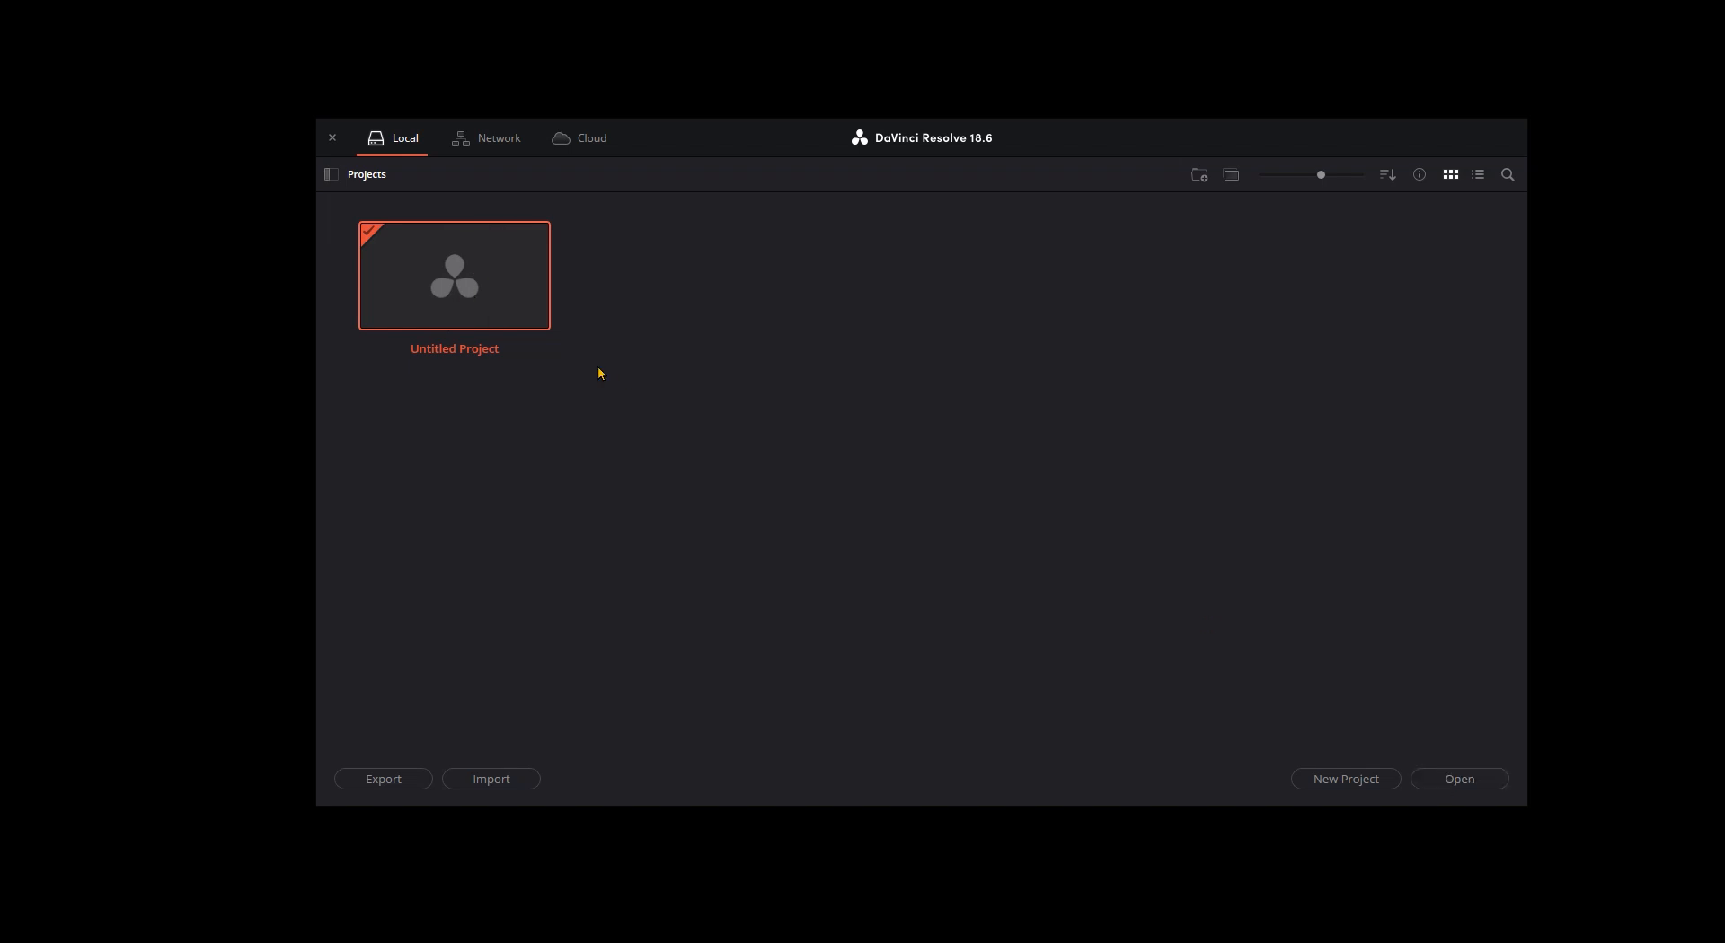
Step: Open the Untitled Project from DaVinci Resolve's Project Manager
double_click(452, 275)
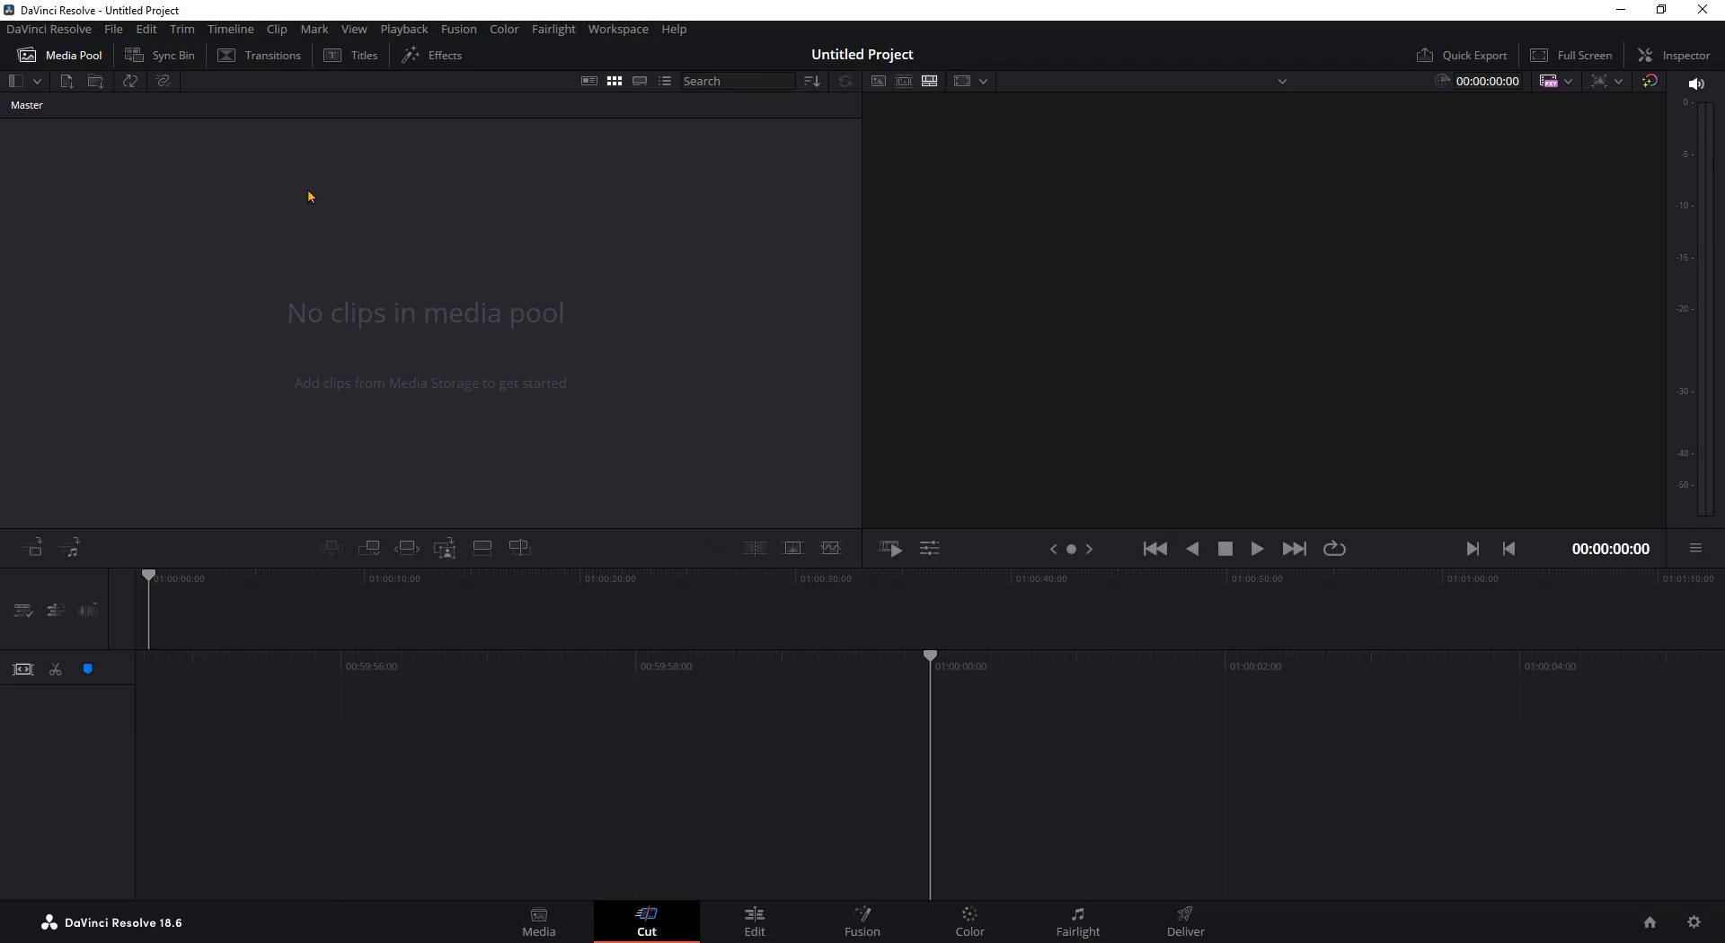
mouse_move(370, 264)
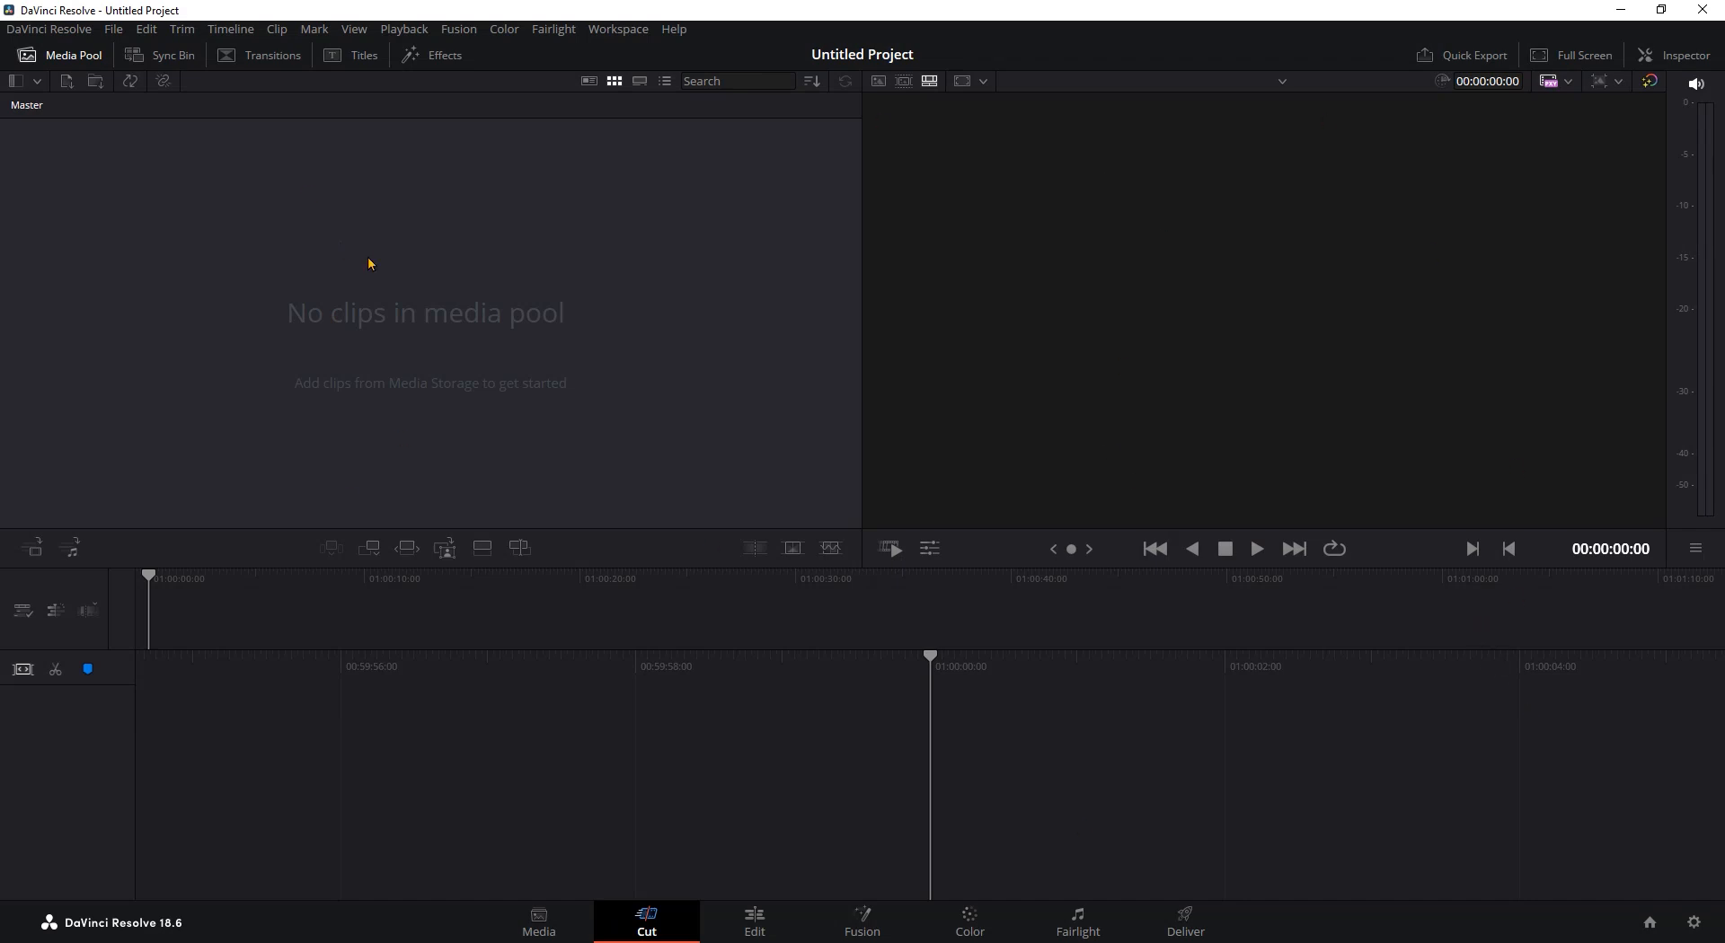
click(616, 28)
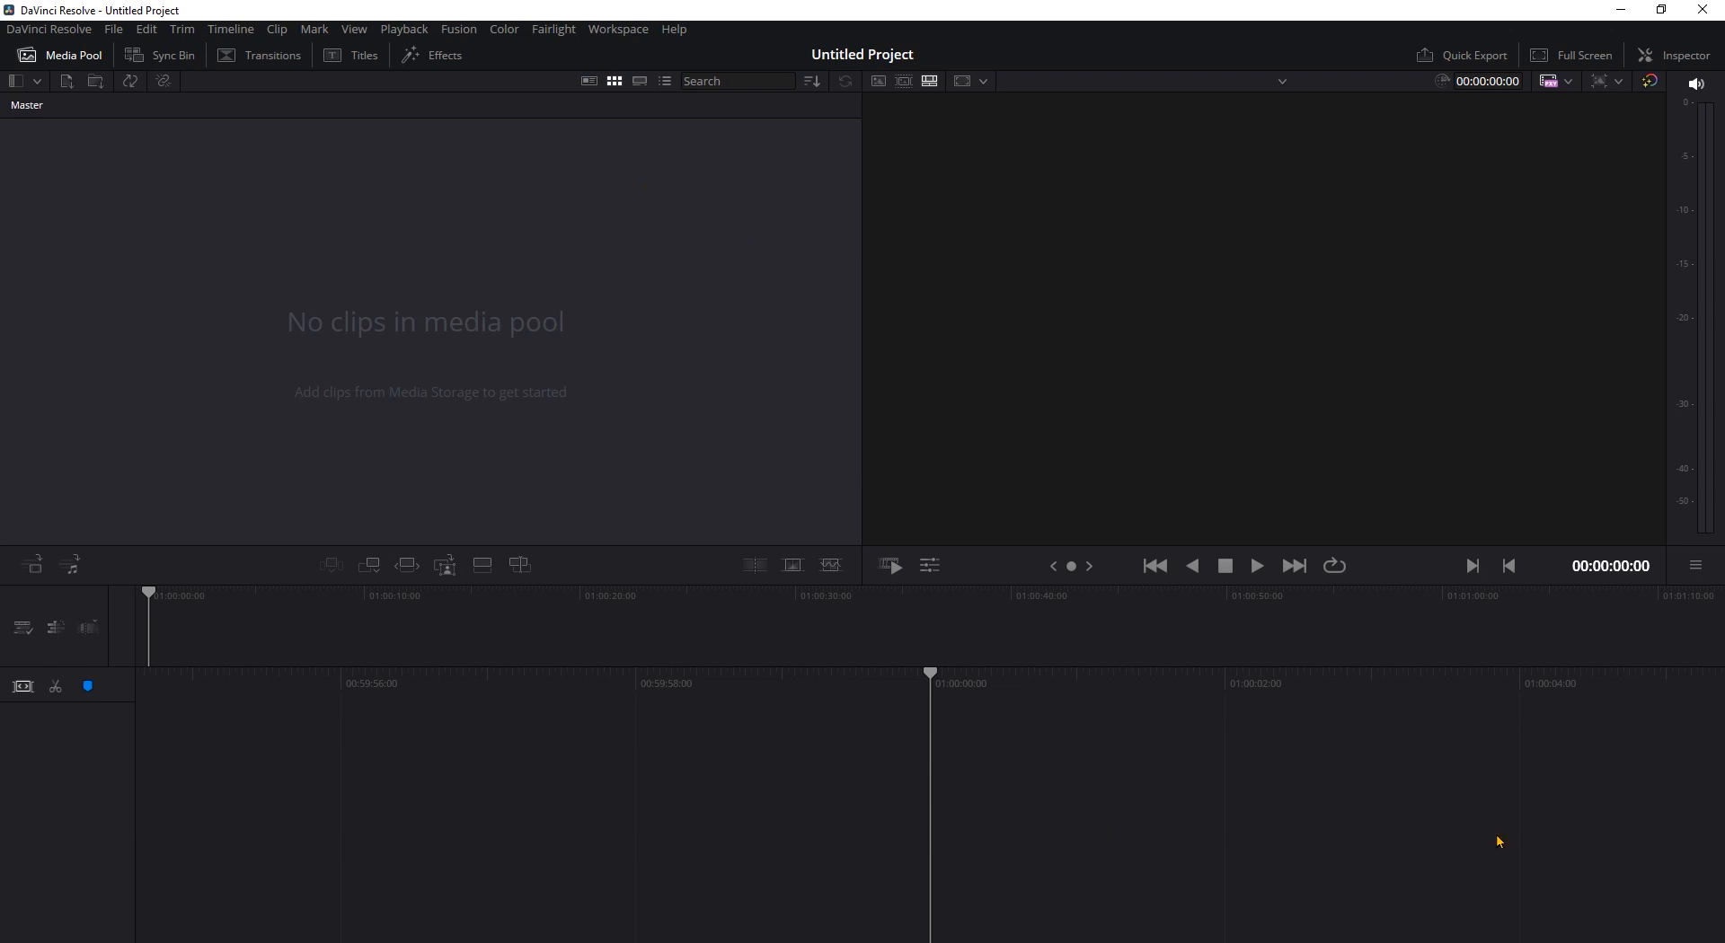
click(617, 29)
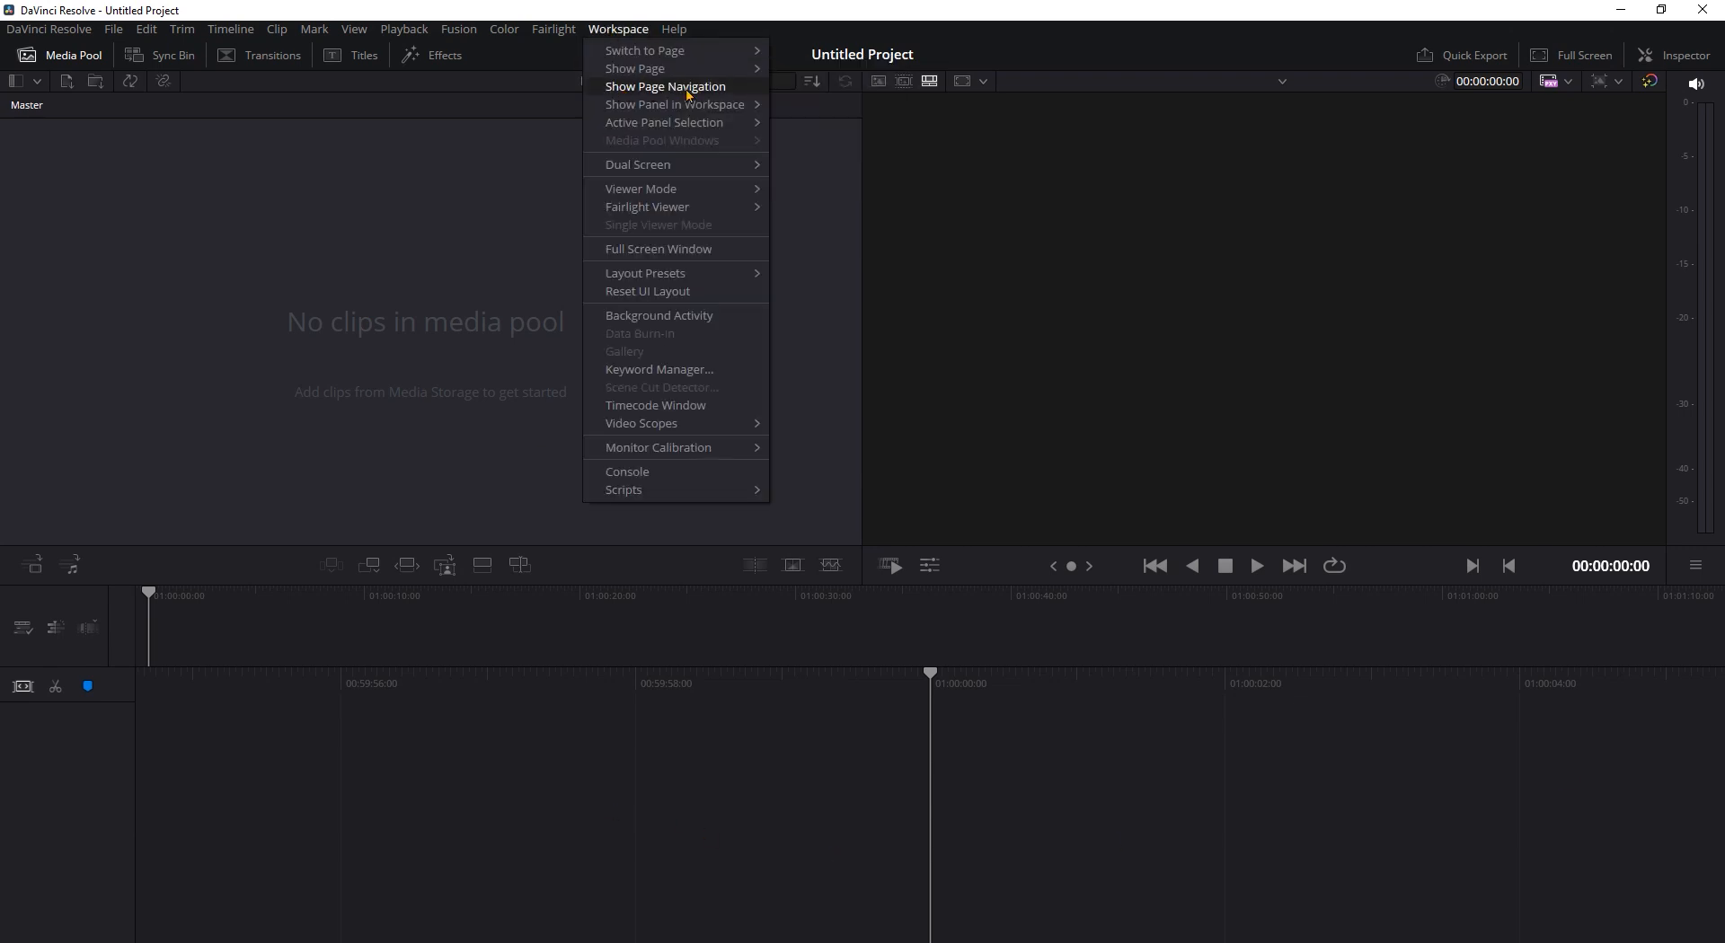
click(664, 86)
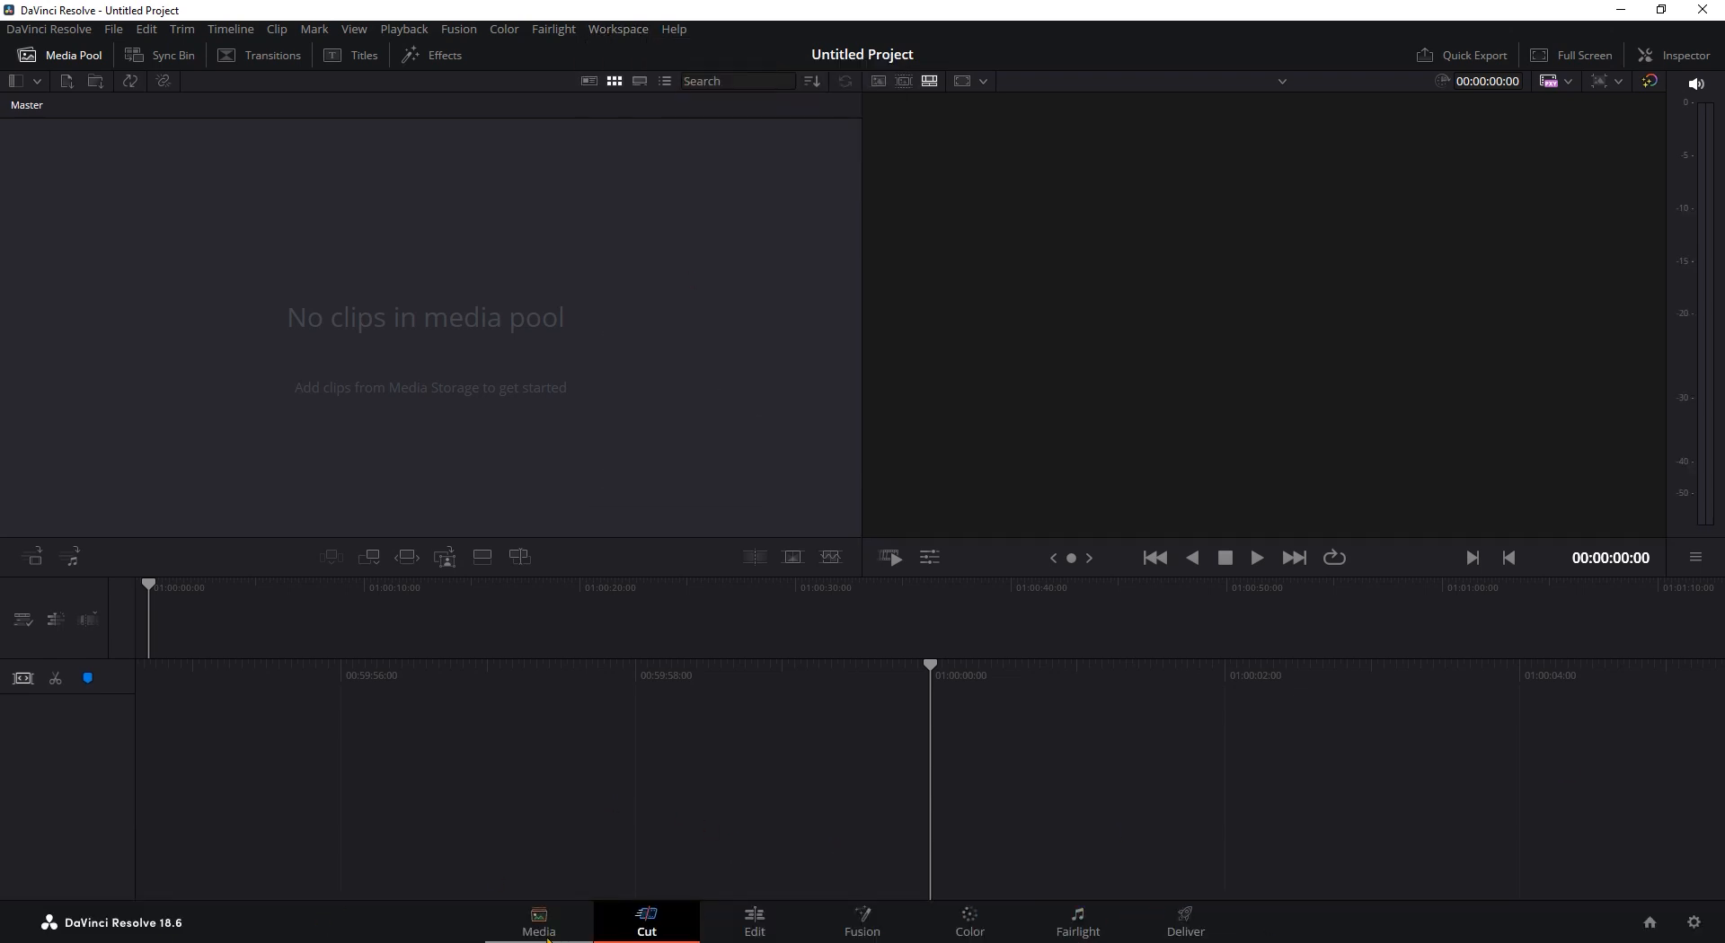
mouse_move(1695, 924)
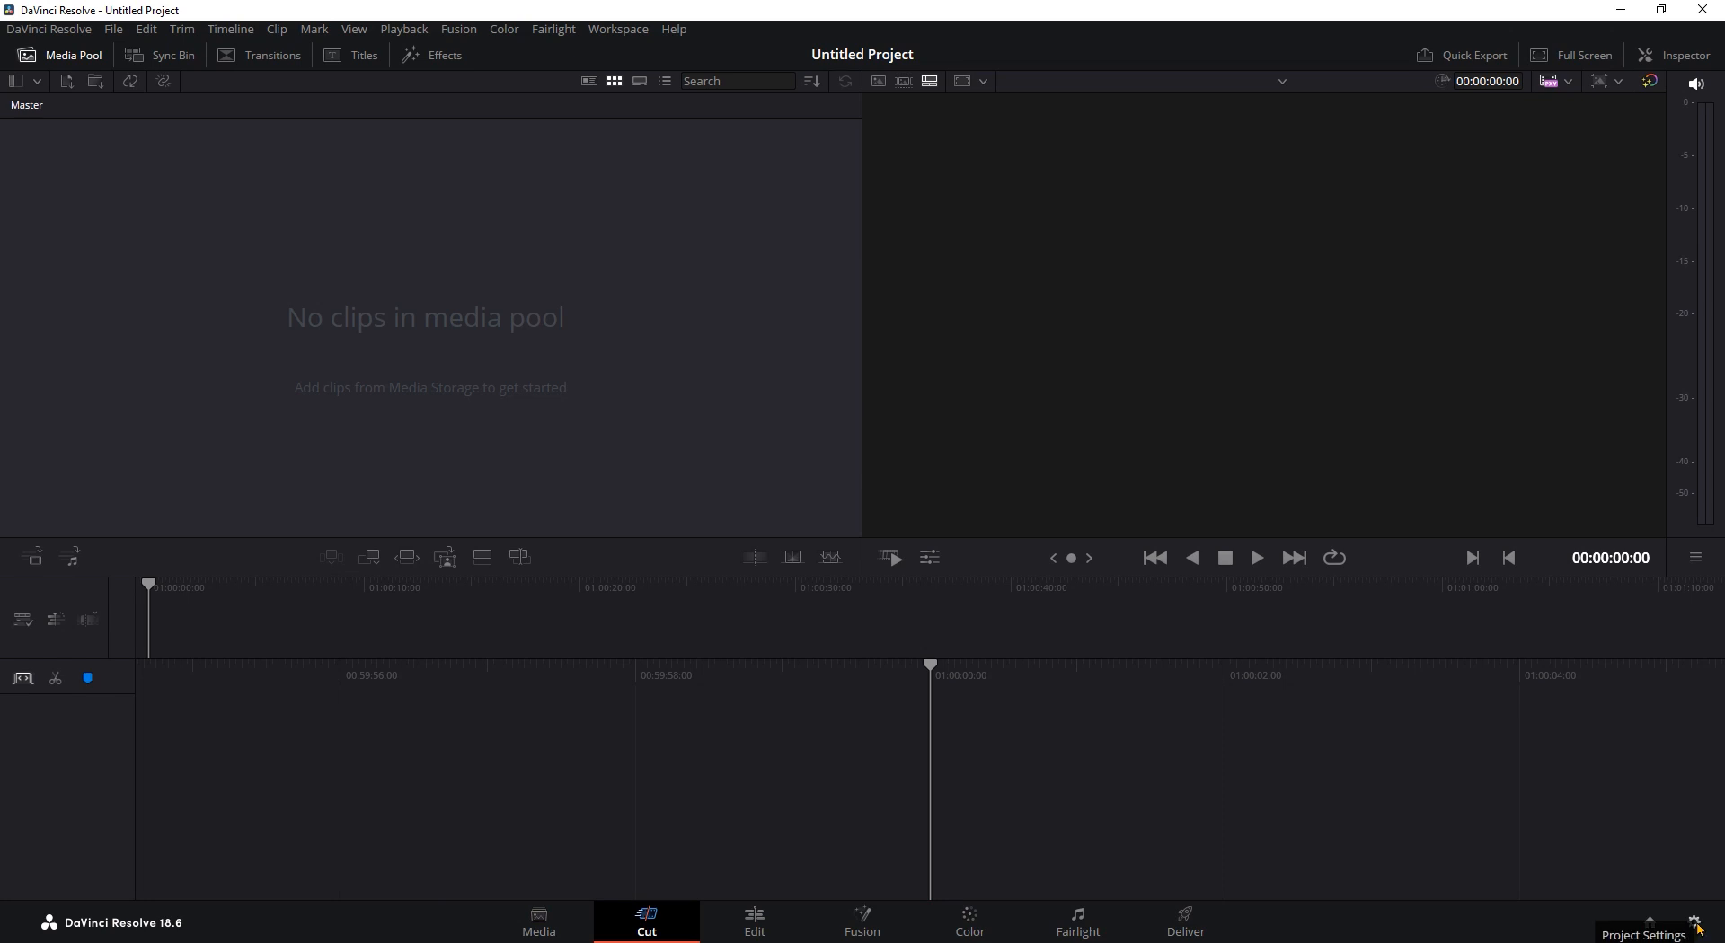
click(1693, 925)
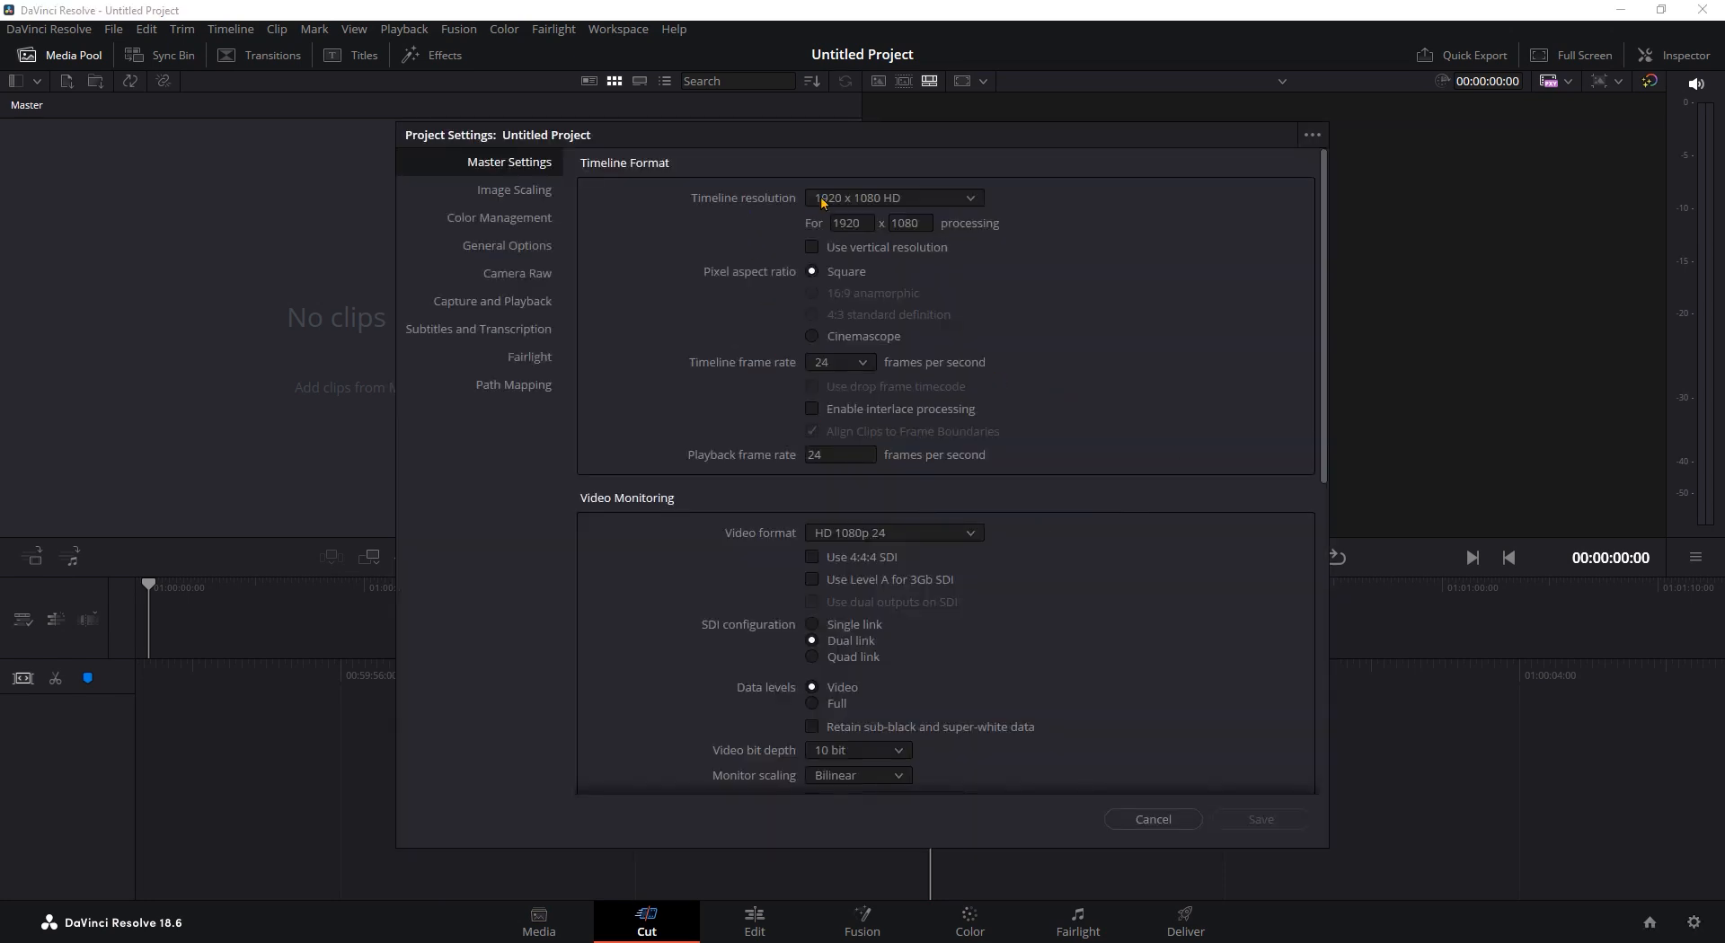
mouse_move(918, 199)
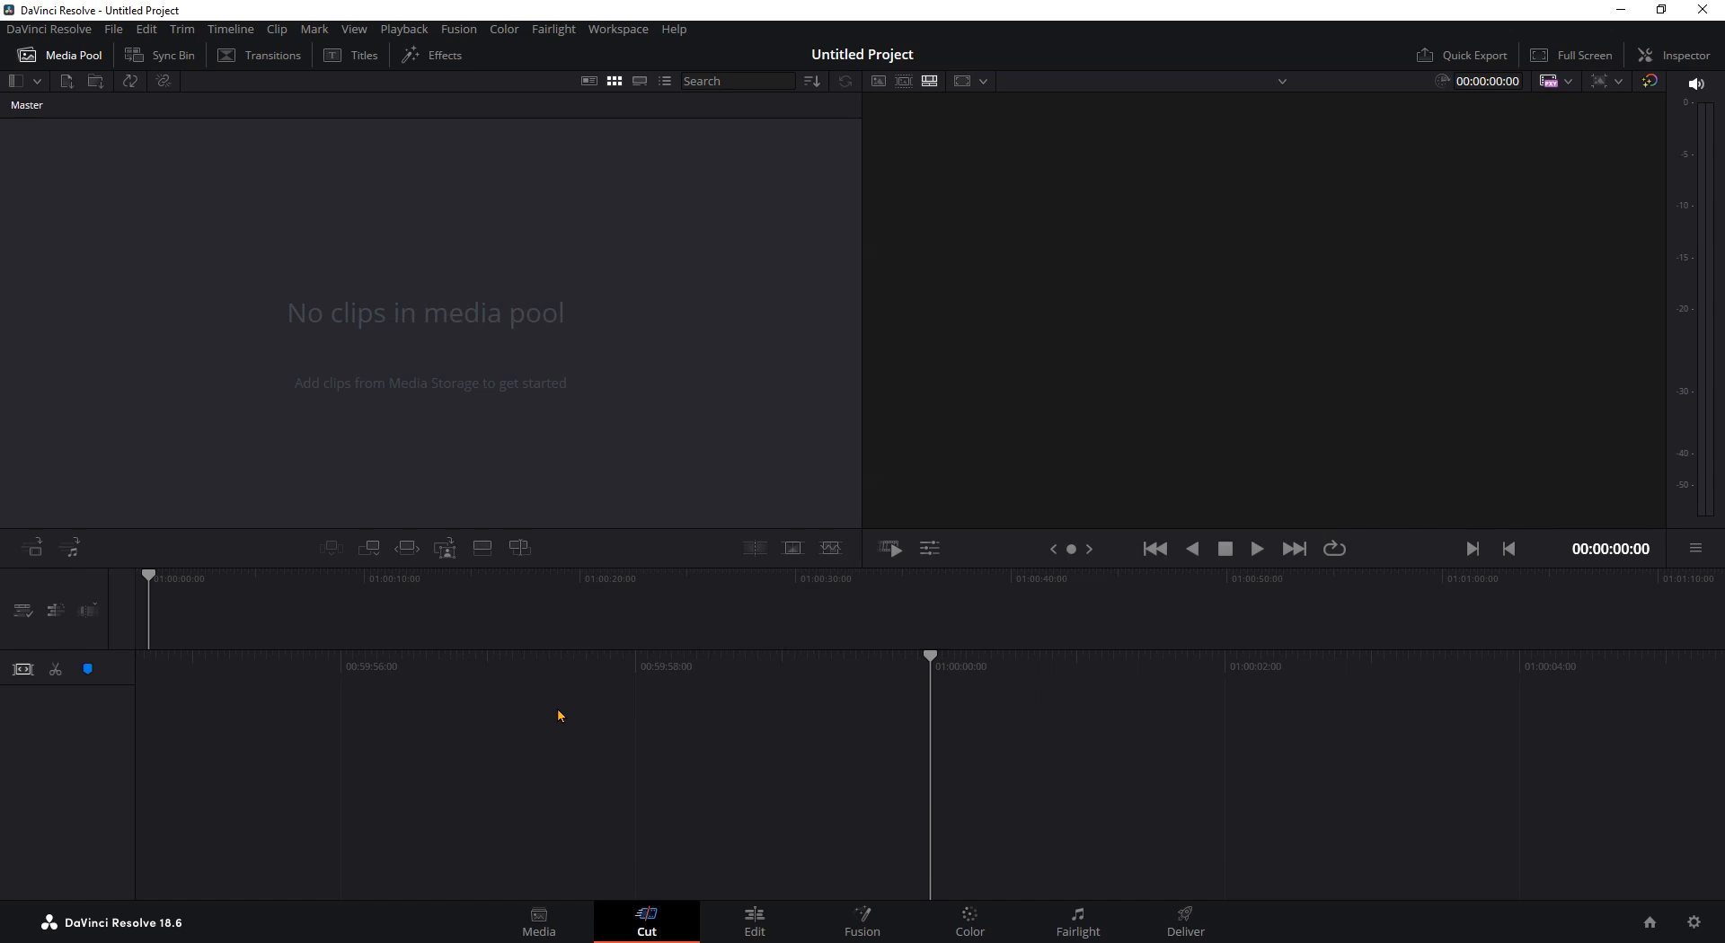
click(753, 922)
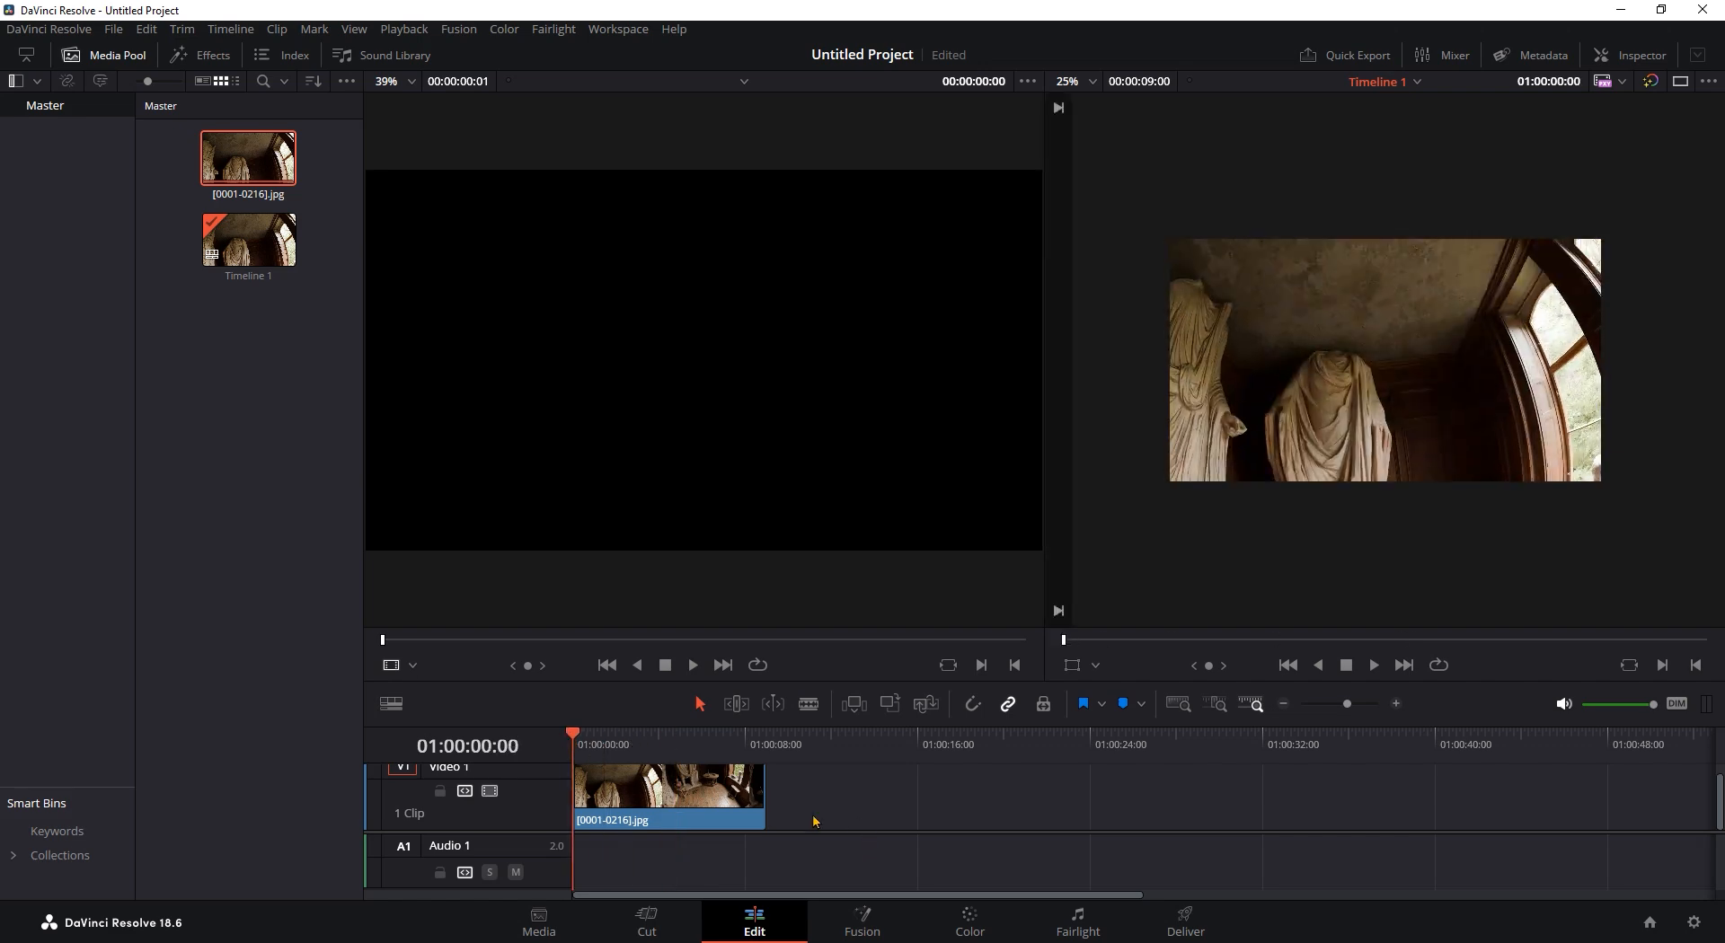
Step: Switch to the Color page with the imported JPEG sequence clip on the timeline
click(967, 922)
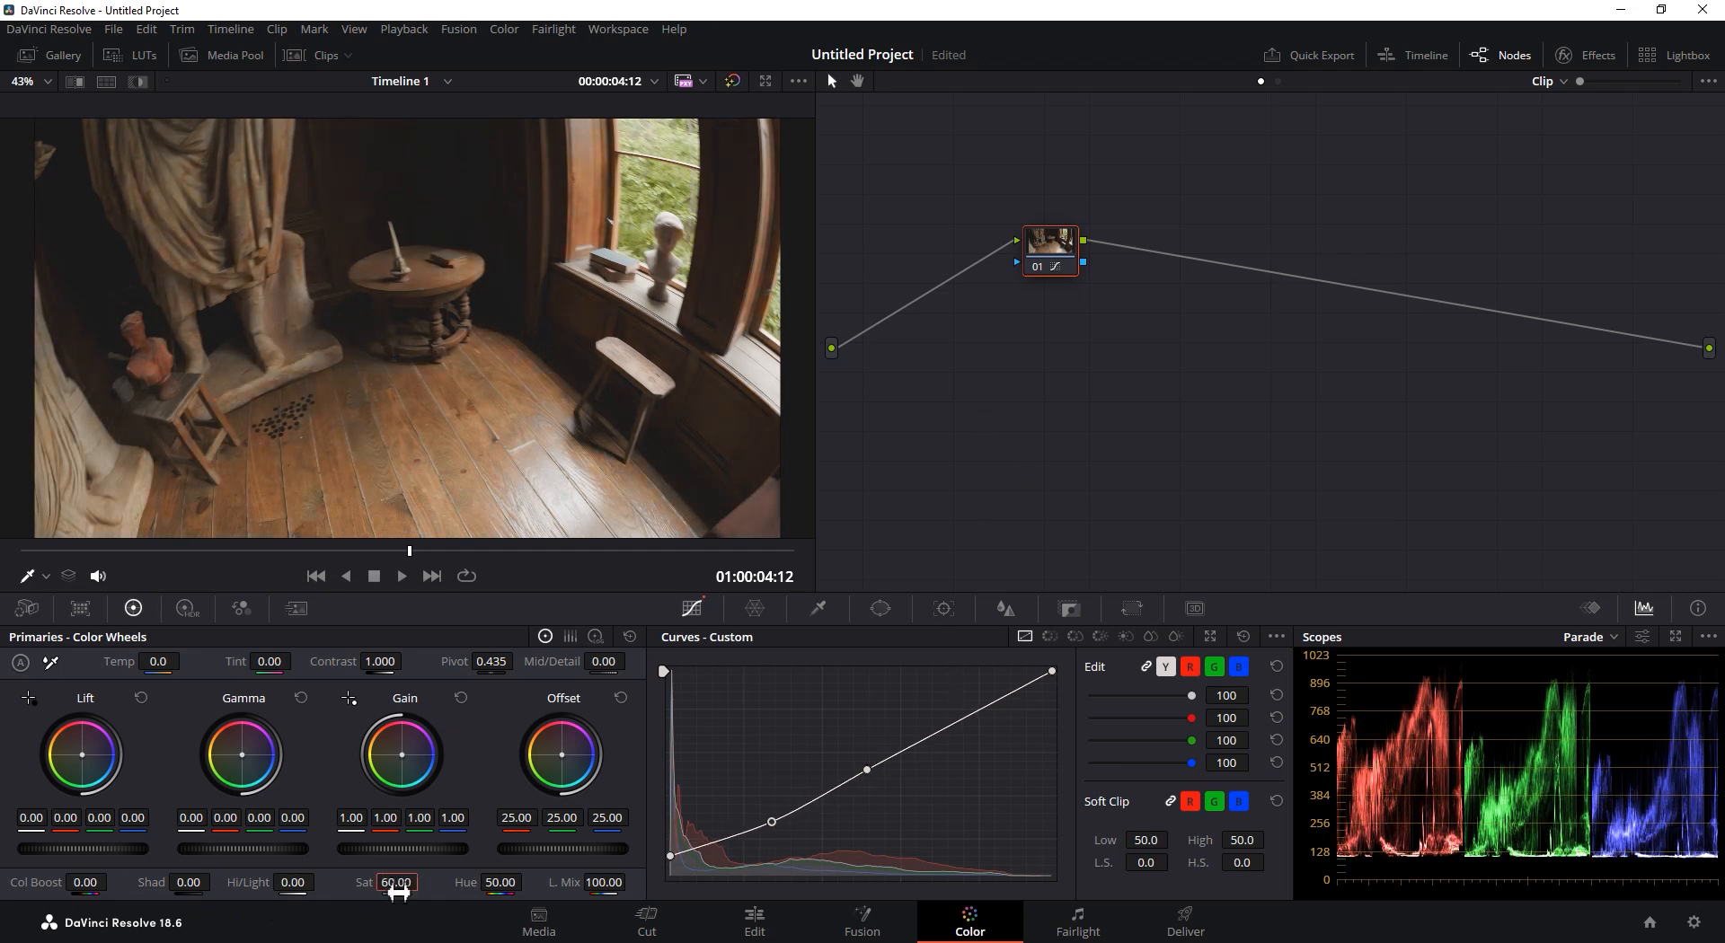
Step: Raise the clip's saturation, toggle the Glow effect off and on to compare, then go to the Edit page
click(1587, 55)
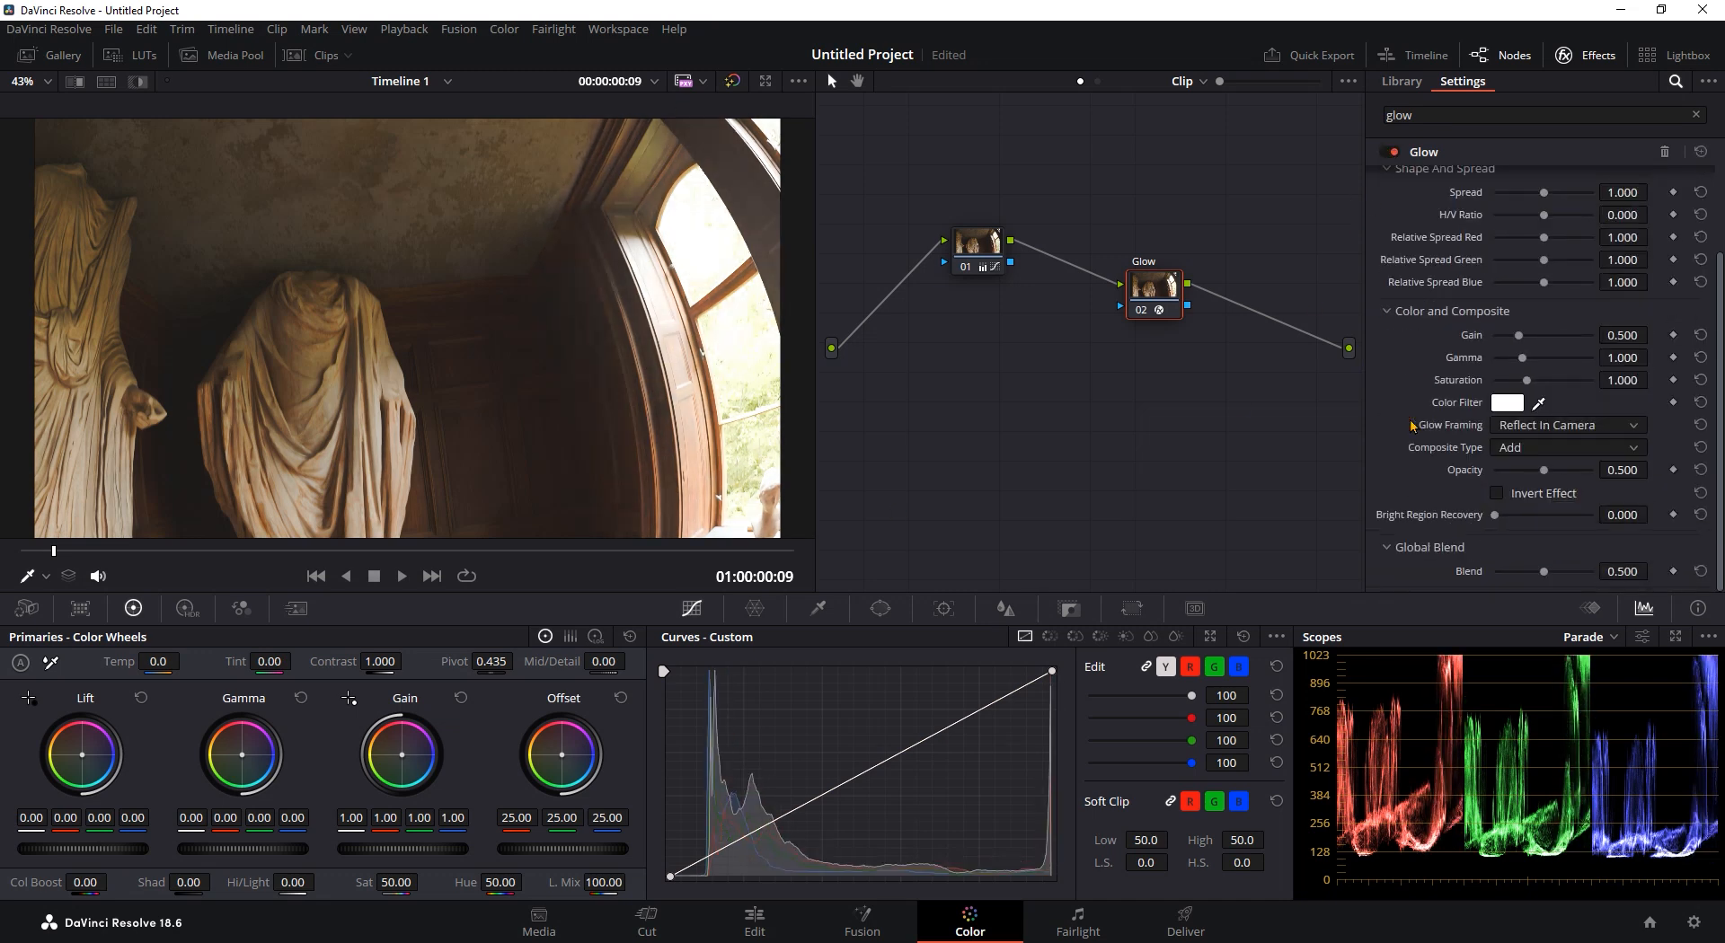
click(1393, 151)
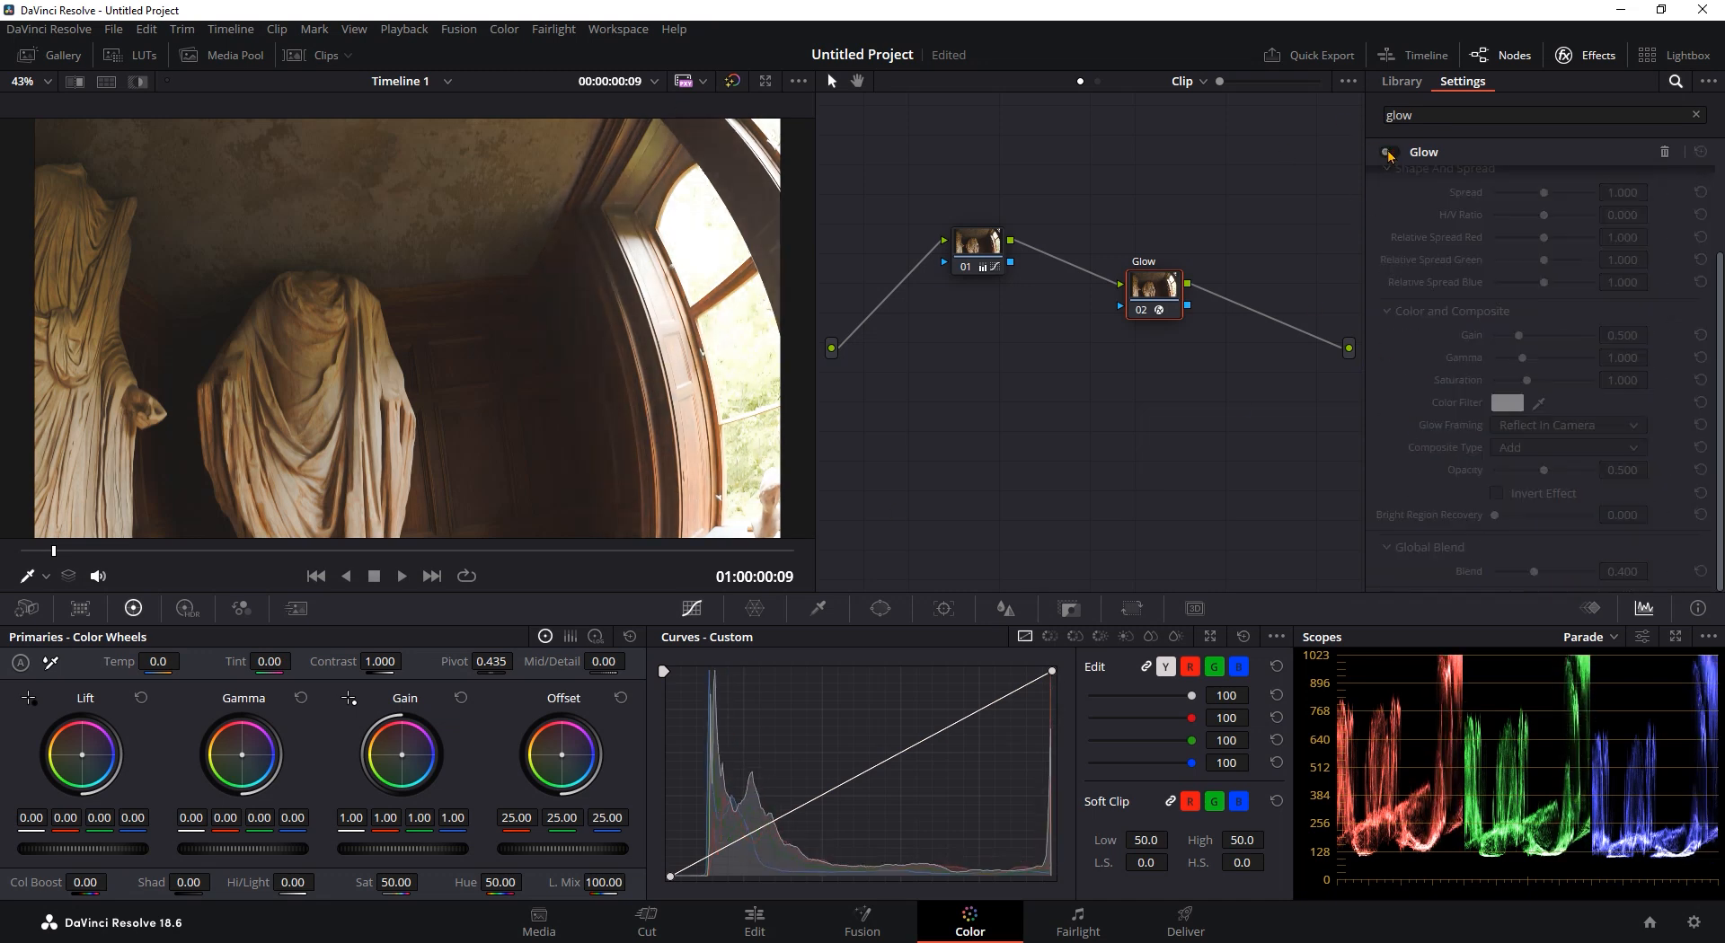
click(1389, 151)
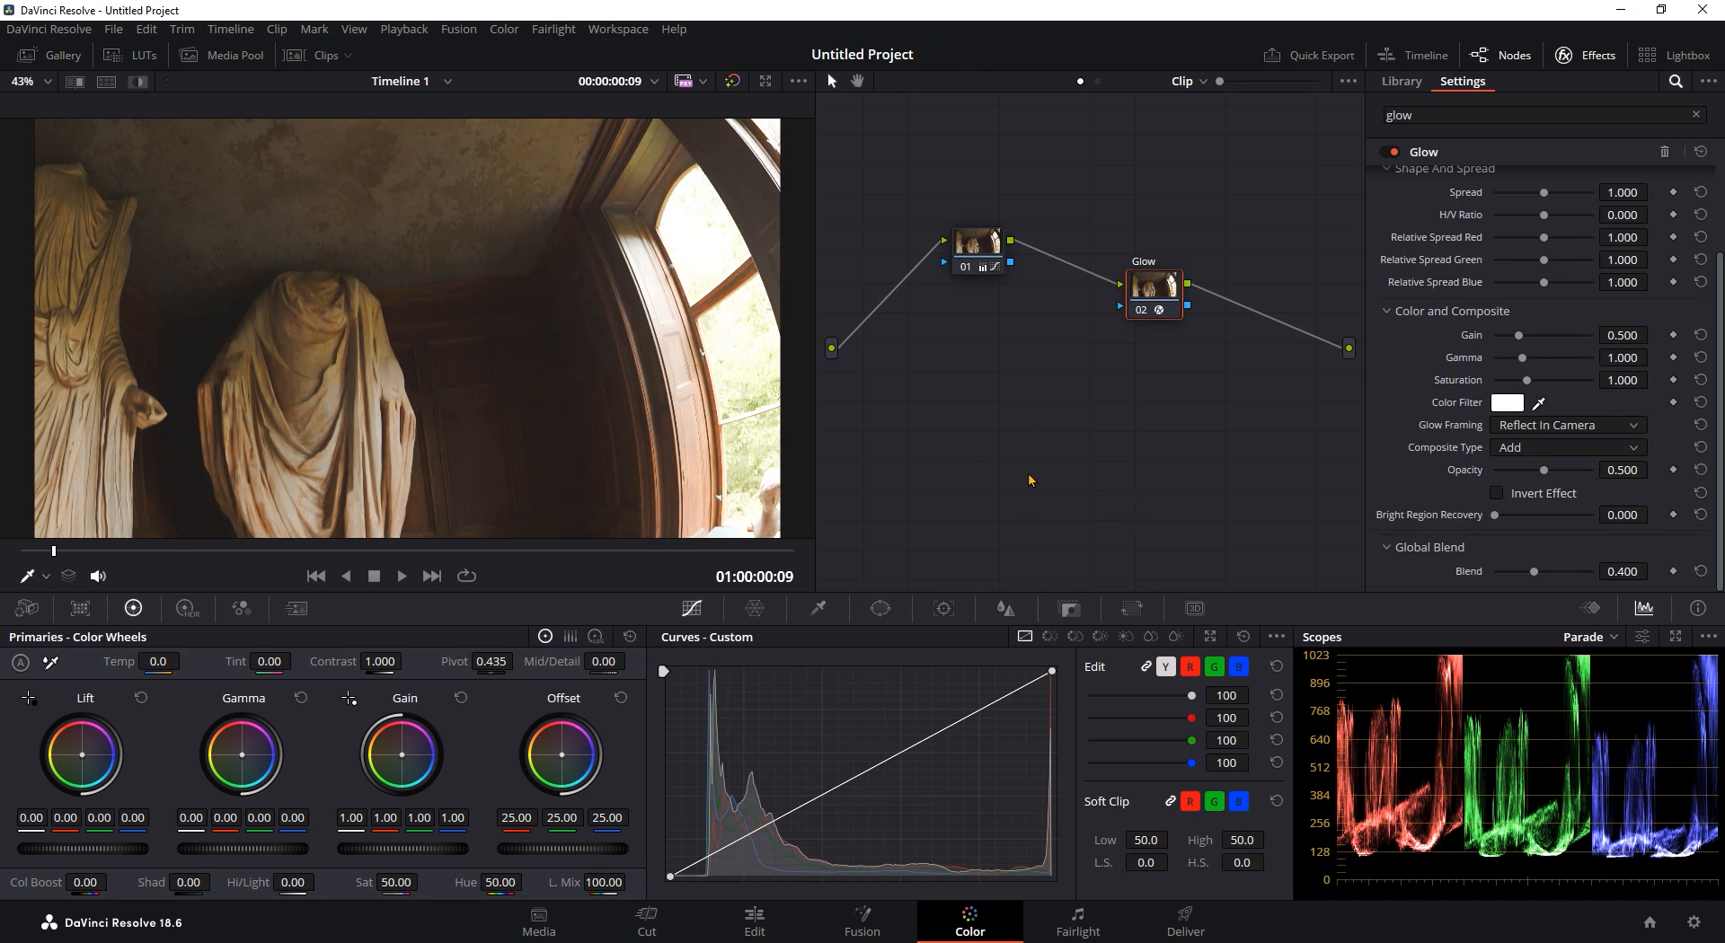
click(753, 922)
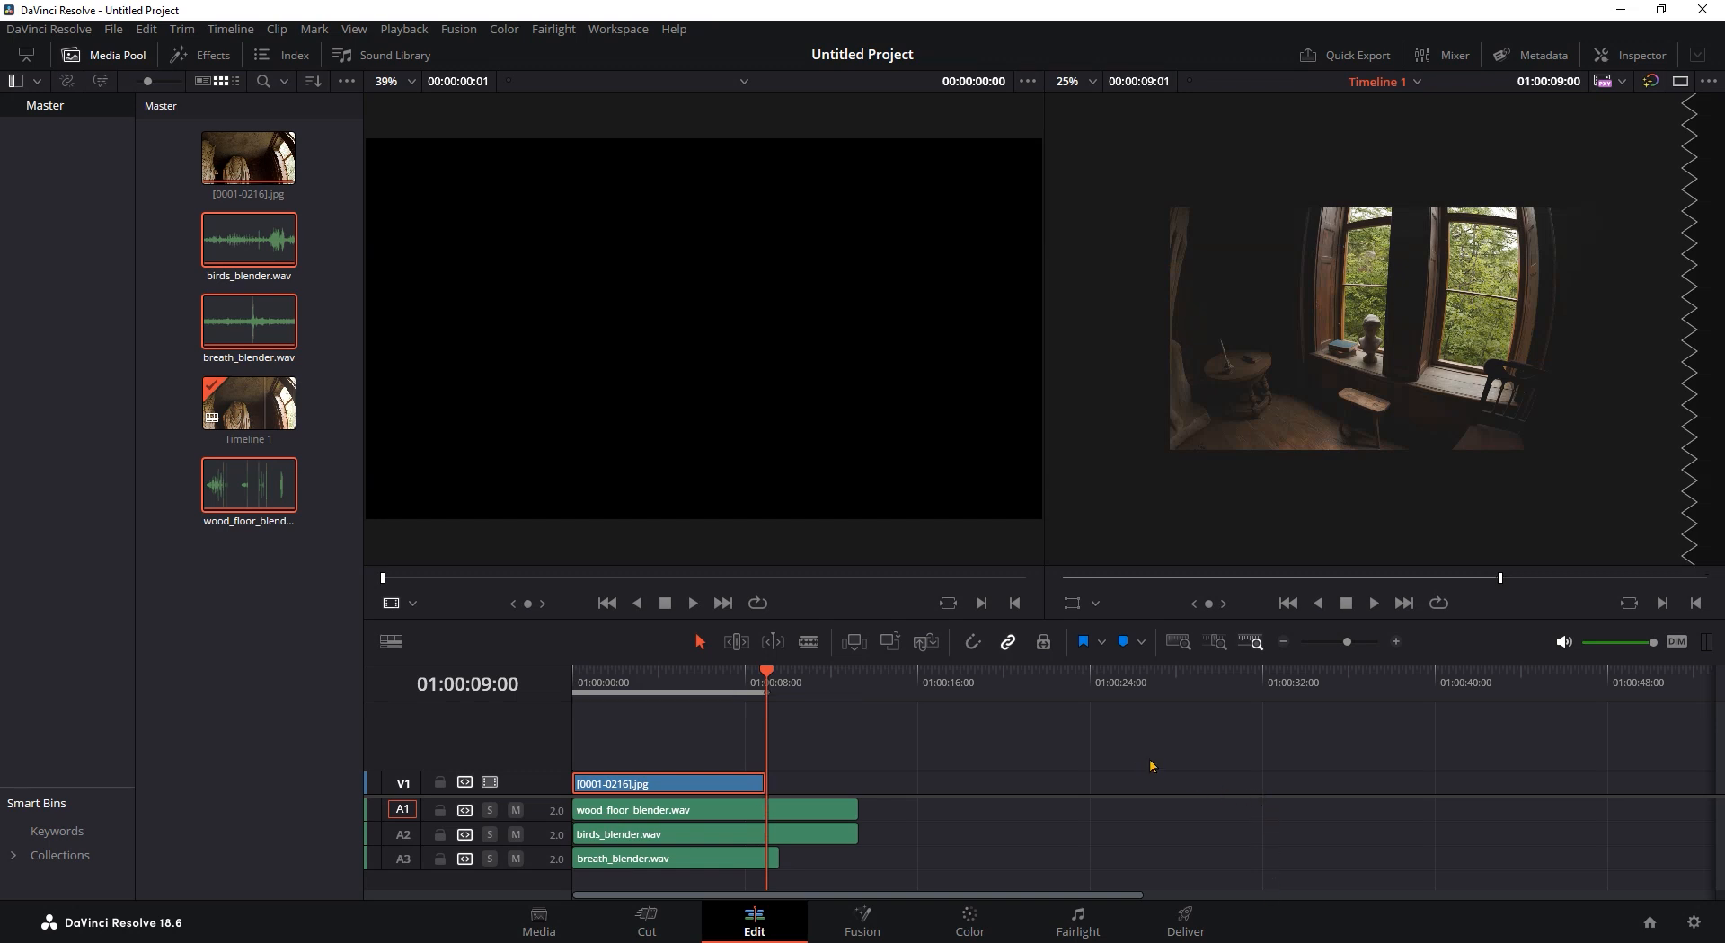
Step: Move to the Deliver page after placing the three .wav sound effects on A1–A3
click(1184, 921)
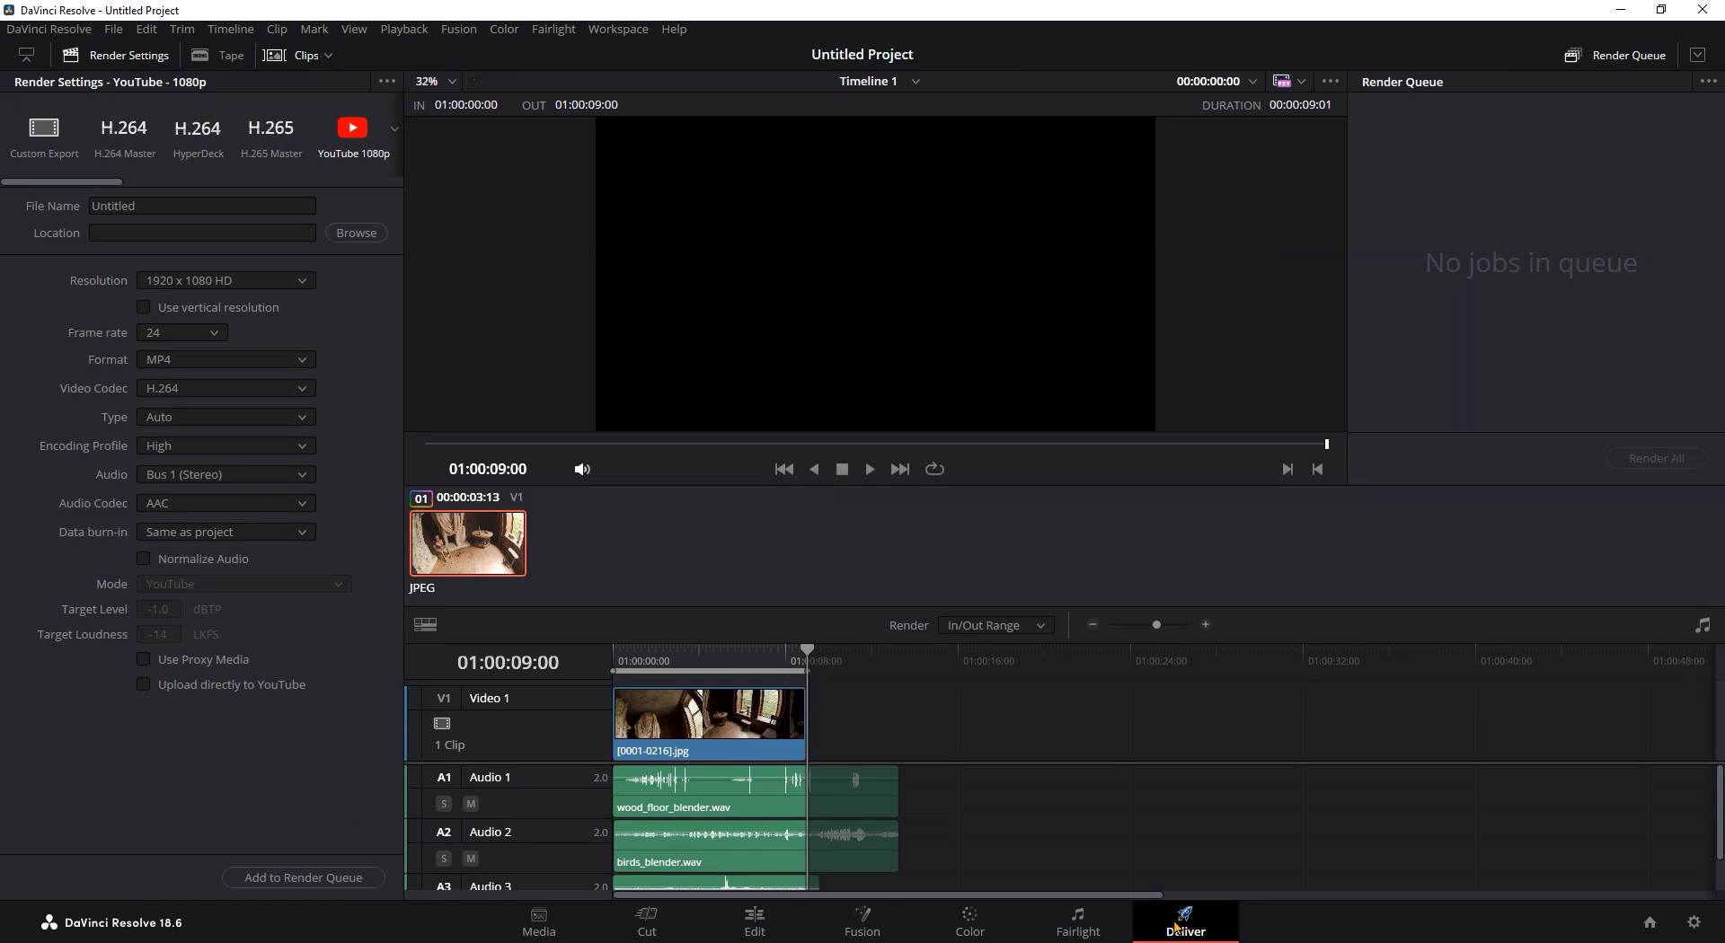
mouse_move(966, 660)
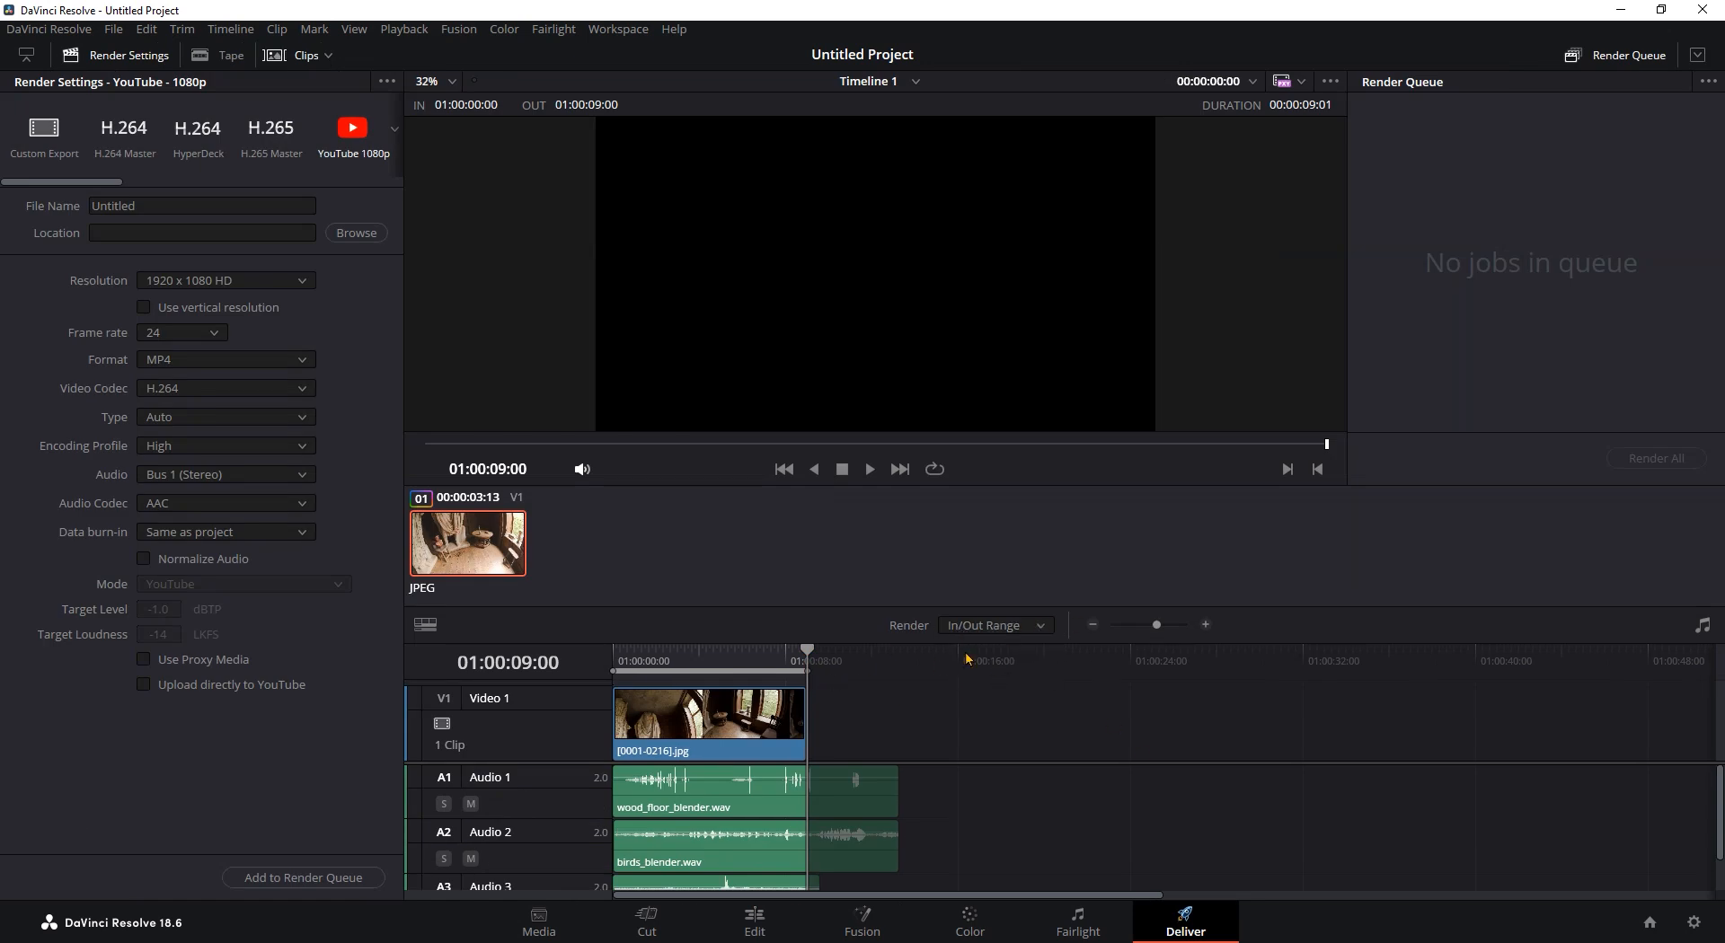
mouse_move(354, 154)
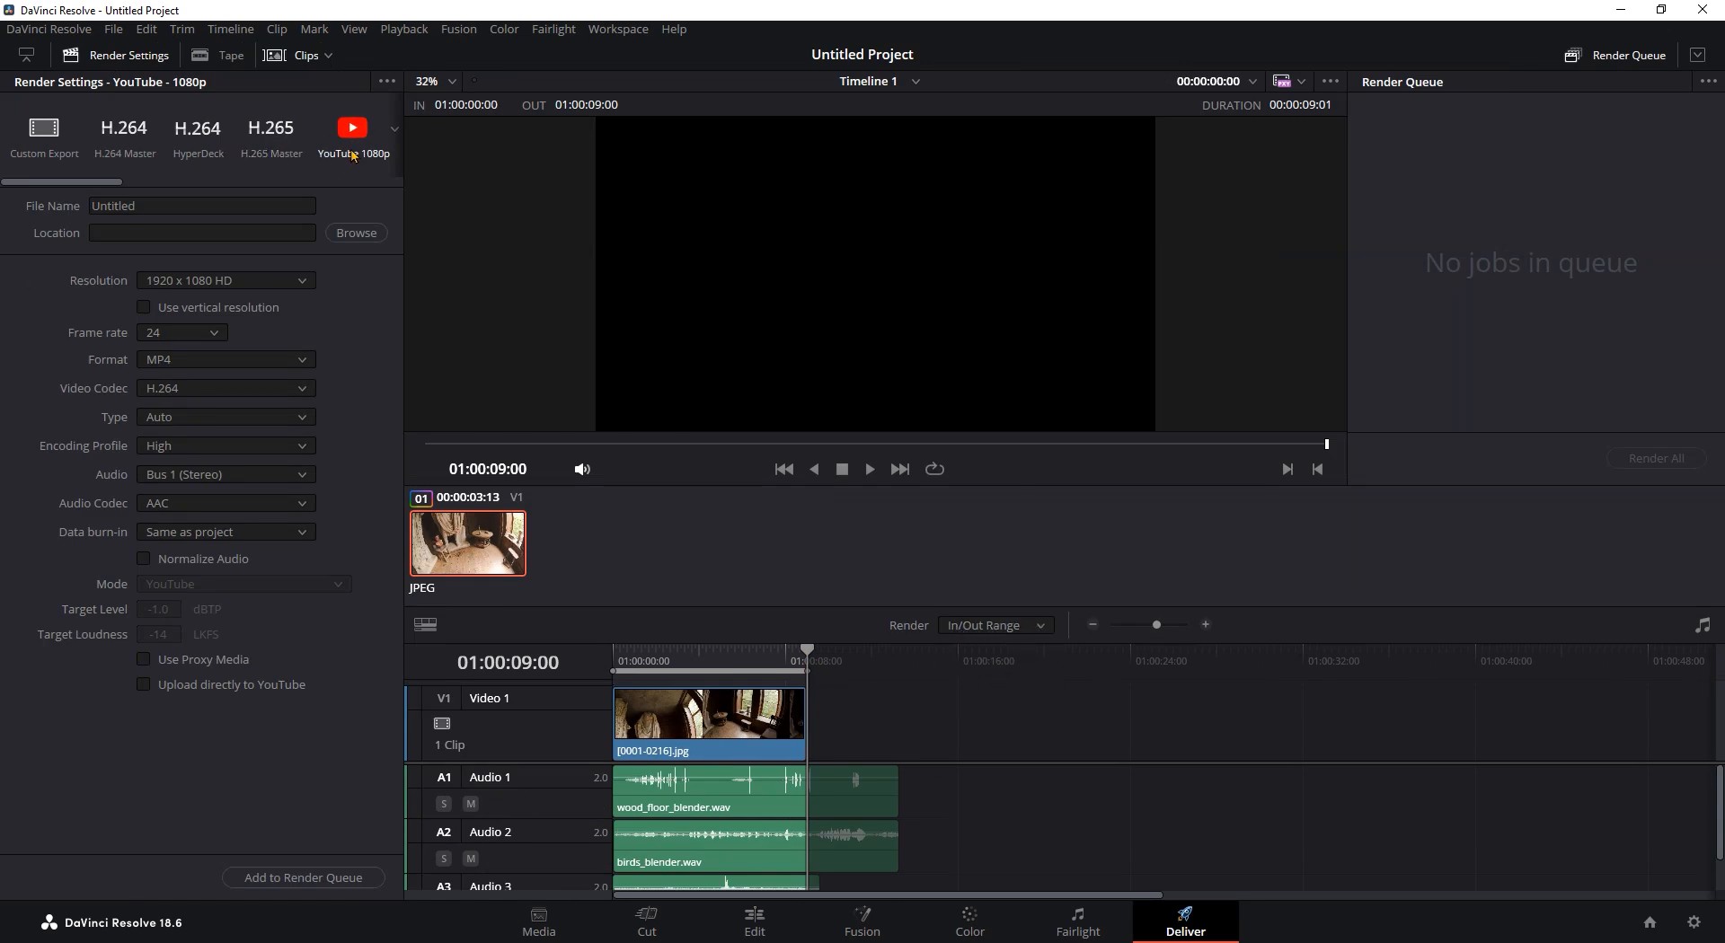
Step: Name the export blender_tutorial, save it to the Desktop, queue it and start rendering
click(202, 205)
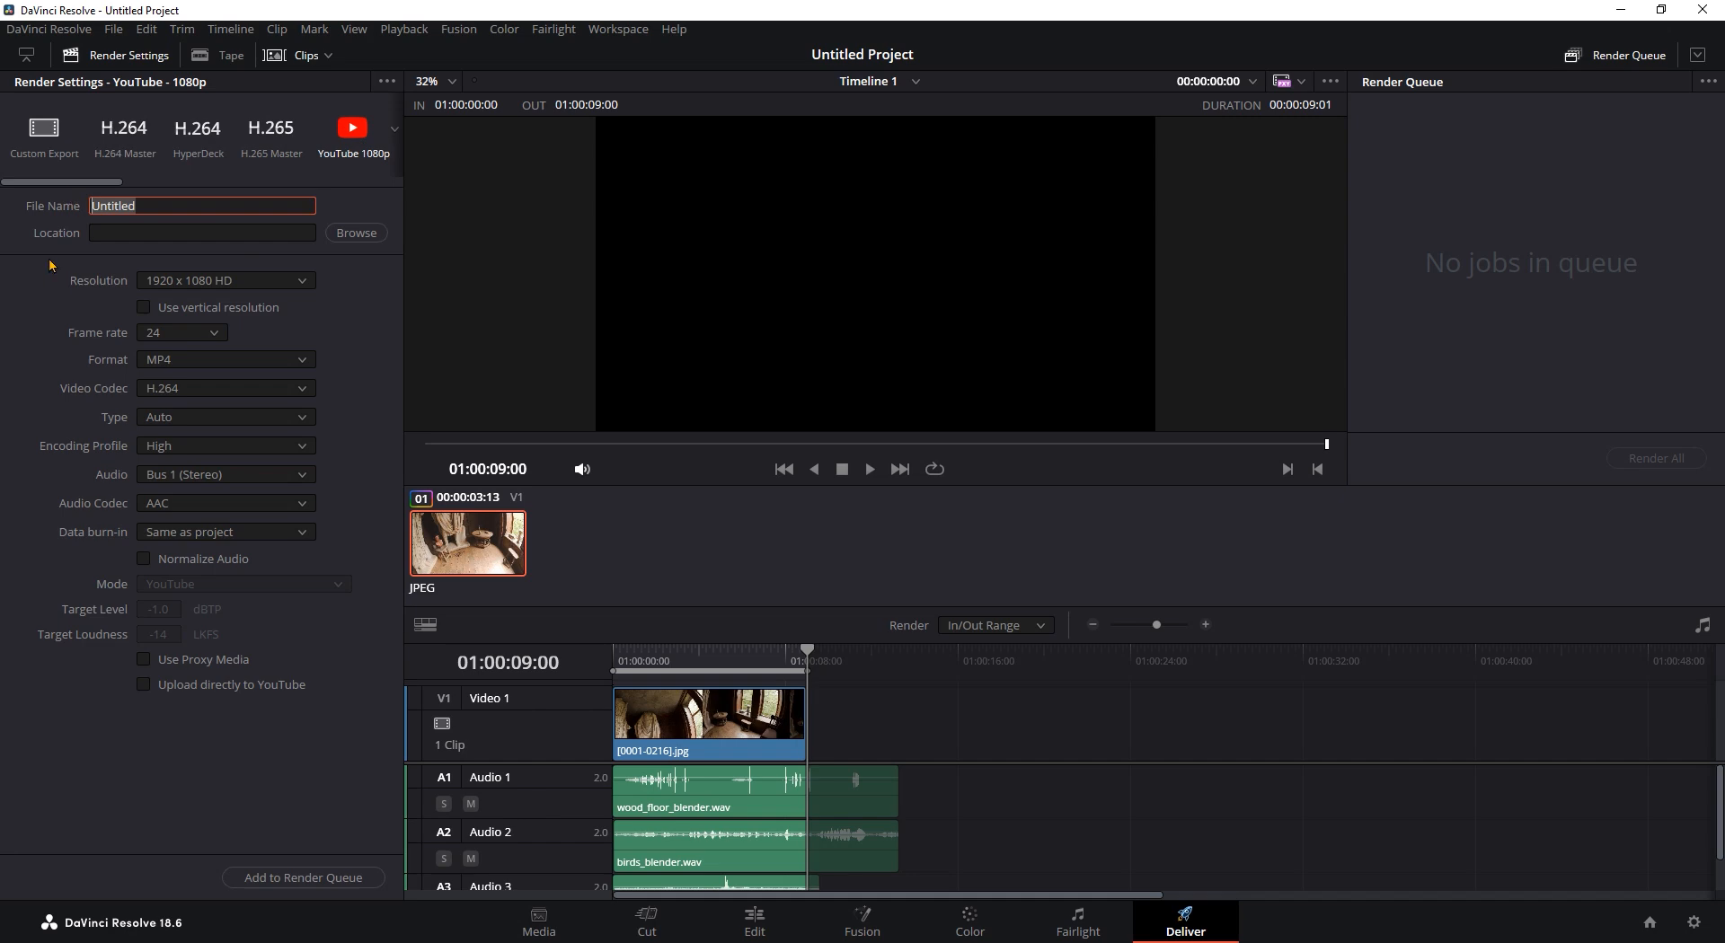
text(blender_tutorial)
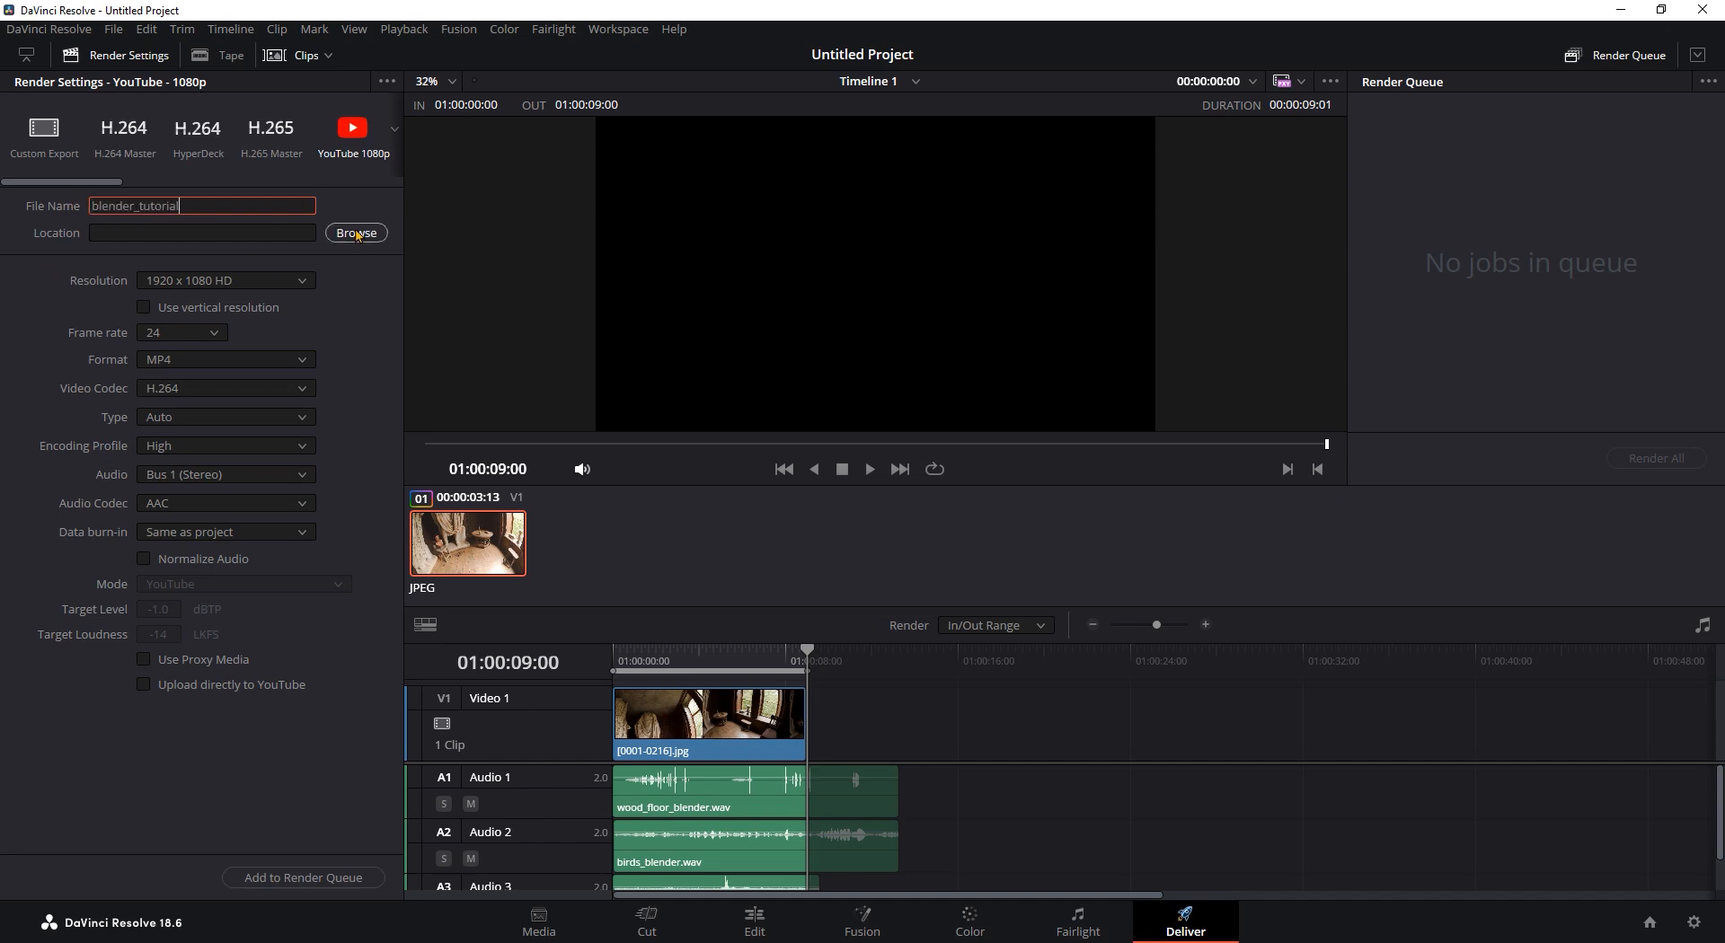
click(356, 232)
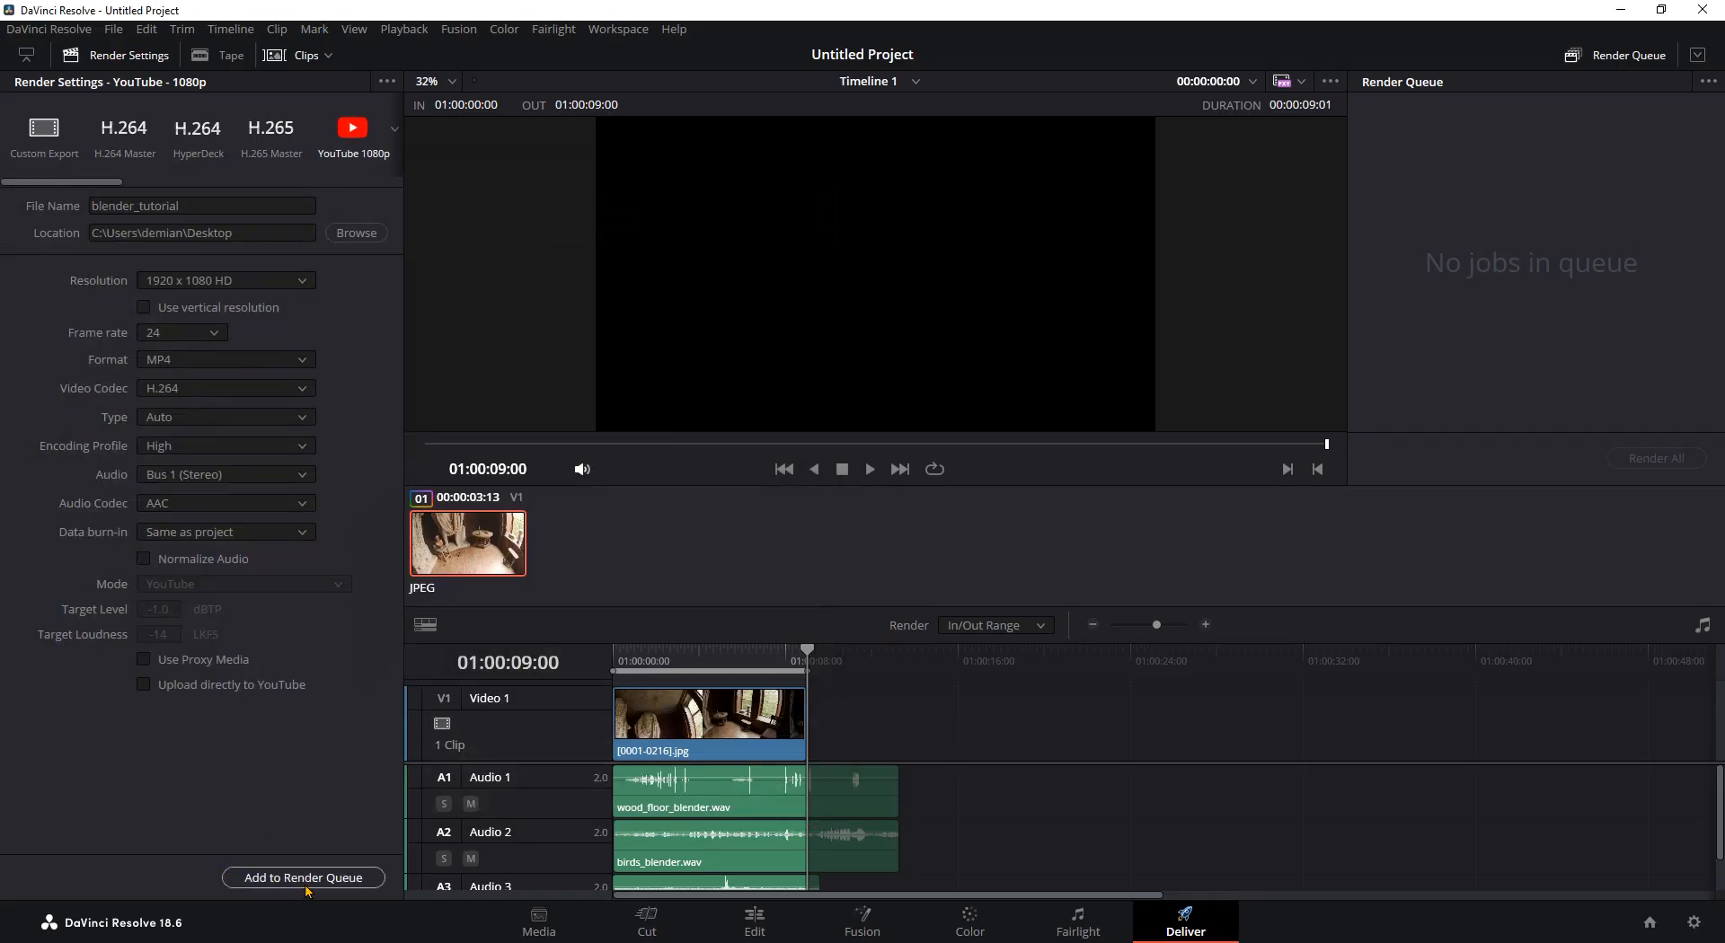
click(302, 877)
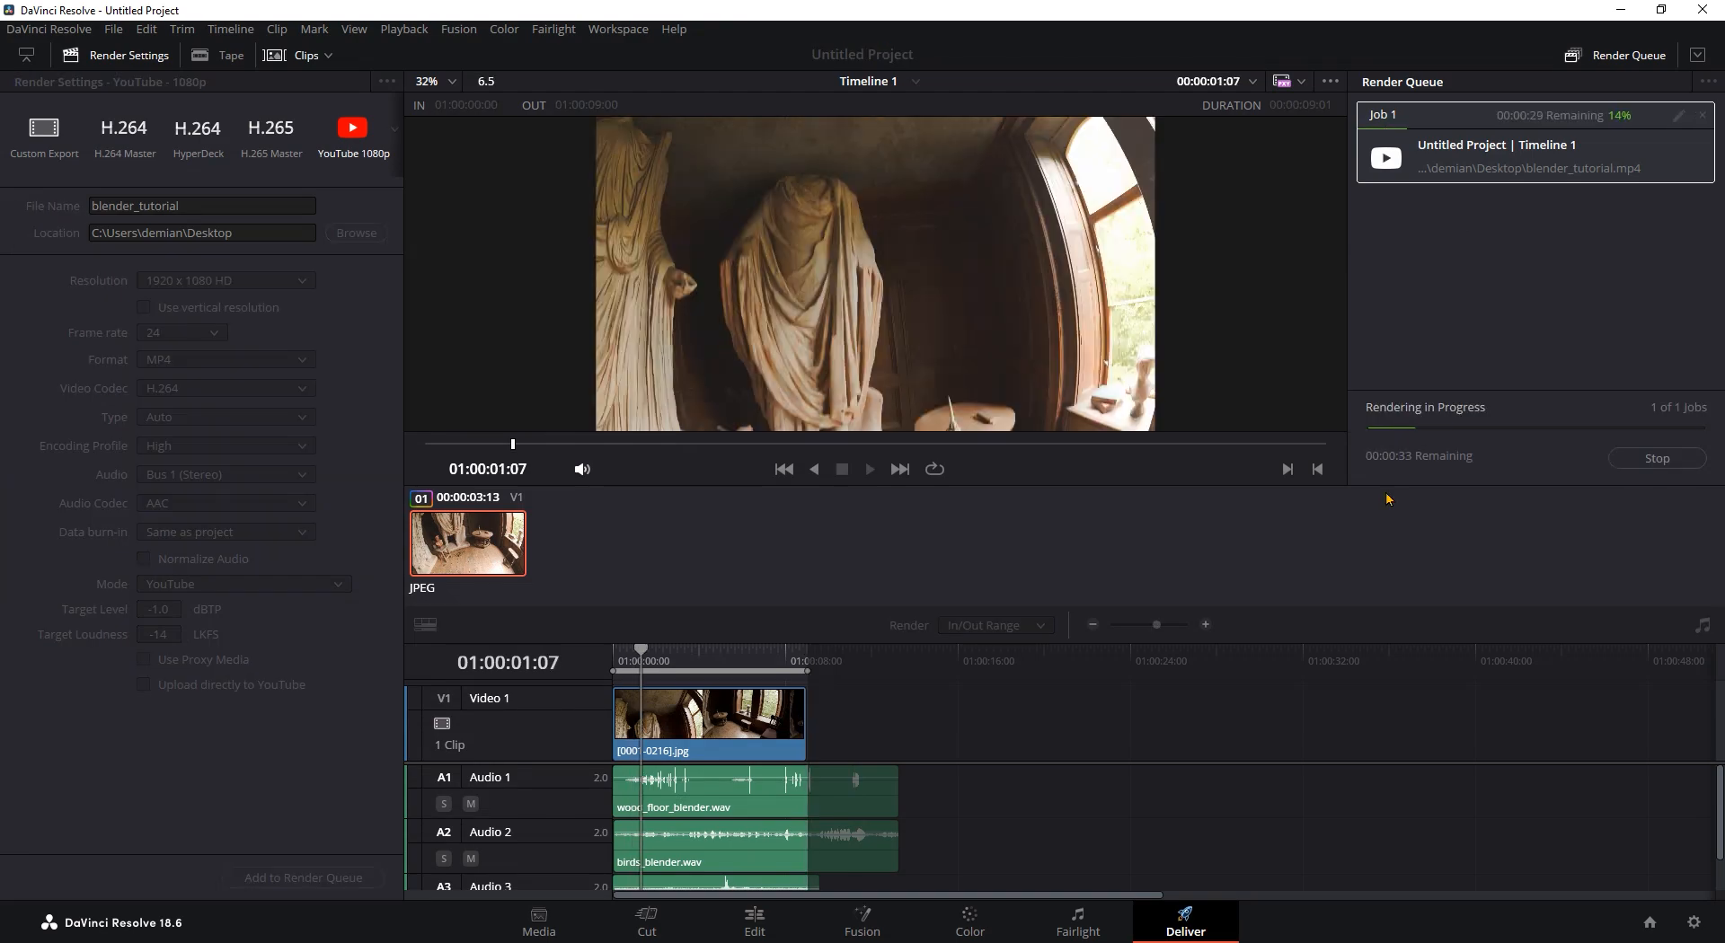